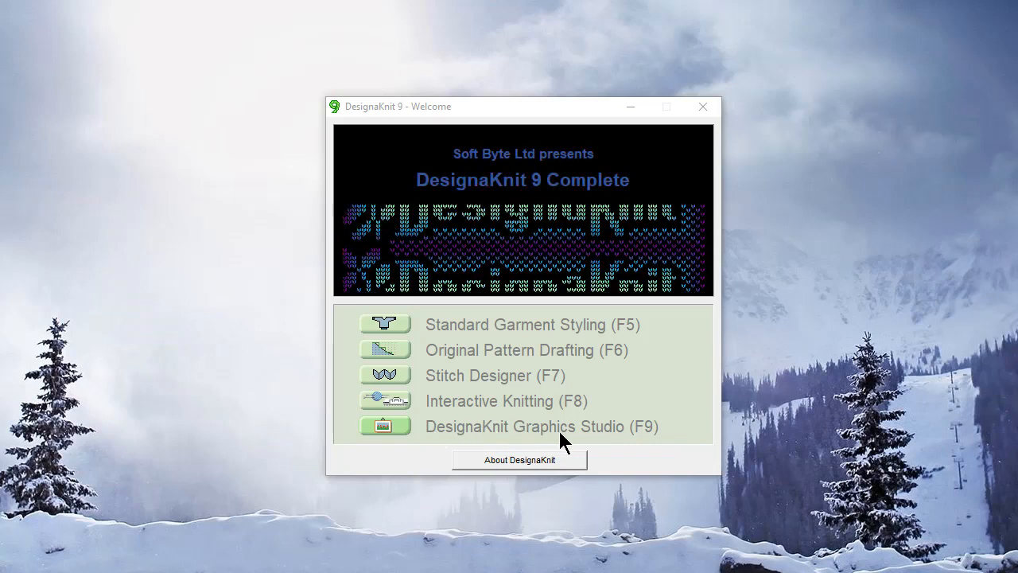
pyautogui.moveTo(608, 438)
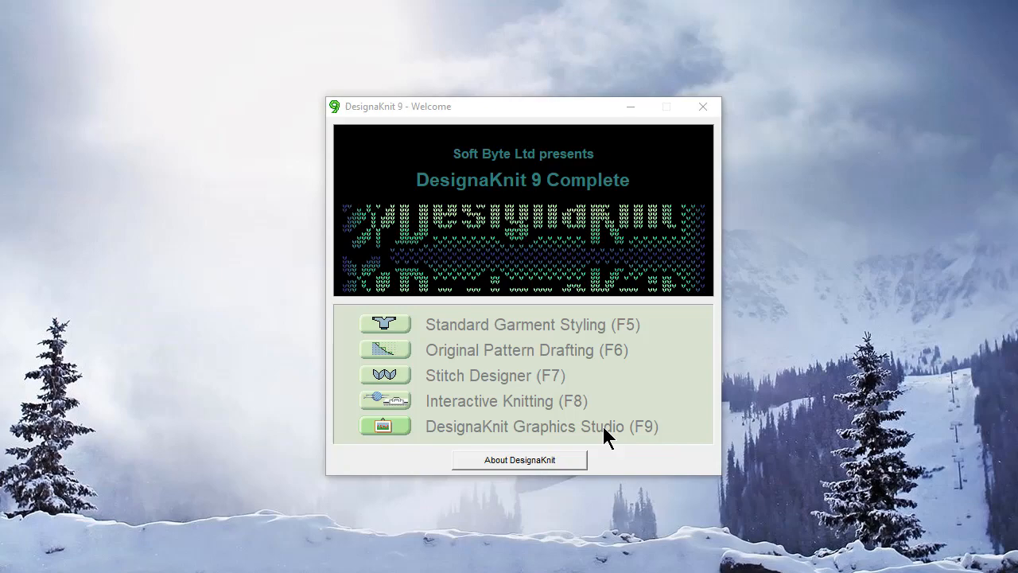
# Launch the Graphics Studio module from the DesignaKnit 9 welcome window
pyautogui.click(524, 426)
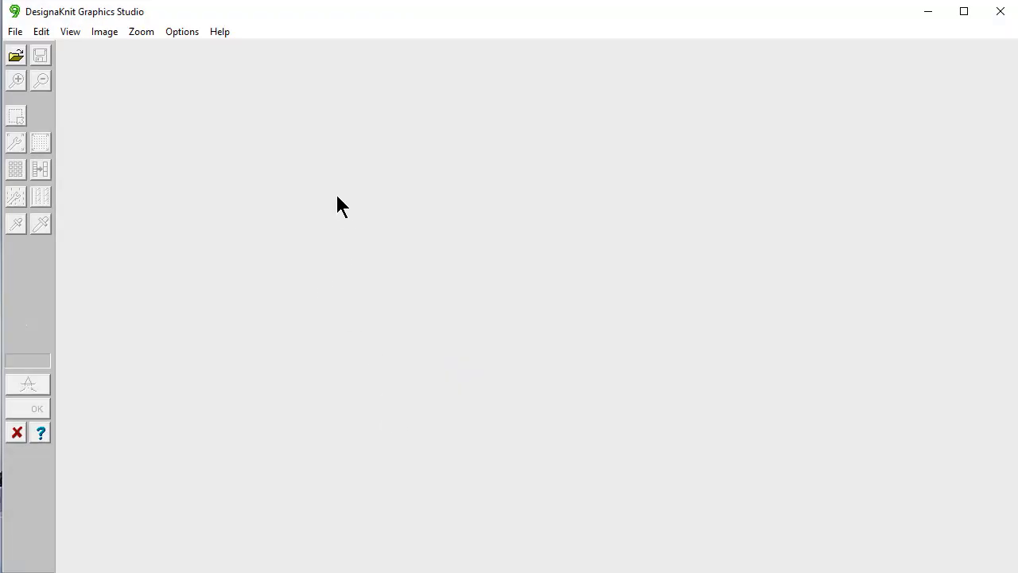
pyautogui.moveTo(236, 130)
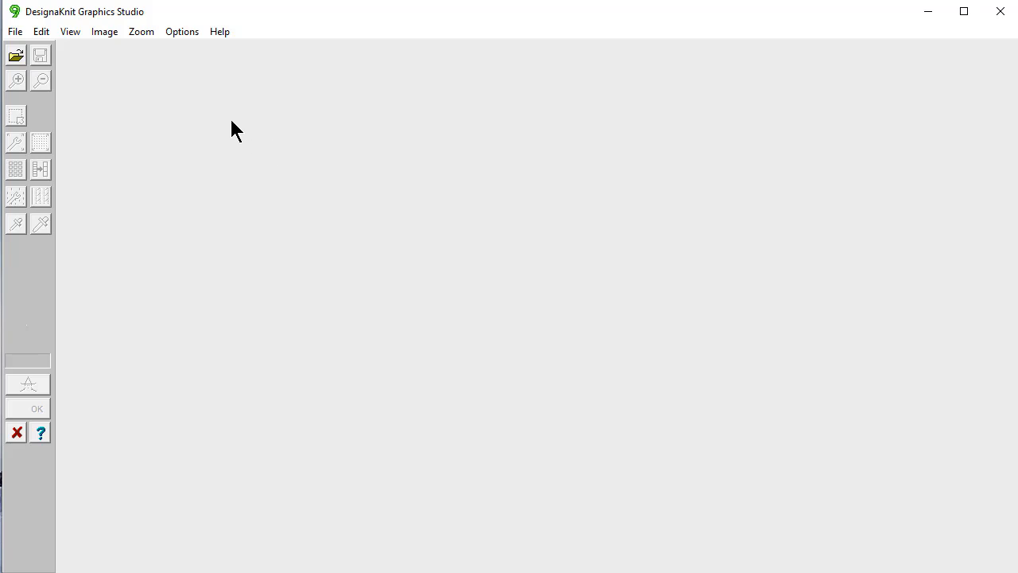
pyautogui.moveTo(135, 108)
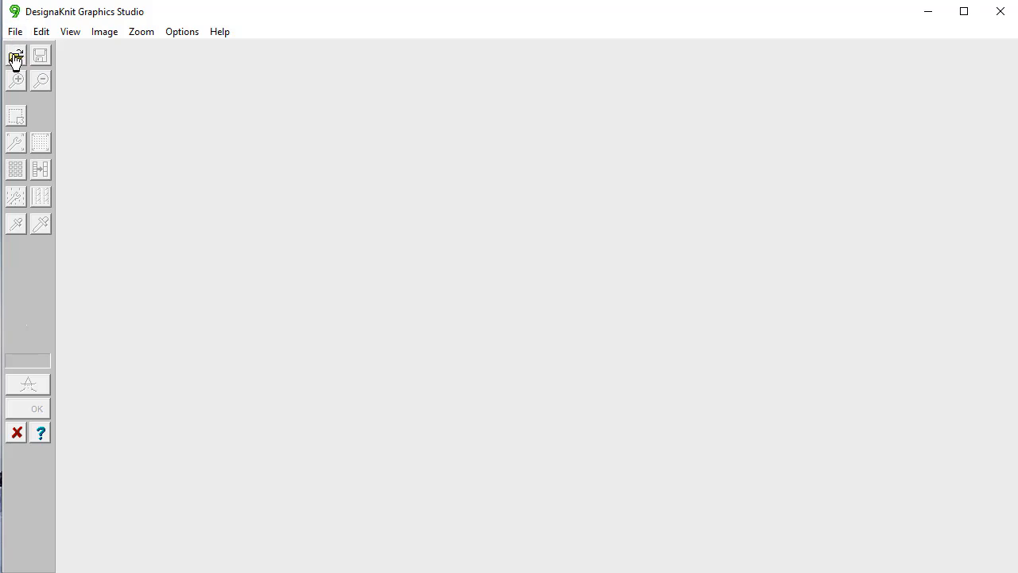
# Load IMG_3243.JPG from the Desktop and zoom out so the whole photo fits
pyautogui.click(16, 54)
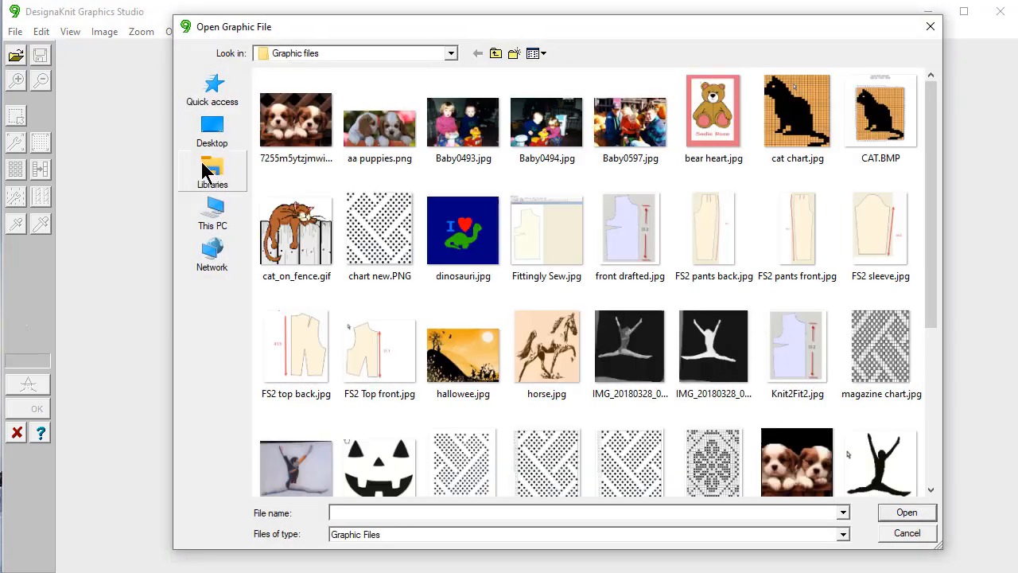
pyautogui.moveTo(131, 231)
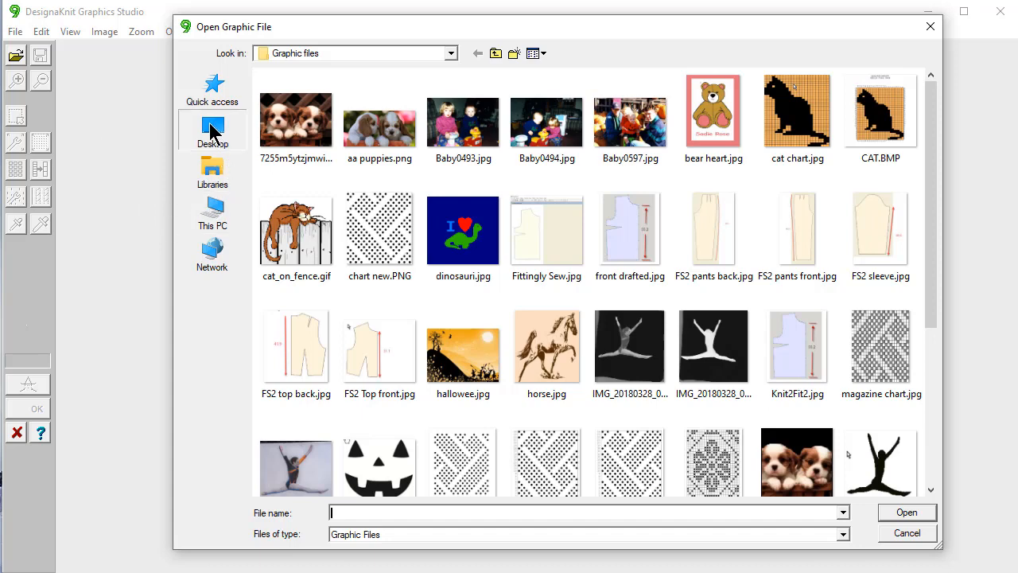
pyautogui.click(211, 131)
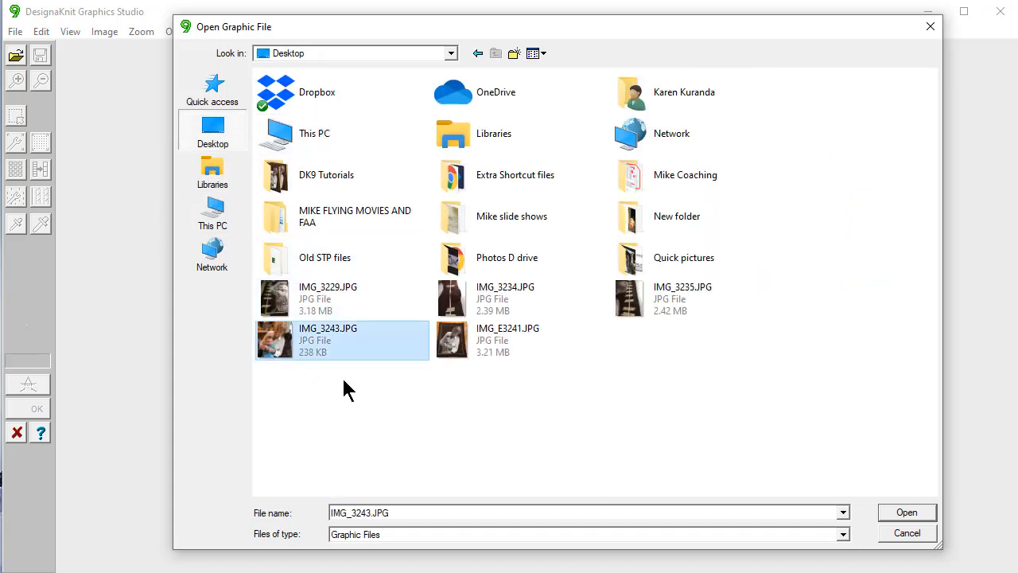
pyautogui.click(907, 512)
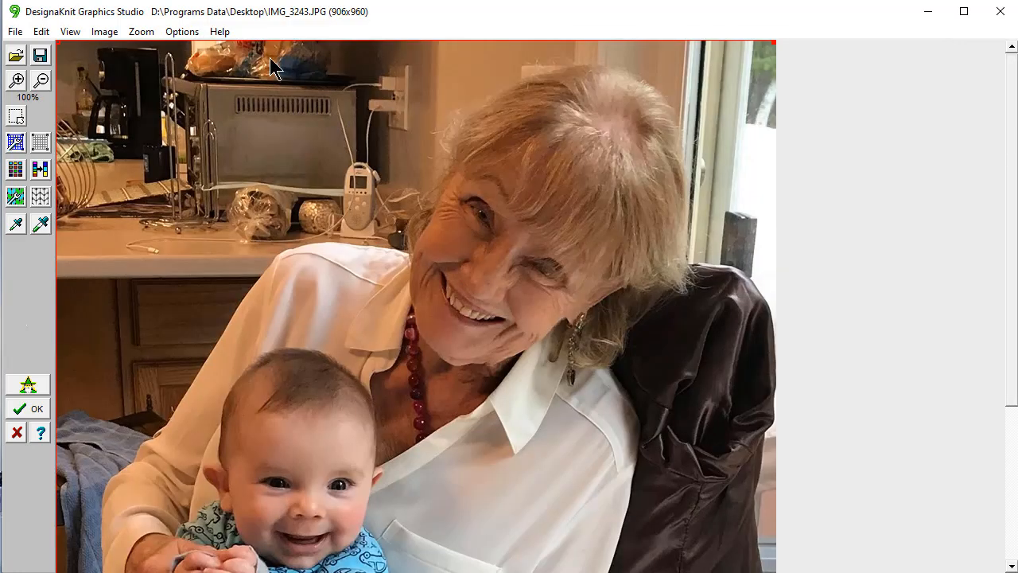
pyautogui.click(141, 32)
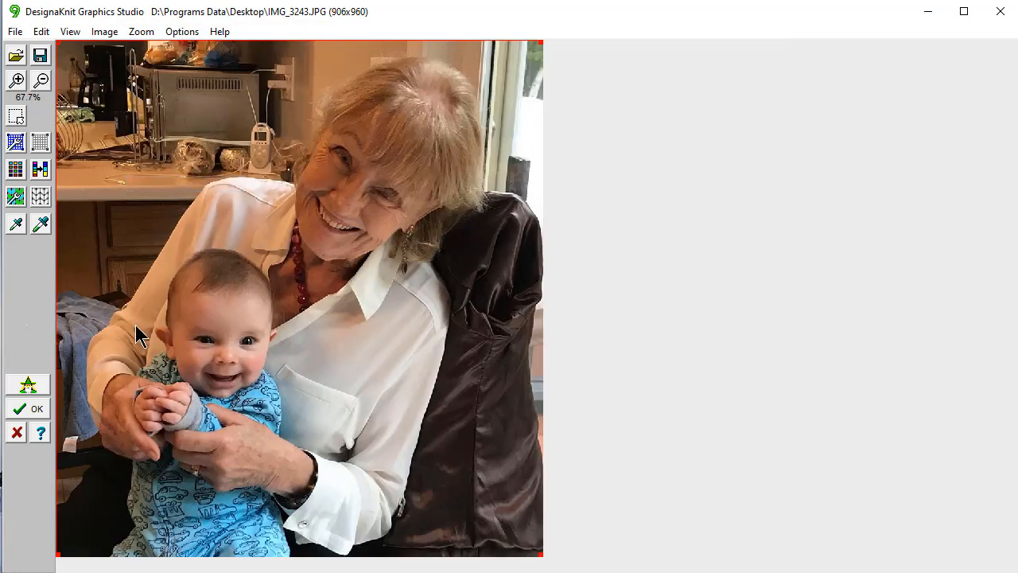
pyautogui.moveTo(198, 508)
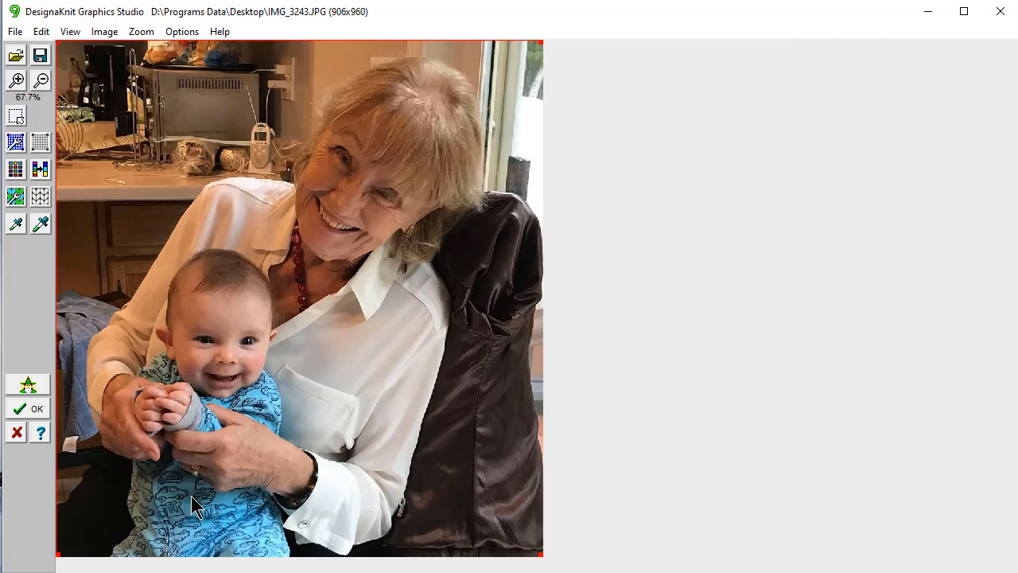
pyautogui.moveTo(278, 426)
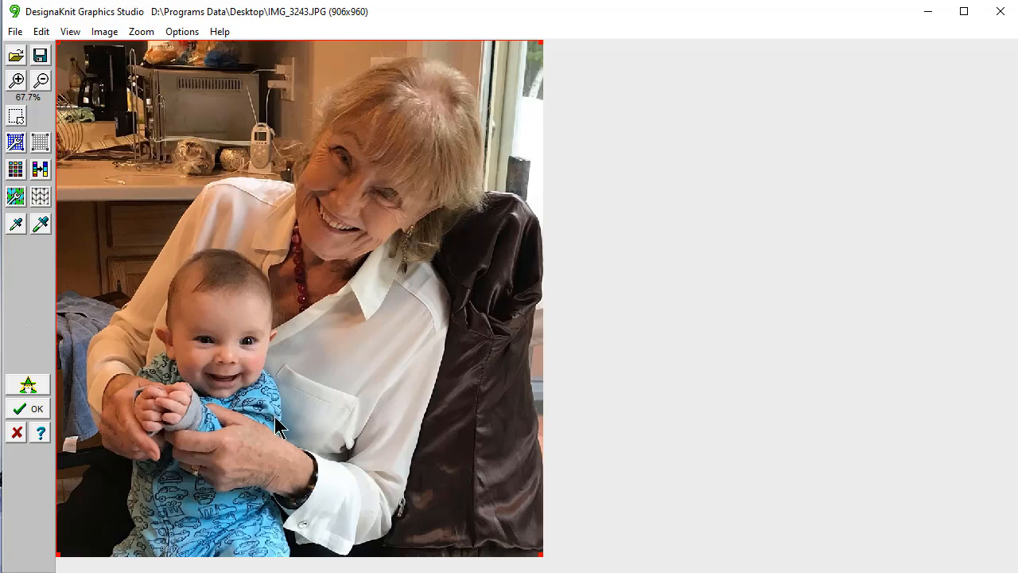
pyautogui.moveTo(581, 428)
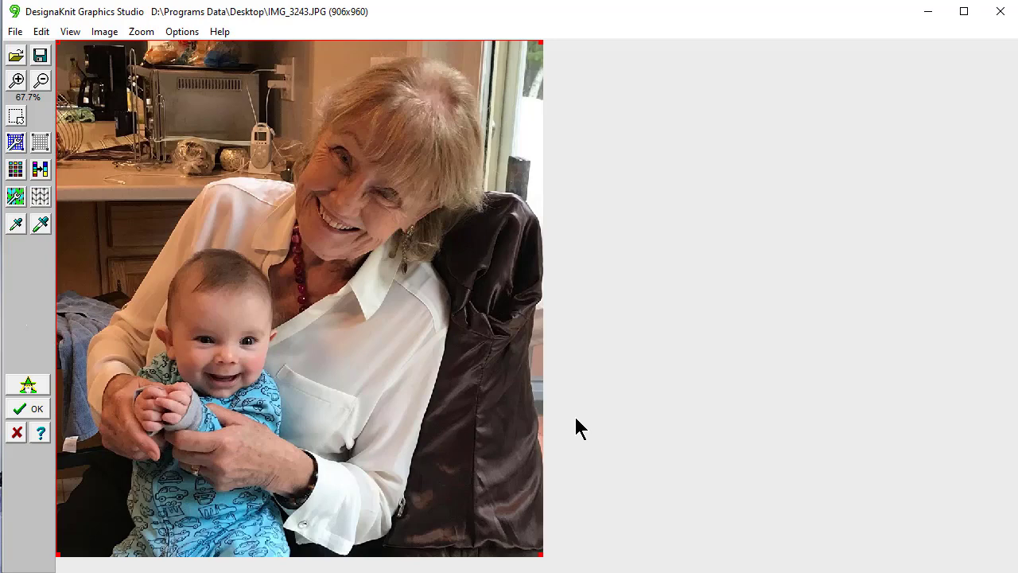
pyautogui.moveTo(668, 165)
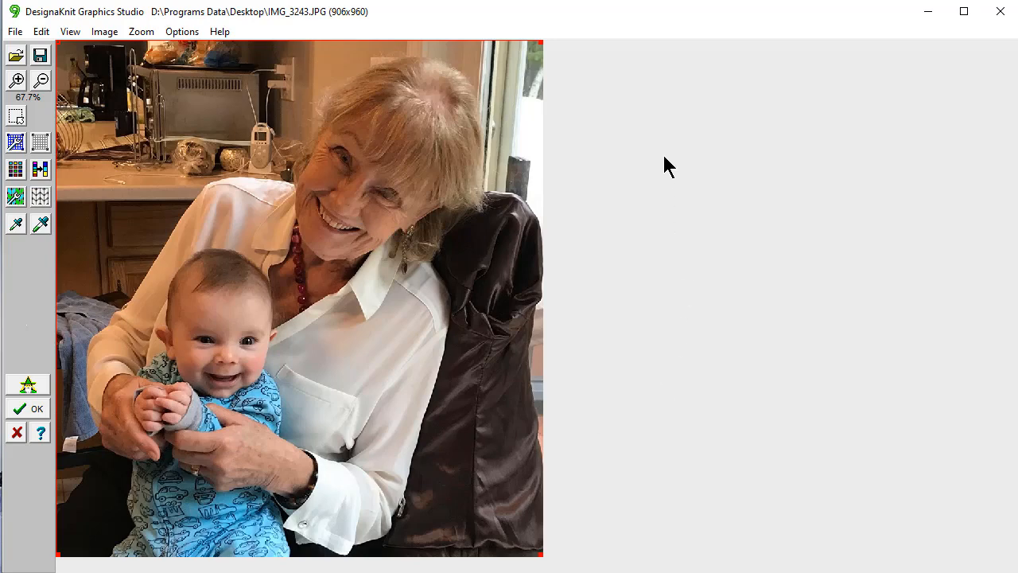
pyautogui.moveTo(649, 104)
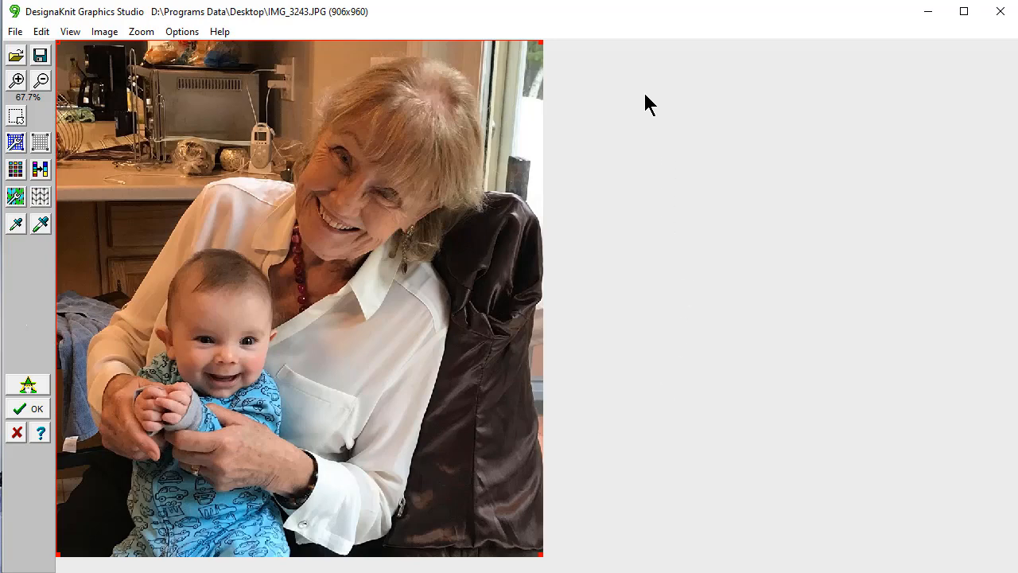
pyautogui.moveTo(654, 95)
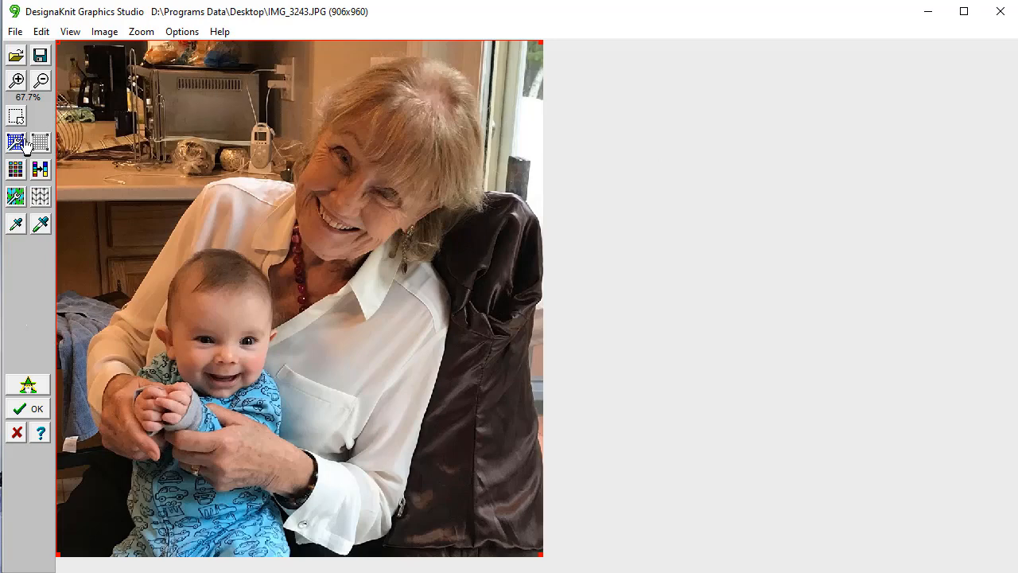
# In the grid settings, set the knitting tension to 7 stitches and 10 rows per inch
pyautogui.click(16, 143)
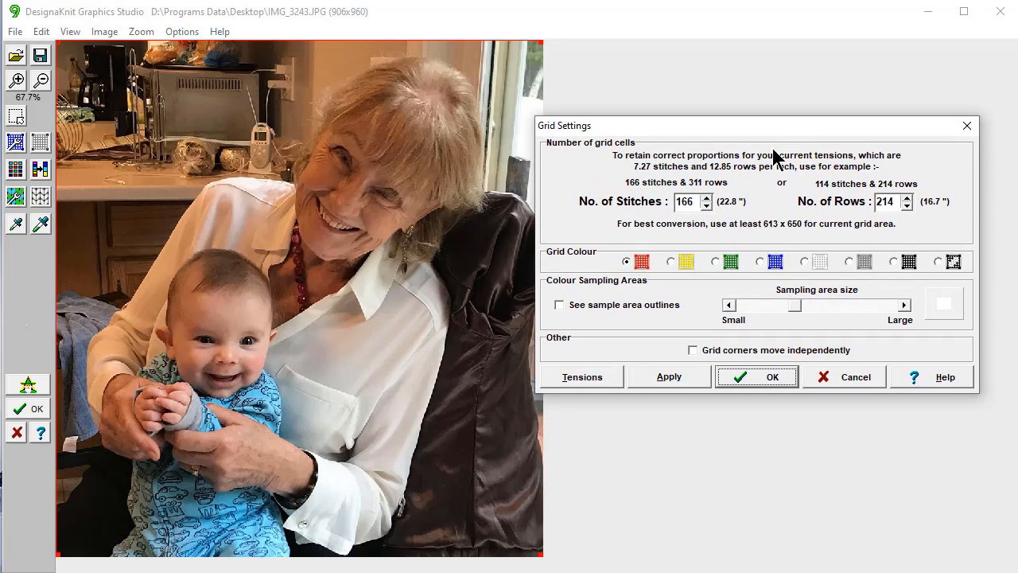
pyautogui.moveTo(703, 242)
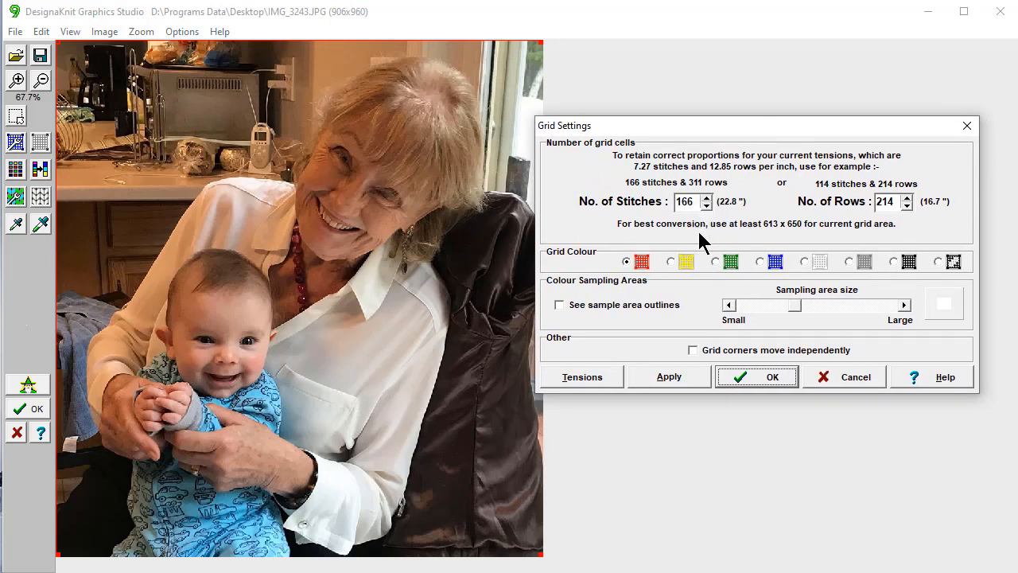
pyautogui.click(582, 375)
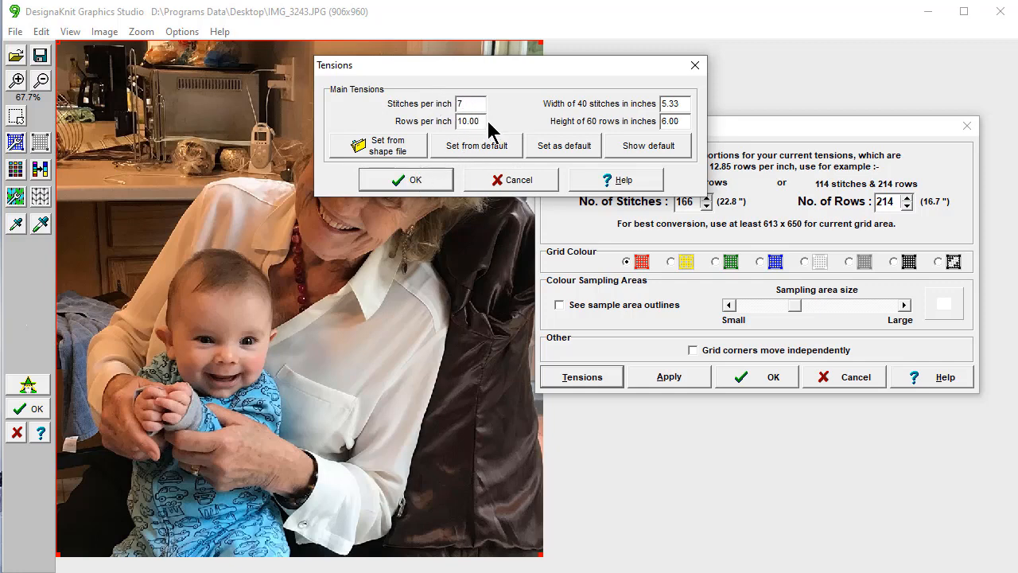
pyautogui.click(405, 178)
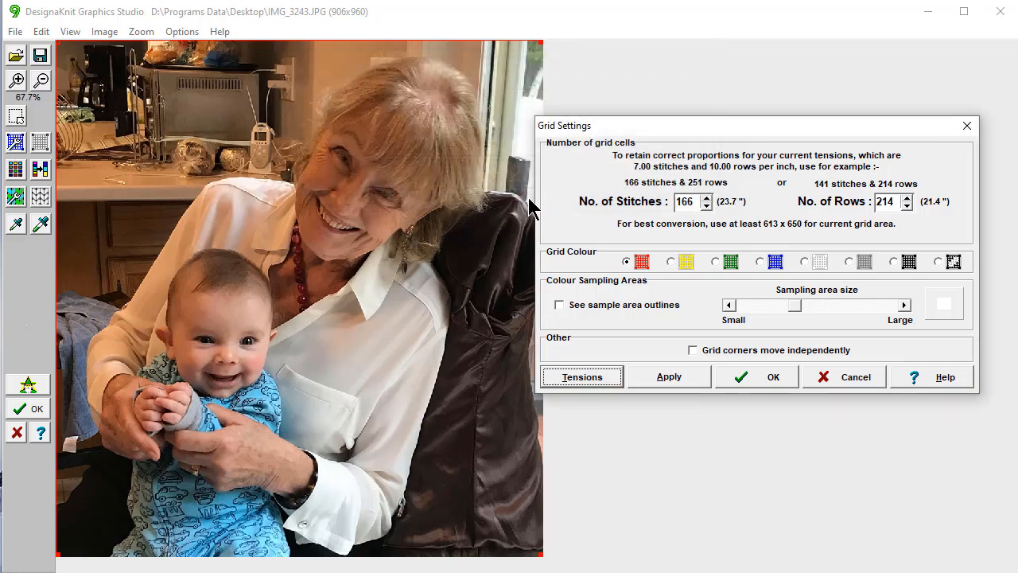
pyautogui.moveTo(819, 167)
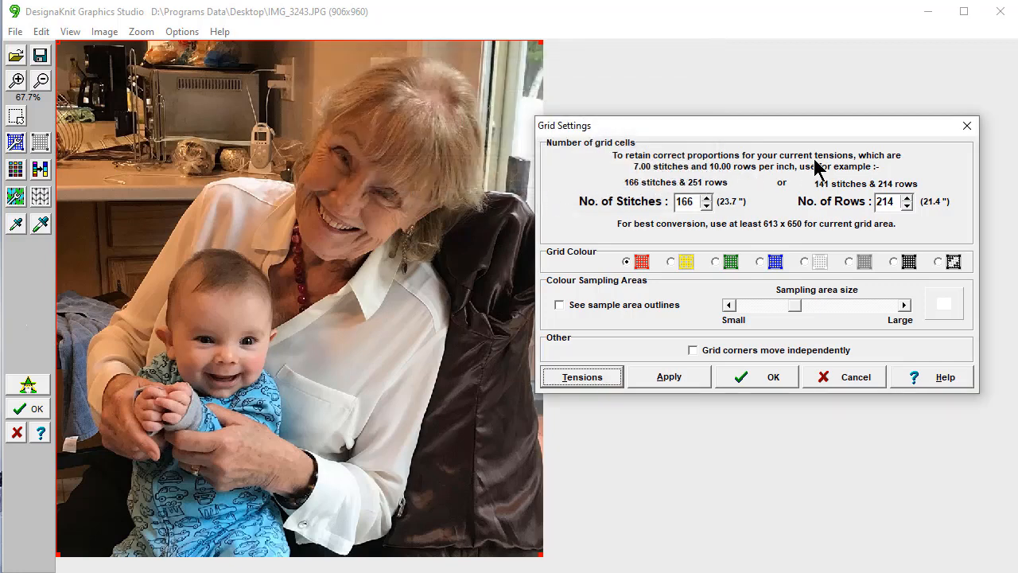
# Enter 198 stitches by 300 rows and apply the grid over the photo
pyautogui.tripleClick(684, 201)
pyautogui.write('1982')
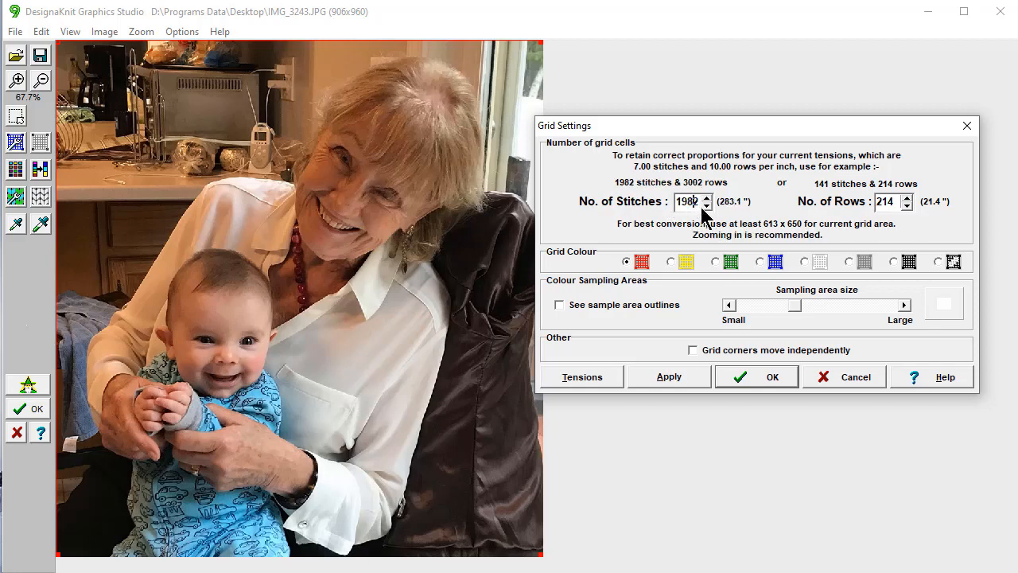
pyautogui.click(705, 206)
pyautogui.write('302')
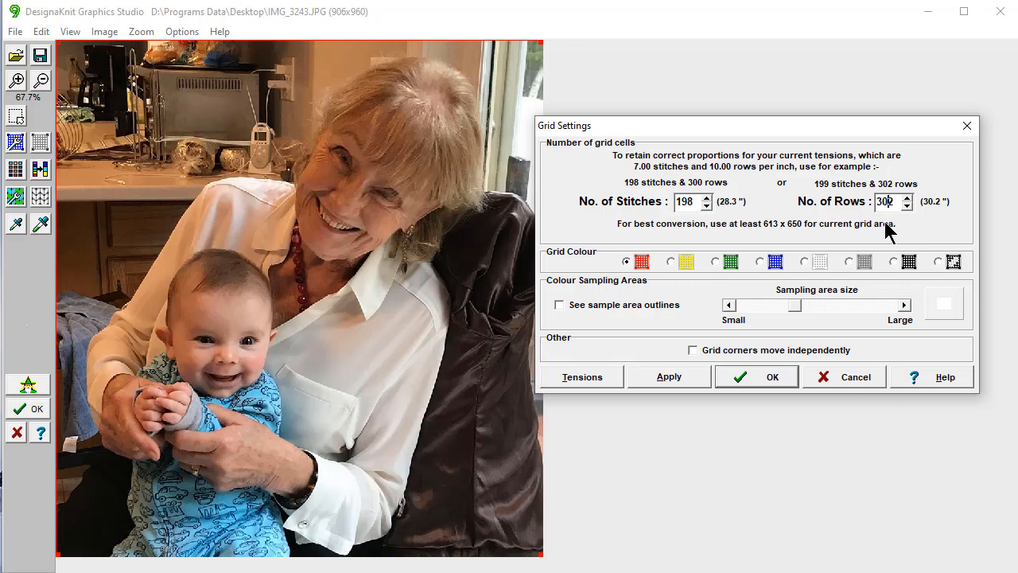
pyautogui.click(904, 205)
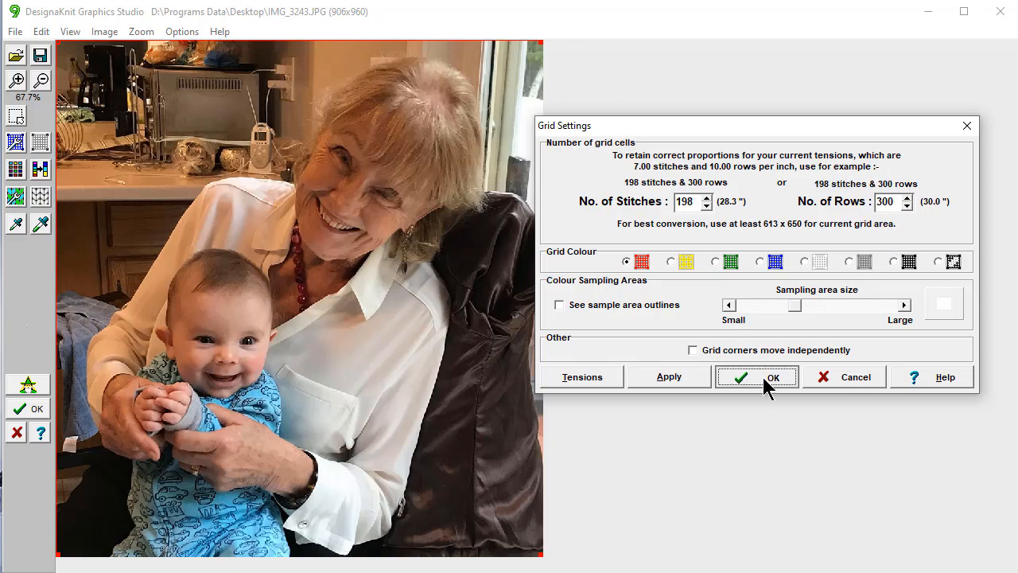
pyautogui.click(773, 375)
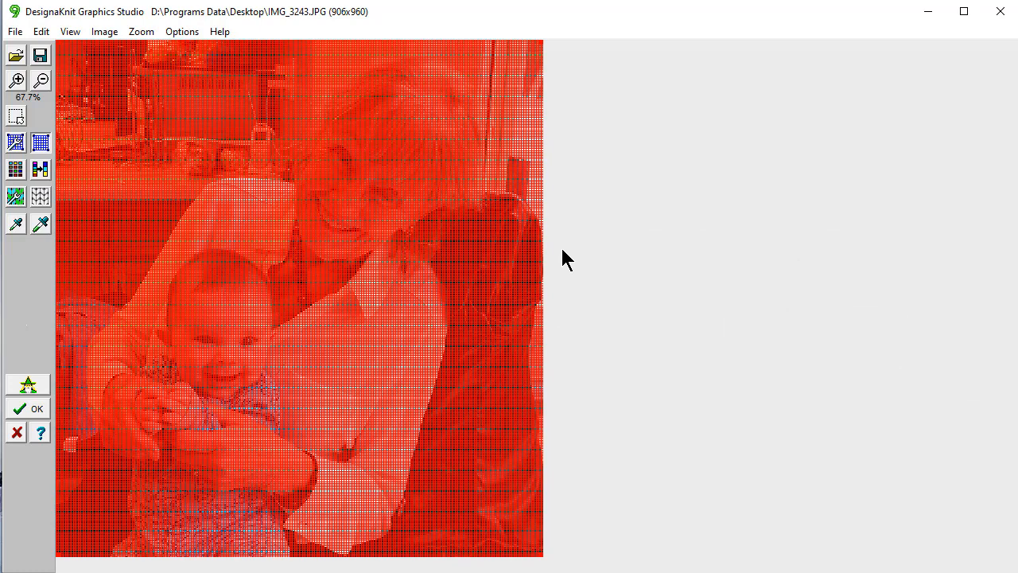
pyautogui.moveTo(9, 181)
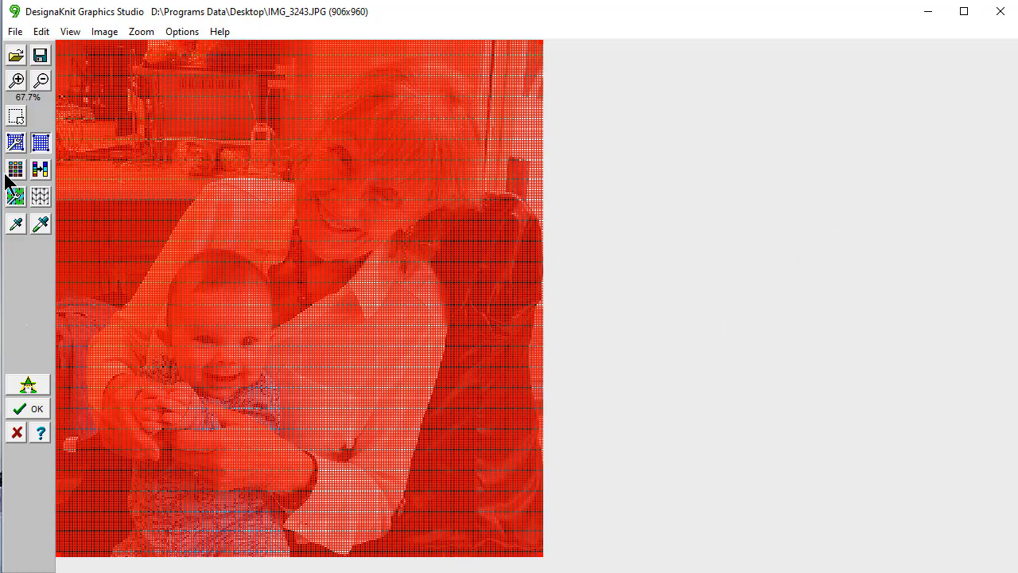
pyautogui.moveTo(16, 142)
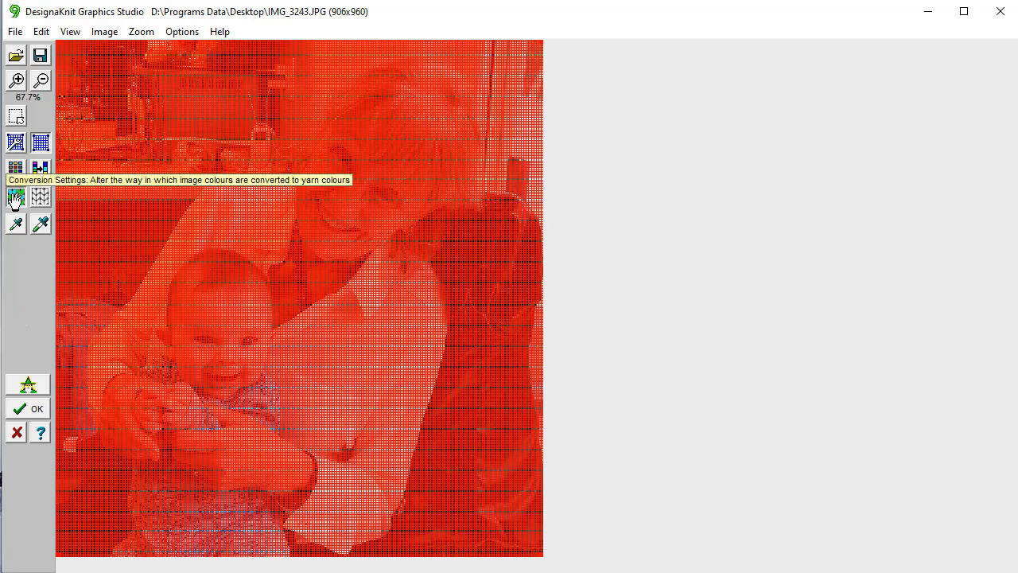
# Convert the picture using Option 1, fine-grained dithering for best detail
pyautogui.click(16, 198)
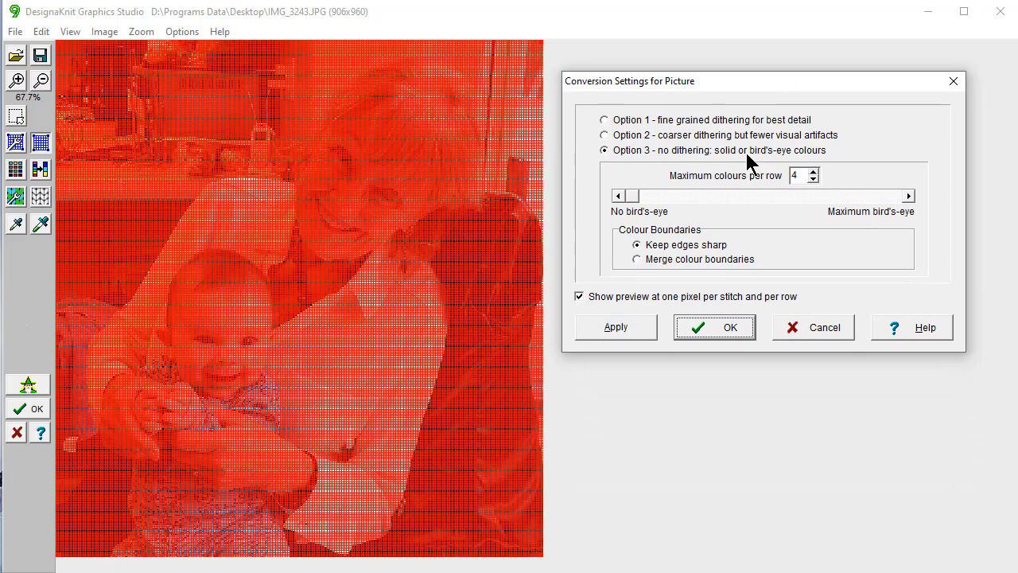
pyautogui.moveTo(766, 163)
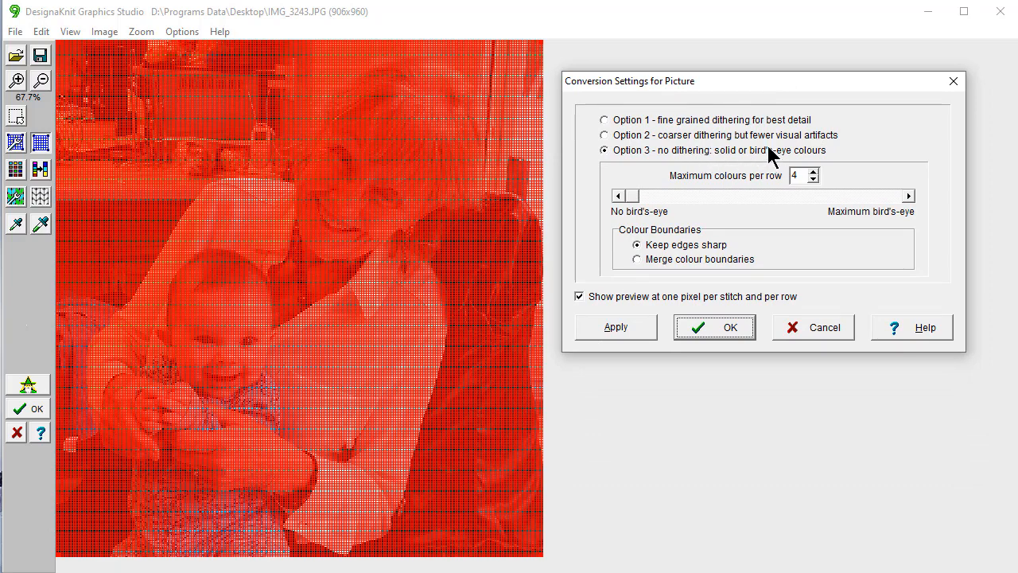
pyautogui.moveTo(715, 140)
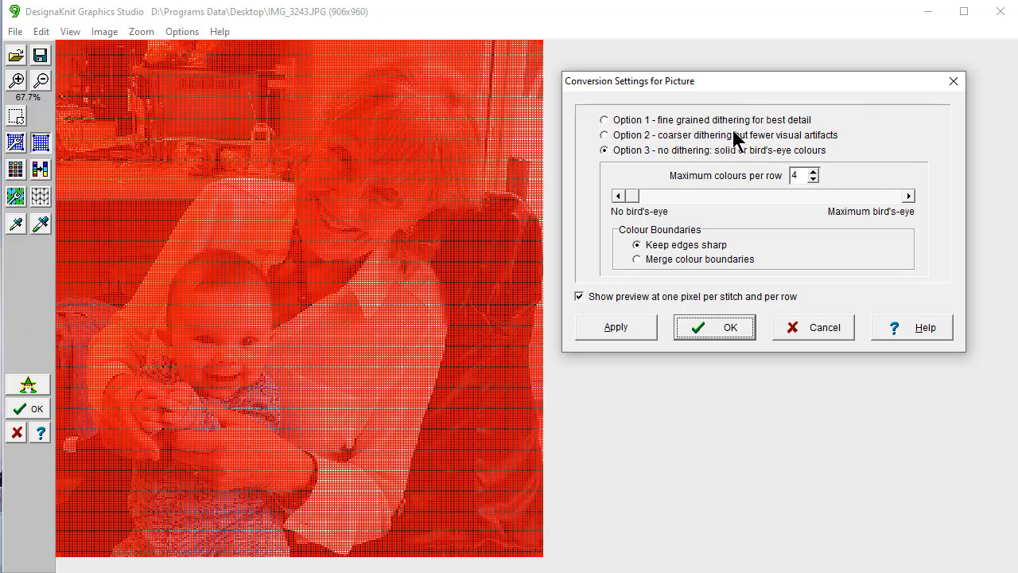
pyautogui.moveTo(773, 121)
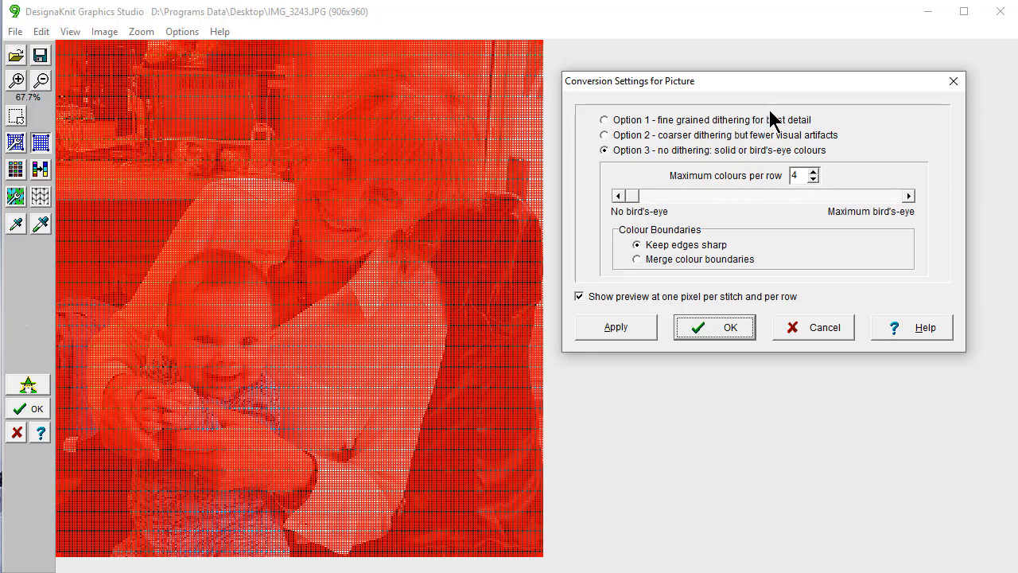
pyautogui.moveTo(767, 131)
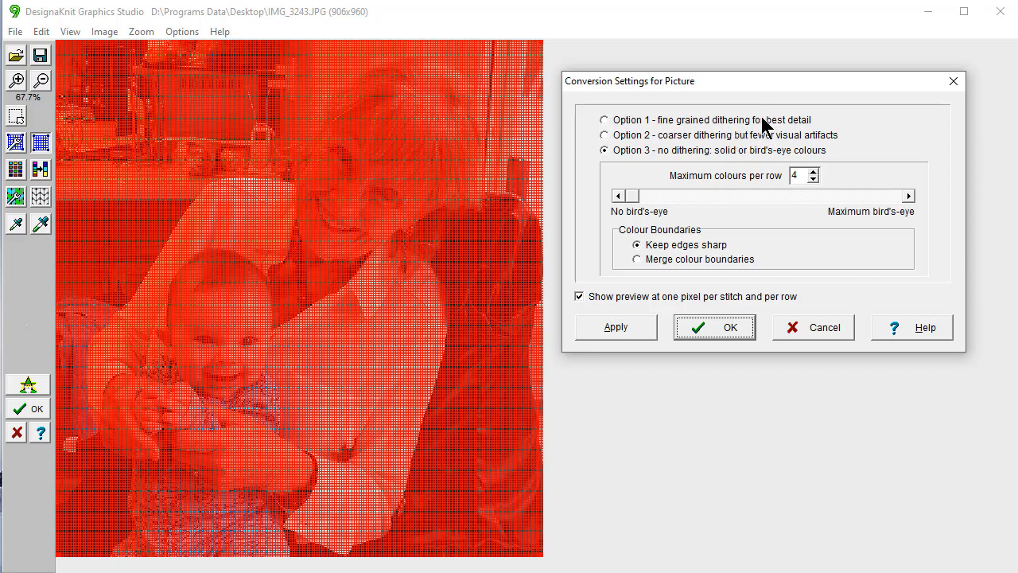
pyautogui.moveTo(776, 119)
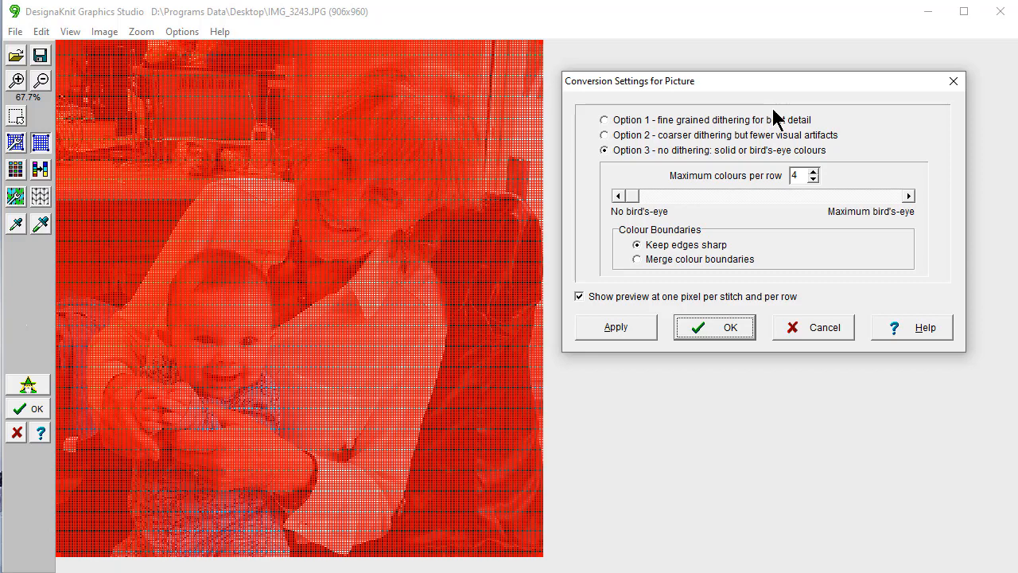
pyautogui.moveTo(658, 142)
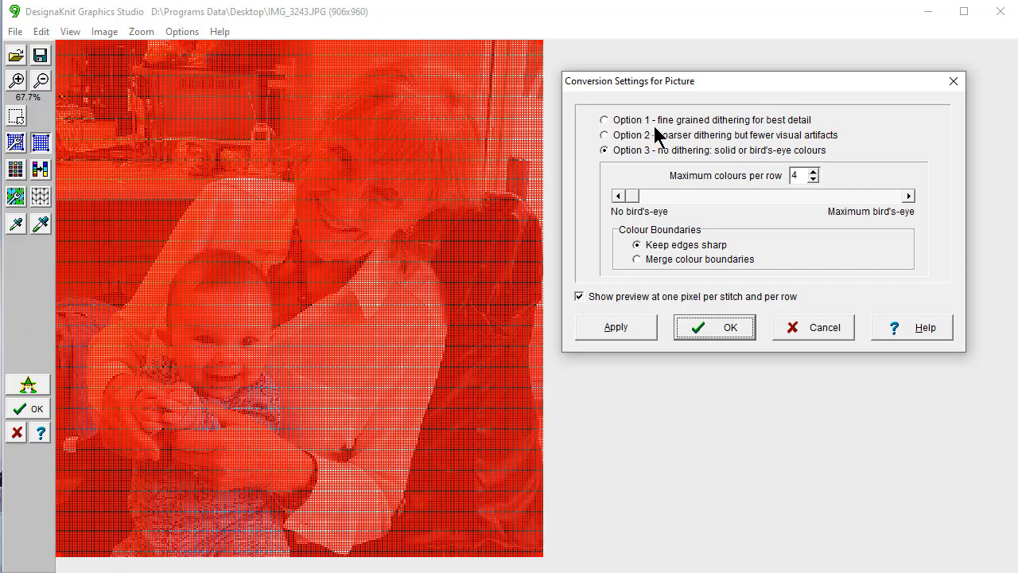
pyautogui.moveTo(612, 129)
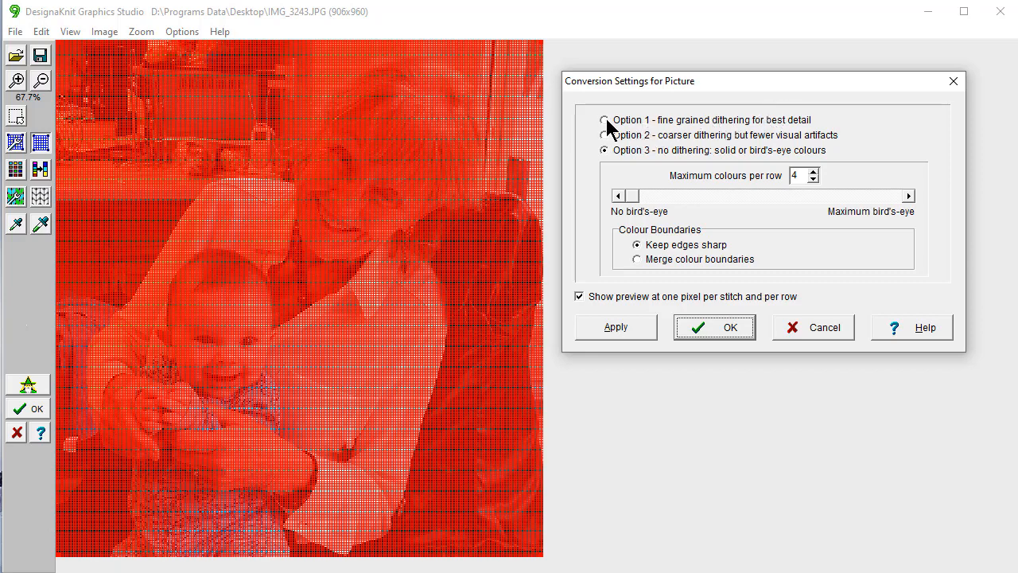
pyautogui.click(604, 121)
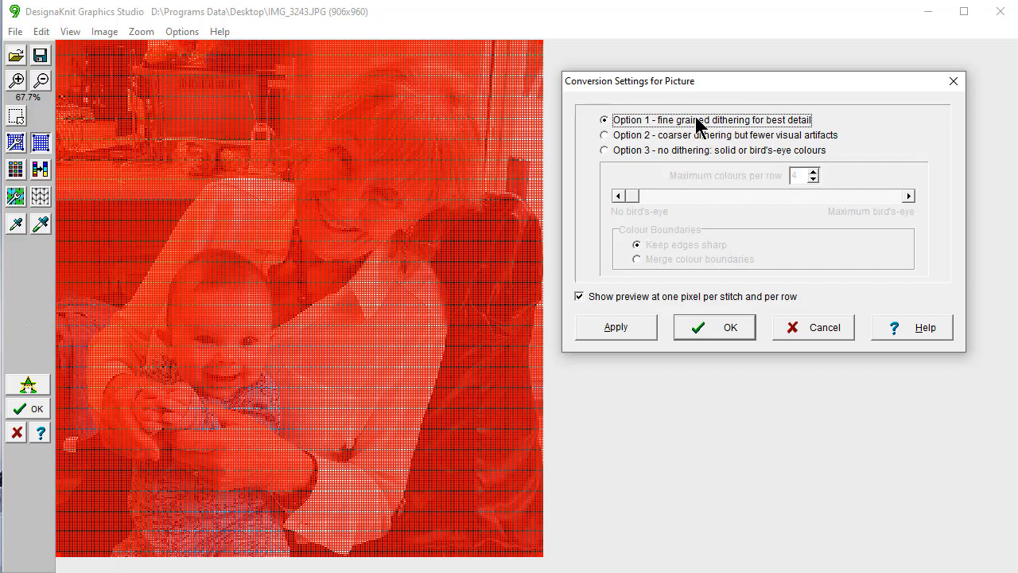
pyautogui.moveTo(725, 136)
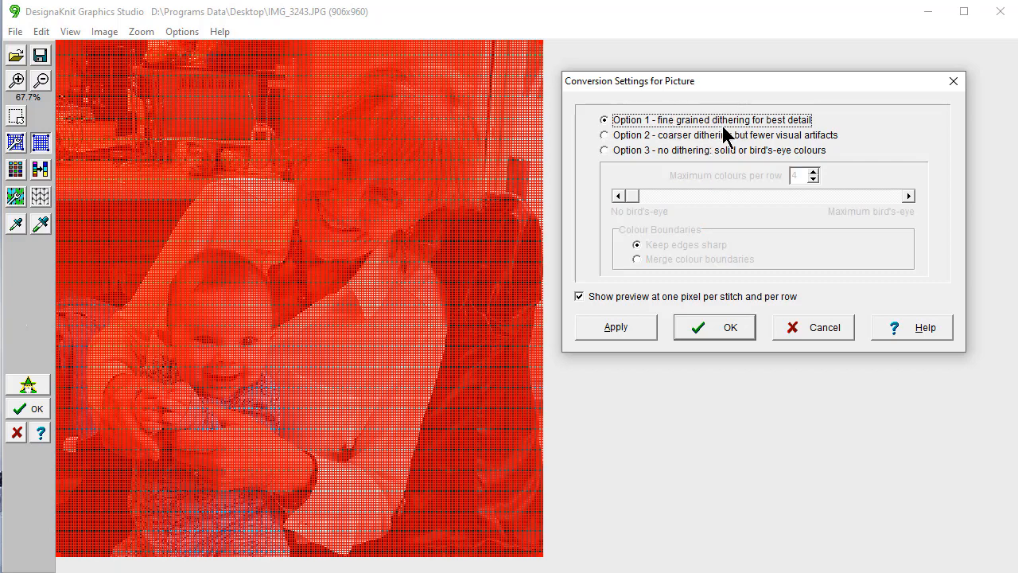
pyautogui.moveTo(702, 313)
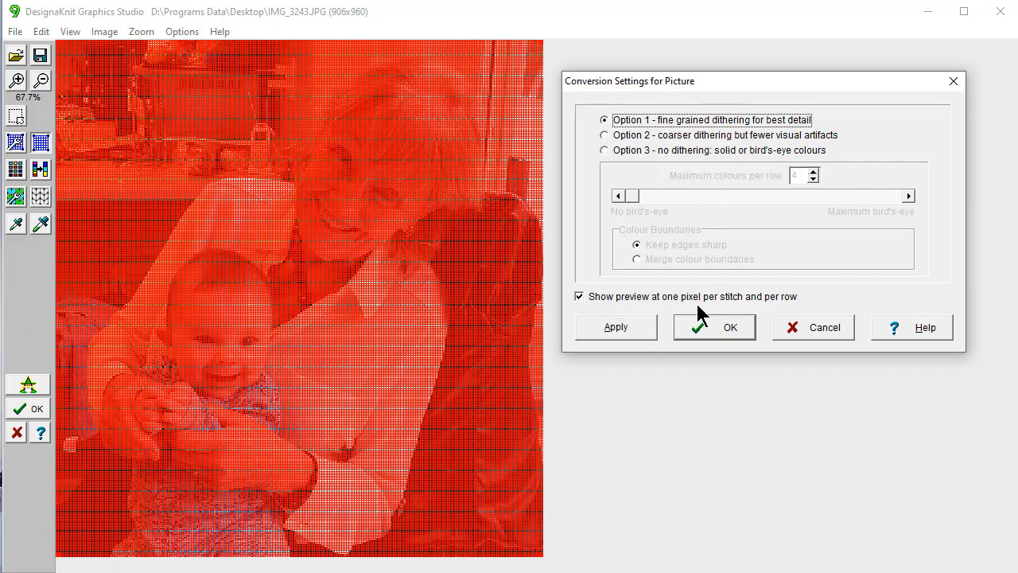
pyautogui.moveTo(760, 312)
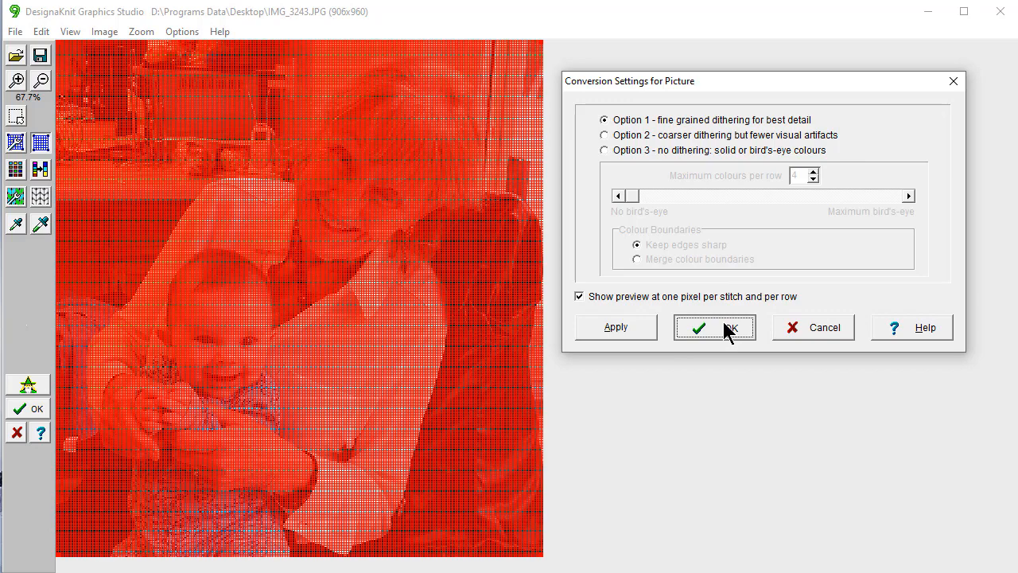
pyautogui.click(714, 327)
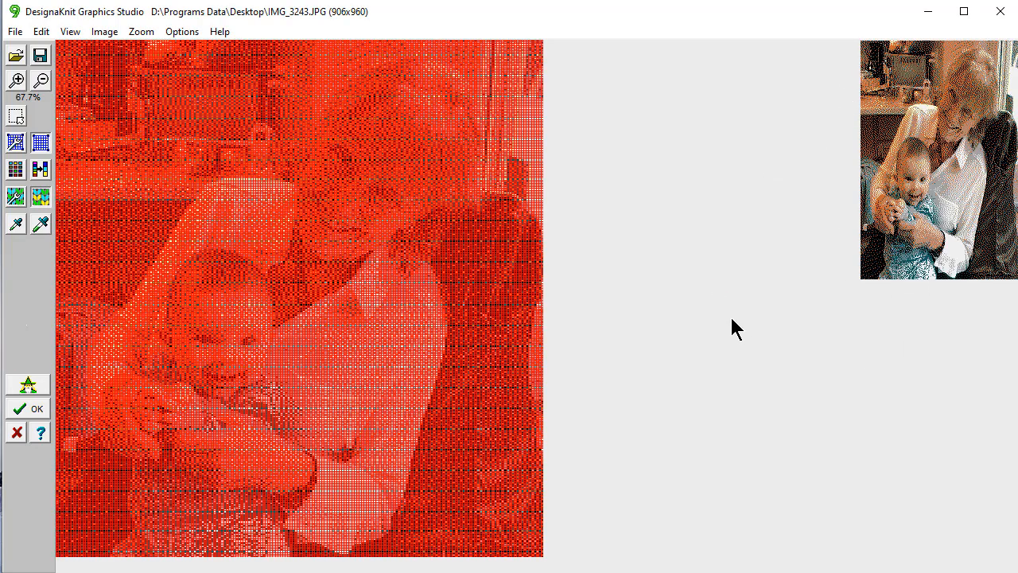
pyautogui.moveTo(706, 308)
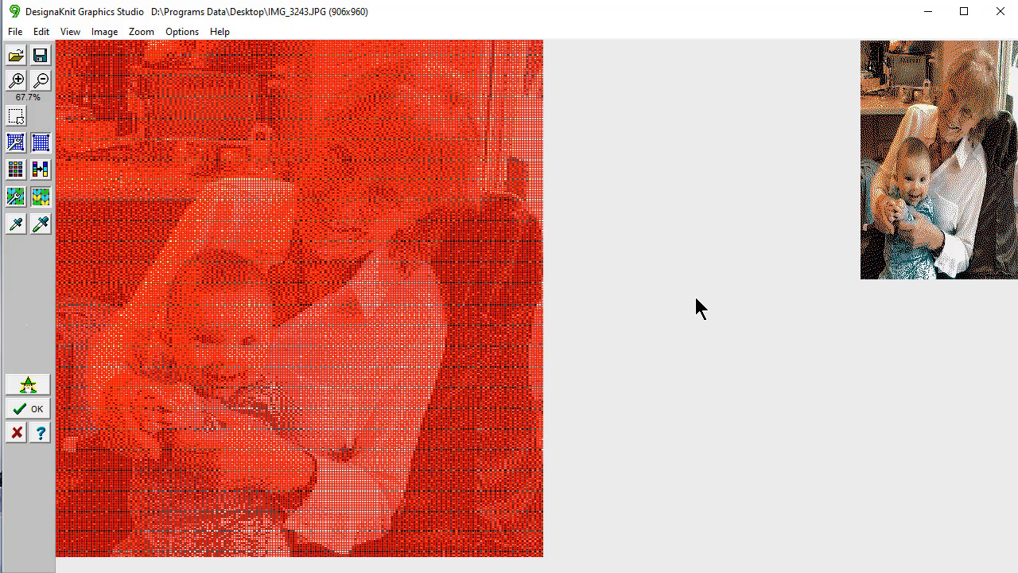
pyautogui.moveTo(689, 279)
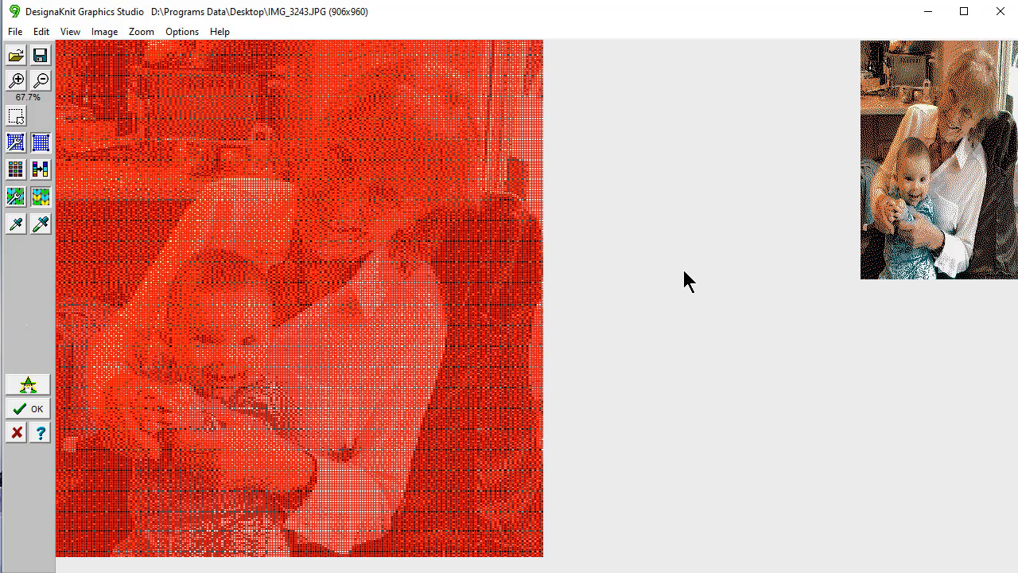
pyautogui.moveTo(24, 172)
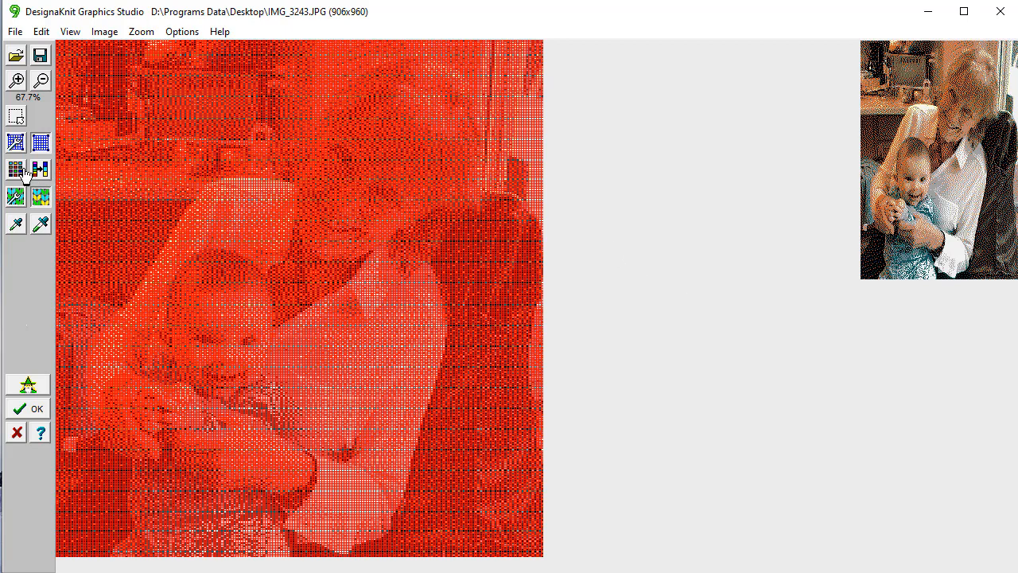
# Show the yarn colours palette and deselect the dark teal swatch
pyautogui.click(16, 169)
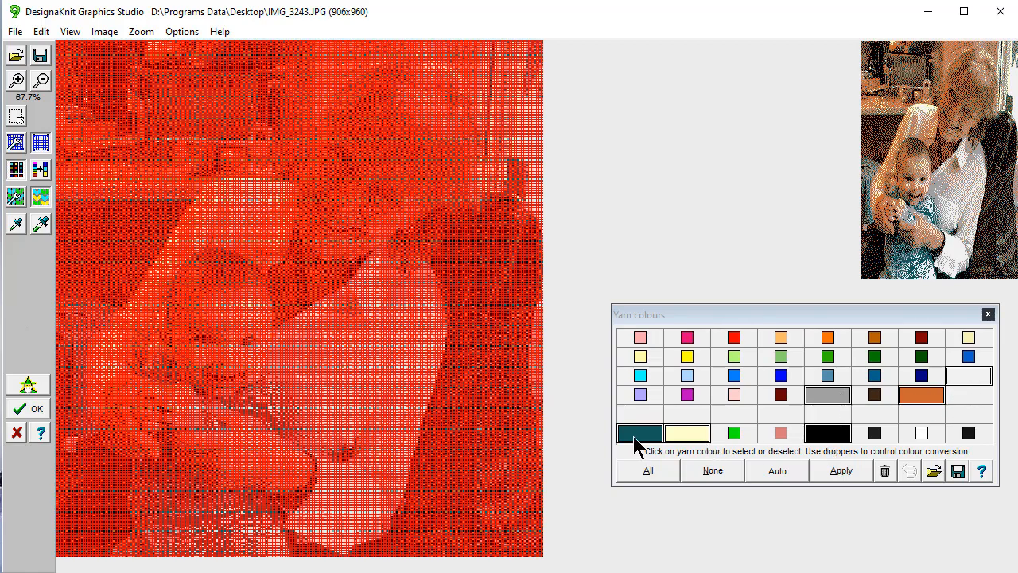
pyautogui.moveTo(979, 309)
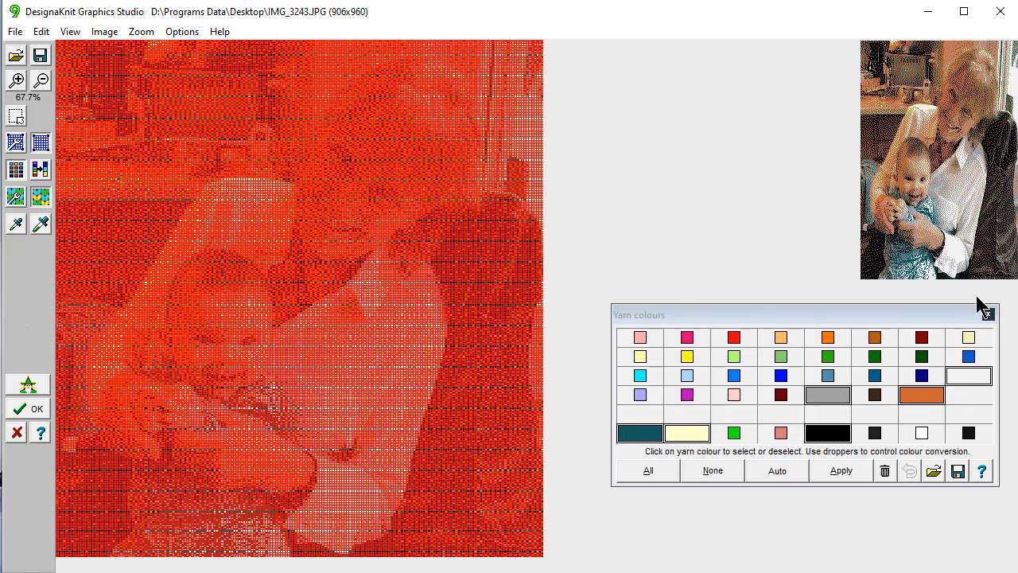
pyautogui.moveTo(819, 269)
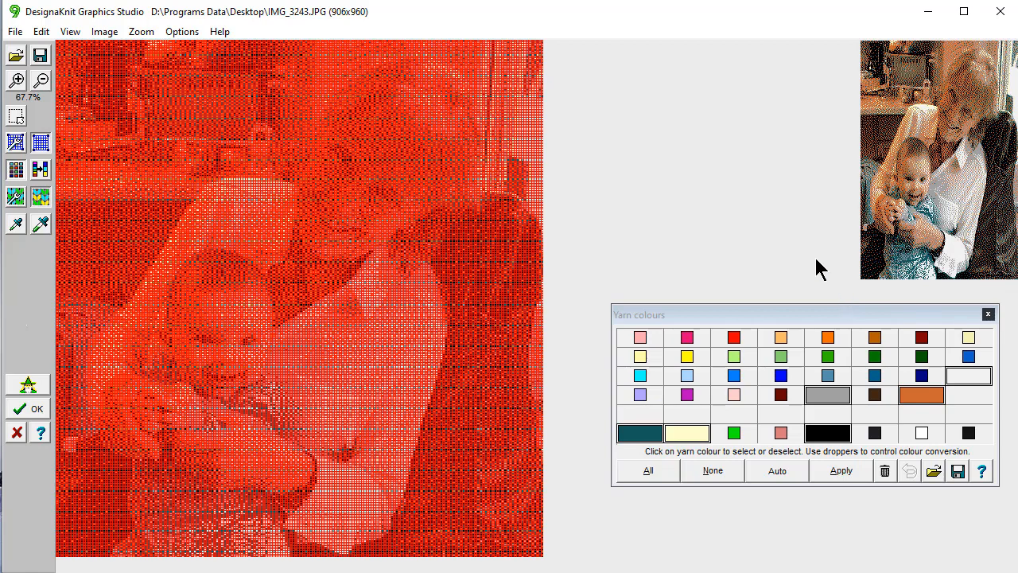
pyautogui.moveTo(770, 245)
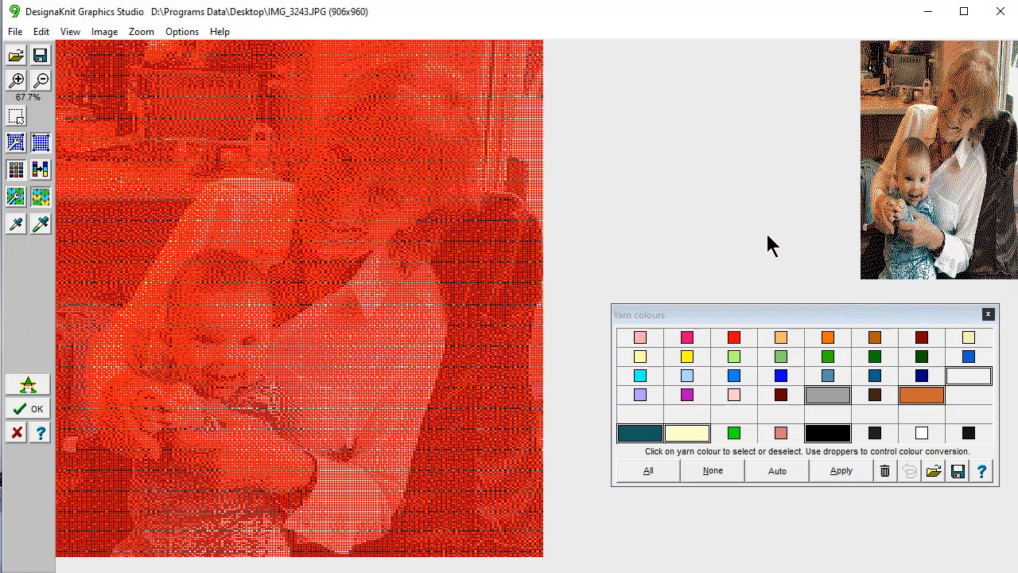
pyautogui.moveTo(762, 255)
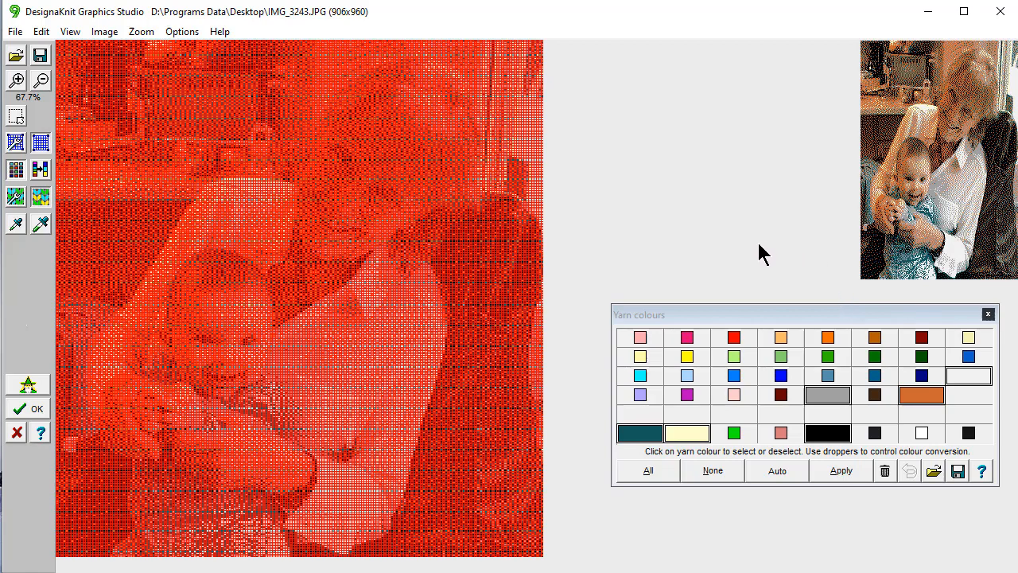
pyautogui.moveTo(726, 273)
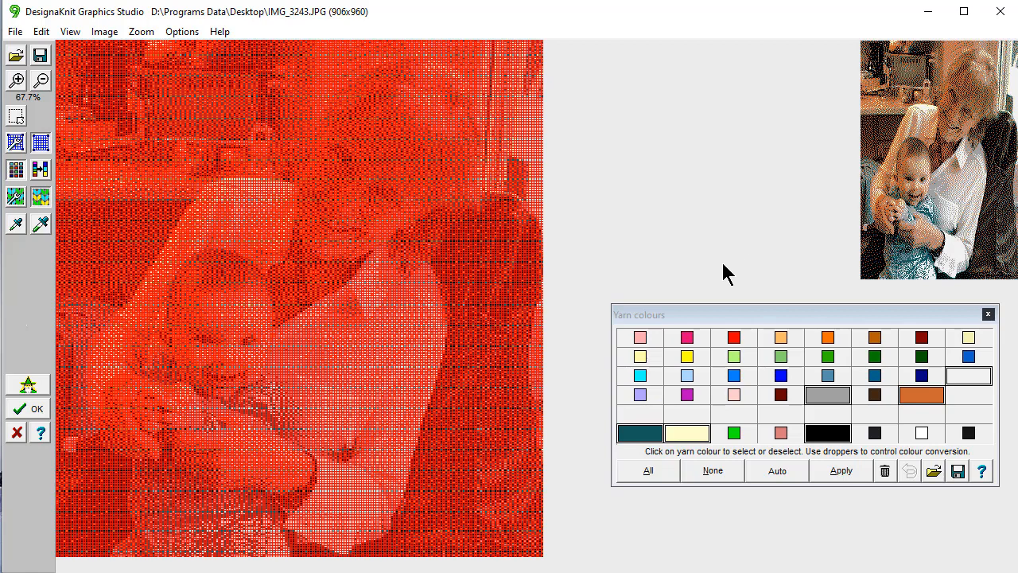
pyautogui.moveTo(661, 378)
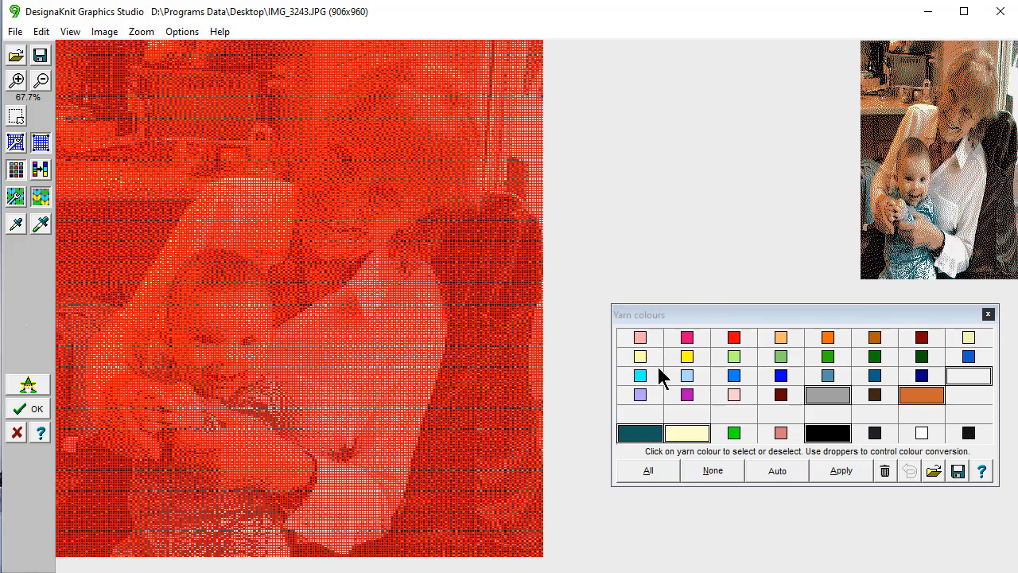
pyautogui.moveTo(644, 442)
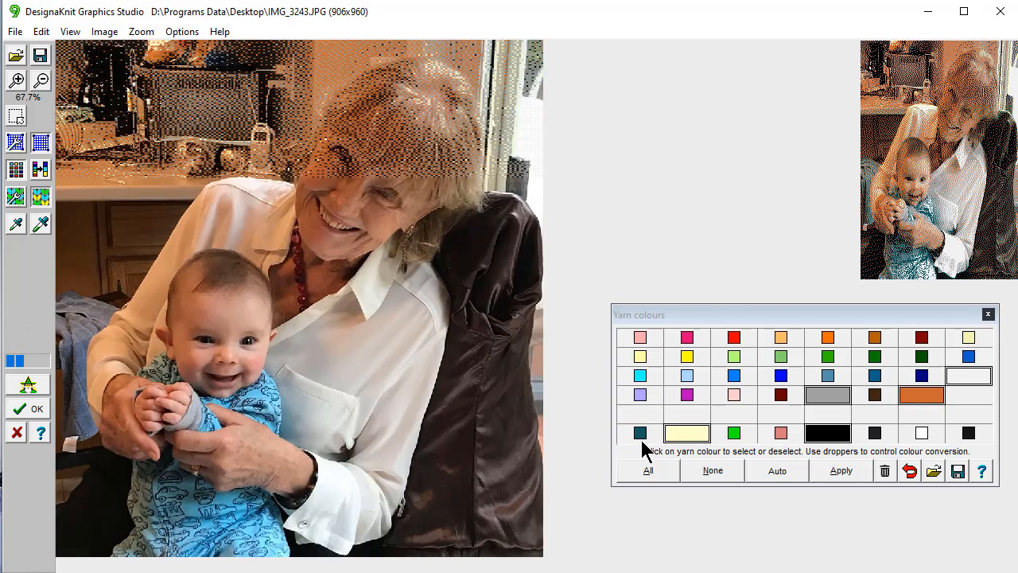
pyautogui.click(840, 470)
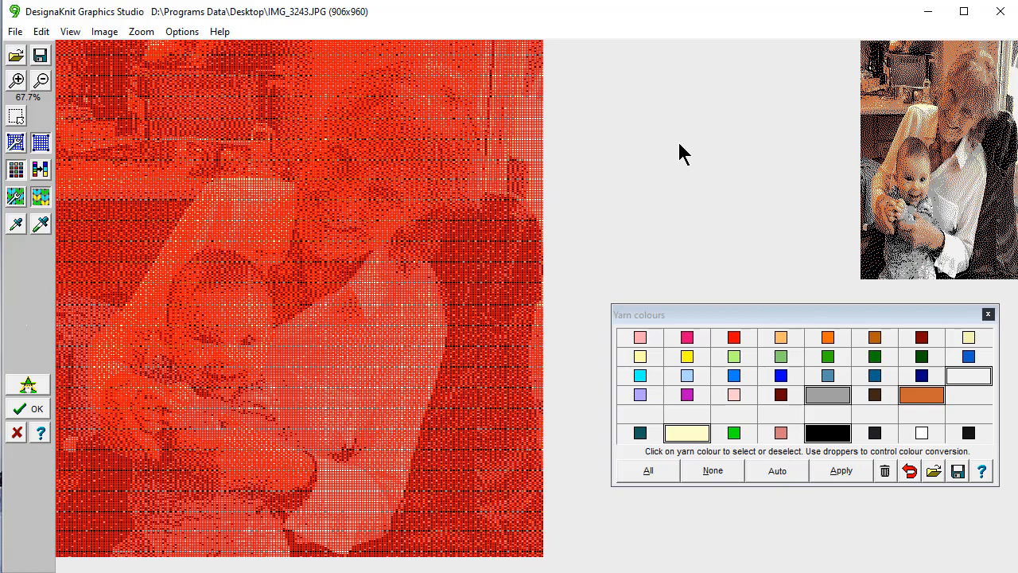
pyautogui.moveTo(882, 299)
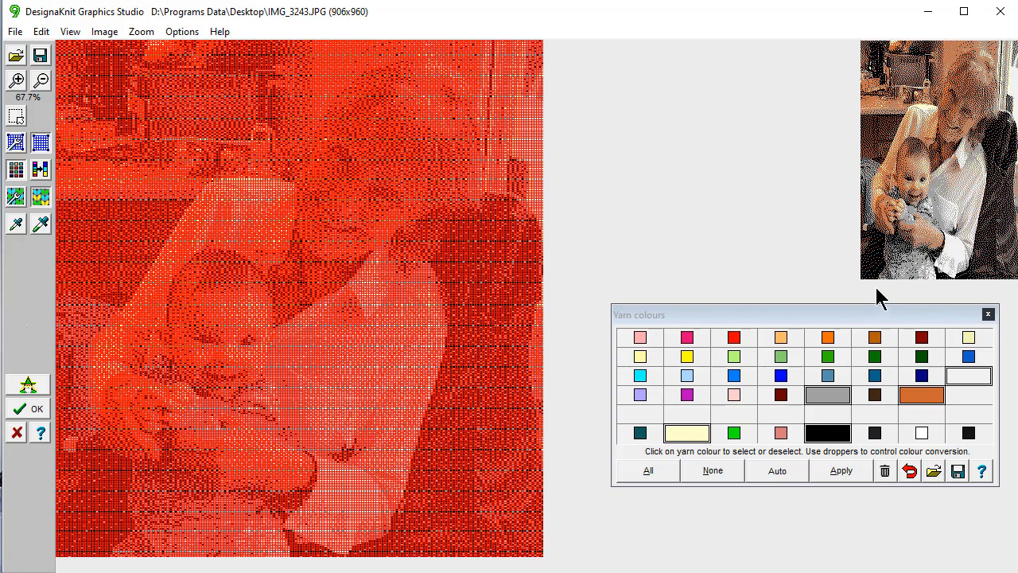
pyautogui.moveTo(750, 329)
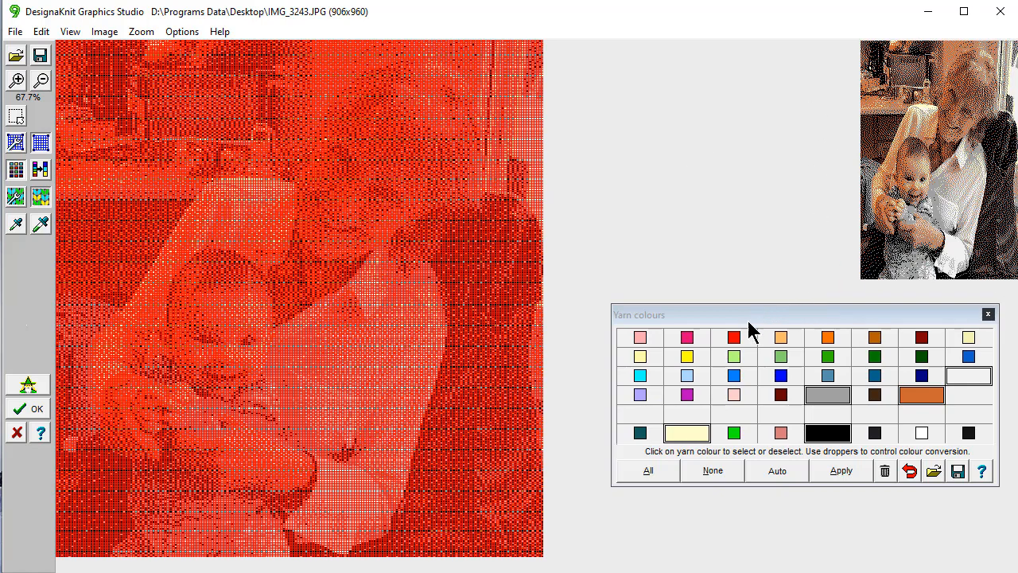
pyautogui.moveTo(987, 313)
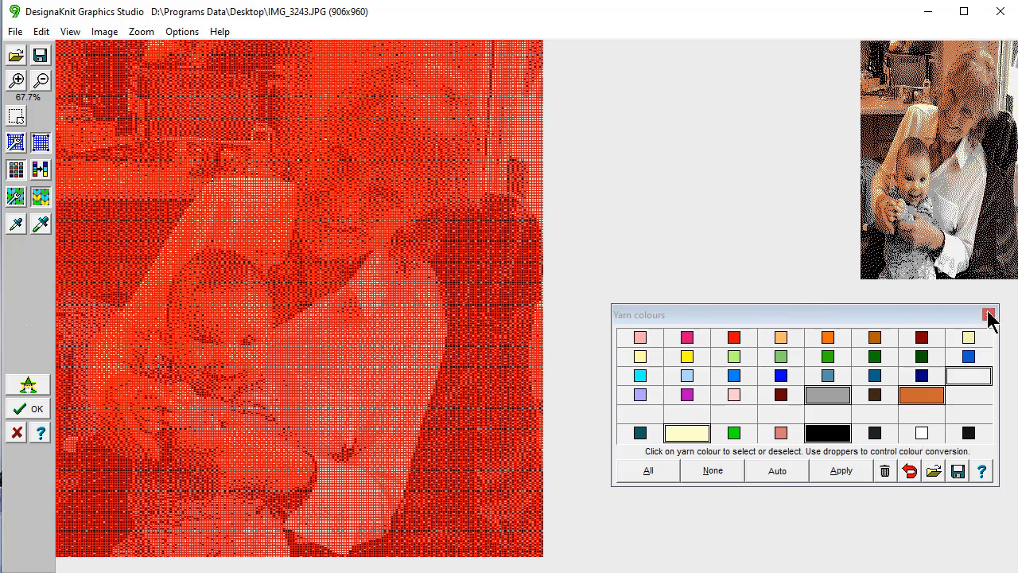
pyautogui.moveTo(804, 485)
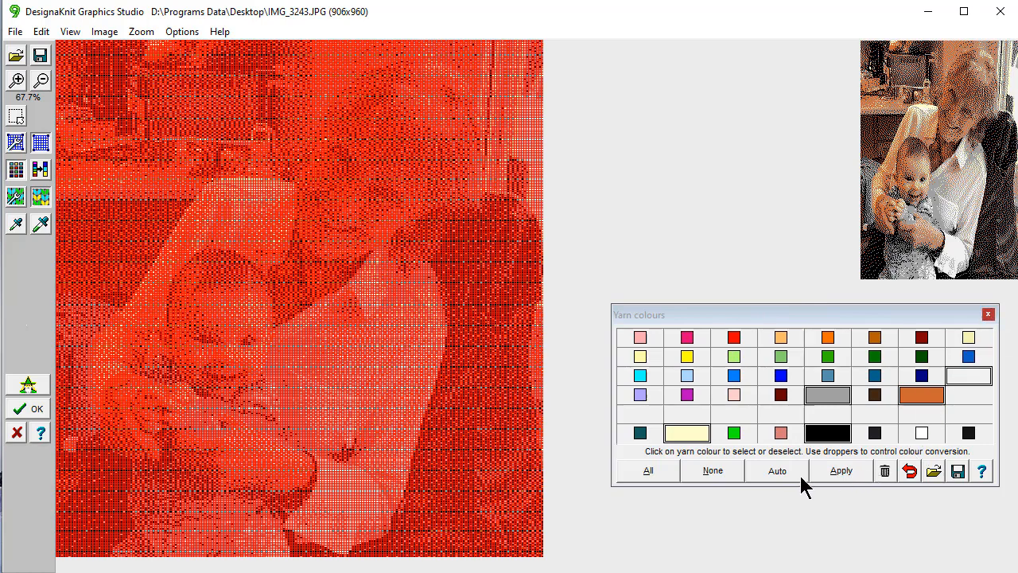
pyautogui.click(776, 470)
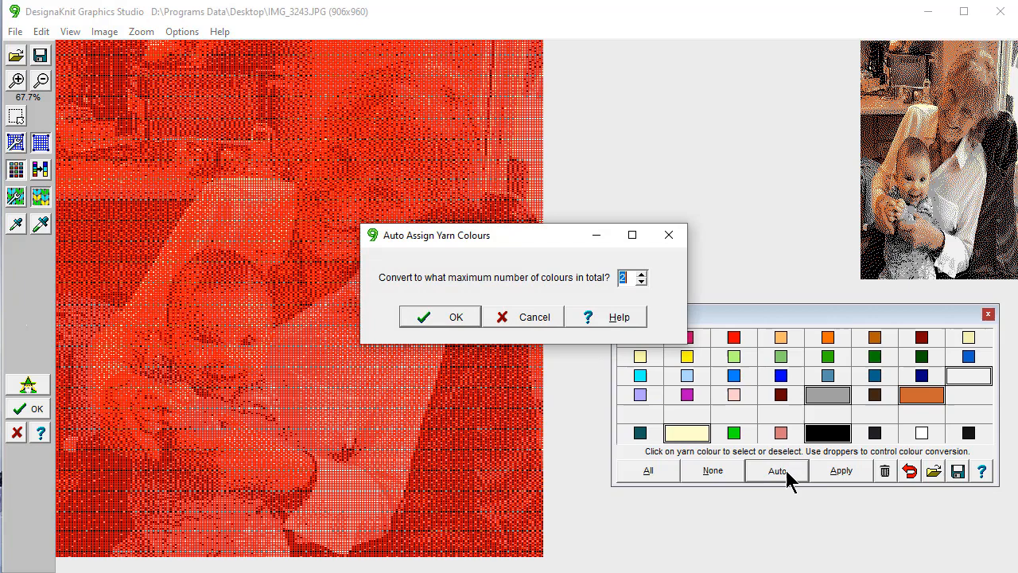
pyautogui.moveTo(655, 300)
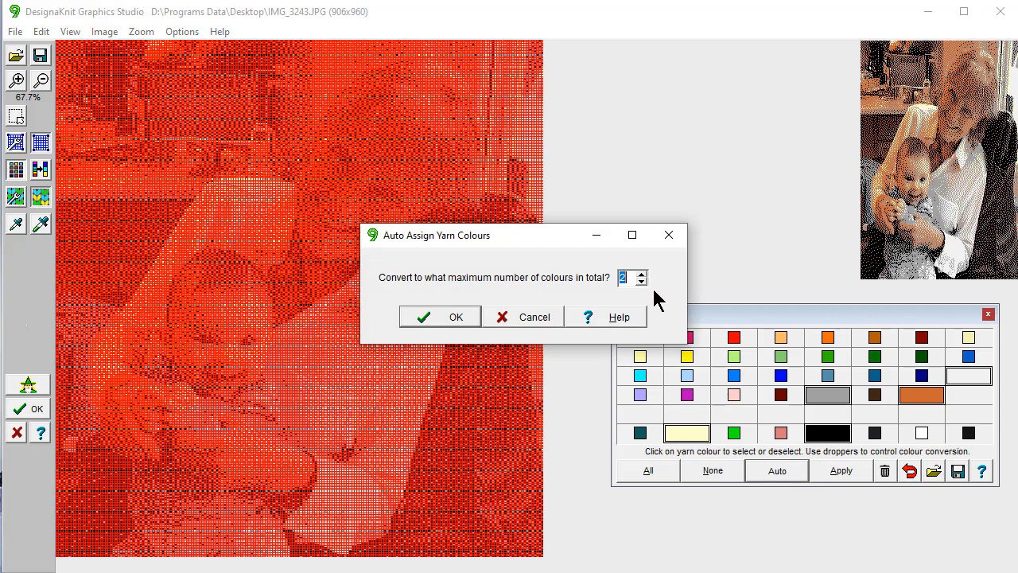
pyautogui.click(642, 273)
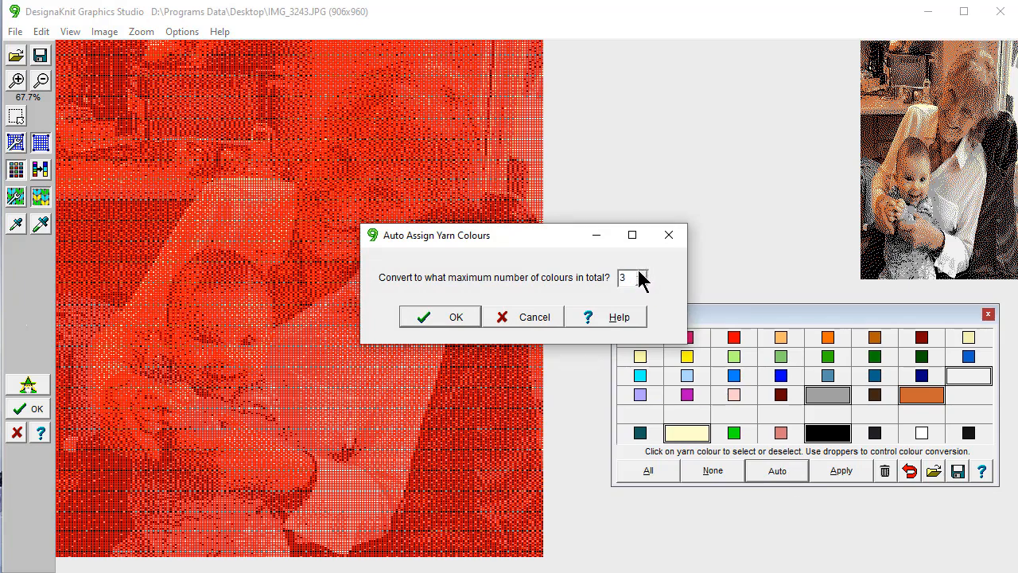
pyautogui.click(642, 273)
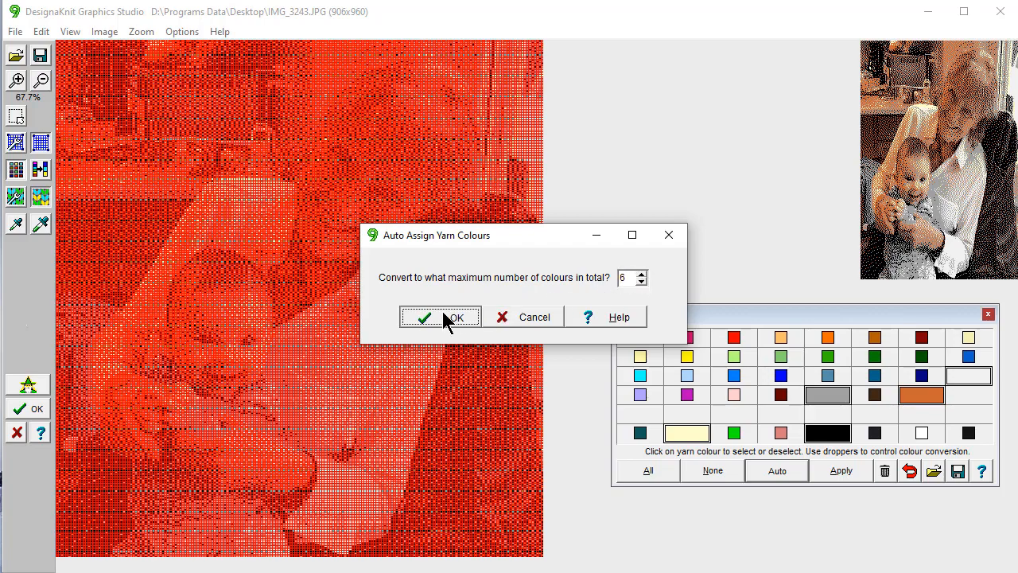
pyautogui.click(441, 317)
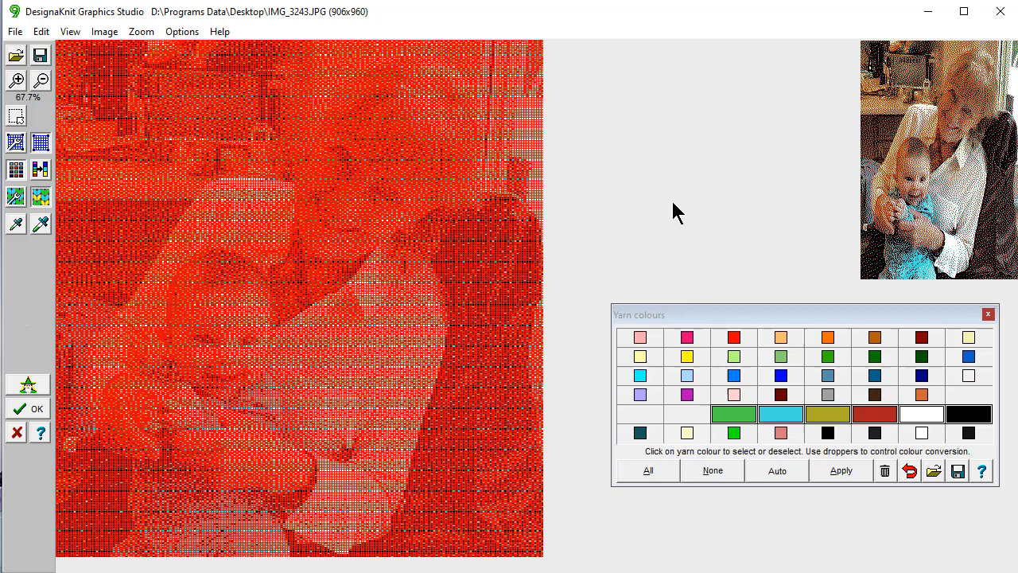
pyautogui.moveTo(865, 290)
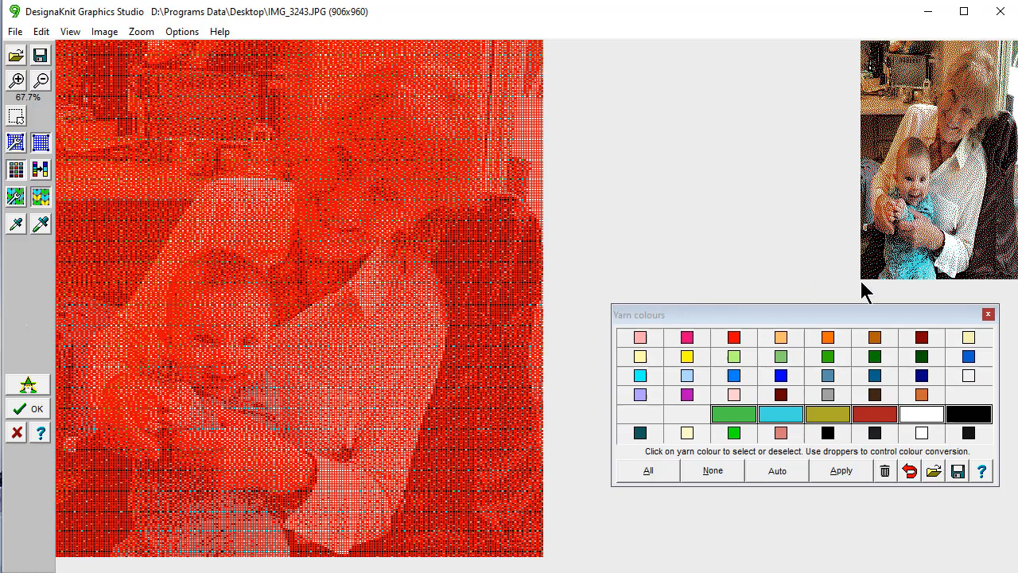
pyautogui.moveTo(989, 296)
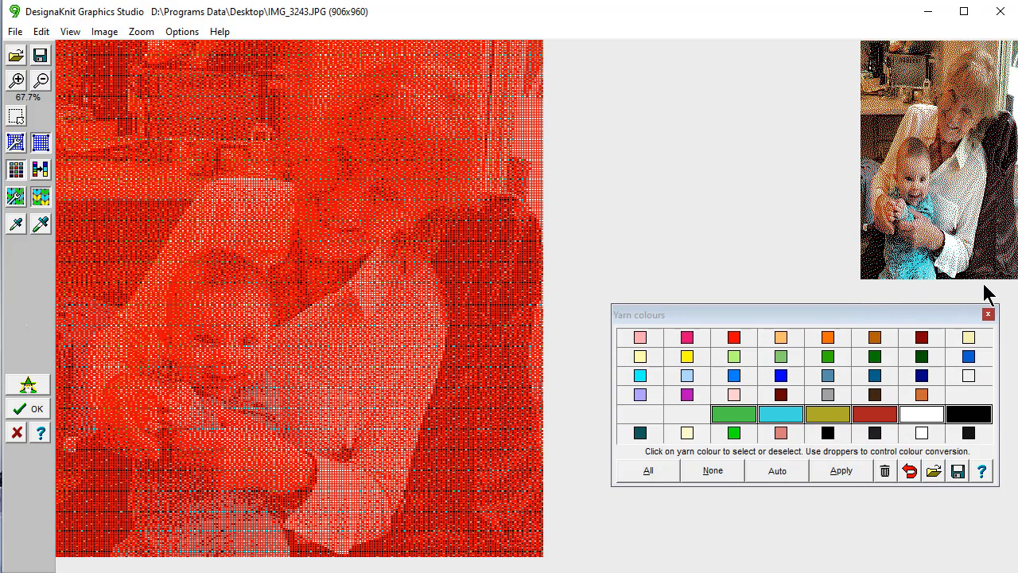
pyautogui.moveTo(970, 310)
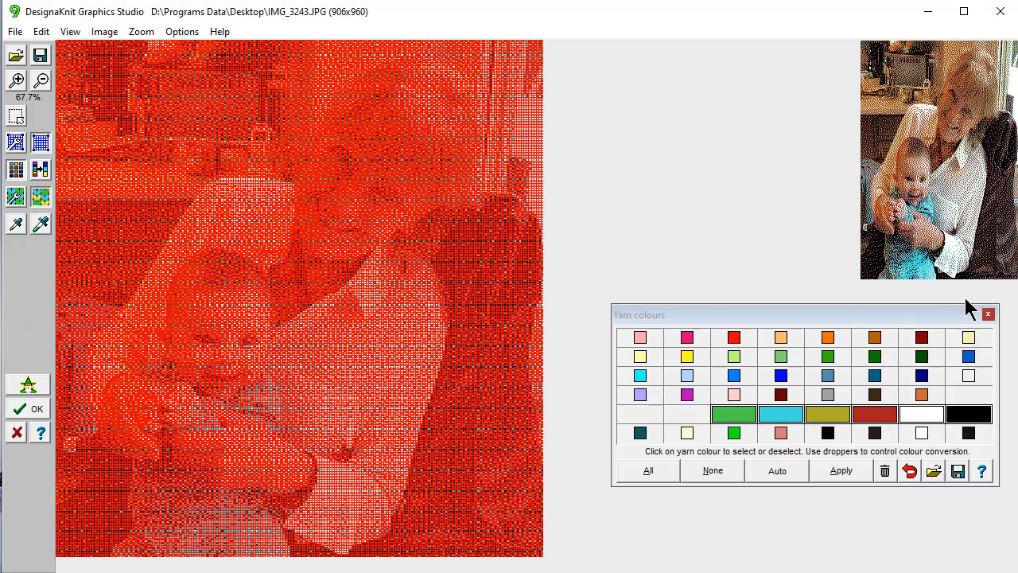
pyautogui.moveTo(824, 305)
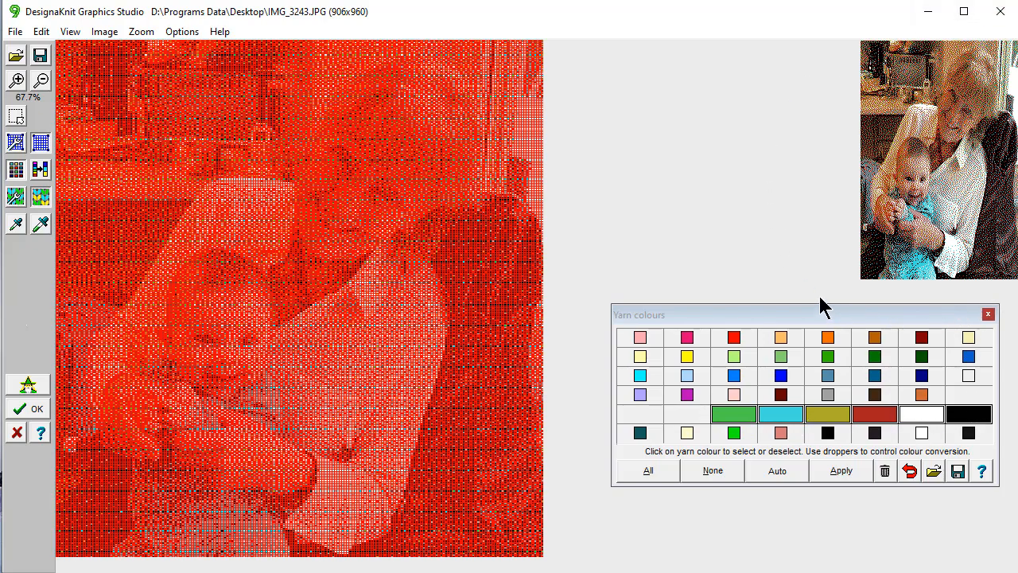
pyautogui.moveTo(814, 256)
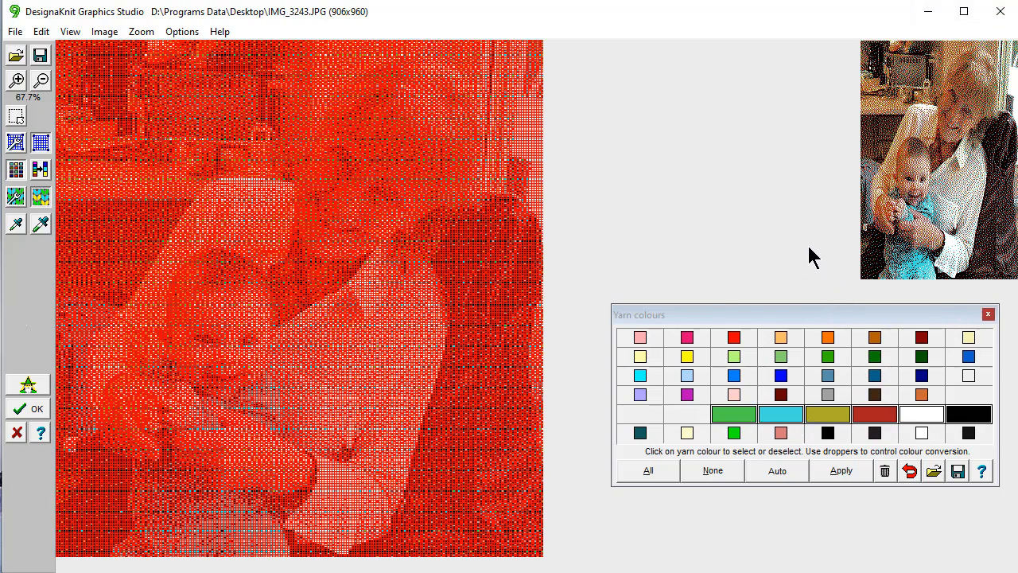
pyautogui.moveTo(805, 264)
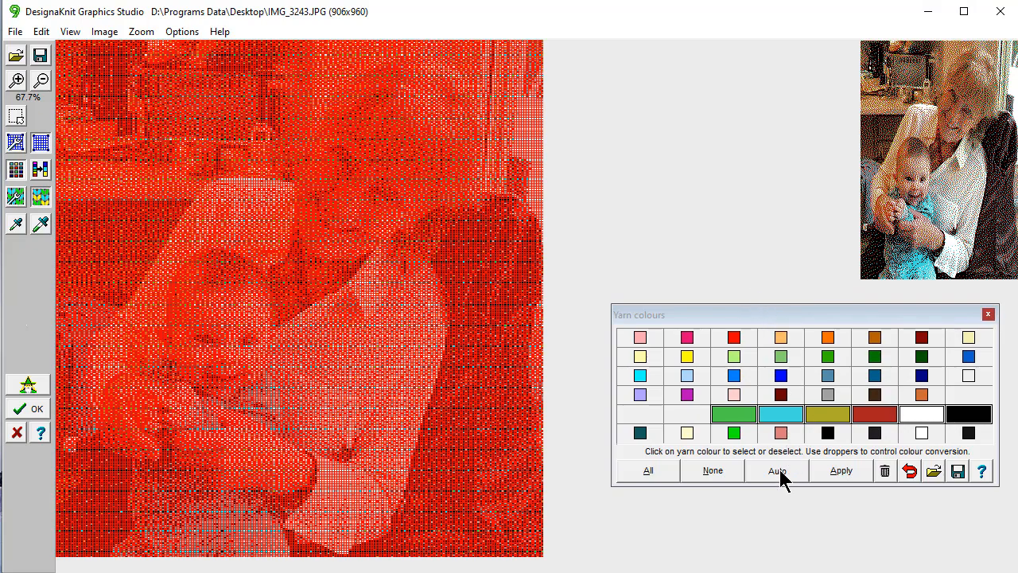
# Auto-assign yarn colours with a maximum of 4, giving olive, red, white and black
pyautogui.click(776, 470)
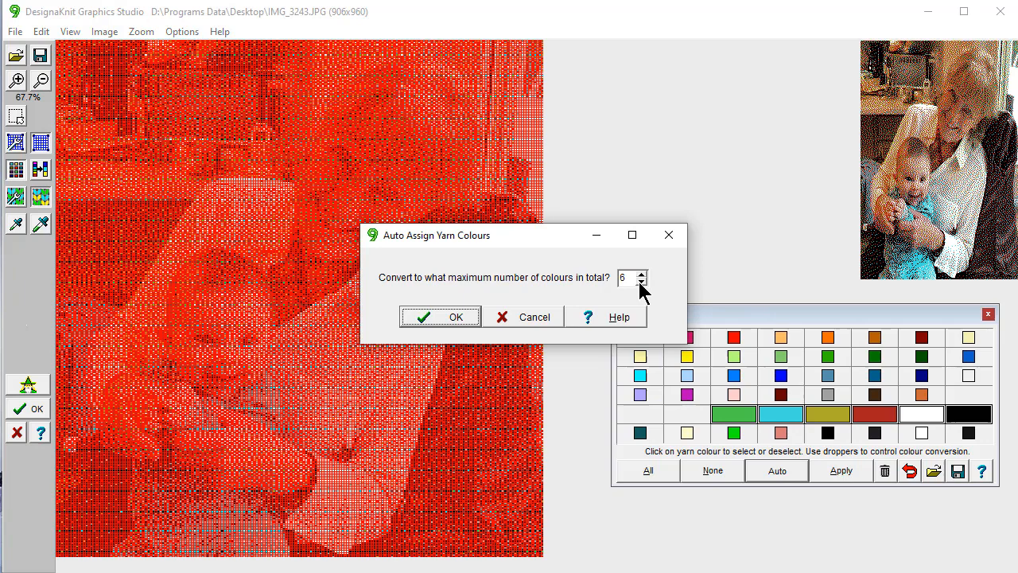
pyautogui.click(643, 281)
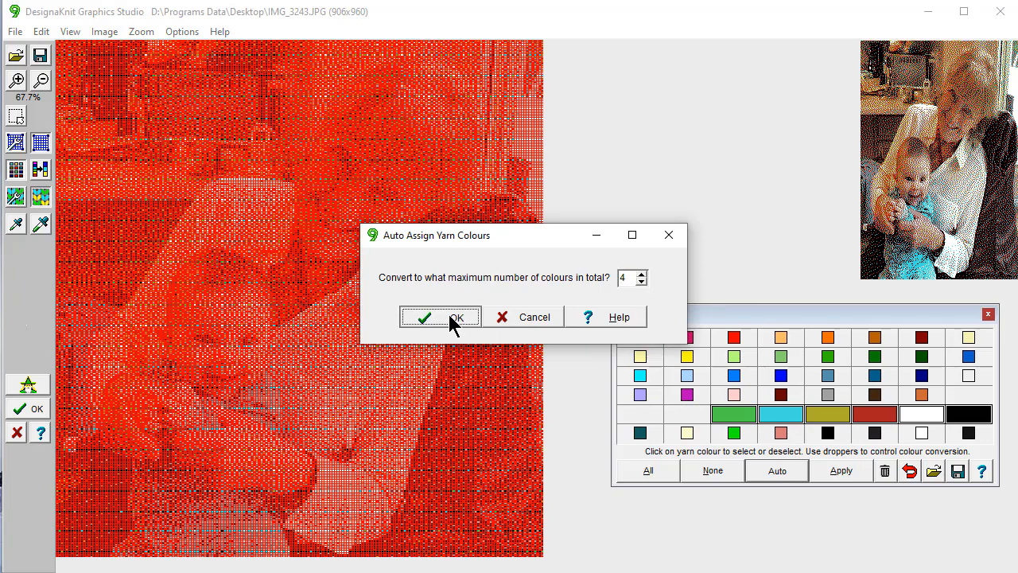
pyautogui.click(440, 316)
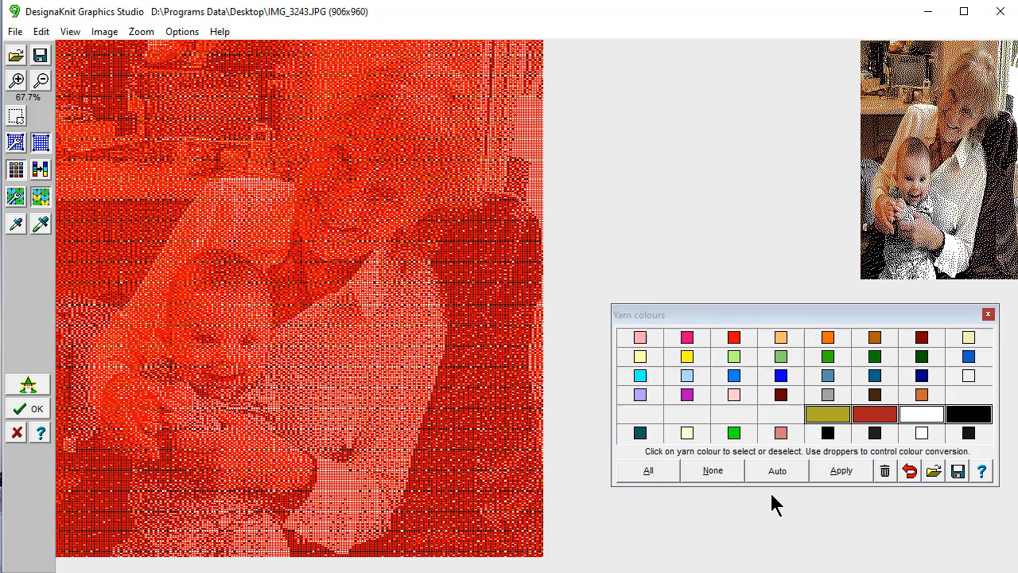
pyautogui.moveTo(799, 321)
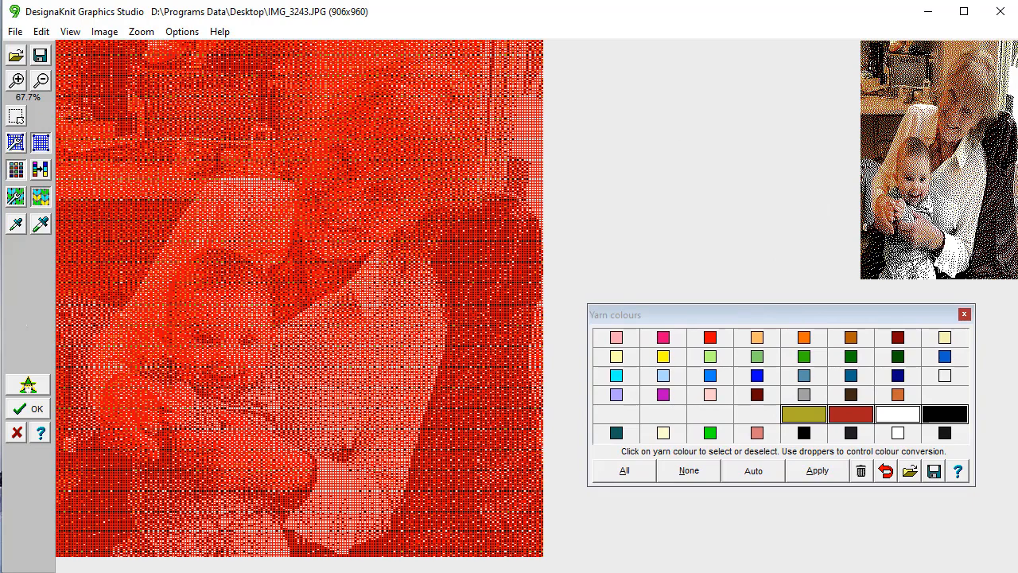
pyautogui.moveTo(618, 280)
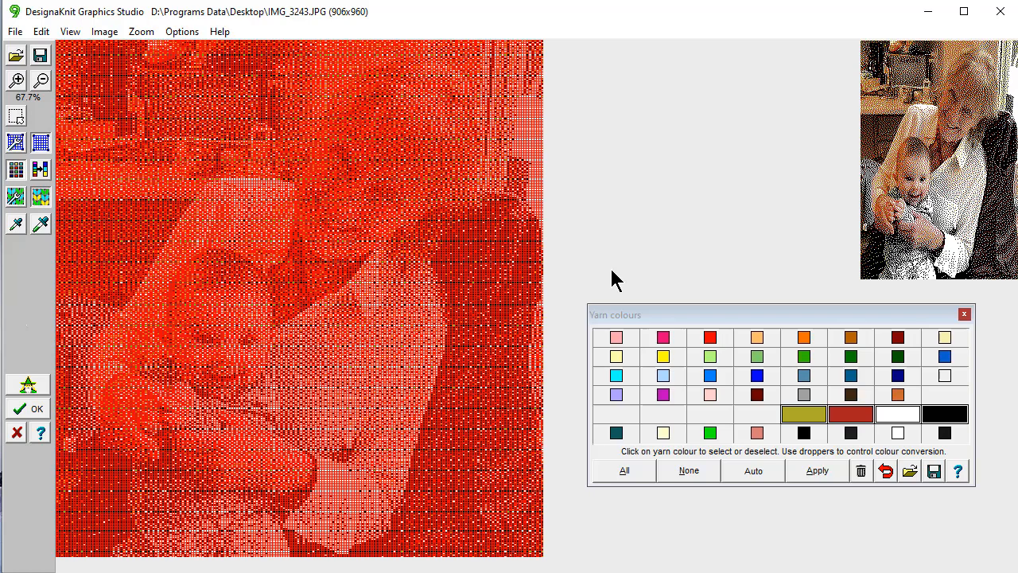
pyautogui.moveTo(964, 315)
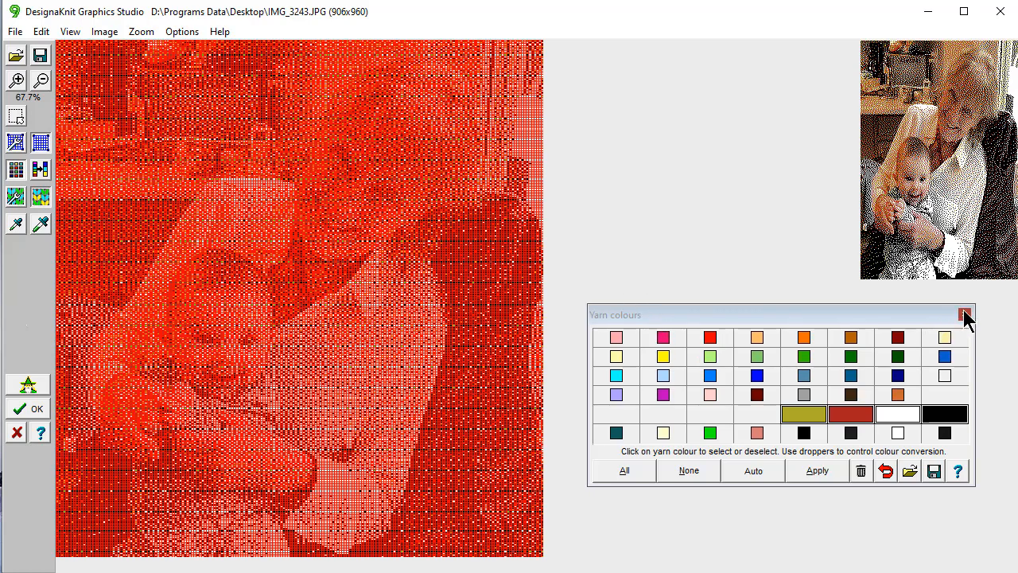
# Convert the four-colour photo to a stitch pattern and save its conversion settings
pyautogui.click(964, 315)
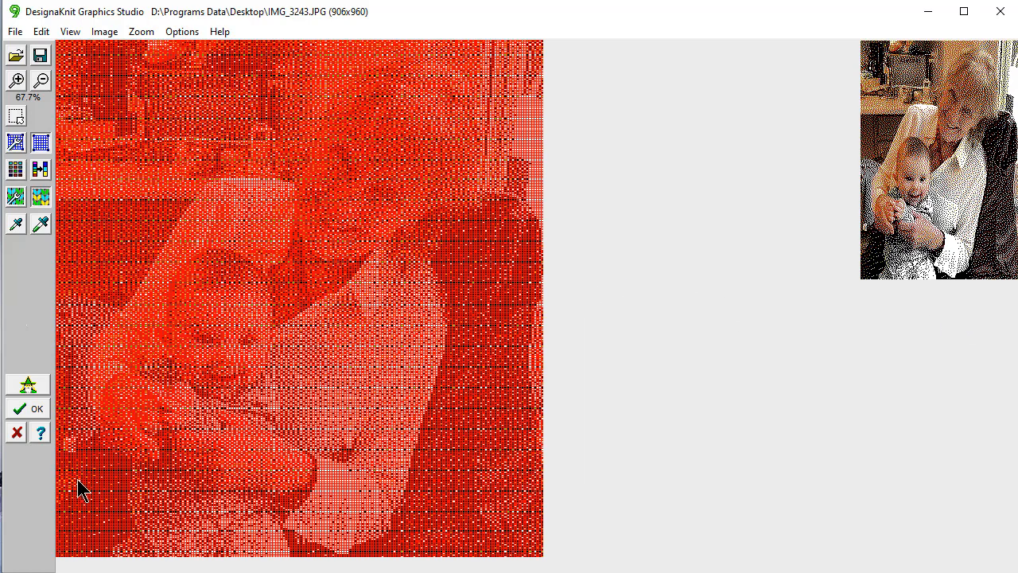
pyautogui.moveTo(32, 412)
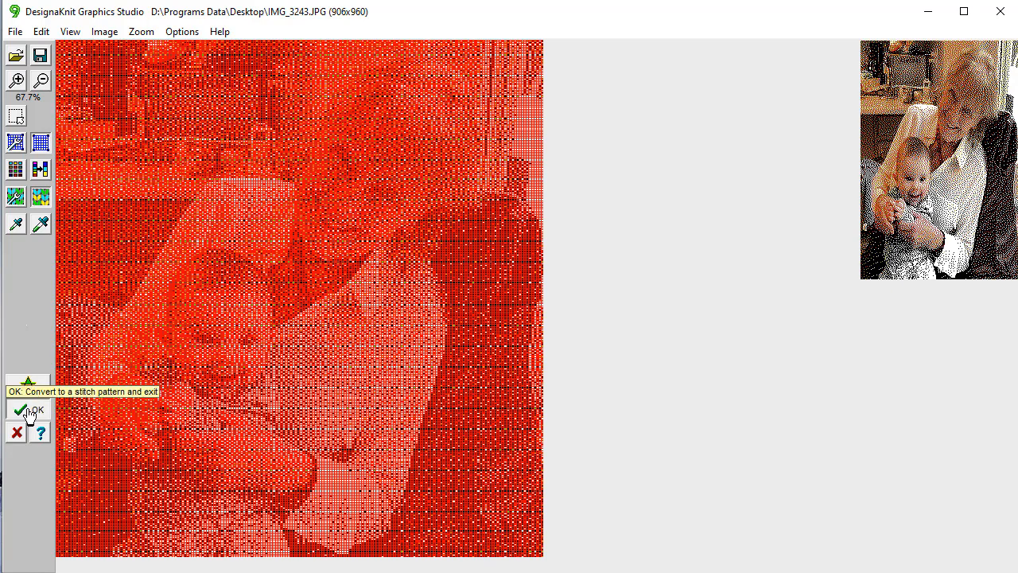
pyautogui.click(28, 409)
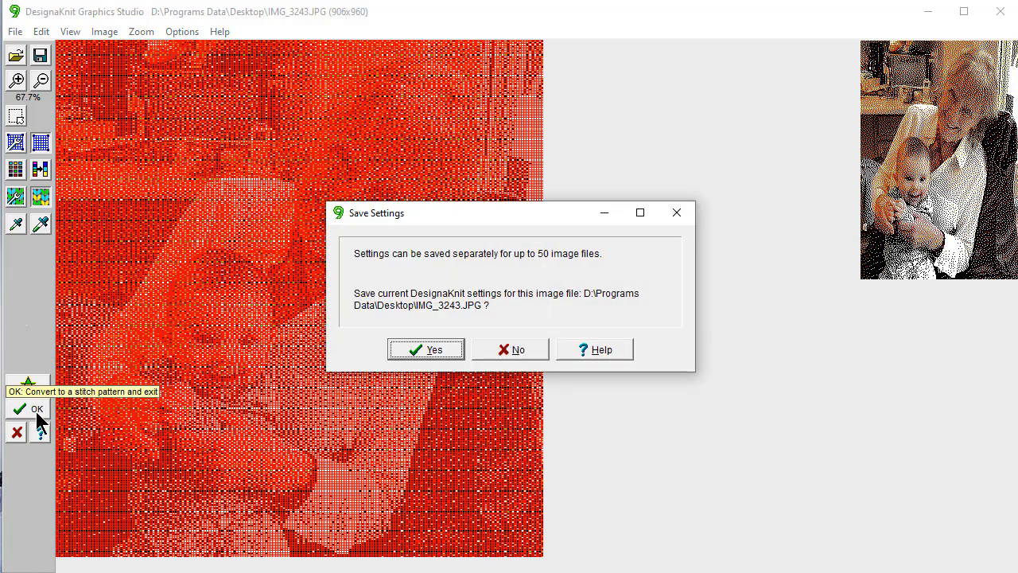
pyautogui.moveTo(427, 350)
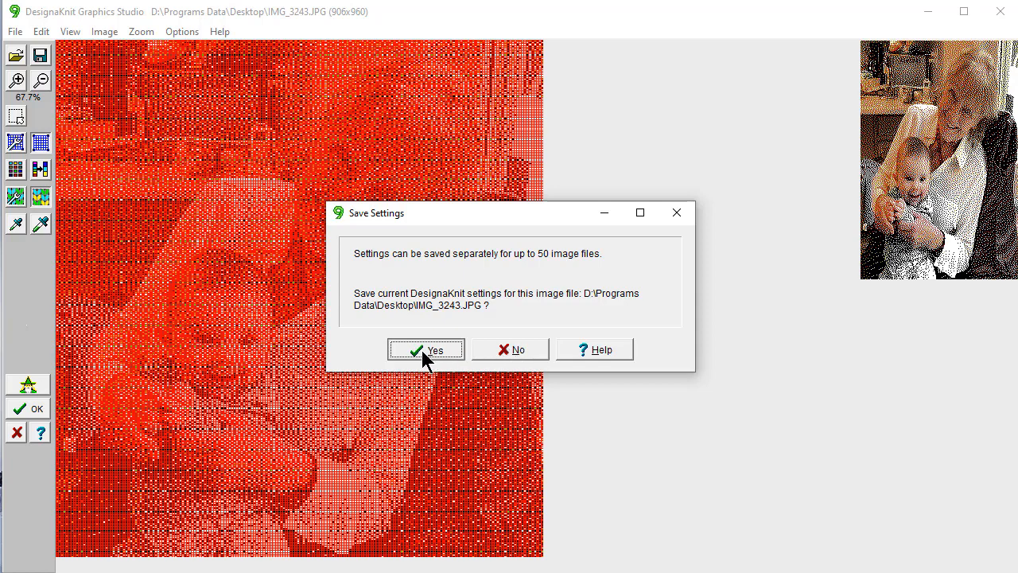
pyautogui.click(426, 350)
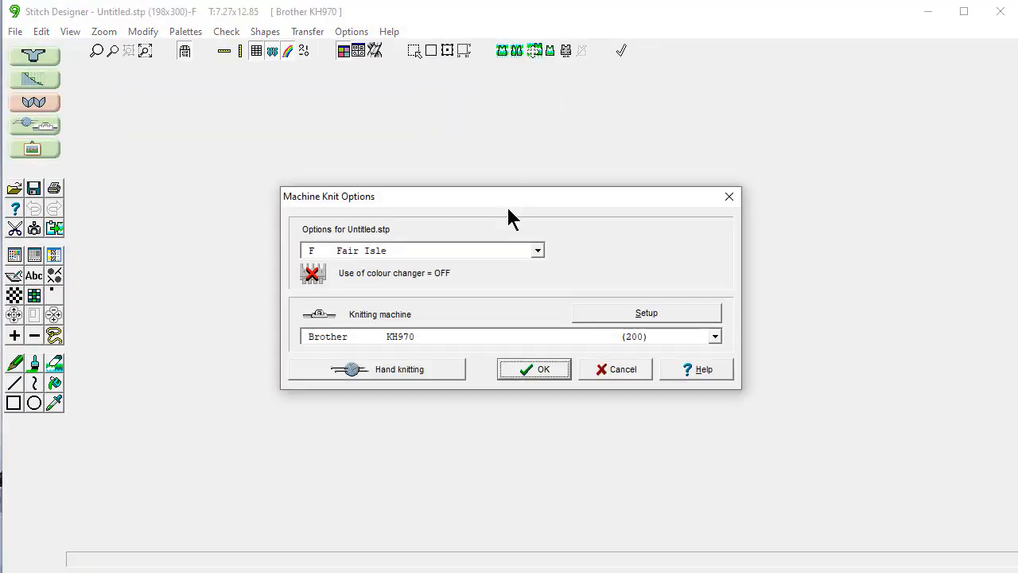
# Choose 4-colour Jacquard with the colour changer on and accept the Jacquard errors notice
pyautogui.click(538, 249)
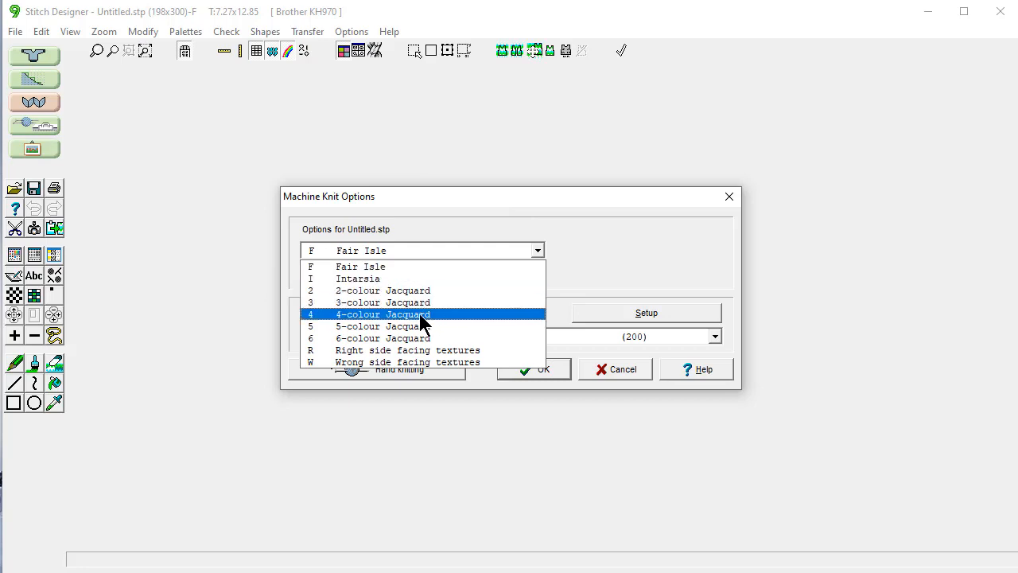
pyautogui.click(384, 313)
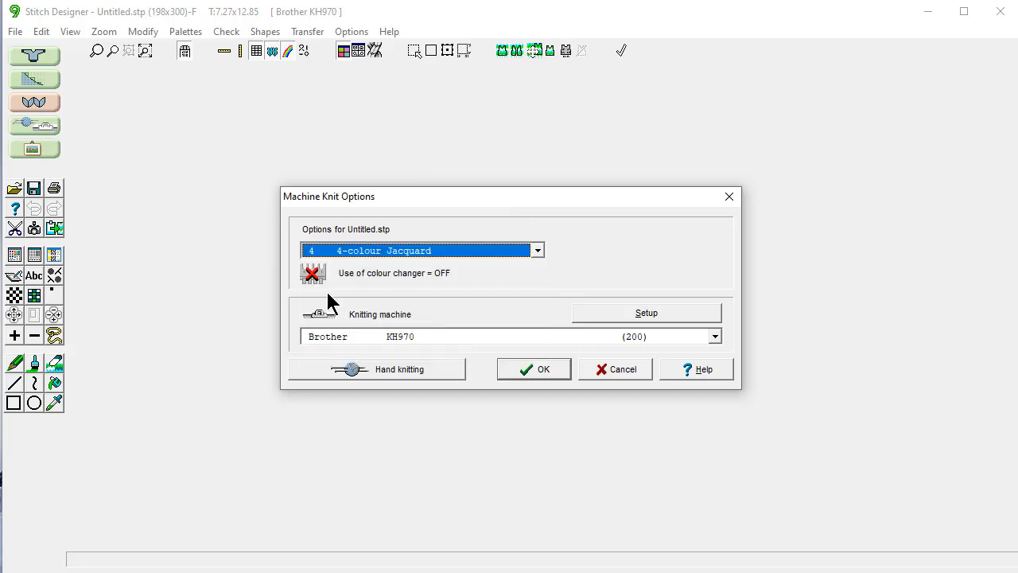
pyautogui.click(311, 274)
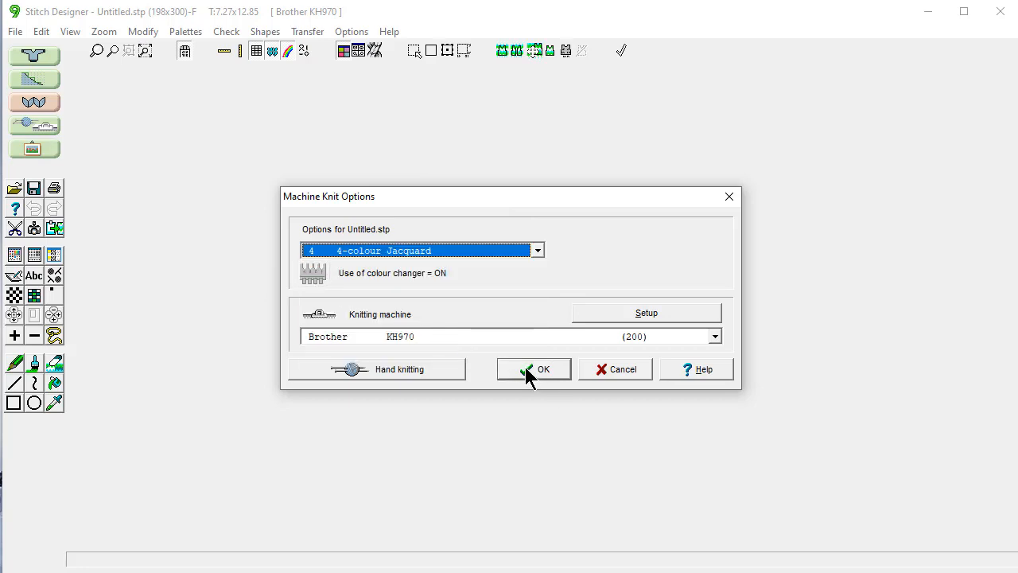
pyautogui.click(532, 369)
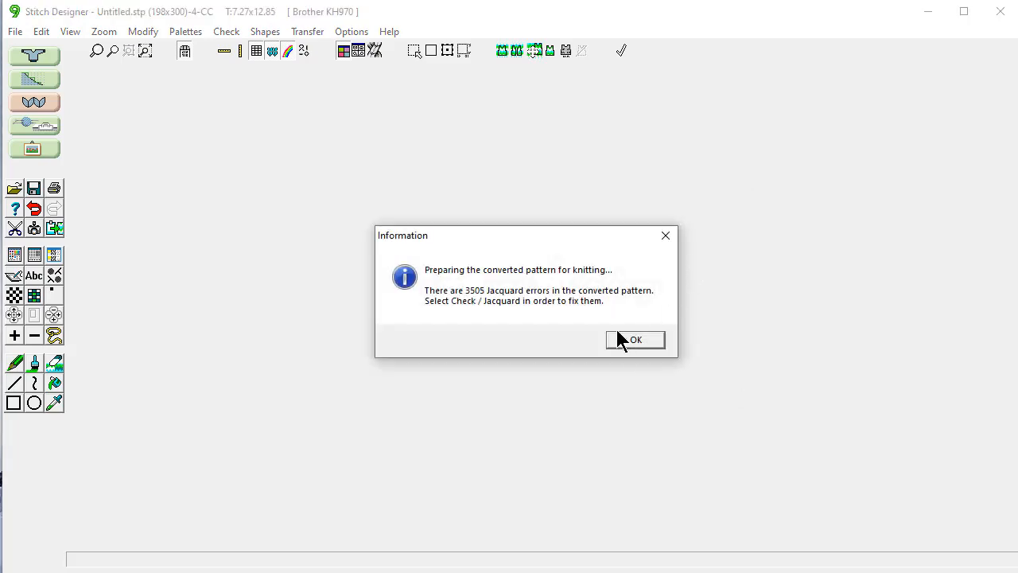
pyautogui.click(635, 340)
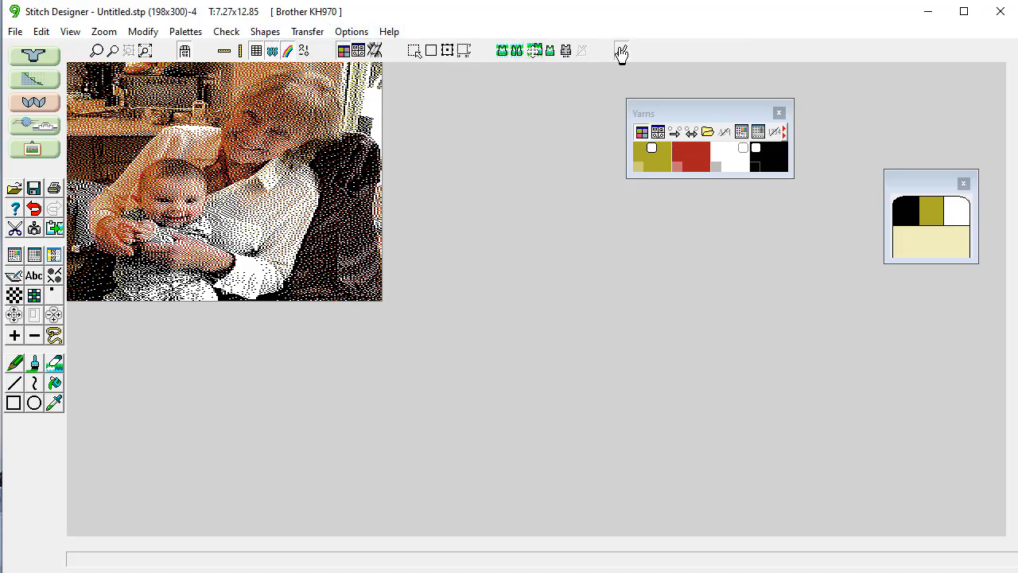
# Set Stitch Designer tension to 7 stitches and 10 rows per inch, then check the zoomed-out view
pyautogui.click(622, 51)
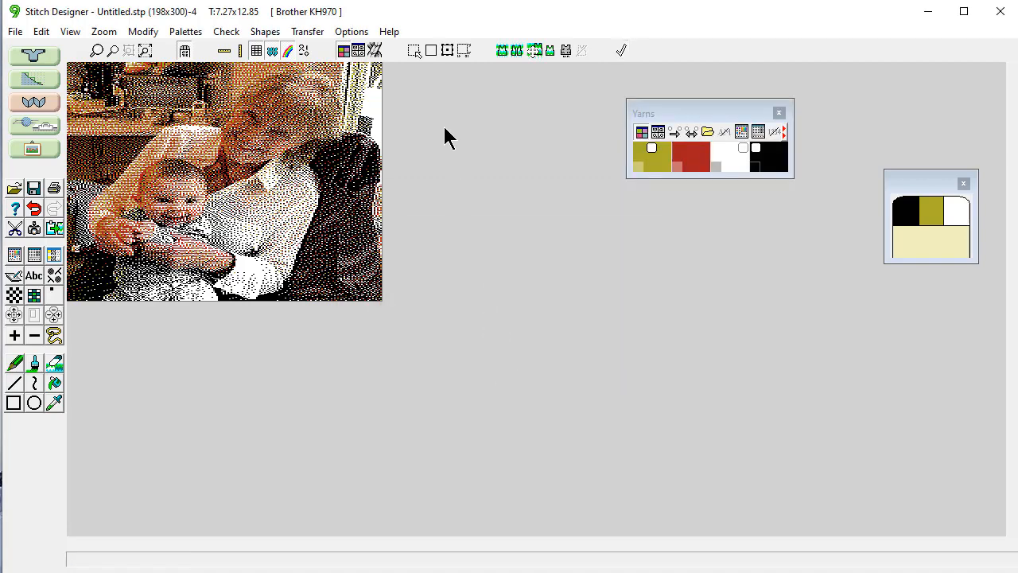
pyautogui.moveTo(378, 87)
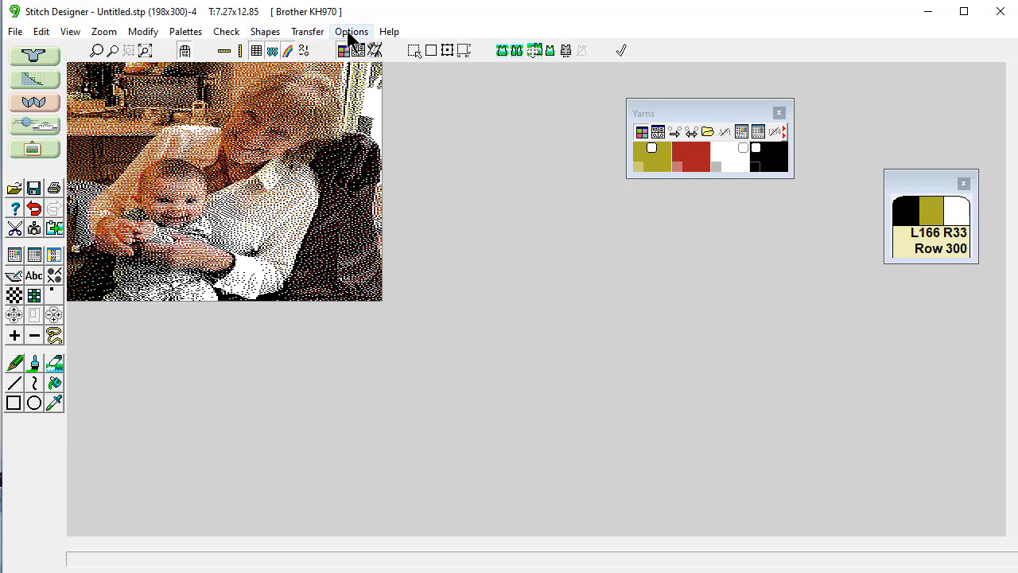
pyautogui.click(352, 32)
pyautogui.write('10')
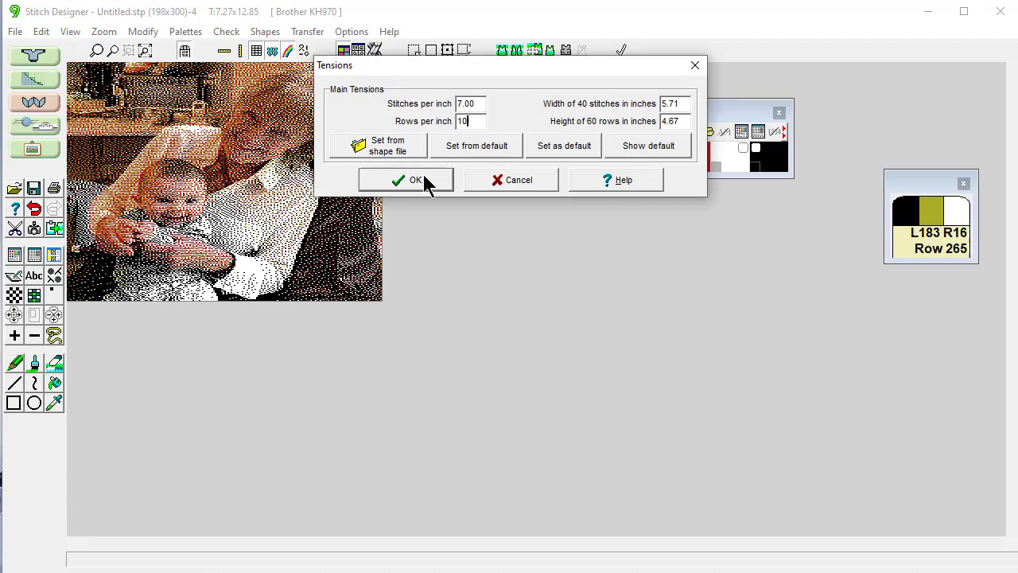
pyautogui.click(405, 178)
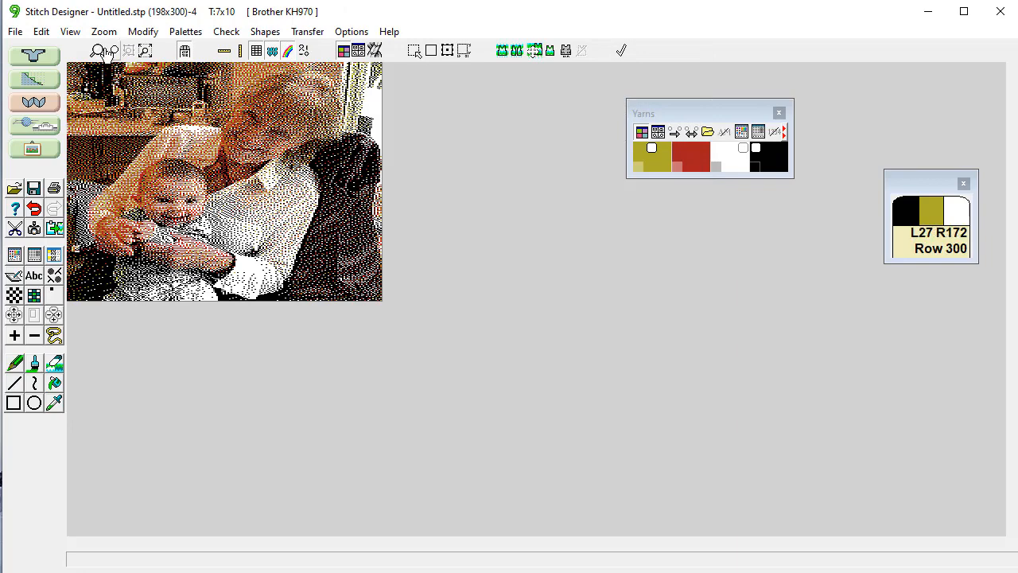
pyautogui.moveTo(115, 49)
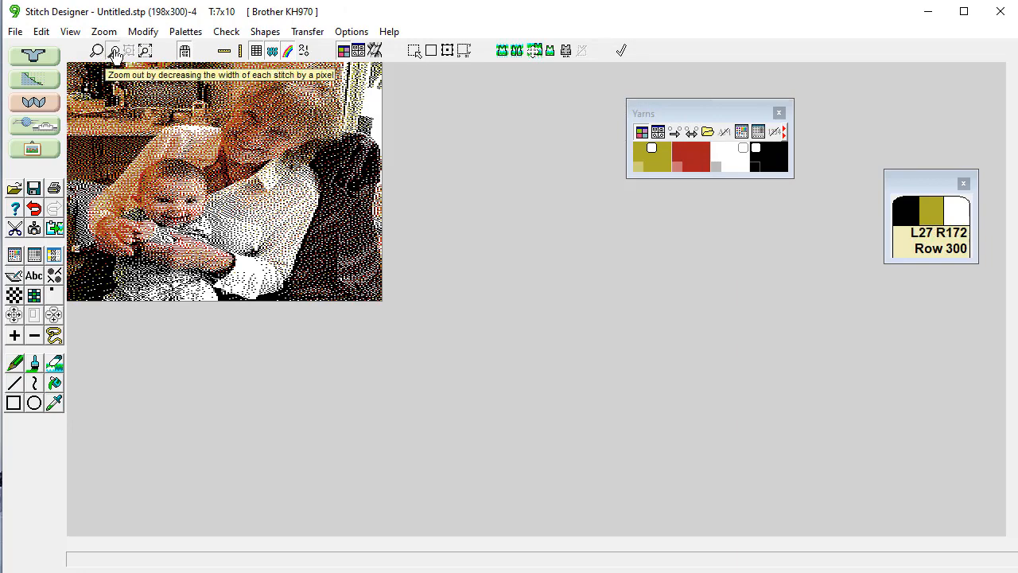
pyautogui.click(114, 49)
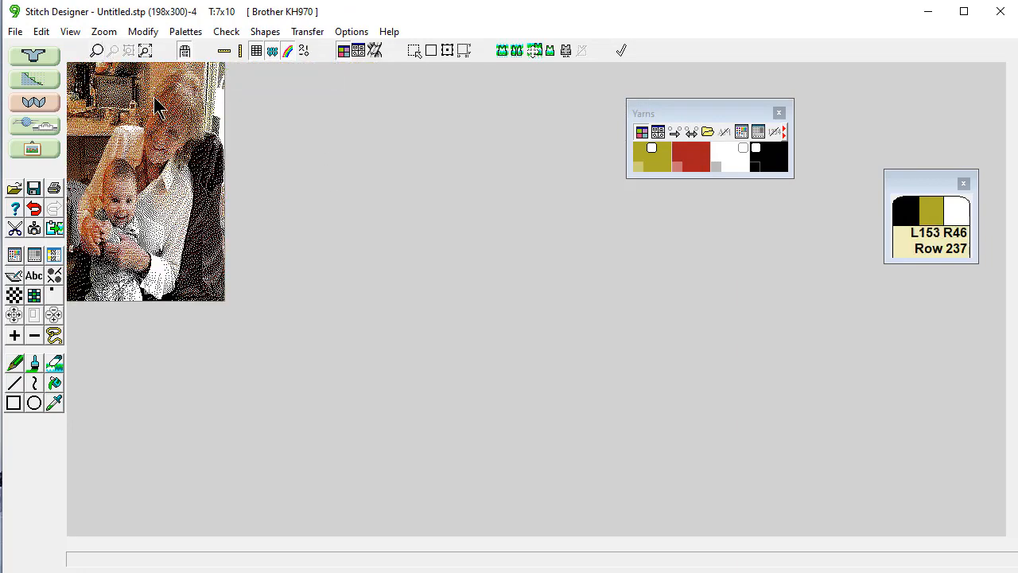
pyautogui.click(95, 50)
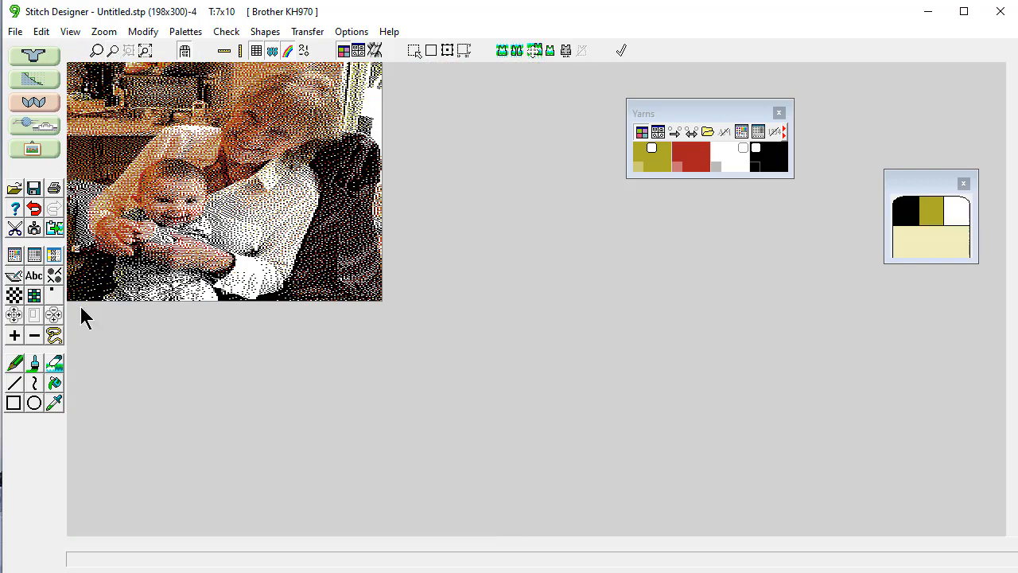
pyautogui.moveTo(388, 463)
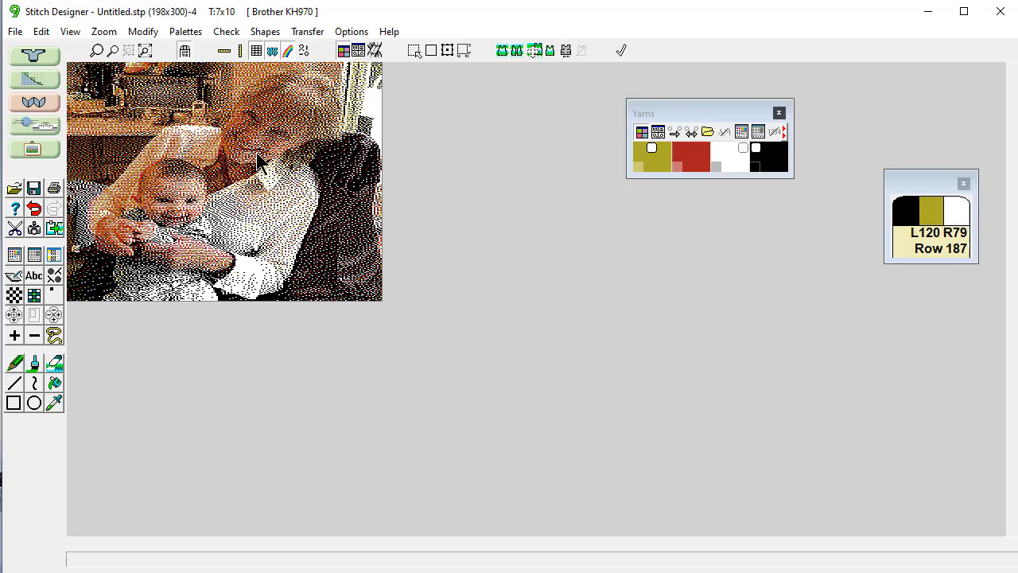
pyautogui.moveTo(124, 198)
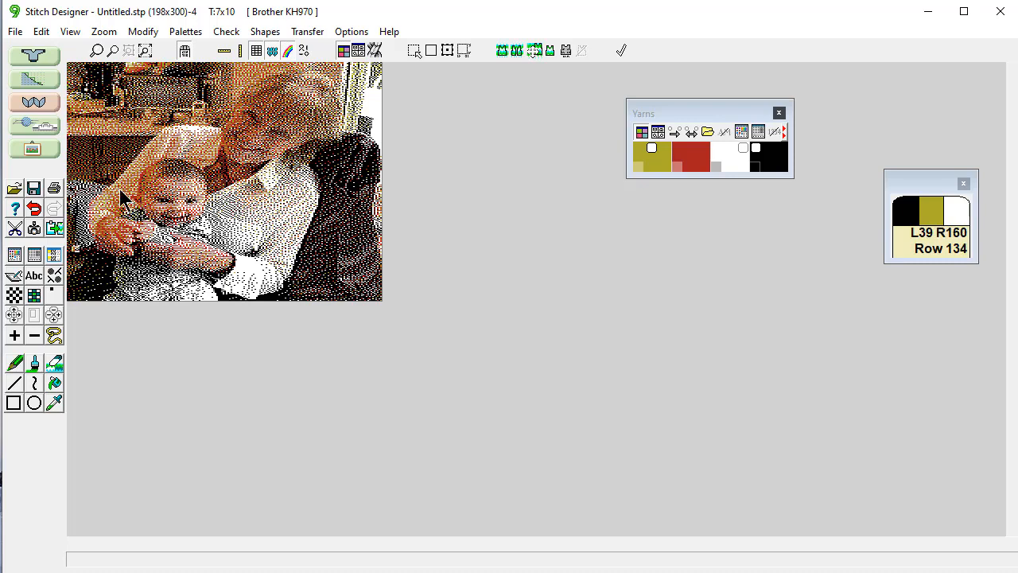
pyautogui.moveTo(34, 149)
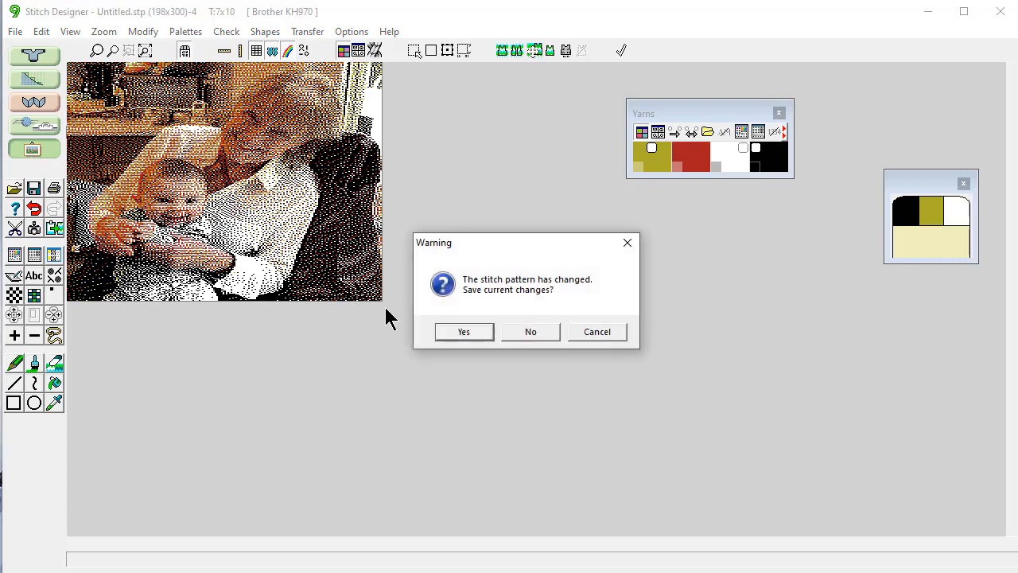
# Leave Stitch Designer, reopen IMG_3243.JPG and choose Option 1 fine-grained dithering
pyautogui.click(530, 332)
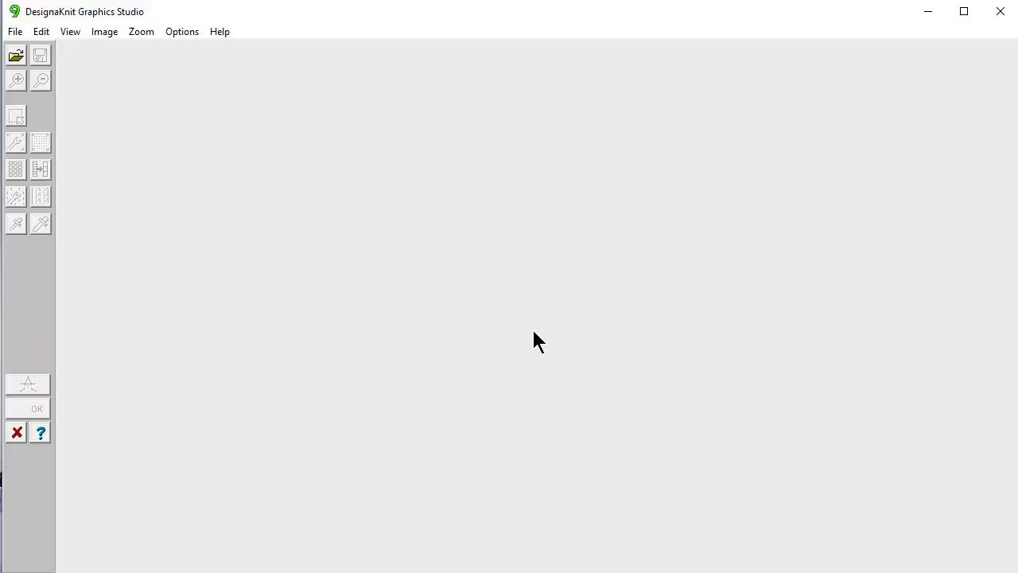
pyautogui.moveTo(64, 83)
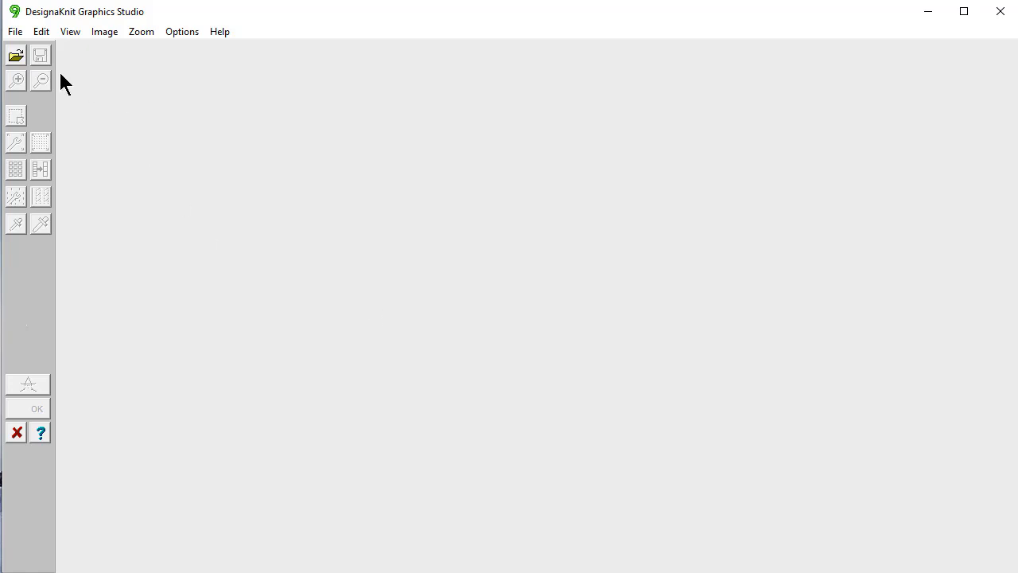
pyautogui.click(16, 54)
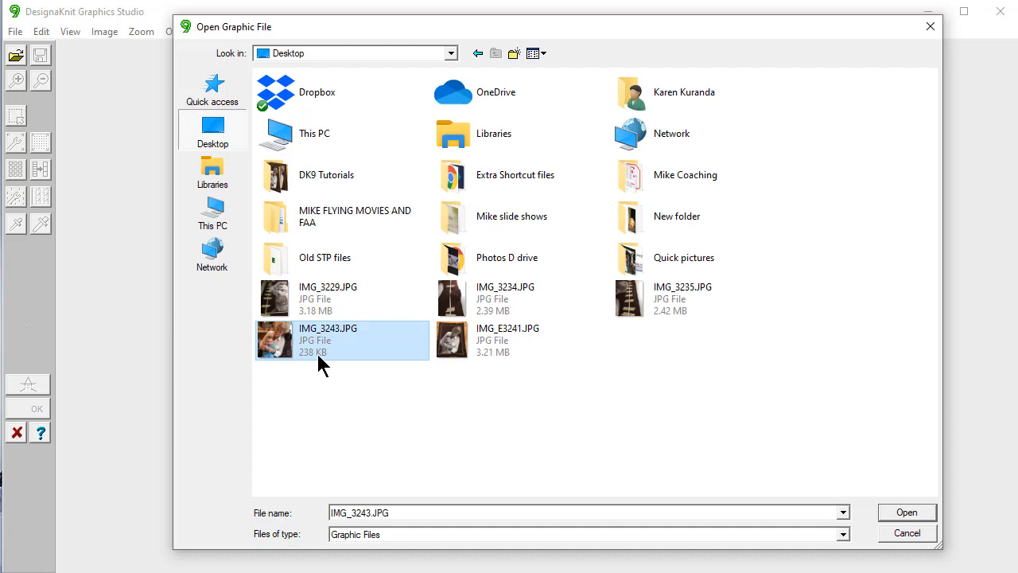
pyautogui.click(907, 512)
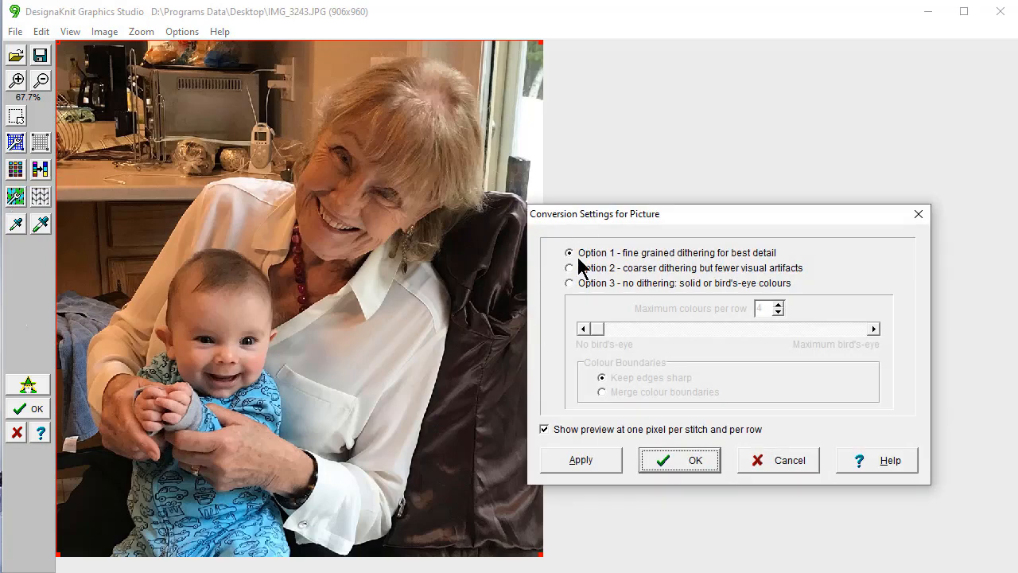
pyautogui.click(677, 459)
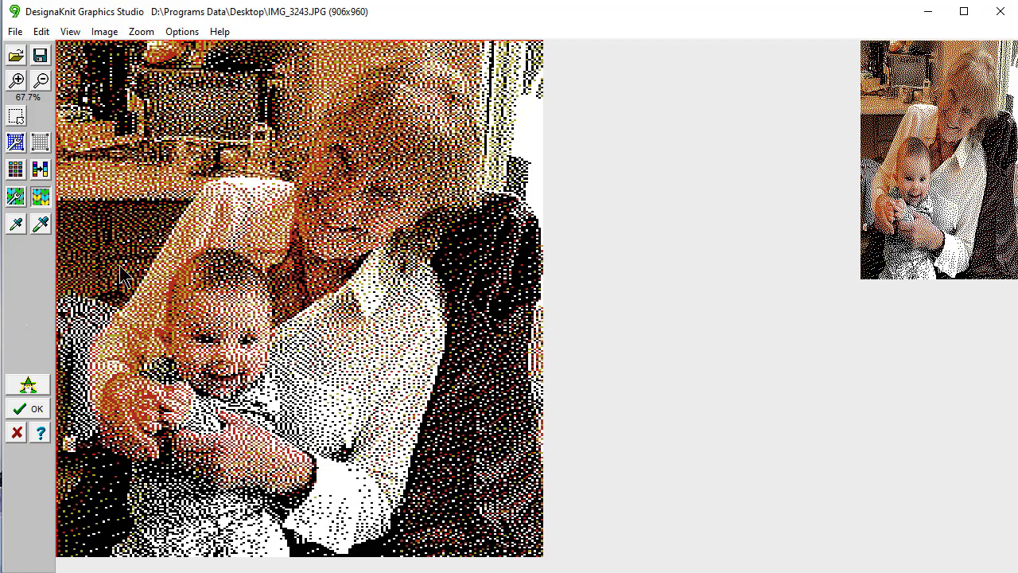
pyautogui.moveTo(16, 142)
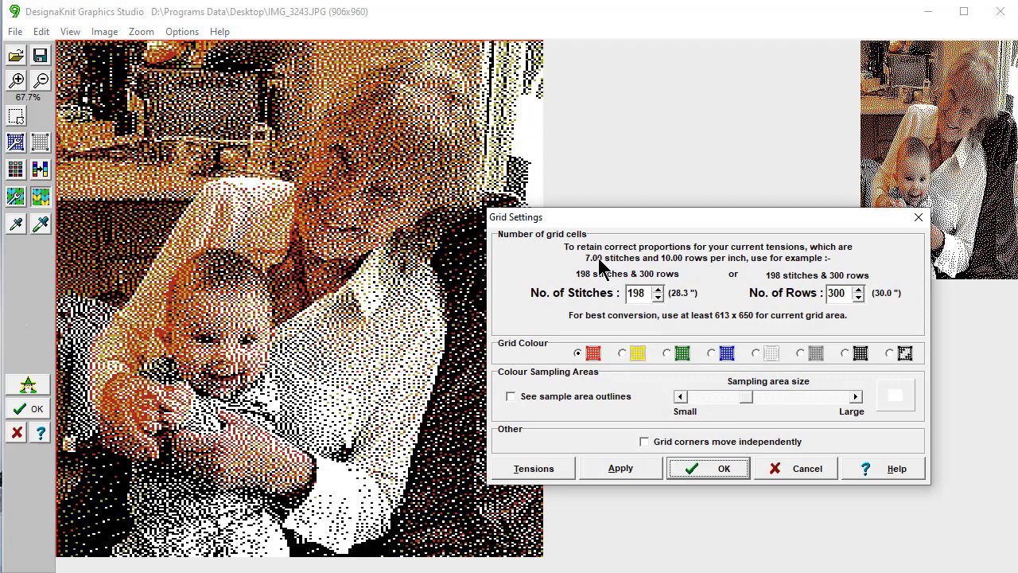
pyautogui.moveTo(888, 334)
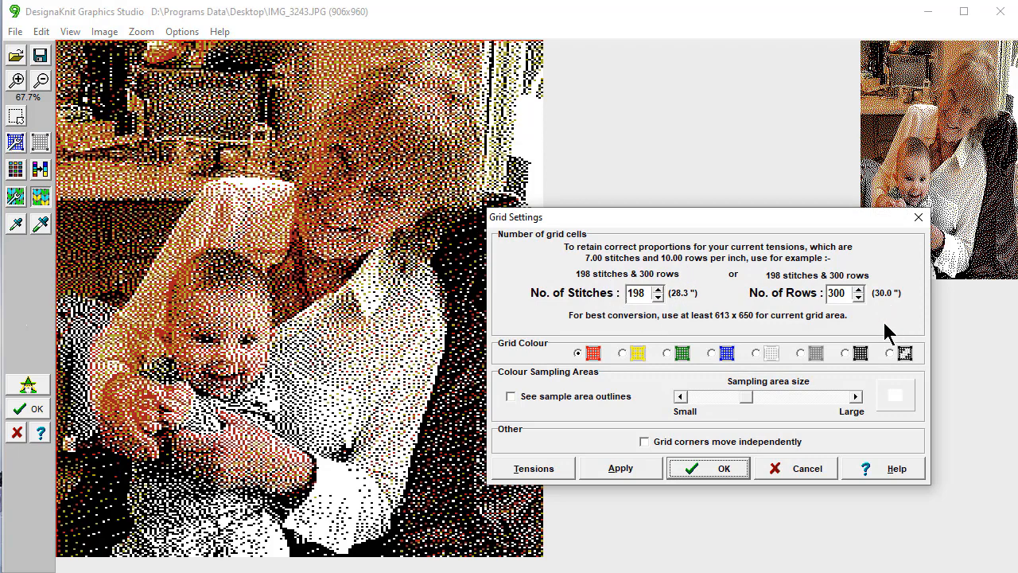
pyautogui.moveTo(724, 485)
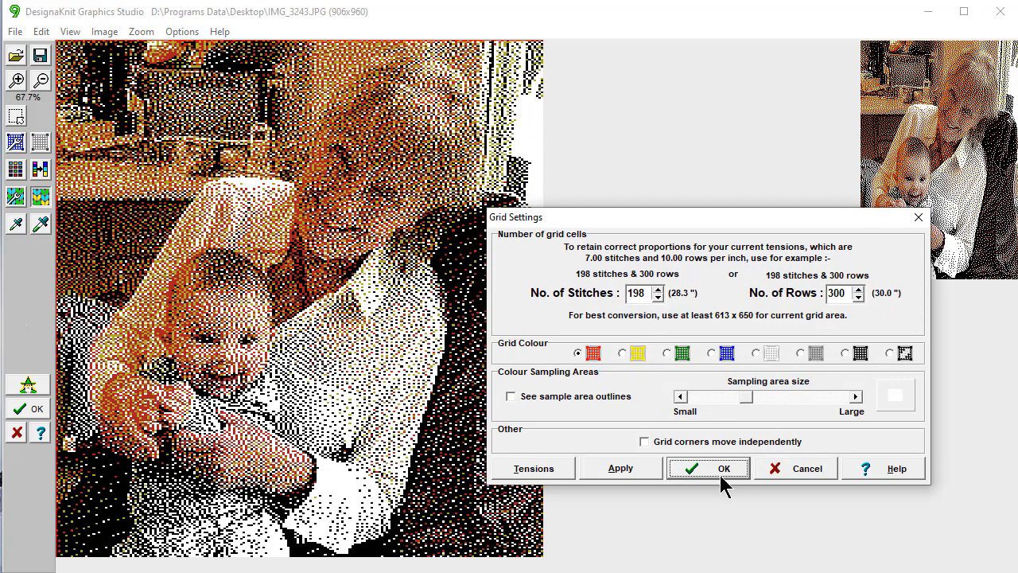
# Confirm the 198-stitch by 300-row grid size in Grid Settings
pyautogui.click(707, 467)
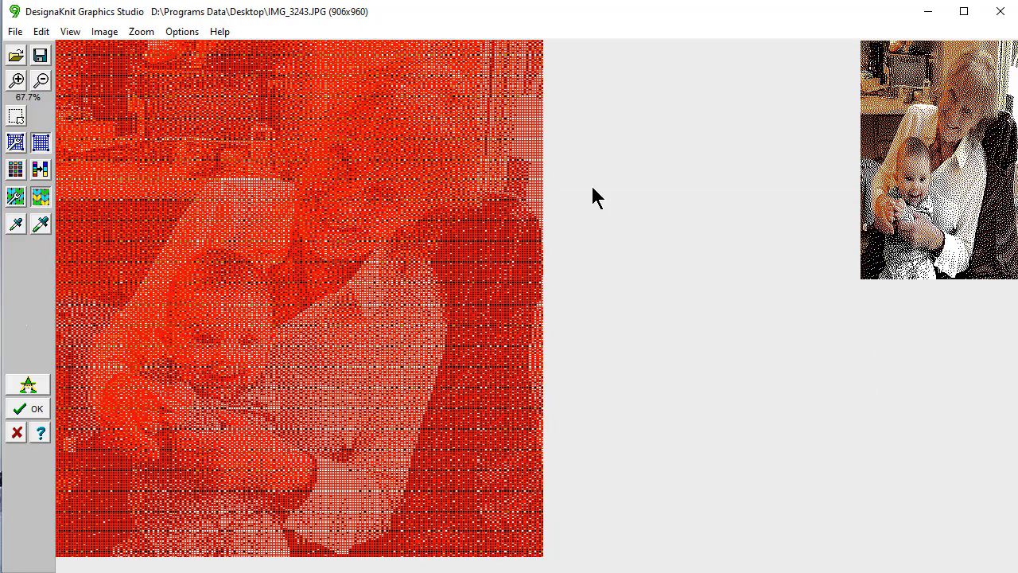
pyautogui.moveTo(40, 146)
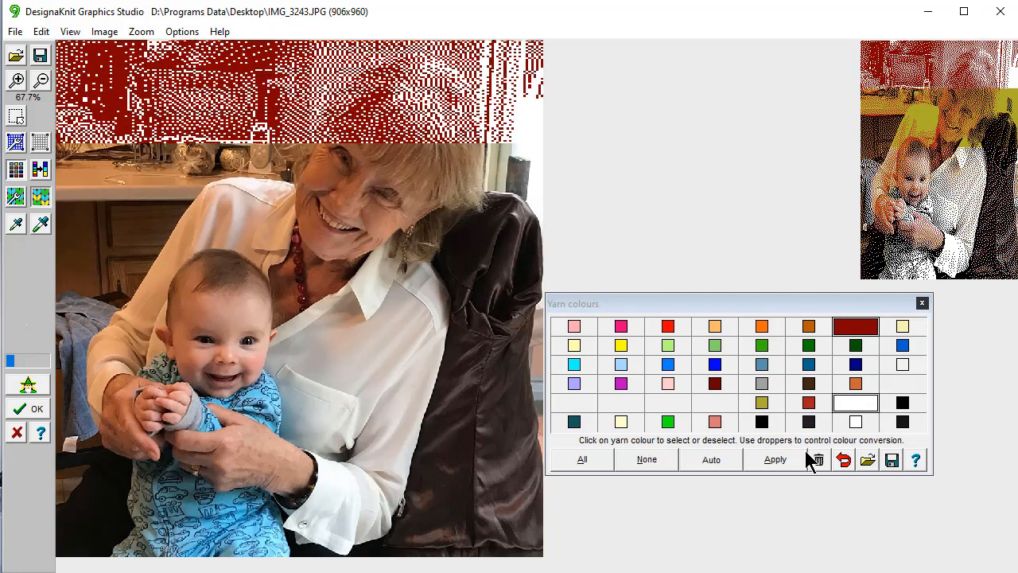
# Apply the dark red and white yarn conversion and close the Yarn colours palette
pyautogui.click(772, 458)
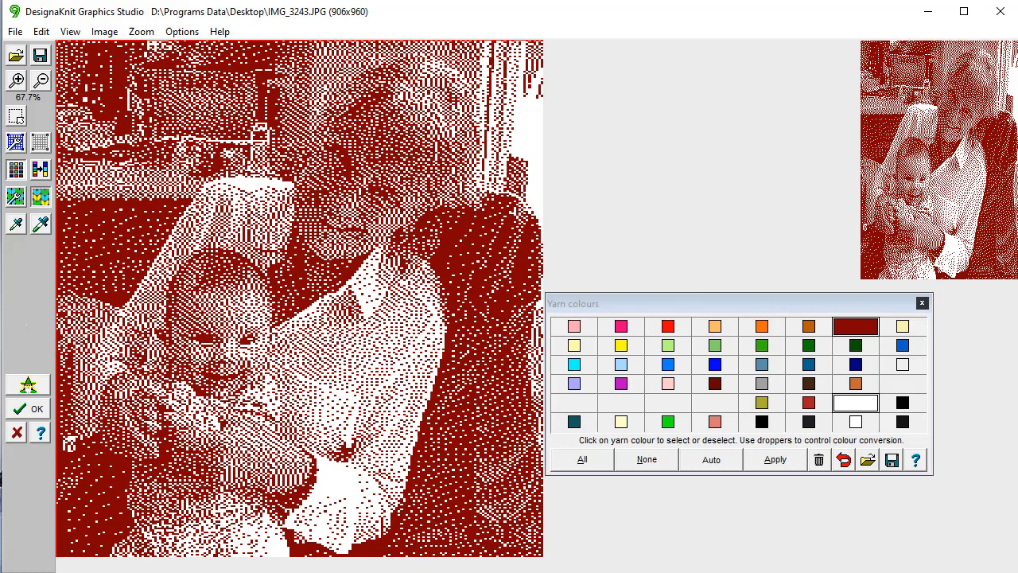
pyautogui.moveTo(903, 317)
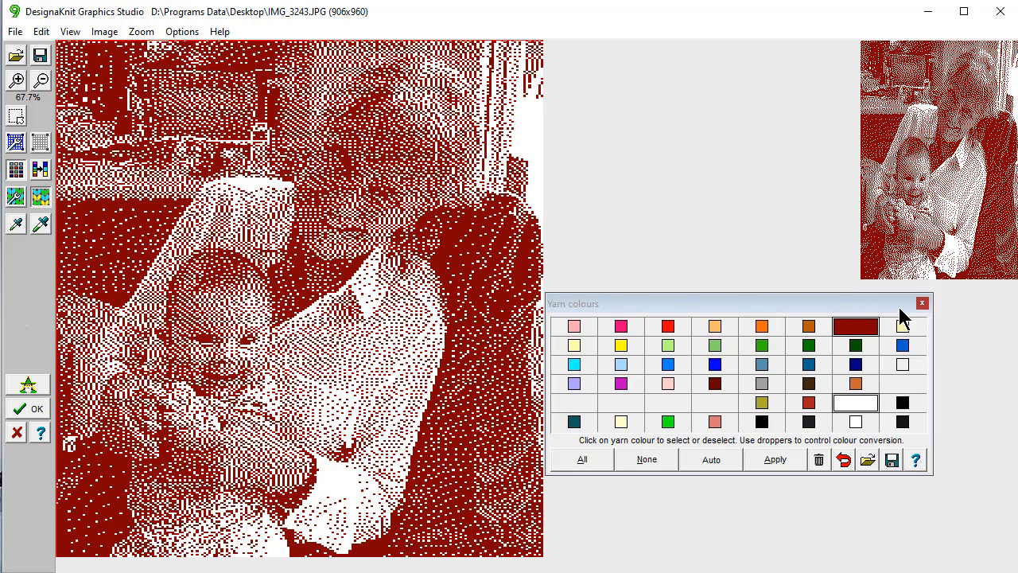
pyautogui.moveTo(732, 302); pyautogui.dragTo(499, 119)
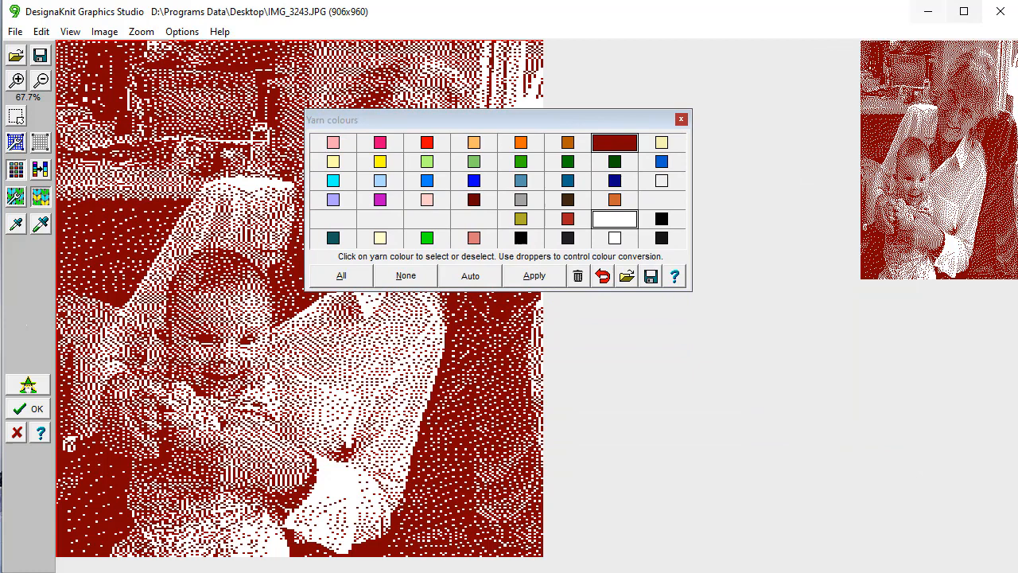
pyautogui.moveTo(797, 185)
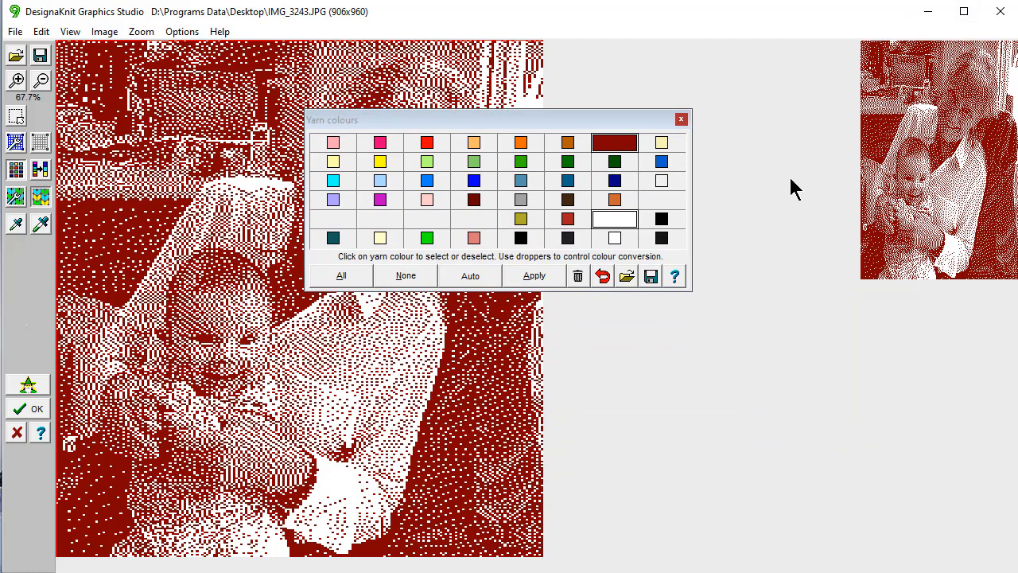
pyautogui.moveTo(814, 194)
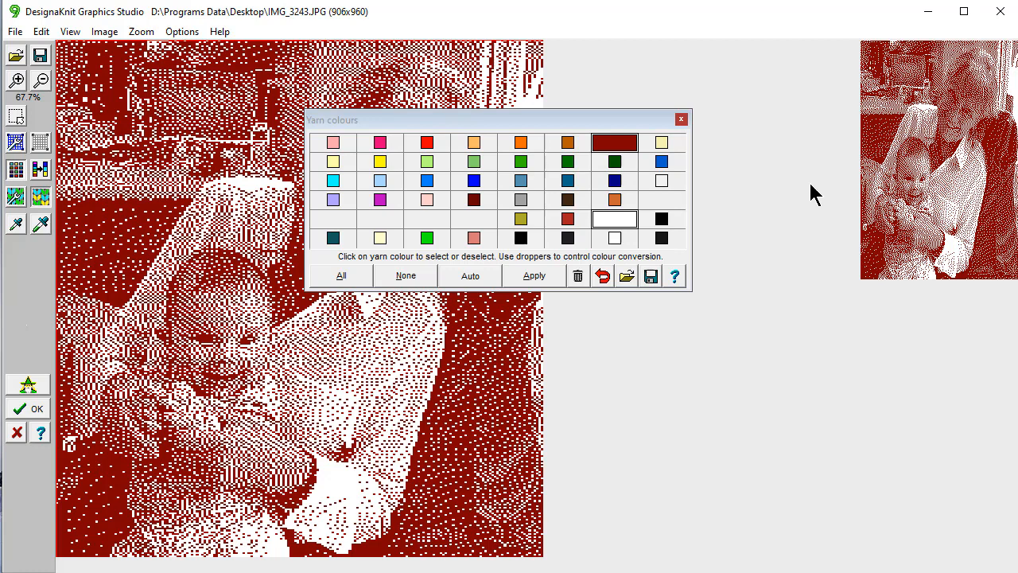
pyautogui.moveTo(792, 213)
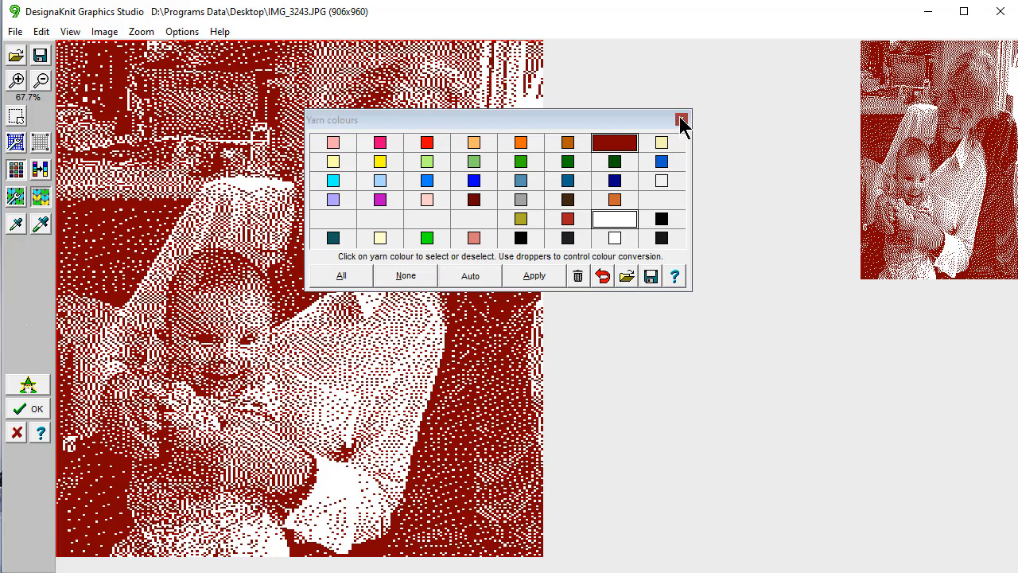
pyautogui.click(681, 120)
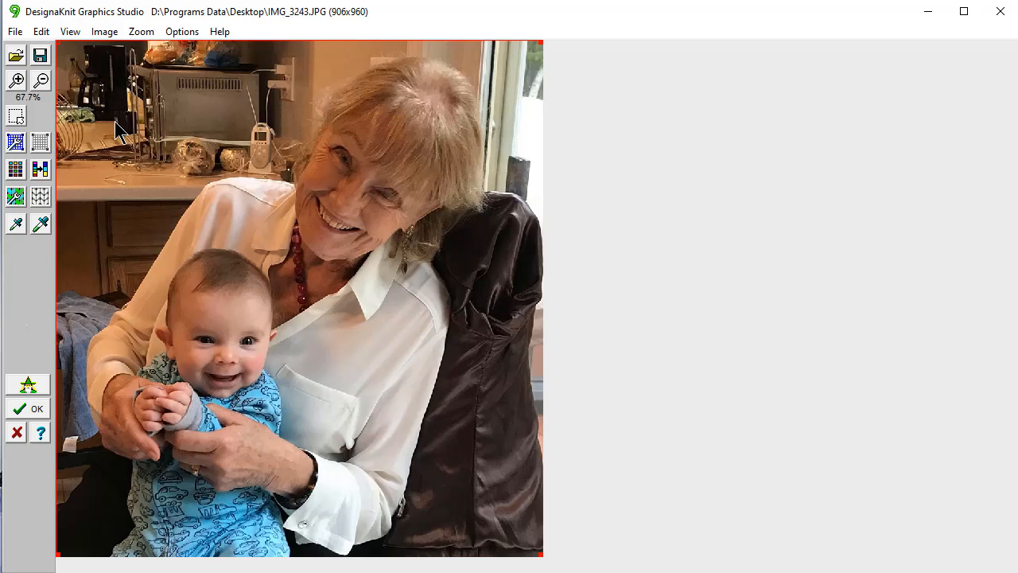
pyautogui.moveTo(143, 213)
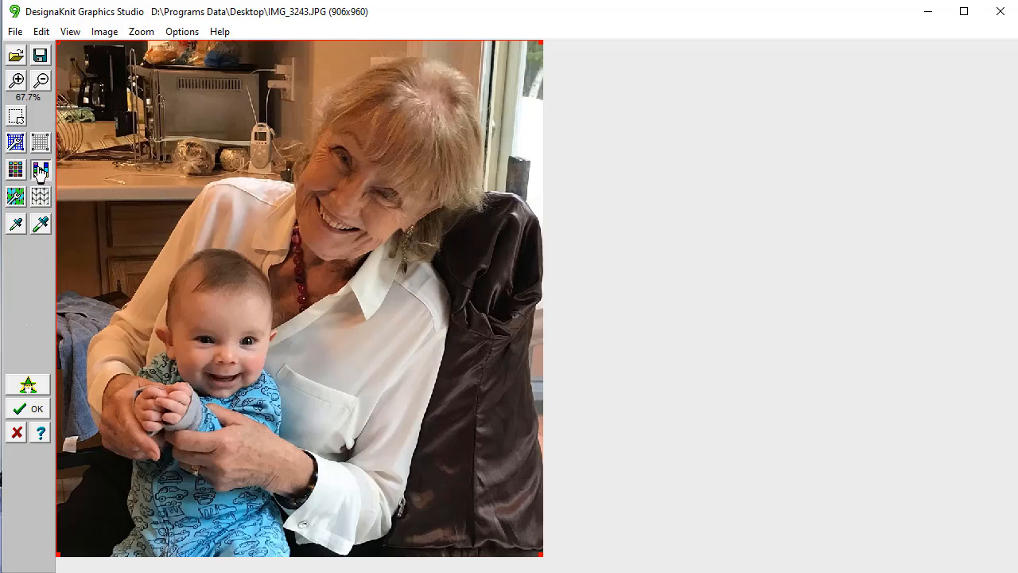
# Start the Tidy image tool with Include similar and in-between colours ticked
pyautogui.click(40, 169)
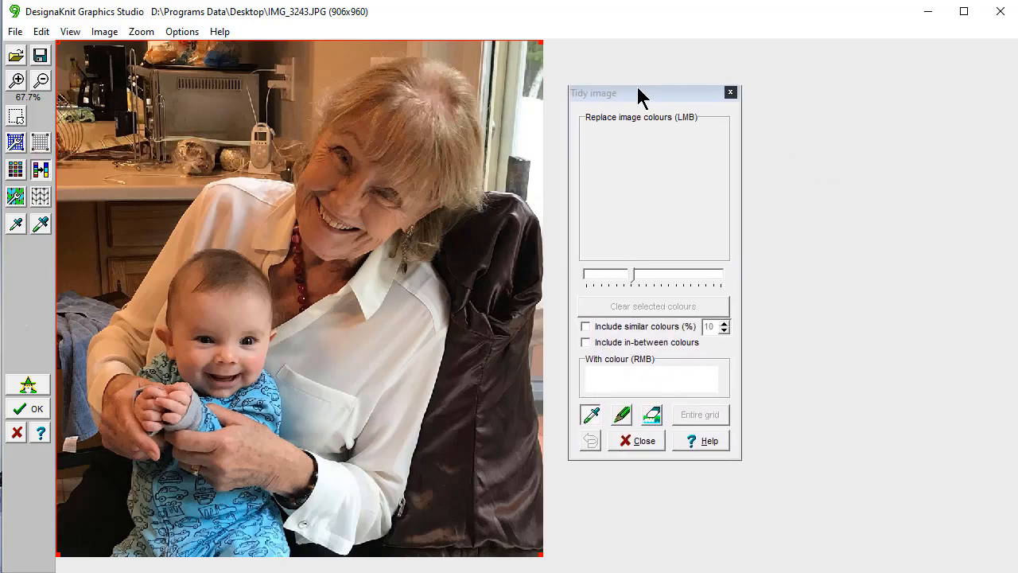
pyautogui.moveTo(628, 93); pyautogui.dragTo(656, 80)
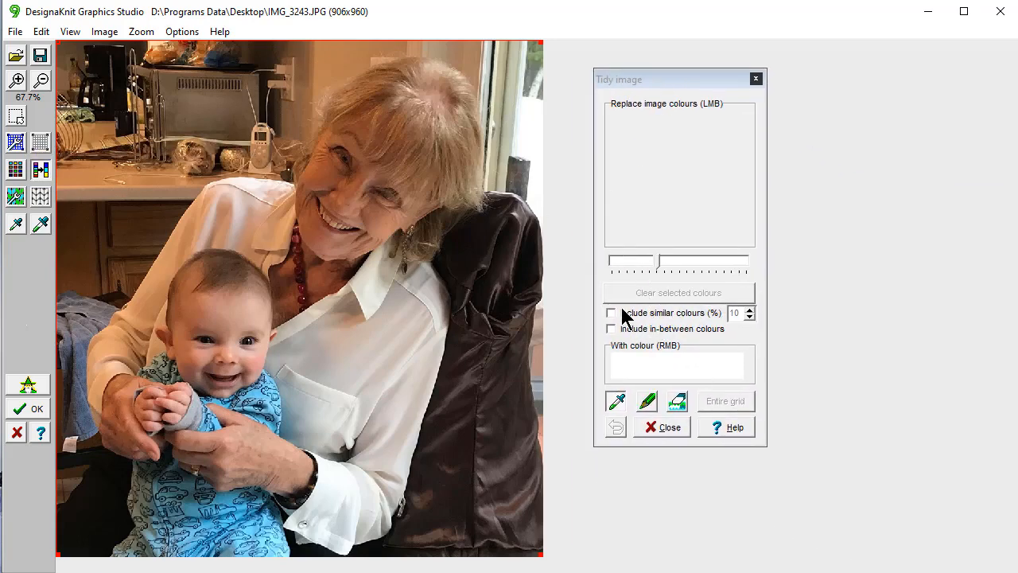
pyautogui.click(611, 311)
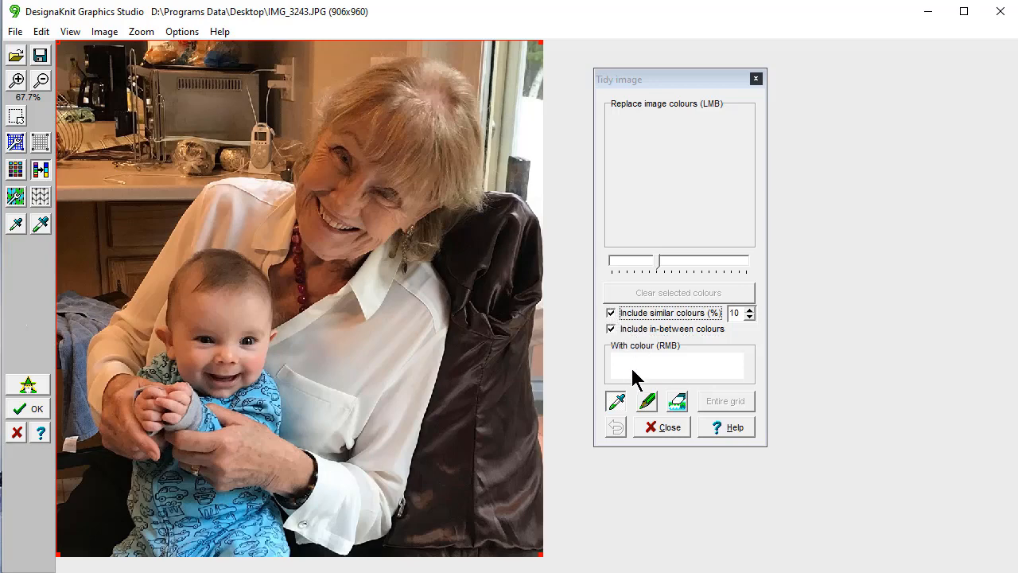
pyautogui.moveTo(652, 378)
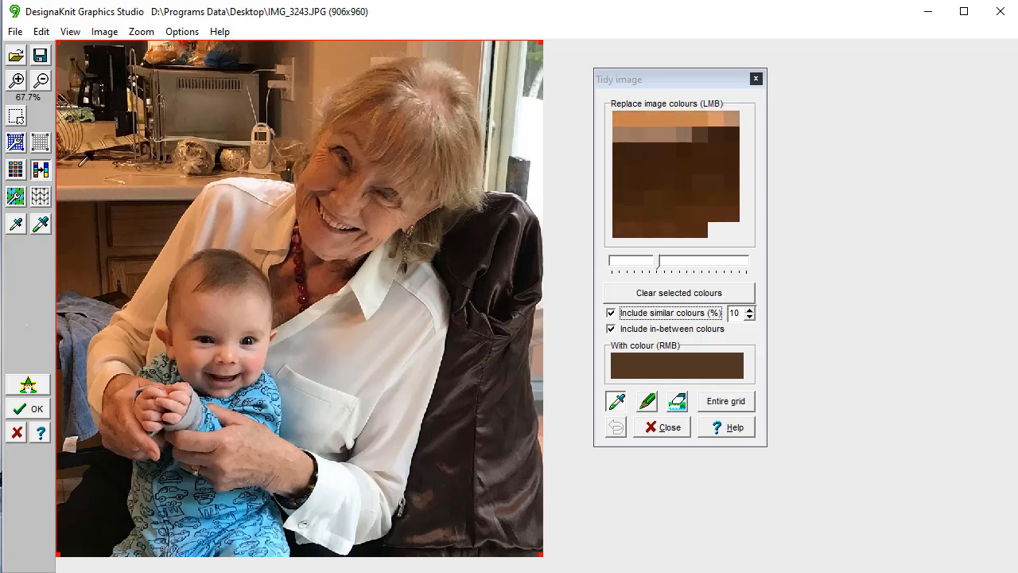
# Replace sampled upper-left kitchen background colours with dark brown
pyautogui.click(347, 54)
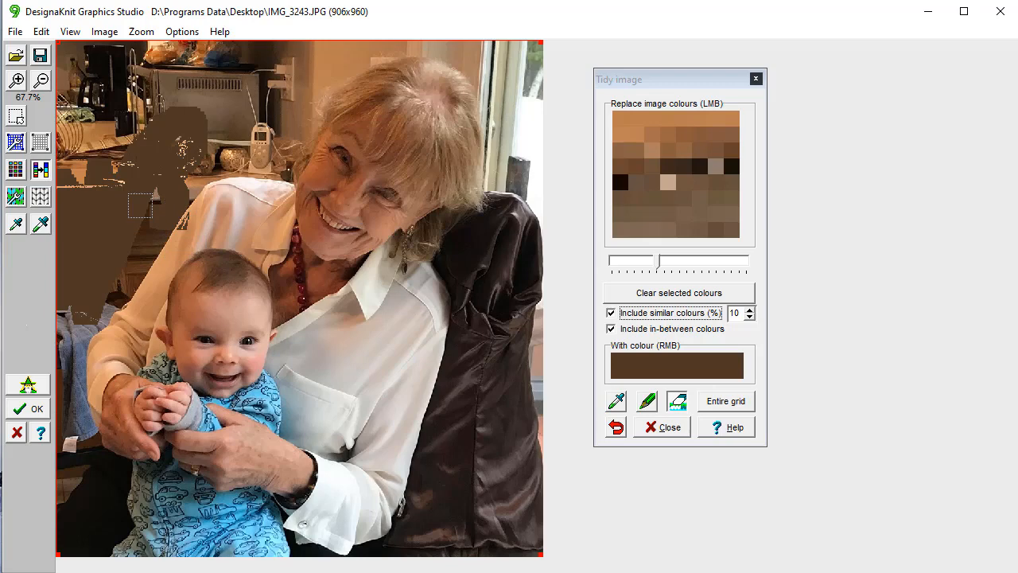
pyautogui.click(617, 426)
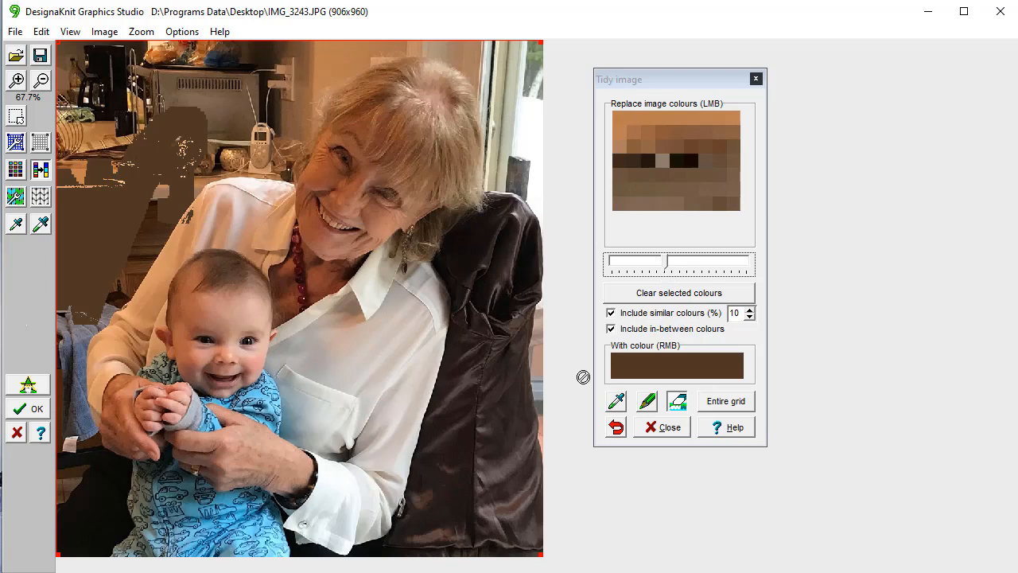
pyautogui.click(674, 163)
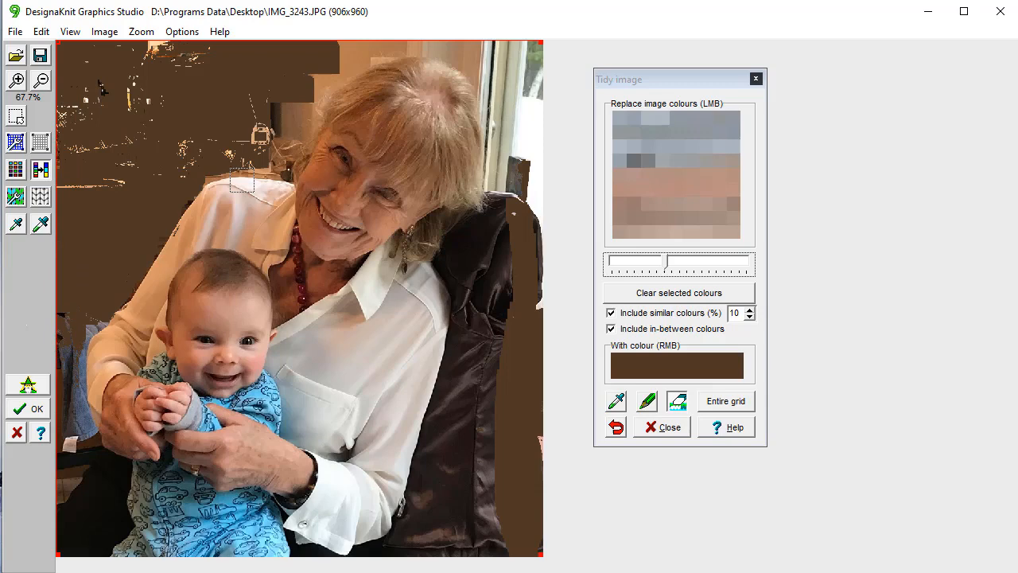
# Replace more background colours above and right of the figures with dark brown
pyautogui.click(677, 293)
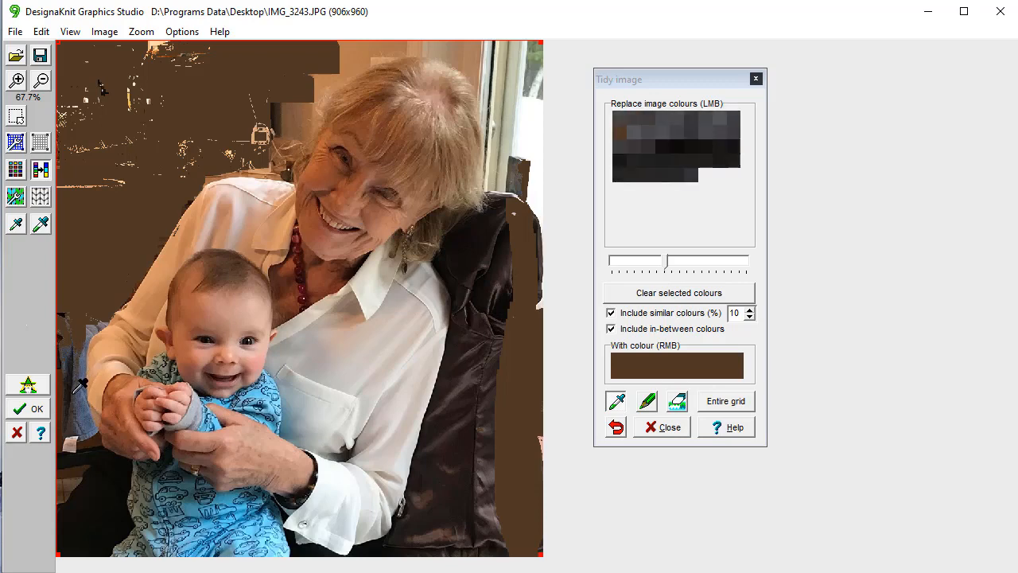
# Replace the left-edge background colours with dark brown
pyautogui.click(615, 427)
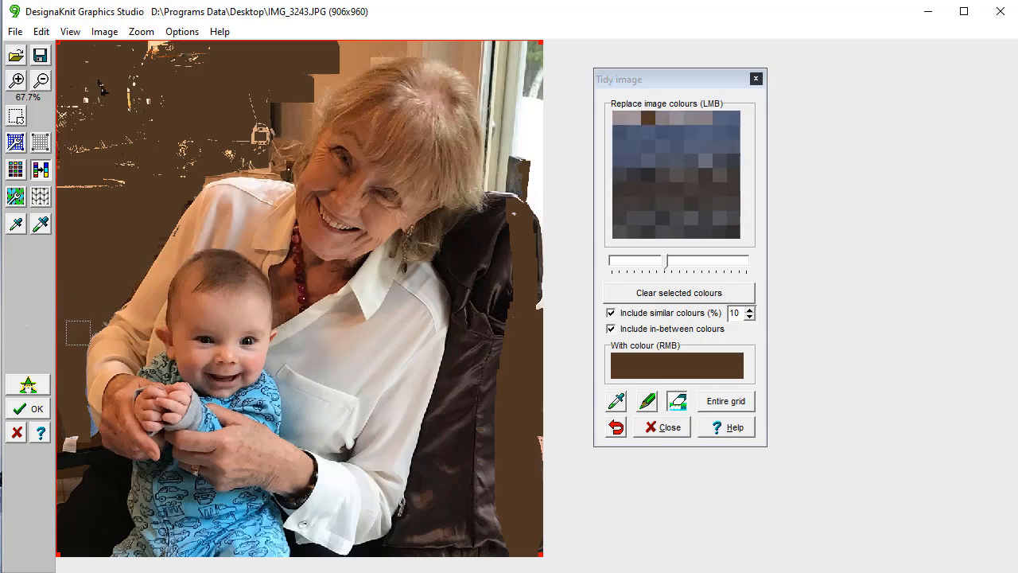
pyautogui.moveTo(76, 332); pyautogui.dragTo(150, 191)
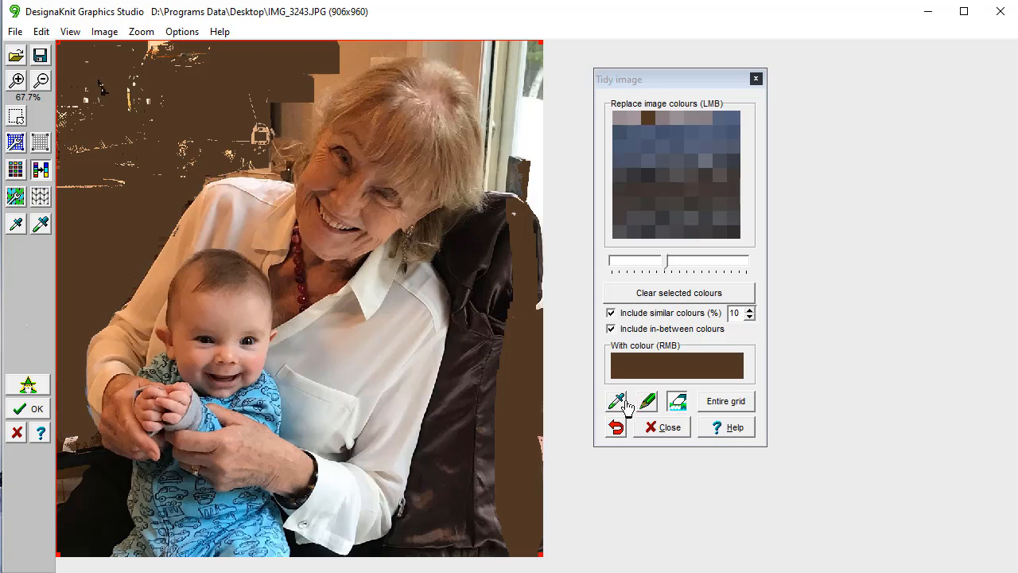
pyautogui.click(678, 293)
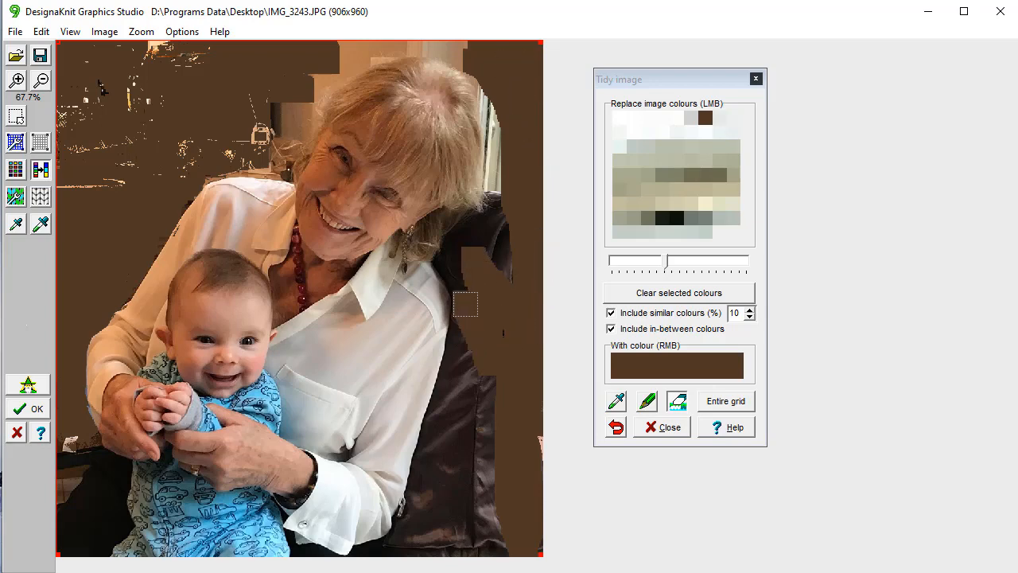
pyautogui.moveTo(453, 374)
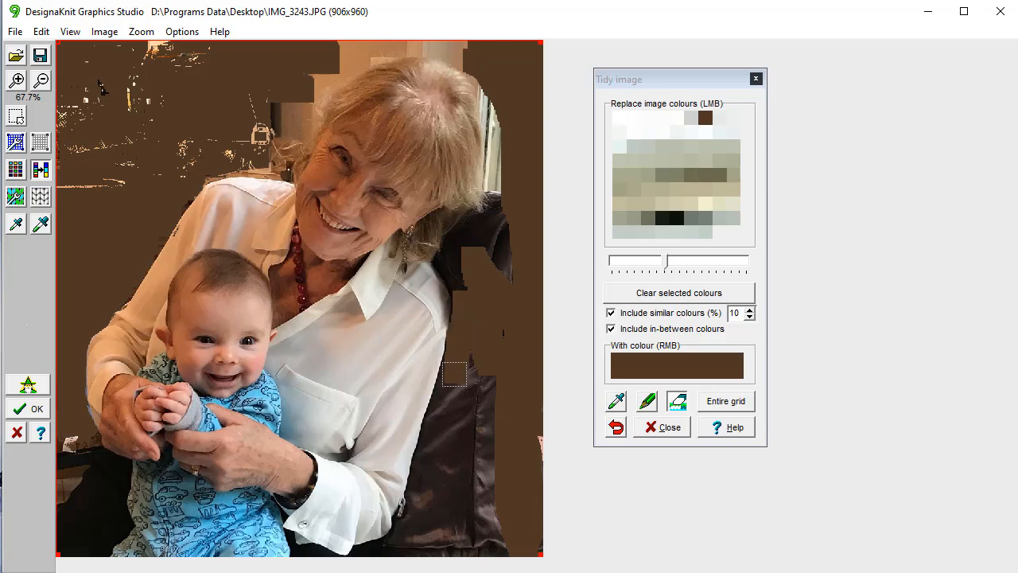
pyautogui.moveTo(417, 337)
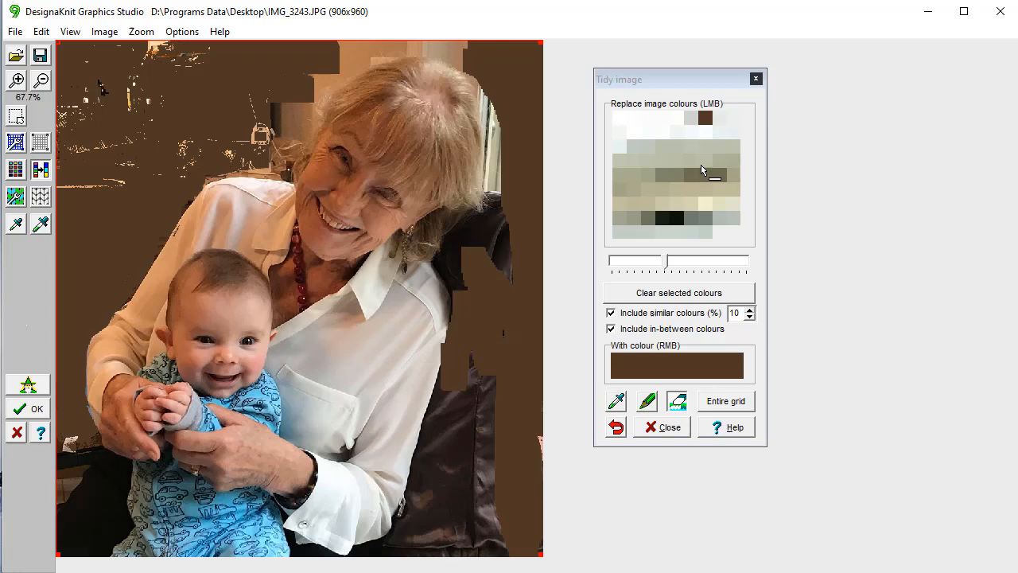
# Clear the picked colours and close the Tidy image tool
pyautogui.click(677, 292)
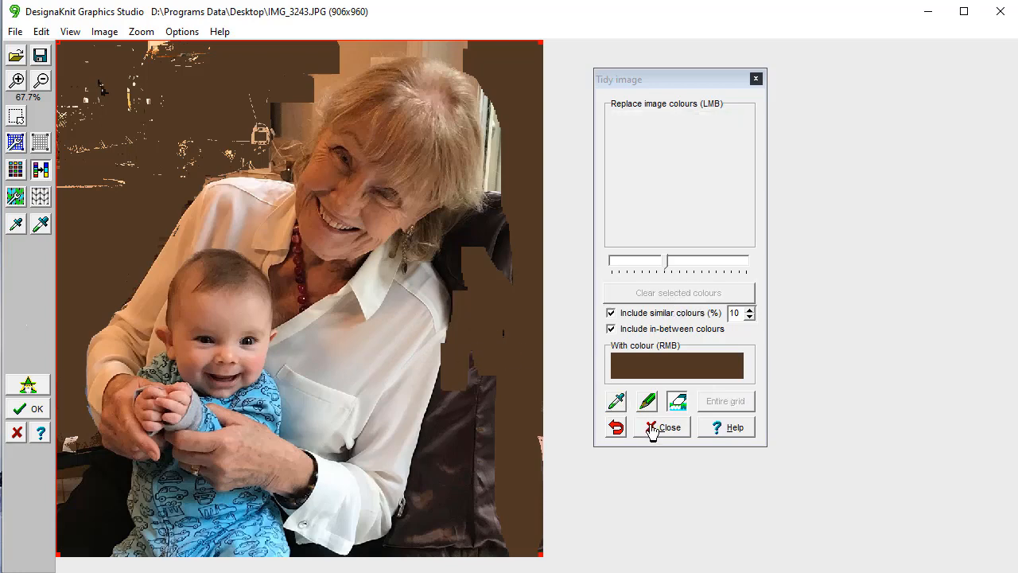
pyautogui.click(662, 426)
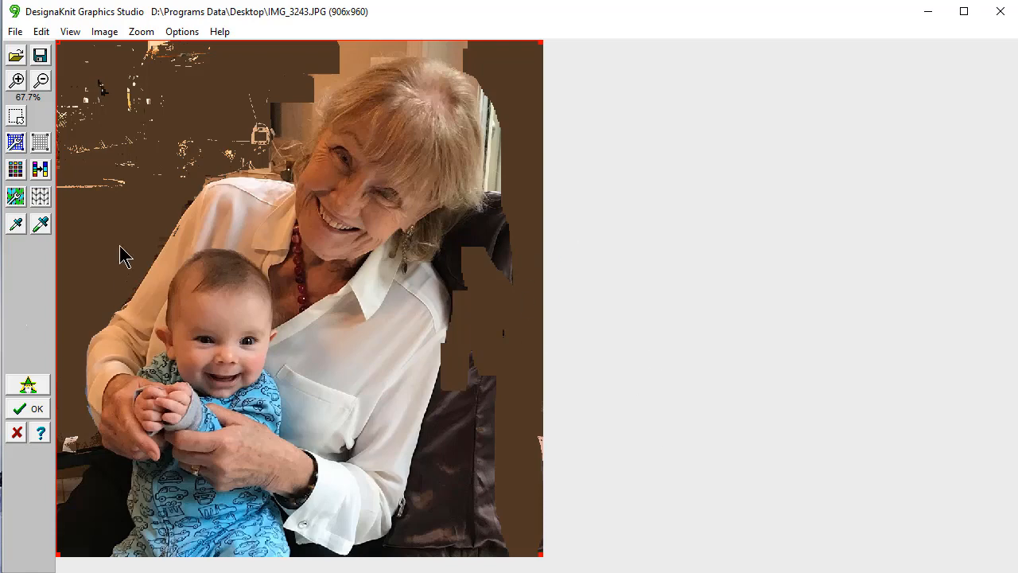
# Start File > Open and answer No to saving the previous image's settings
pyautogui.click(14, 32)
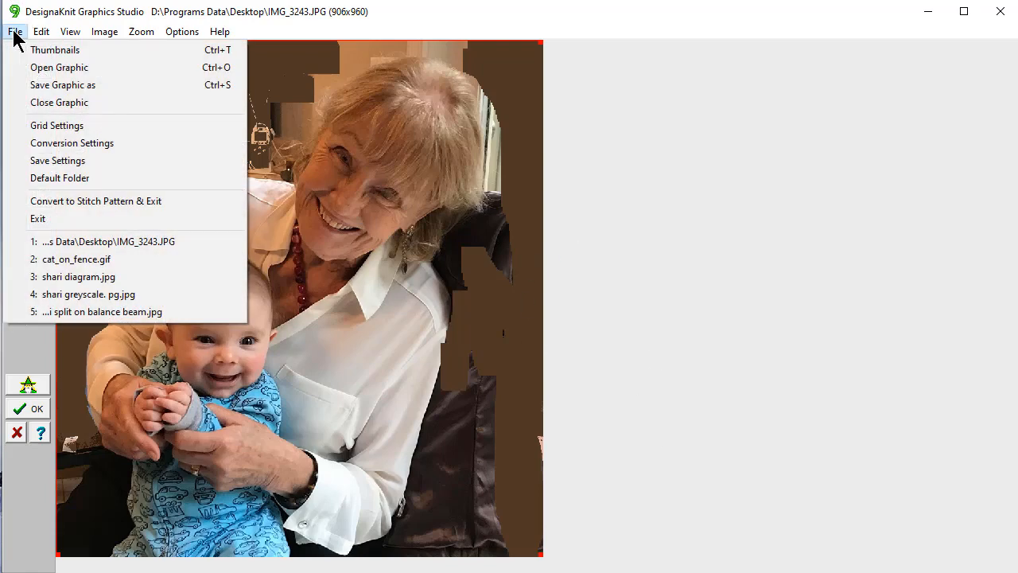
pyautogui.moveTo(59, 67)
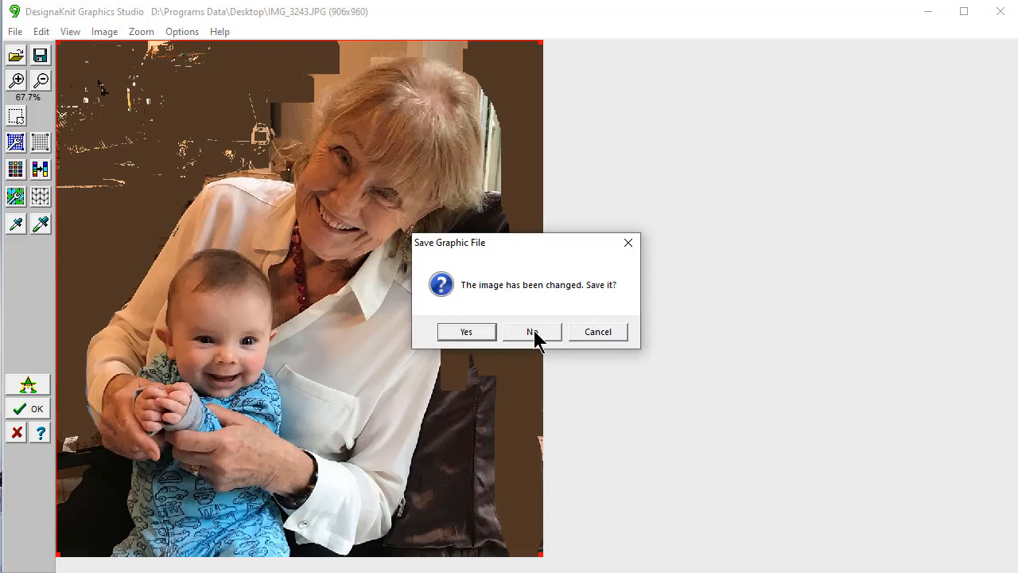
pyautogui.click(531, 332)
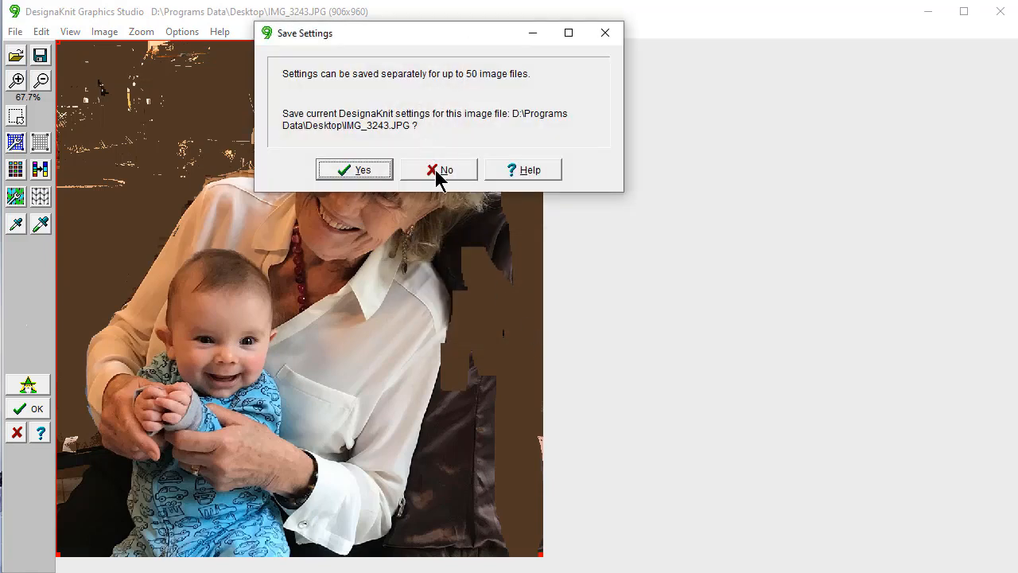
pyautogui.click(438, 169)
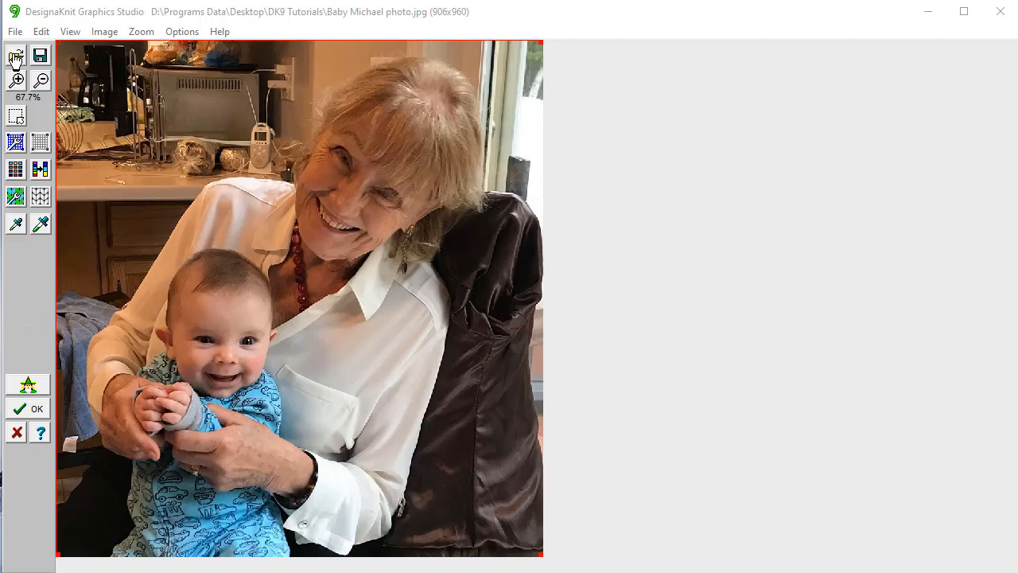
# Load the brown-background photo and zoom it with Fit to Height
pyautogui.click(16, 54)
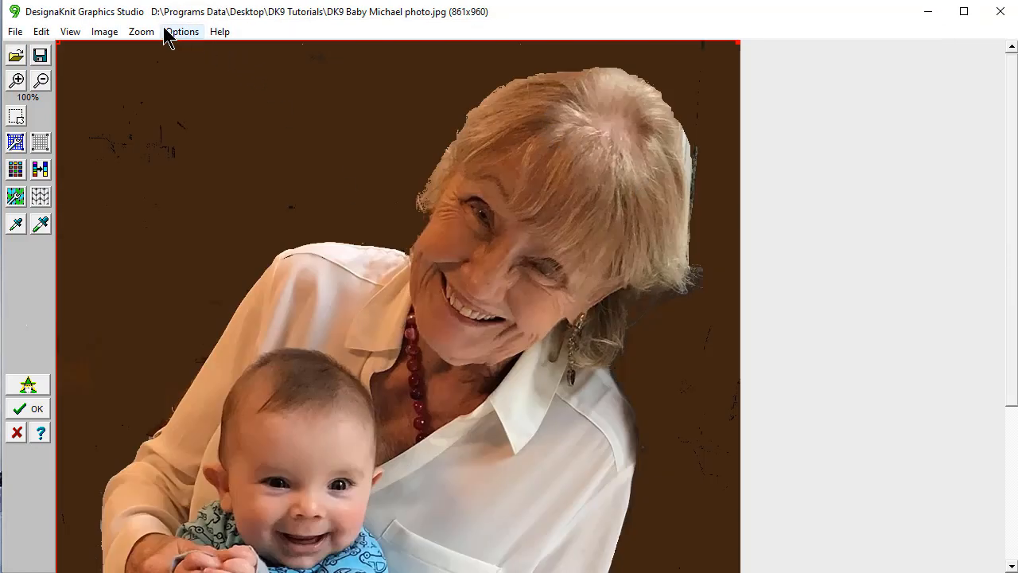
pyautogui.click(140, 32)
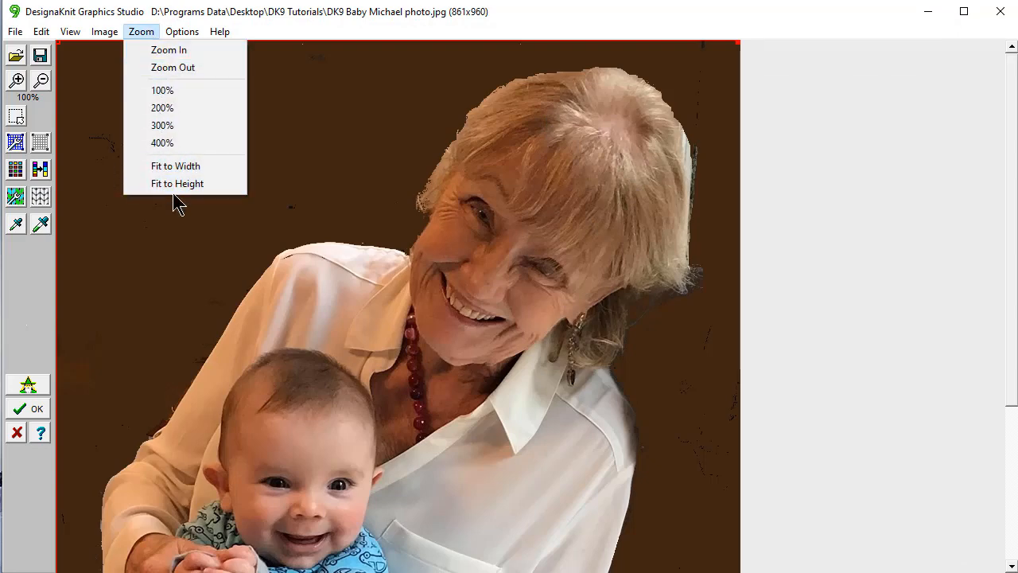
pyautogui.click(179, 183)
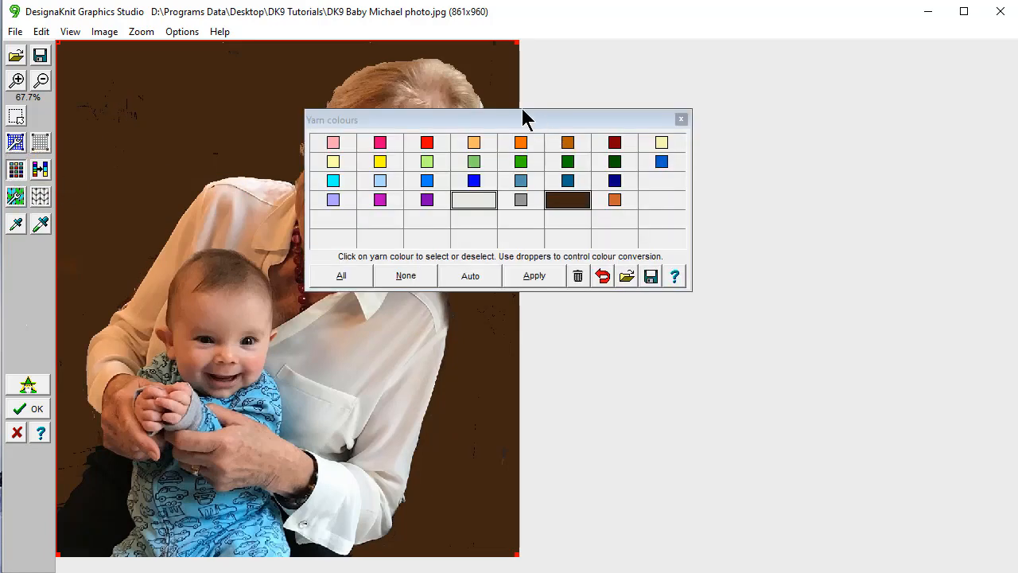
# Apply the white and dark brown yarn conversion and close the Yarn colours palette
pyautogui.moveTo(525, 119); pyautogui.dragTo(734, 47)
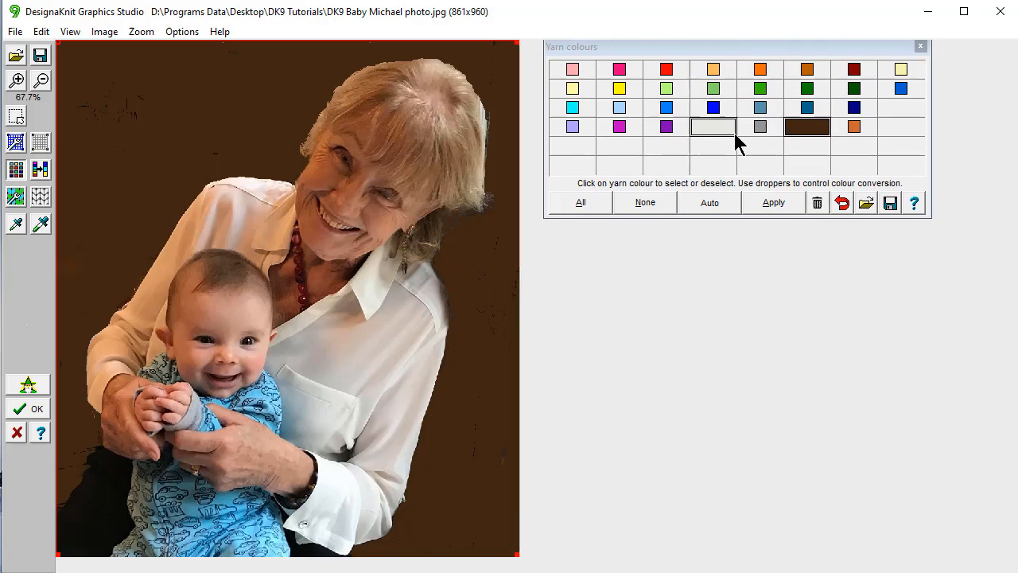
pyautogui.moveTo(760, 209)
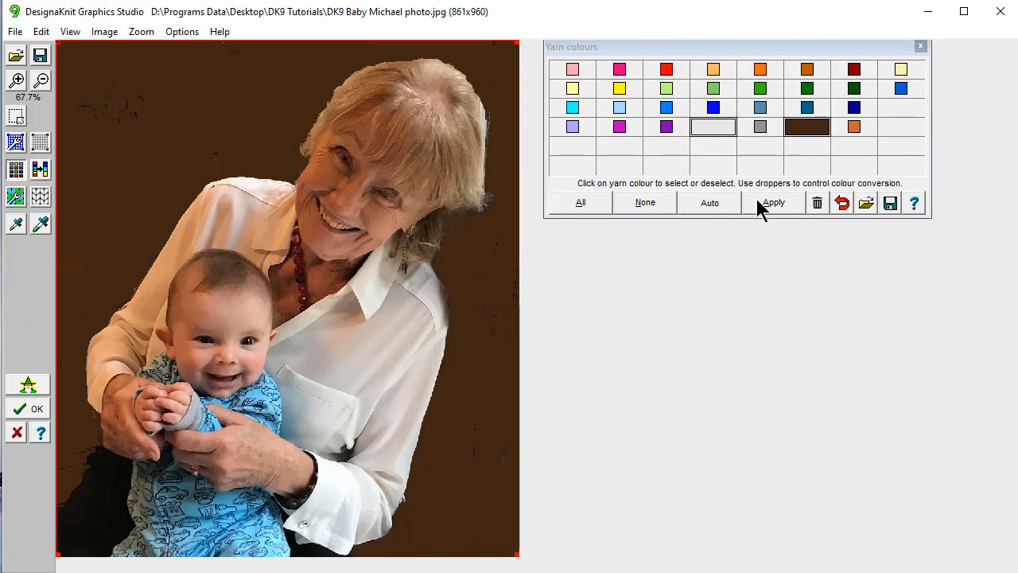
pyautogui.click(773, 202)
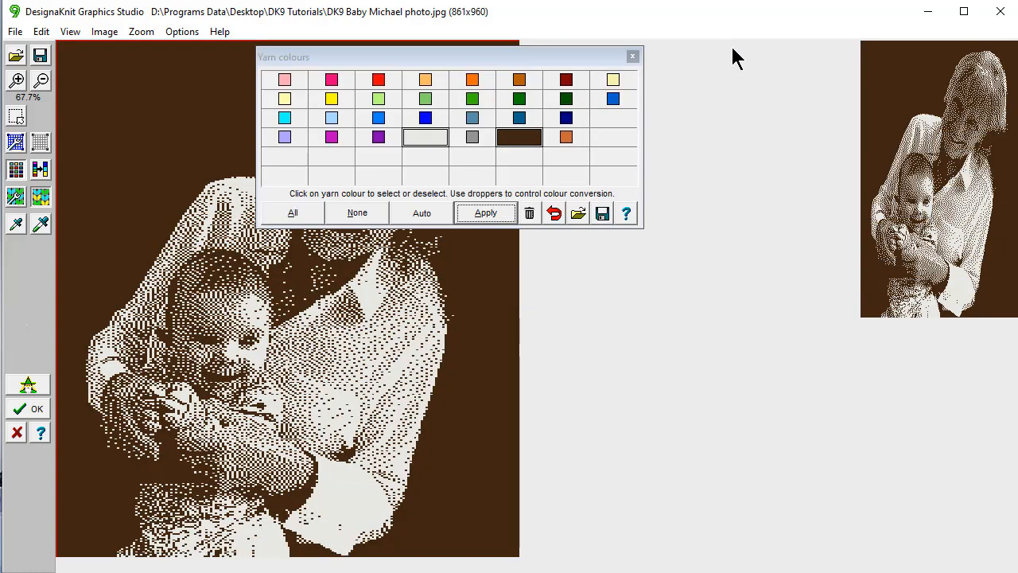
pyautogui.moveTo(563, 197)
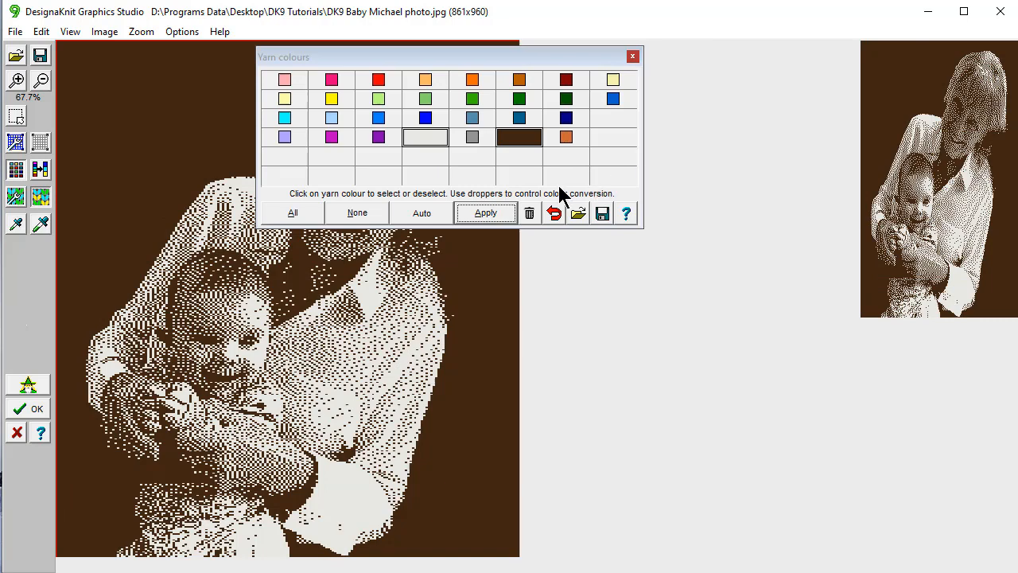
pyautogui.click(485, 213)
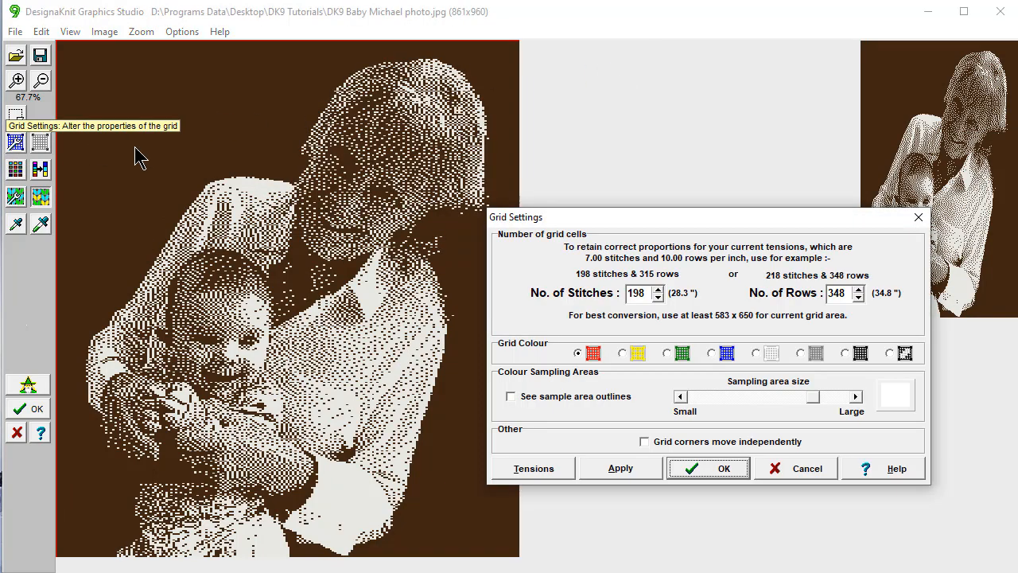
pyautogui.moveTo(668, 283)
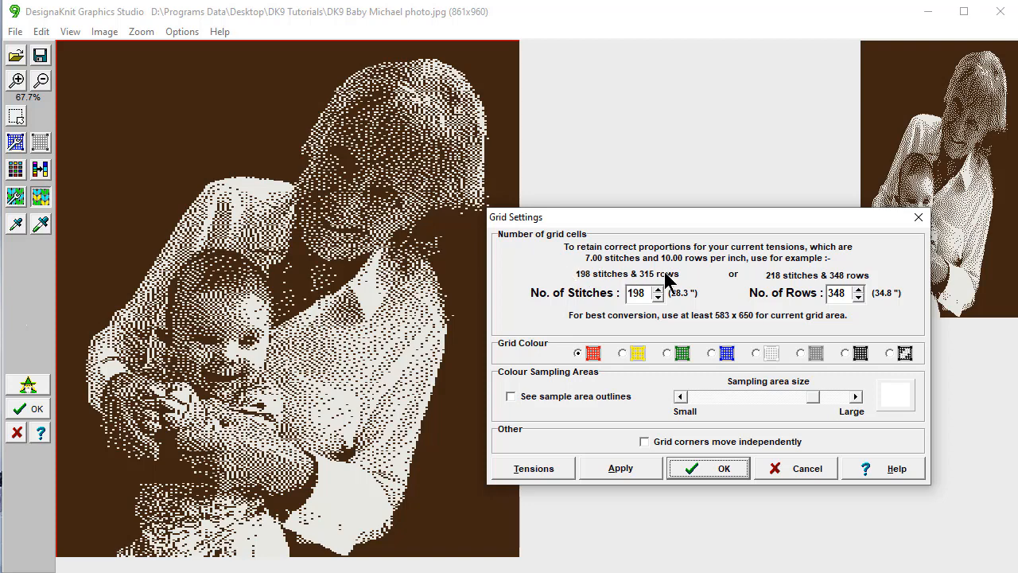
pyautogui.moveTo(607, 283)
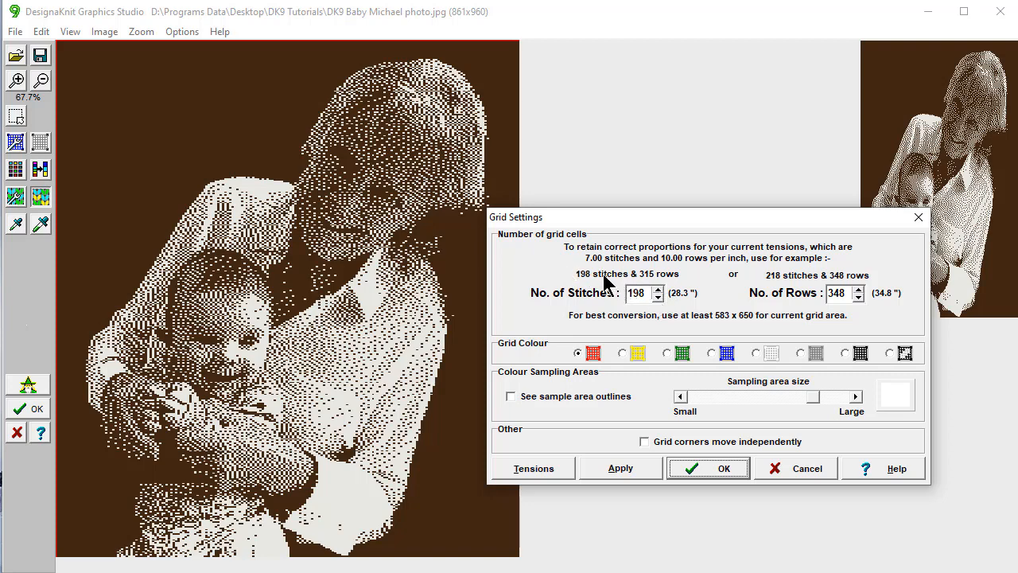
pyautogui.moveTo(814, 321)
pyautogui.write('315')
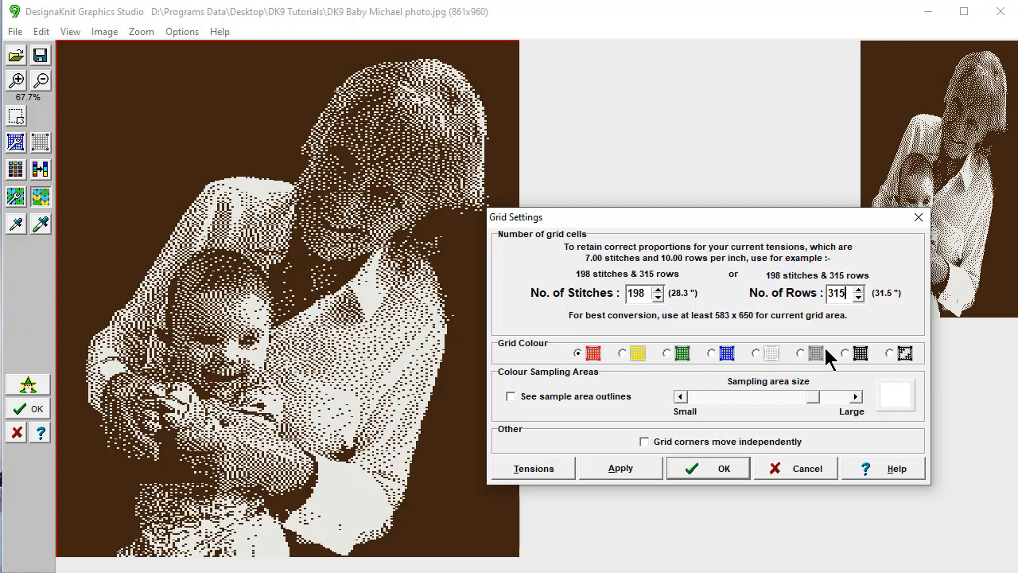
# Accept the 198-stitch by 315-row grid in Grid Settings
pyautogui.click(859, 297)
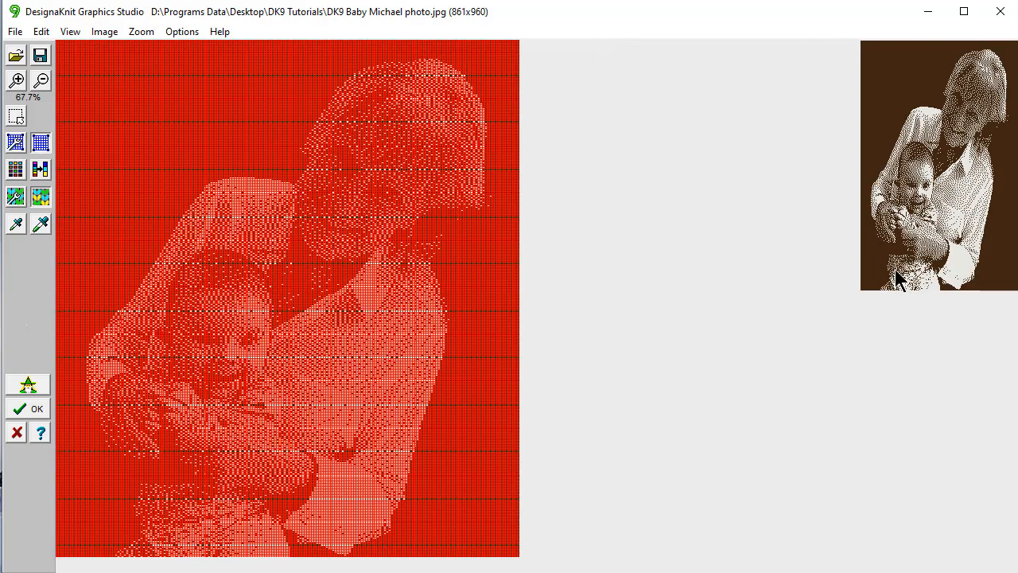
pyautogui.moveTo(903, 310)
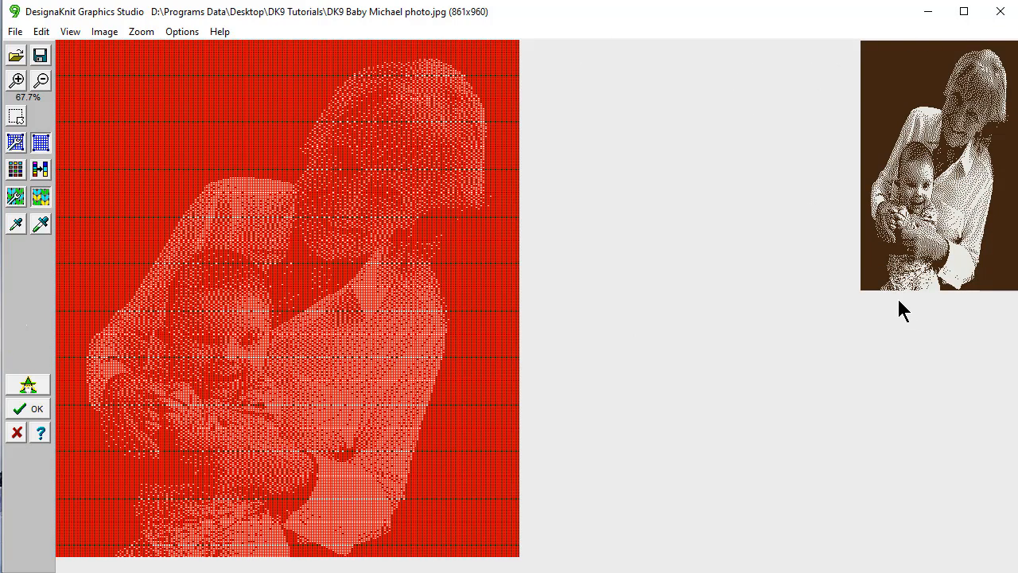
pyautogui.moveTo(823, 302)
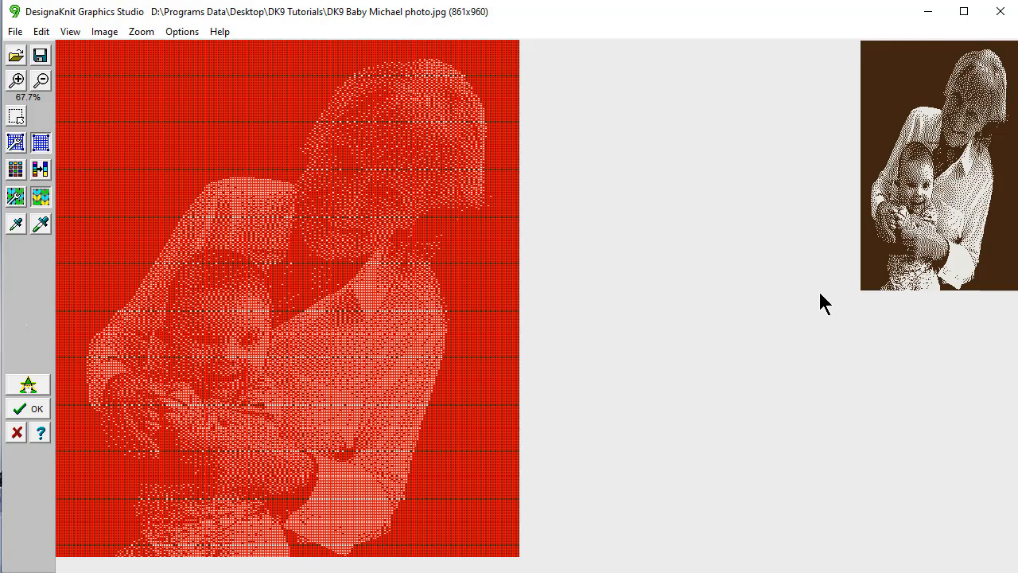
pyautogui.moveTo(88, 178)
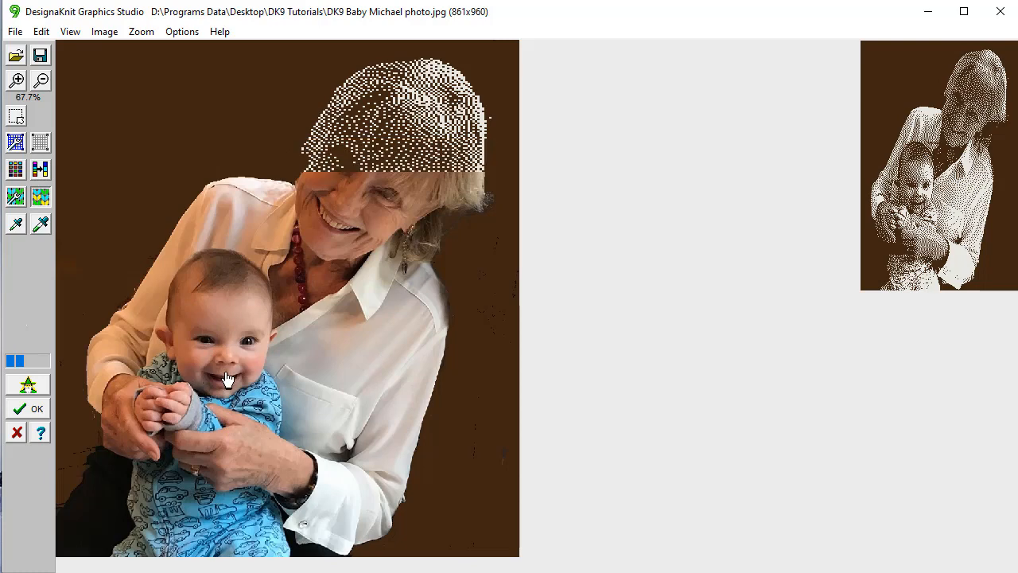
# Convert the gridded photo to a stitch pattern, answering No to Save Settings
pyautogui.click(40, 198)
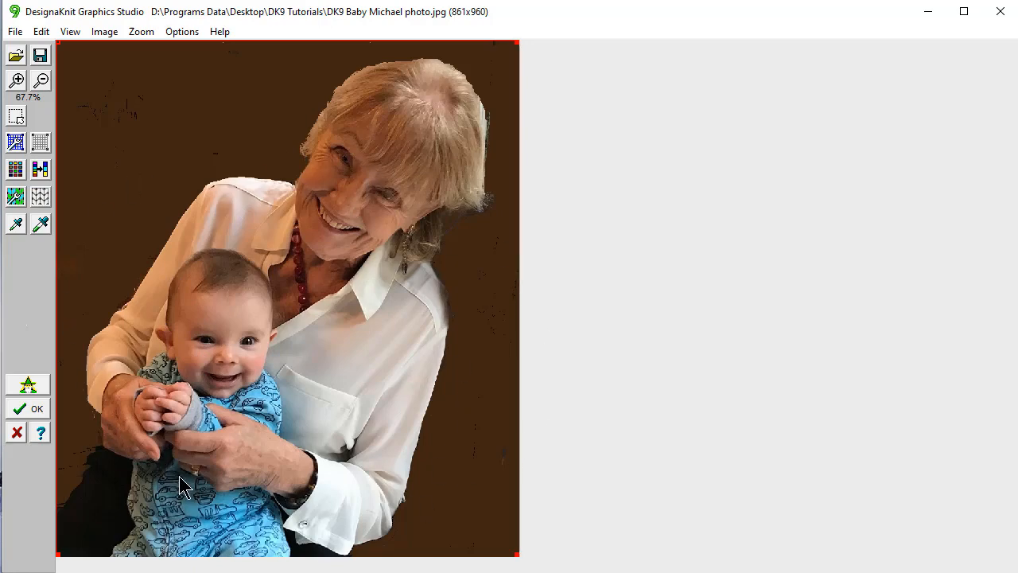
pyautogui.moveTo(29, 408)
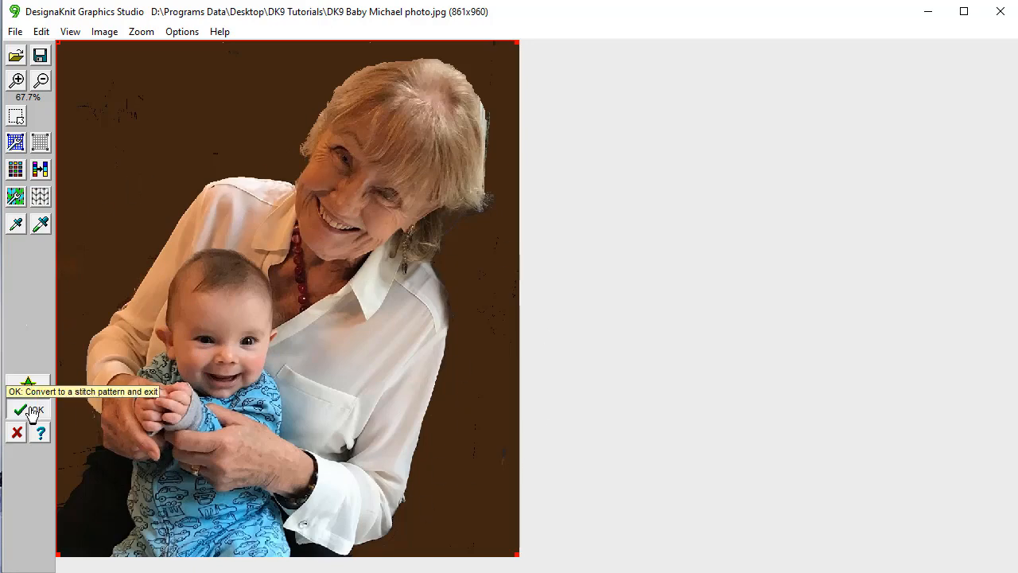
pyautogui.click(30, 410)
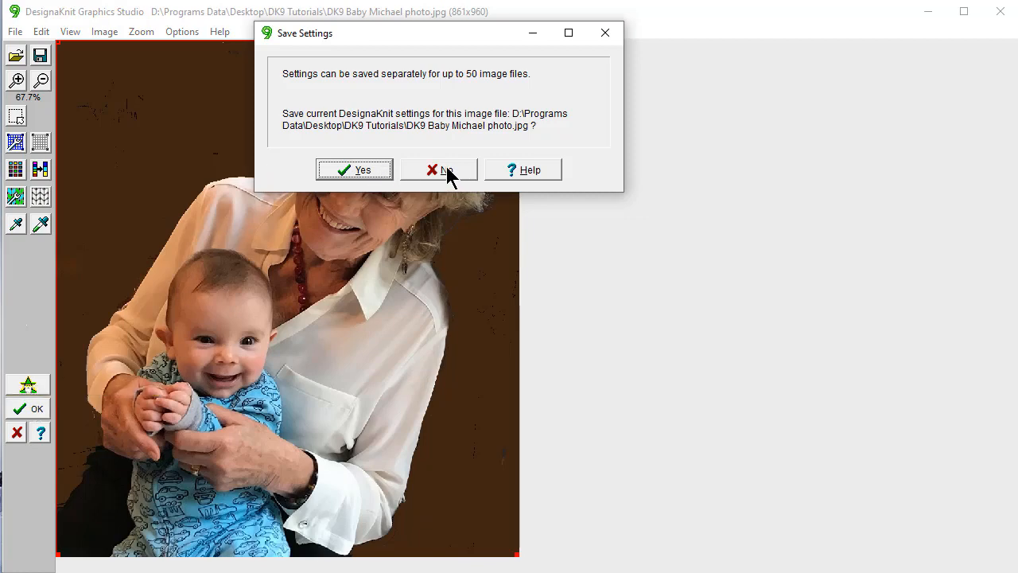
pyautogui.click(439, 168)
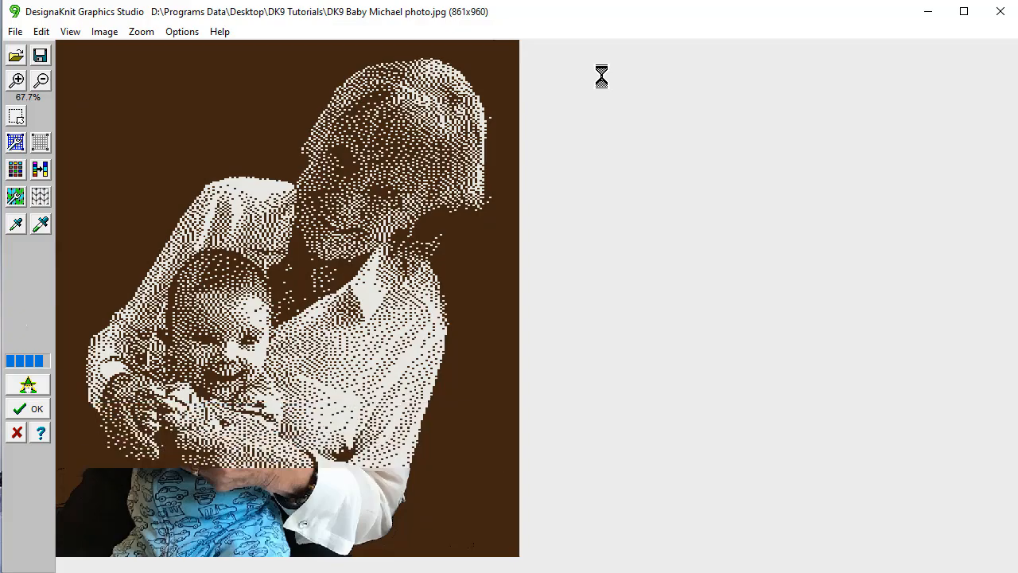
pyautogui.click(27, 407)
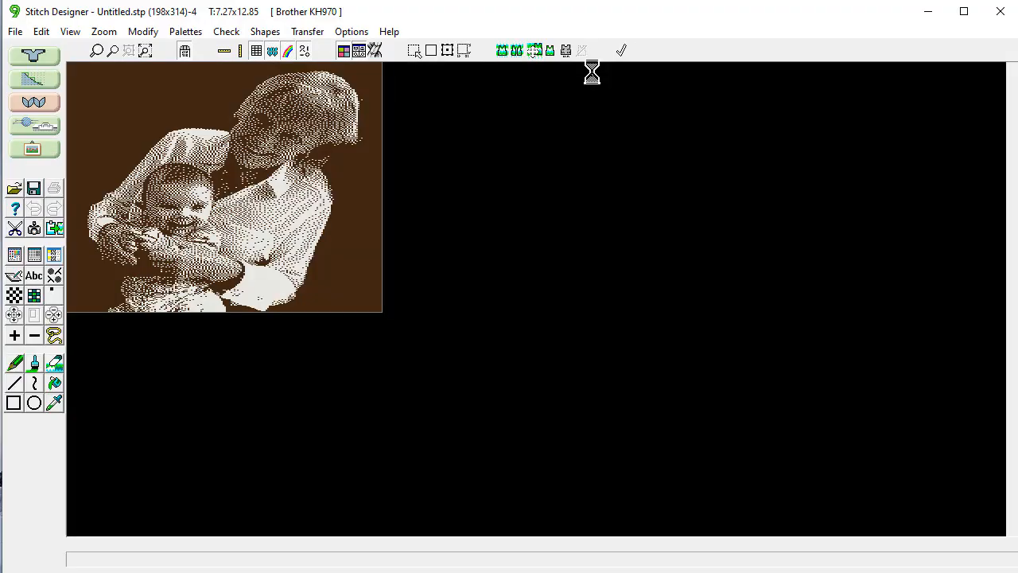
# Confirm knitting the photo pattern as 2-colour Jacquard in Machine Knit Options
pyautogui.click(537, 250)
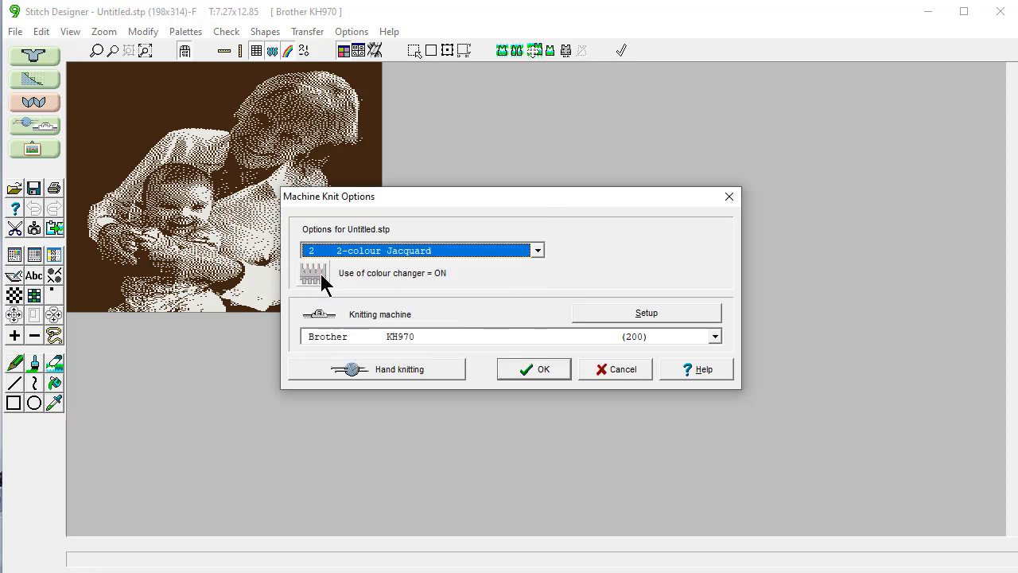
pyautogui.click(532, 369)
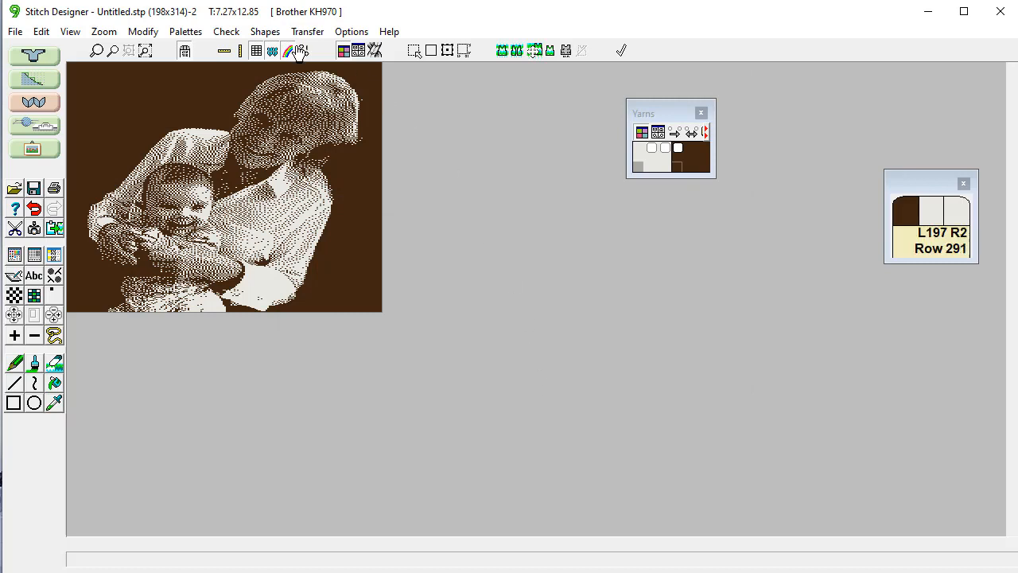
# Set the tensions to 7.00 stitches and 10 rows per inch
pyautogui.click(350, 31)
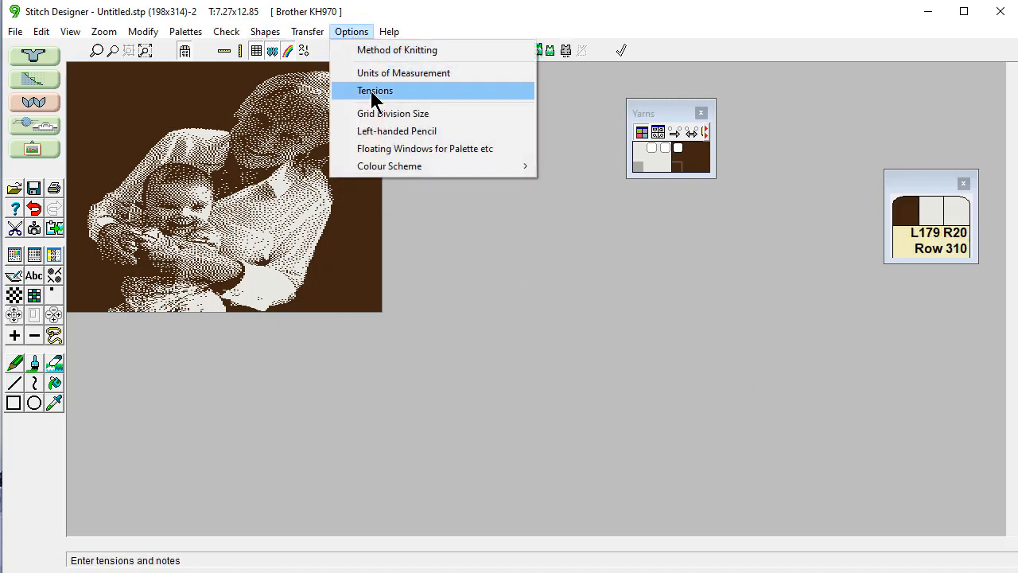
pyautogui.click(375, 89)
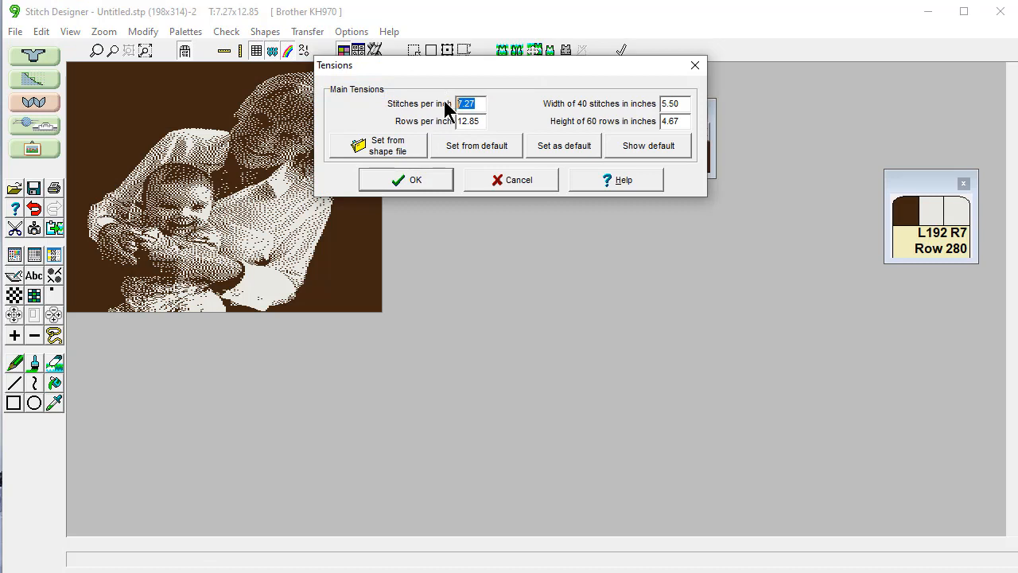
pyautogui.write('7.00')
pyautogui.click(471, 121)
pyautogui.write('10')
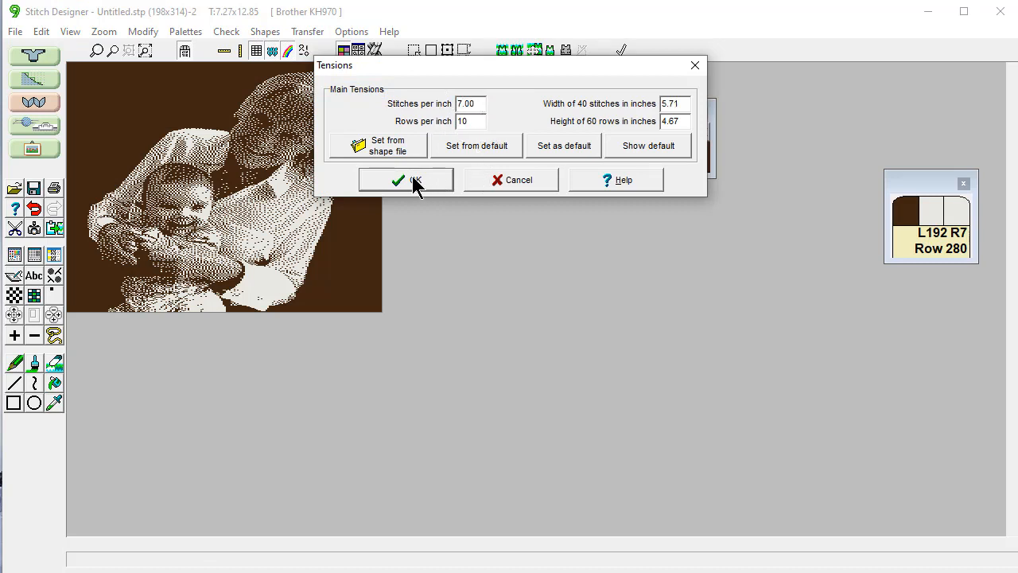
pyautogui.click(405, 178)
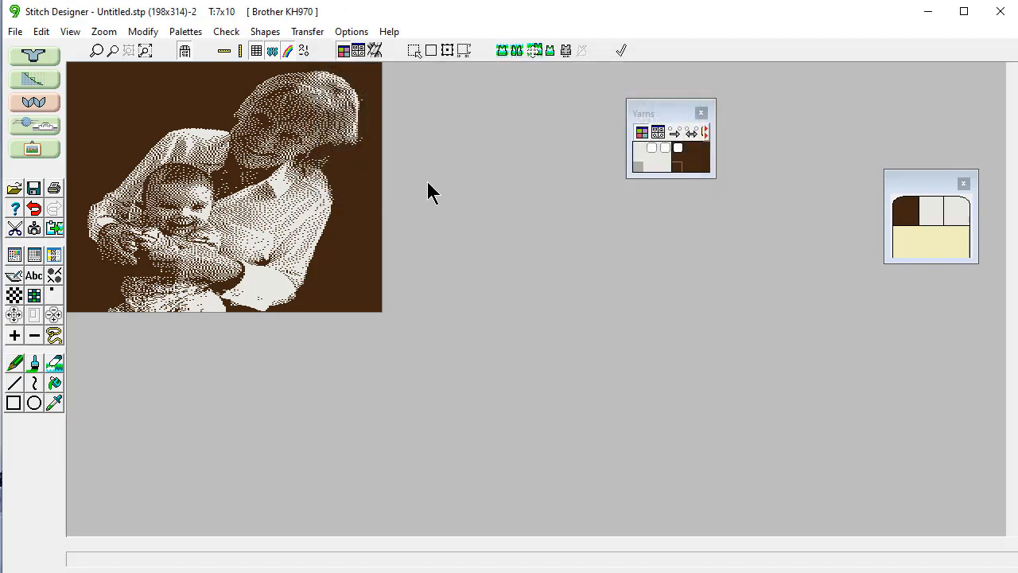
pyautogui.click(95, 49)
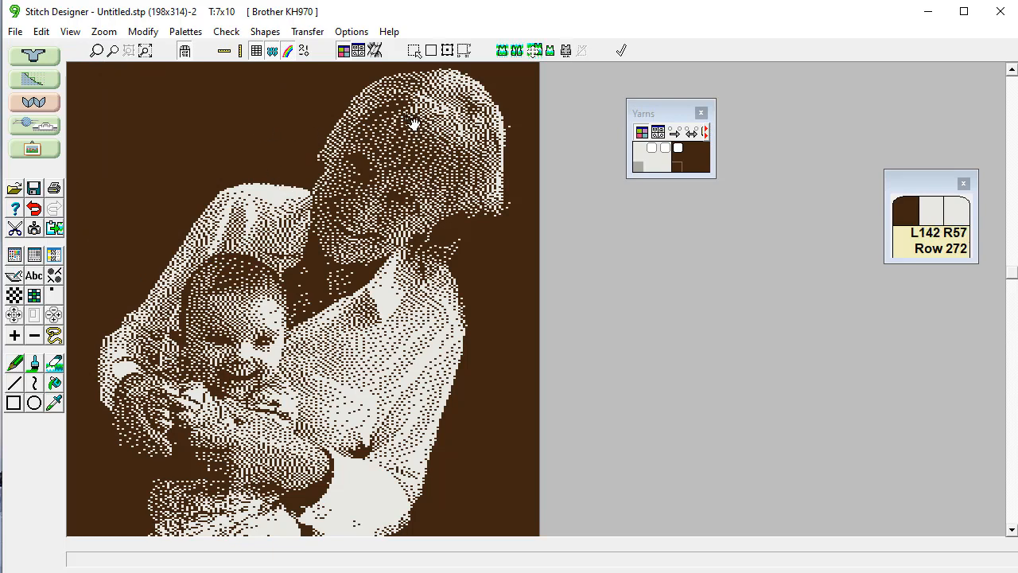
pyautogui.moveTo(581, 134)
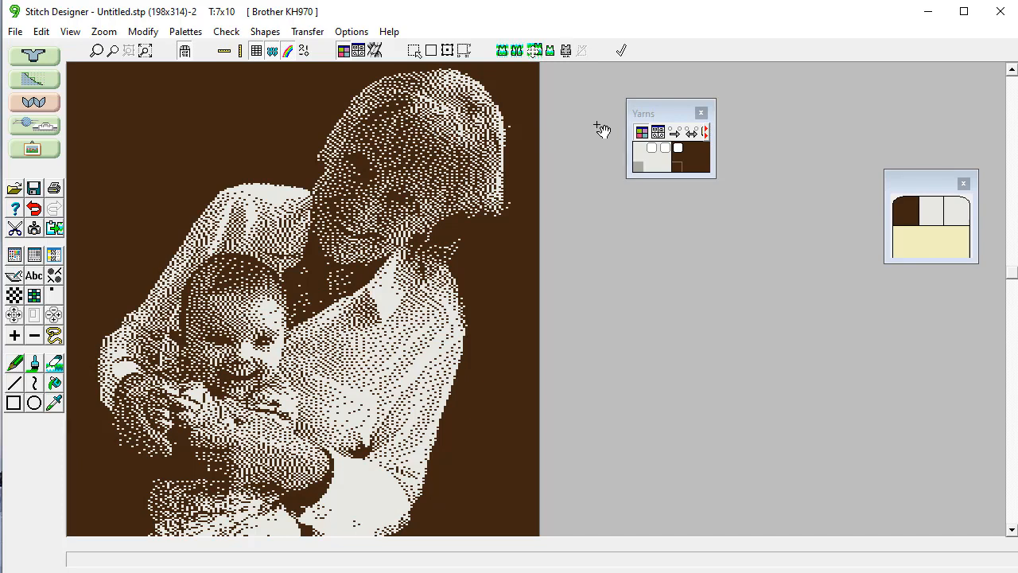
pyautogui.moveTo(595, 140)
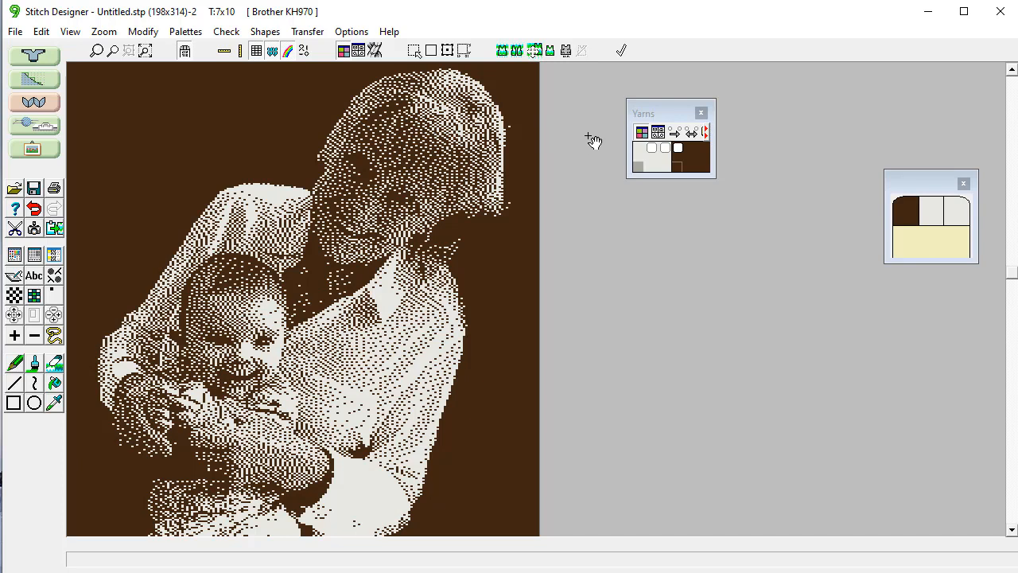
pyautogui.moveTo(563, 157)
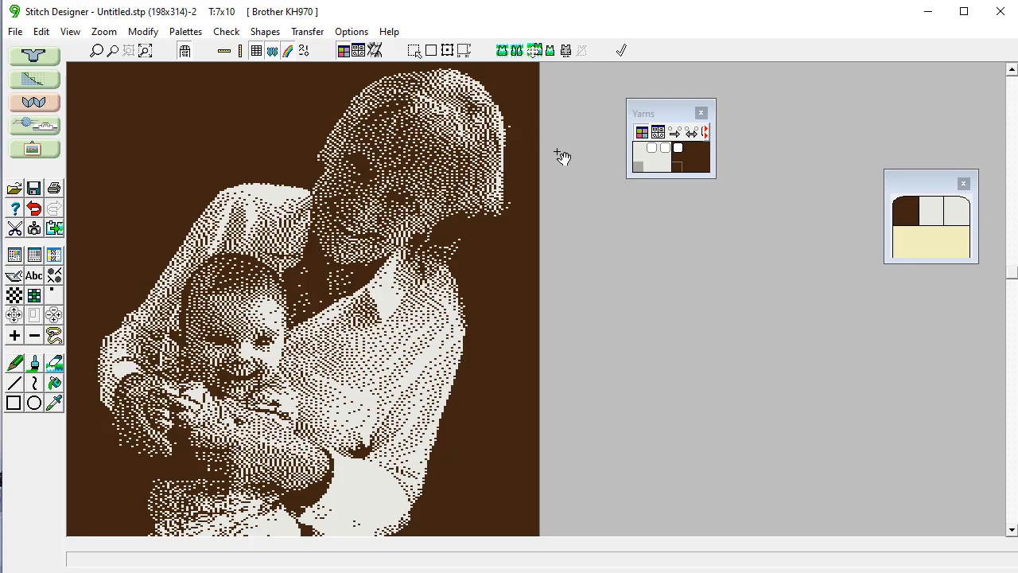
pyautogui.moveTo(569, 169)
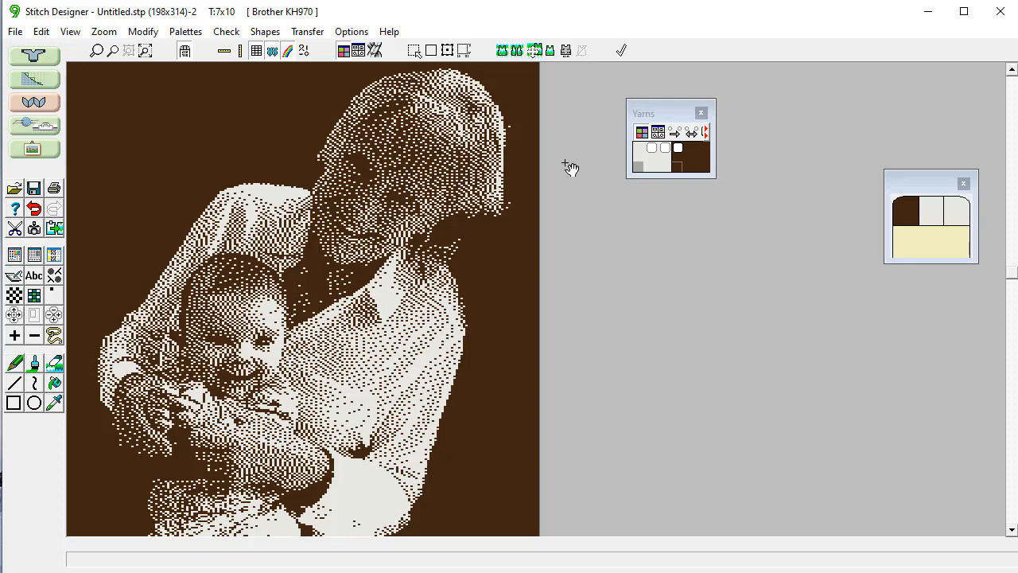
pyautogui.moveTo(576, 167)
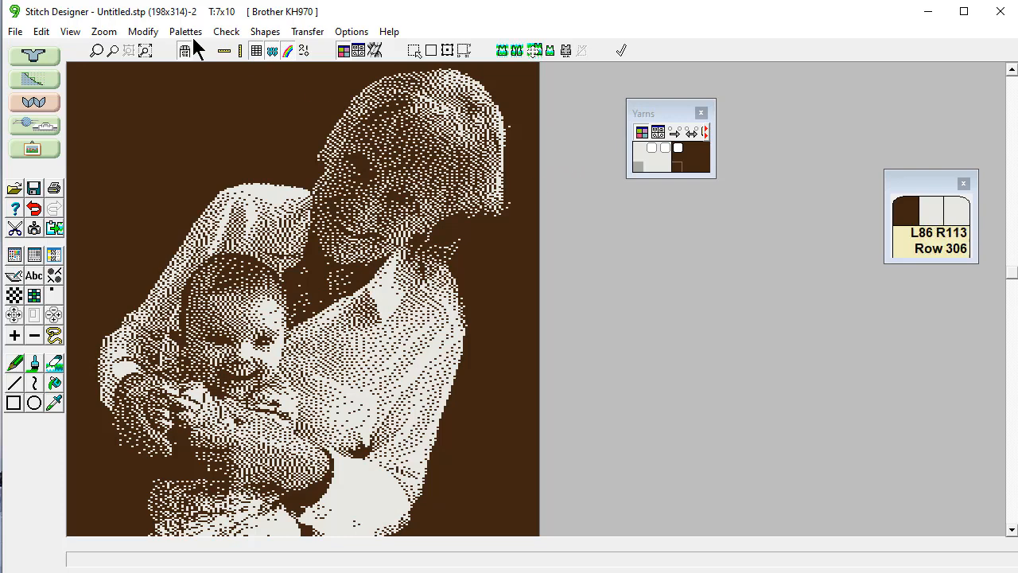
pyautogui.moveTo(113, 49)
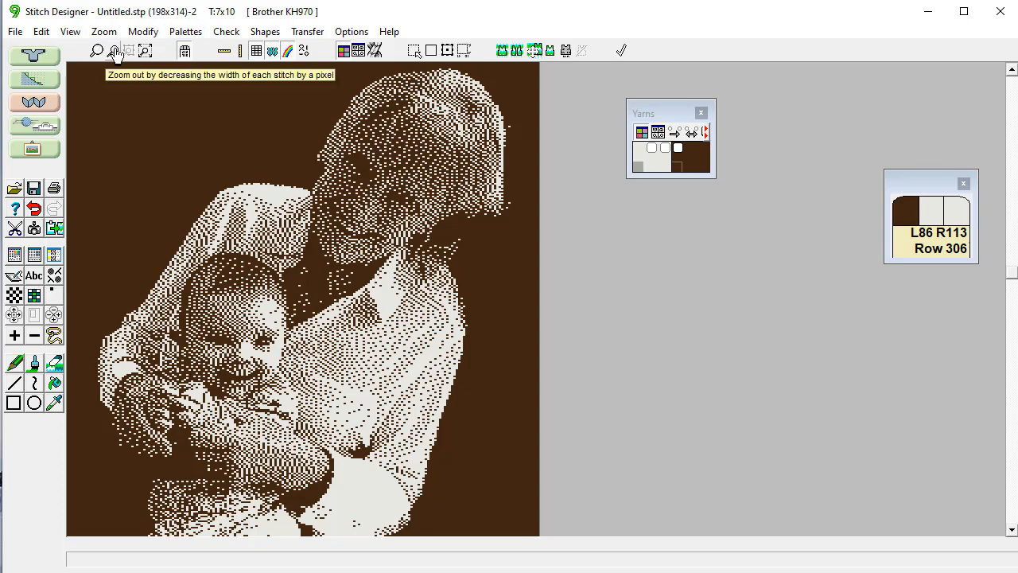
pyautogui.click(105, 32)
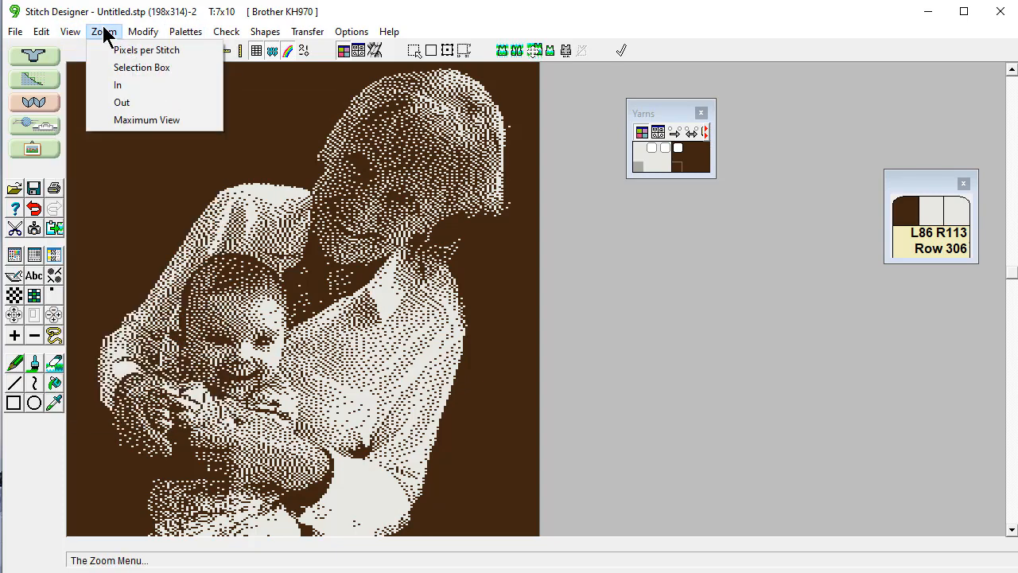
pyautogui.moveTo(146, 119)
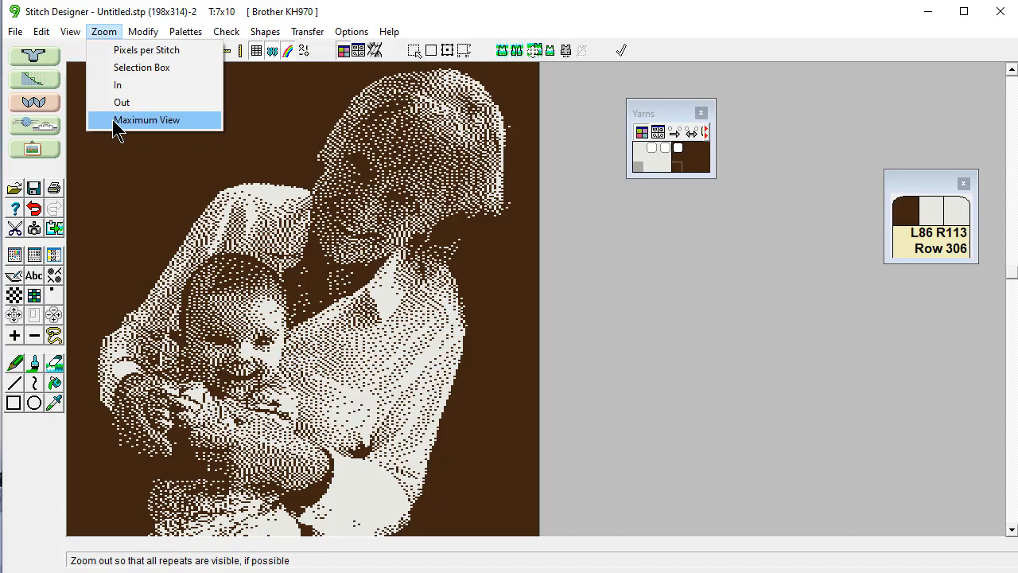
pyautogui.click(146, 121)
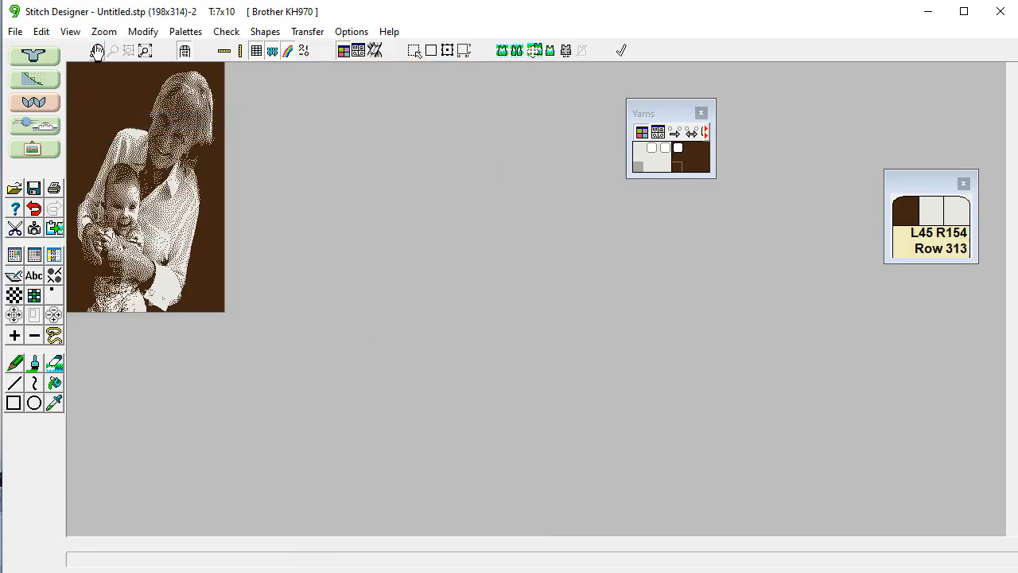
pyautogui.click(95, 50)
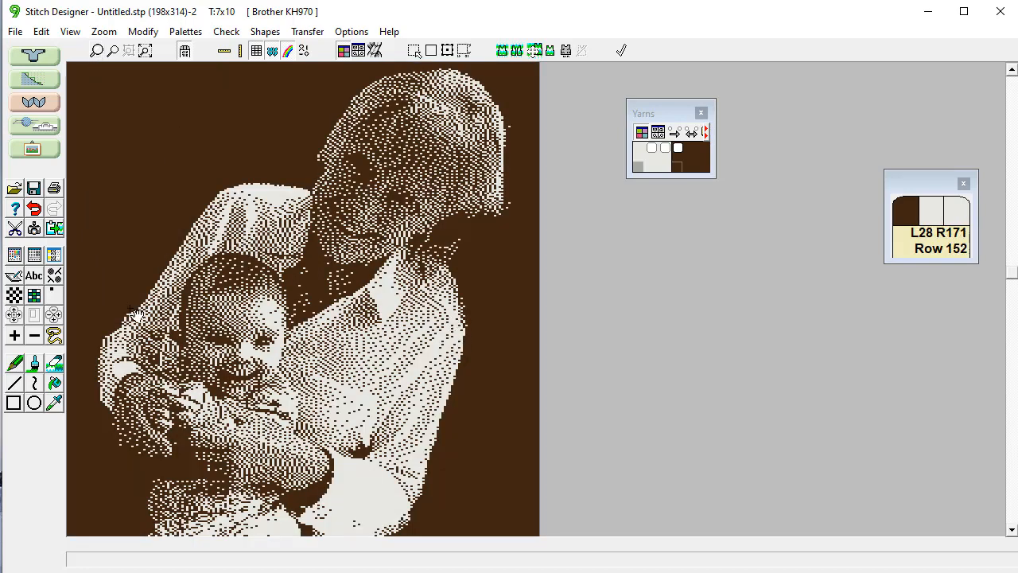
# Edit the photo's stitch dots with the drawing tools, extending the design to 198 by 344 stitches
pyautogui.click(638, 163)
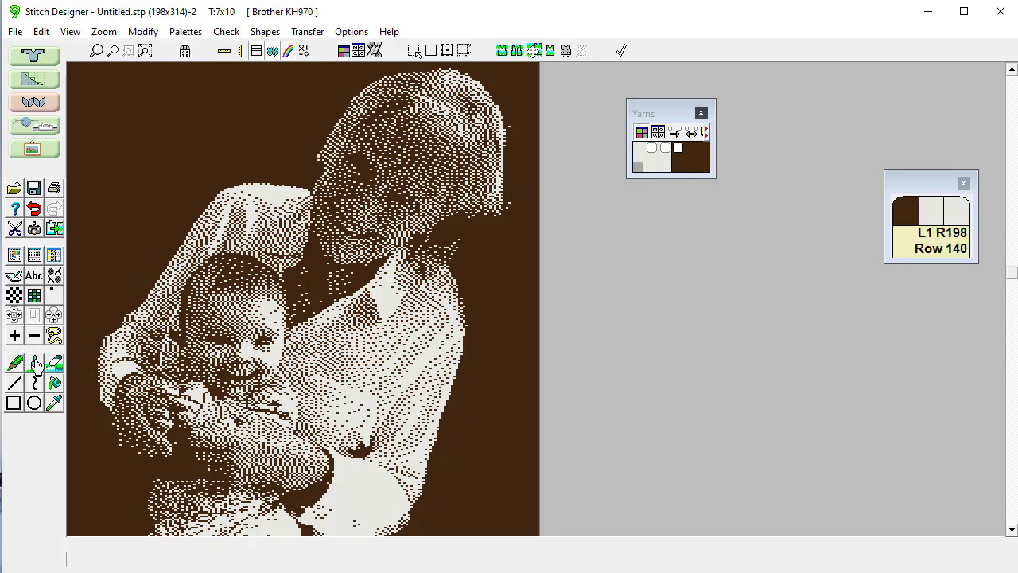
pyautogui.moveTo(13, 384)
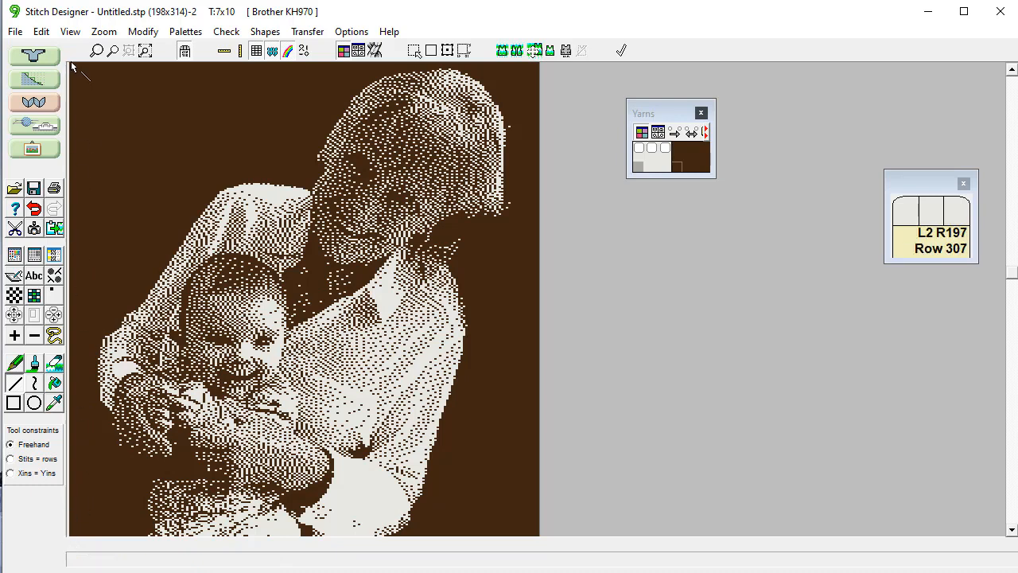
pyautogui.moveTo(77, 99)
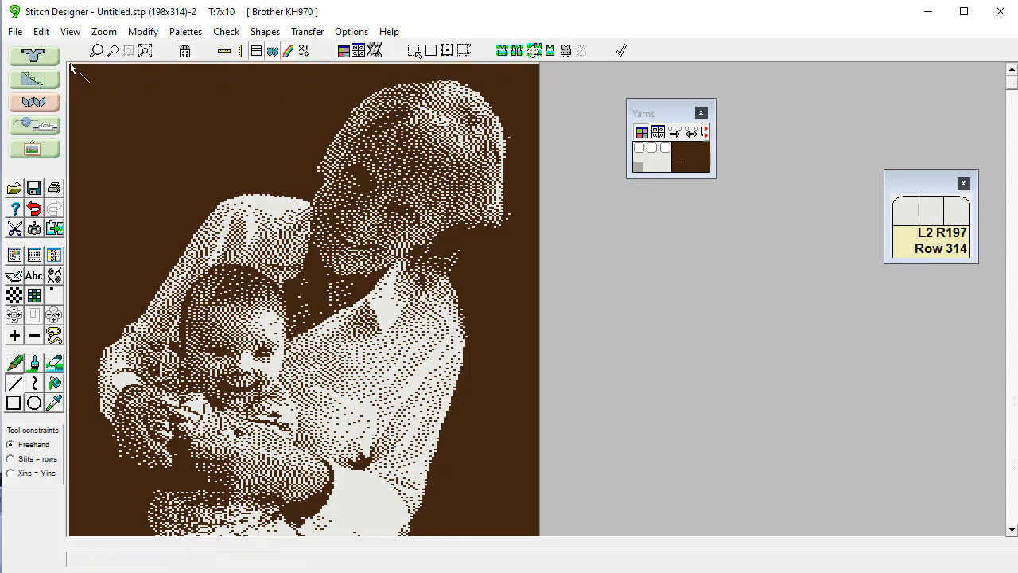
pyautogui.moveTo(80, 71); pyautogui.dragTo(517, 79)
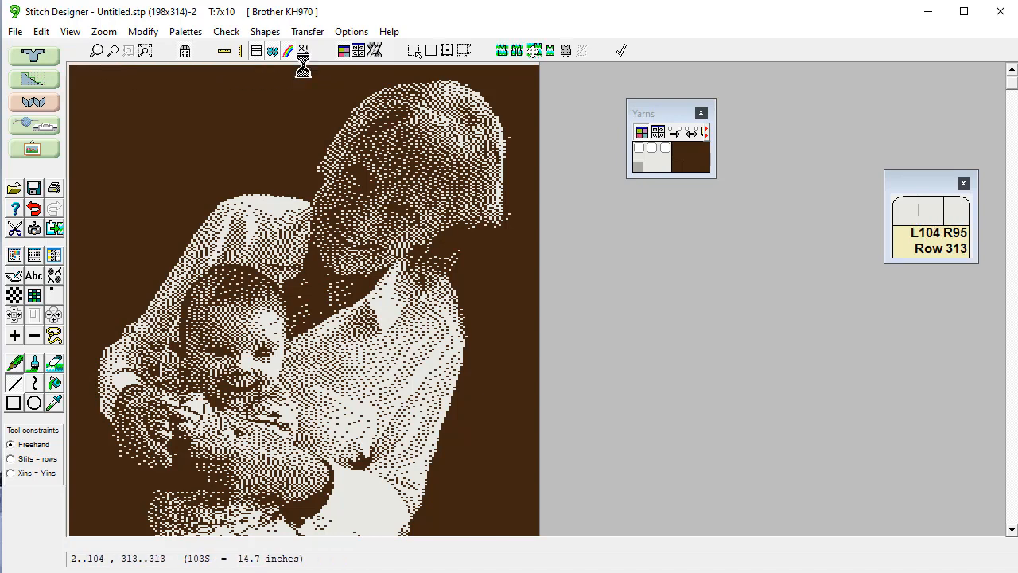
pyautogui.moveTo(89, 73)
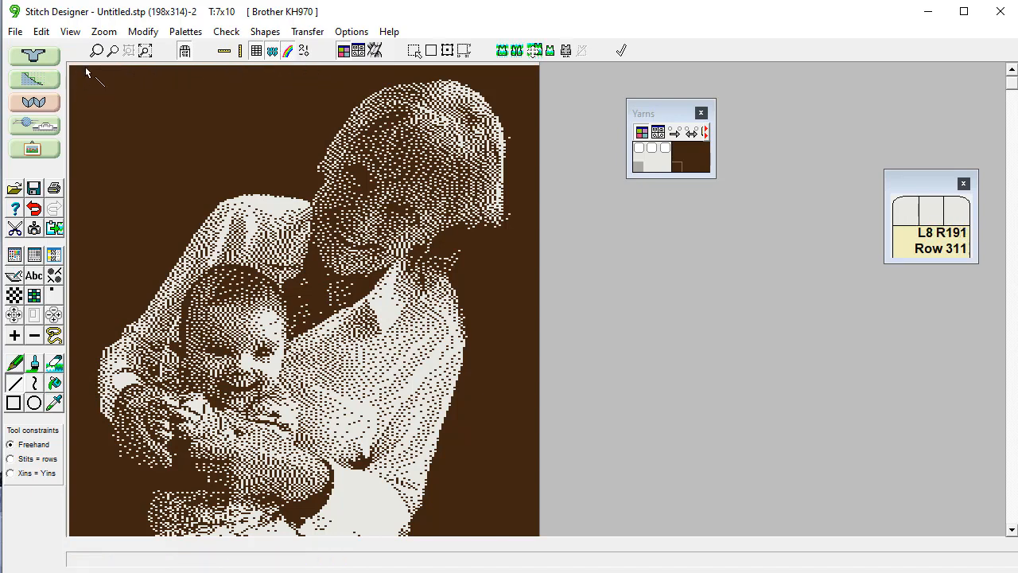
pyautogui.moveTo(236, 72)
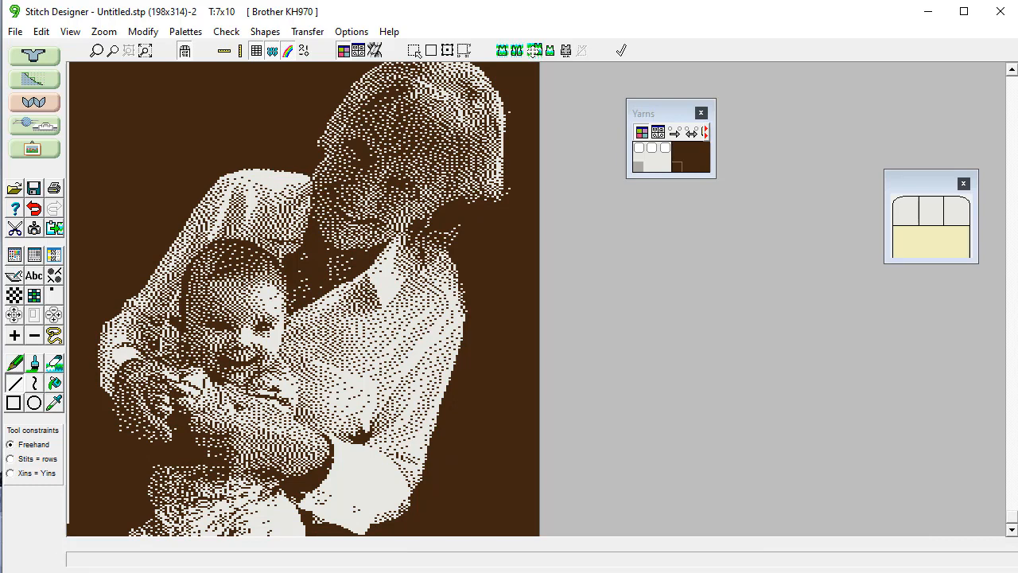
pyautogui.moveTo(507, 524)
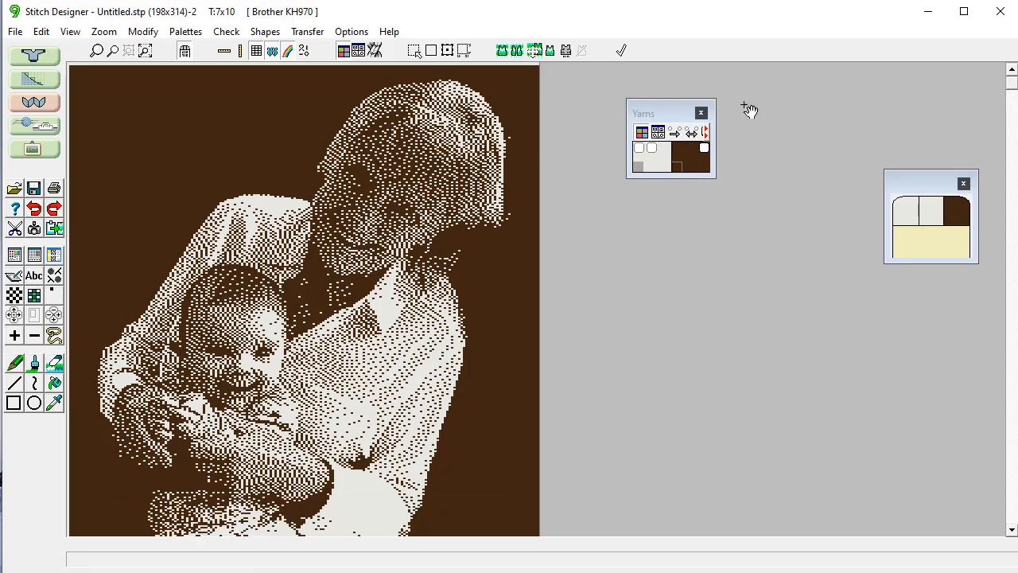
pyautogui.moveTo(576, 130)
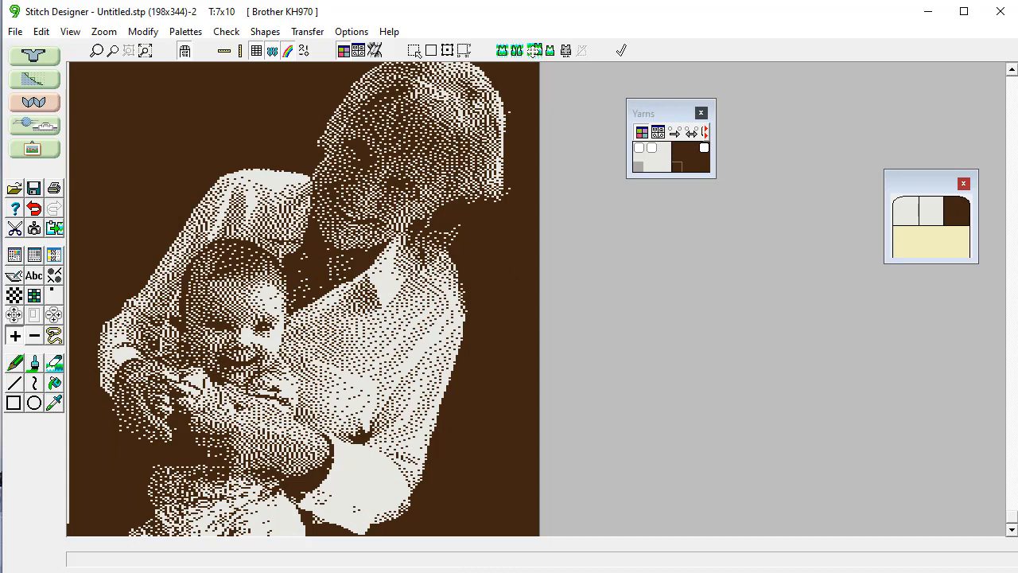
pyautogui.moveTo(663, 490)
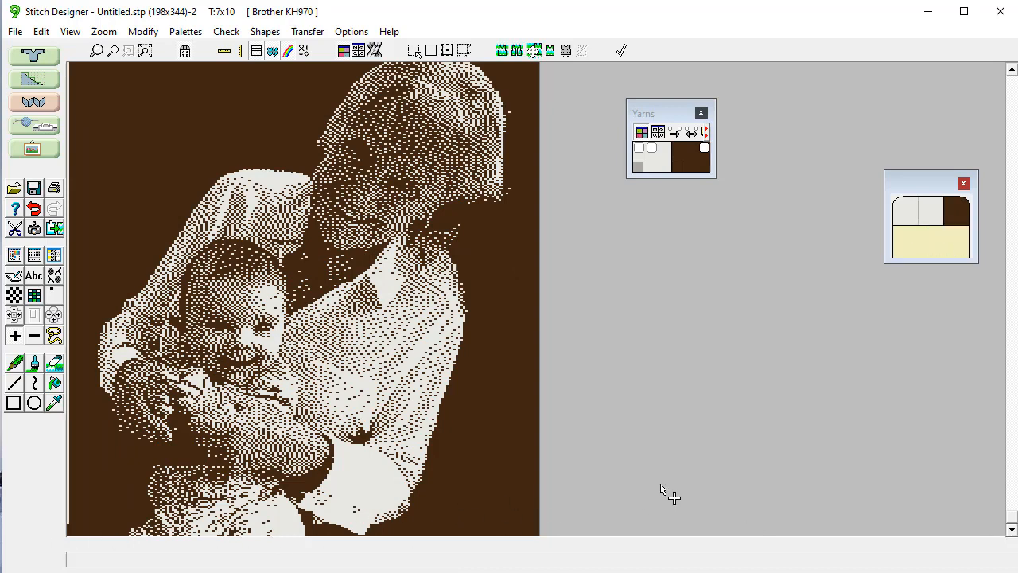
pyautogui.moveTo(141, 82)
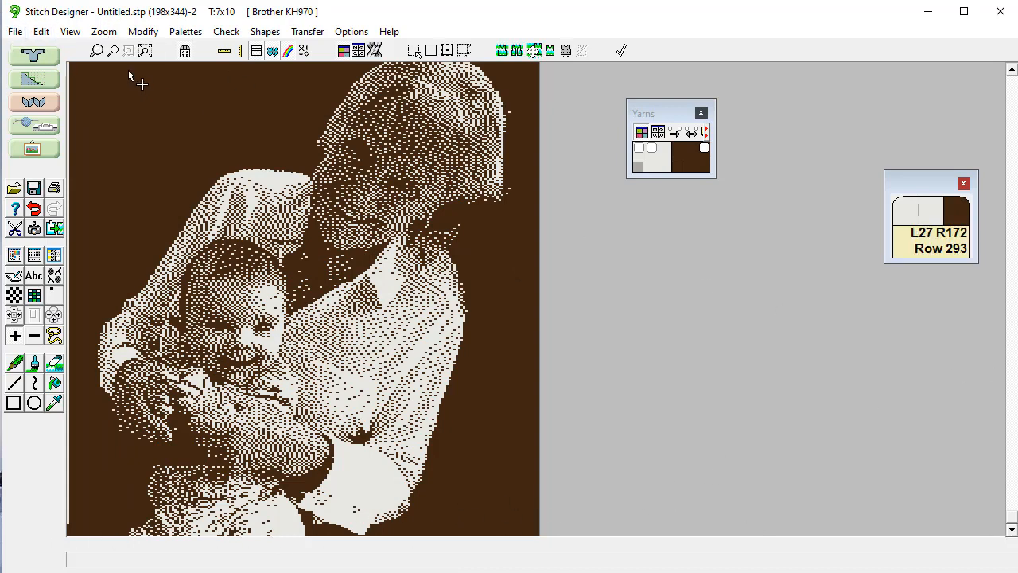
pyautogui.click(14, 31)
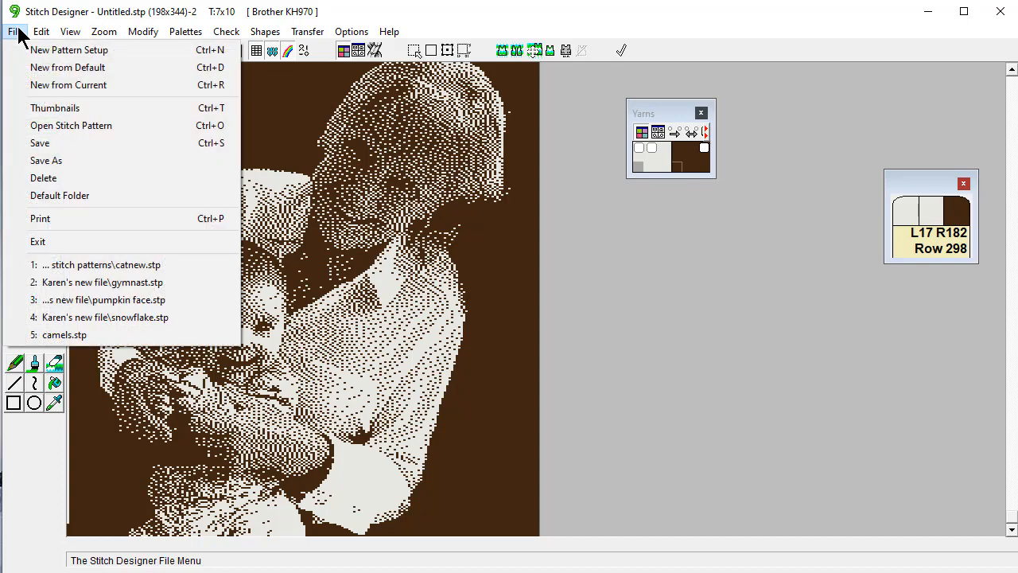
pyautogui.moveTo(15, 35)
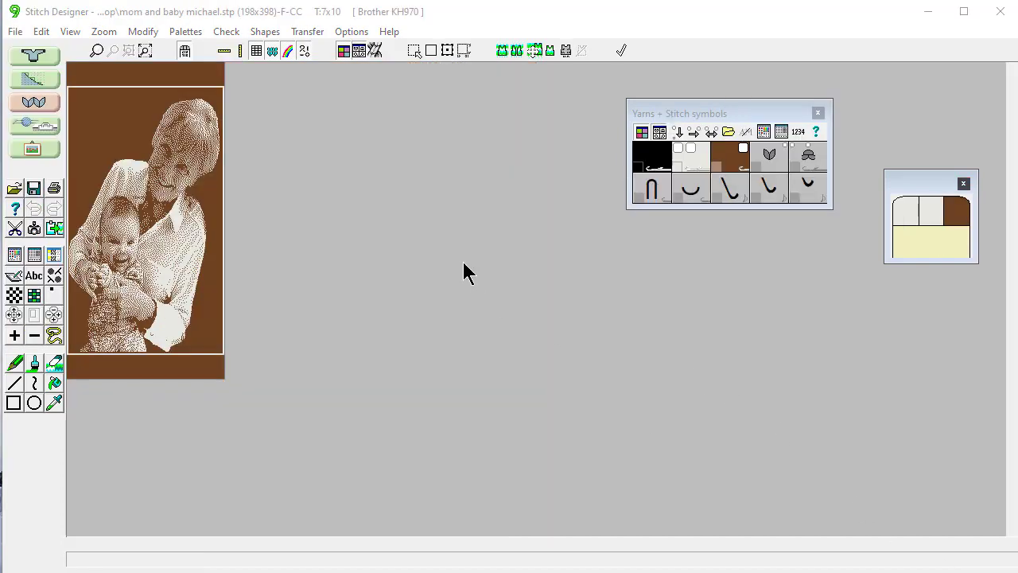
pyautogui.moveTo(442, 273)
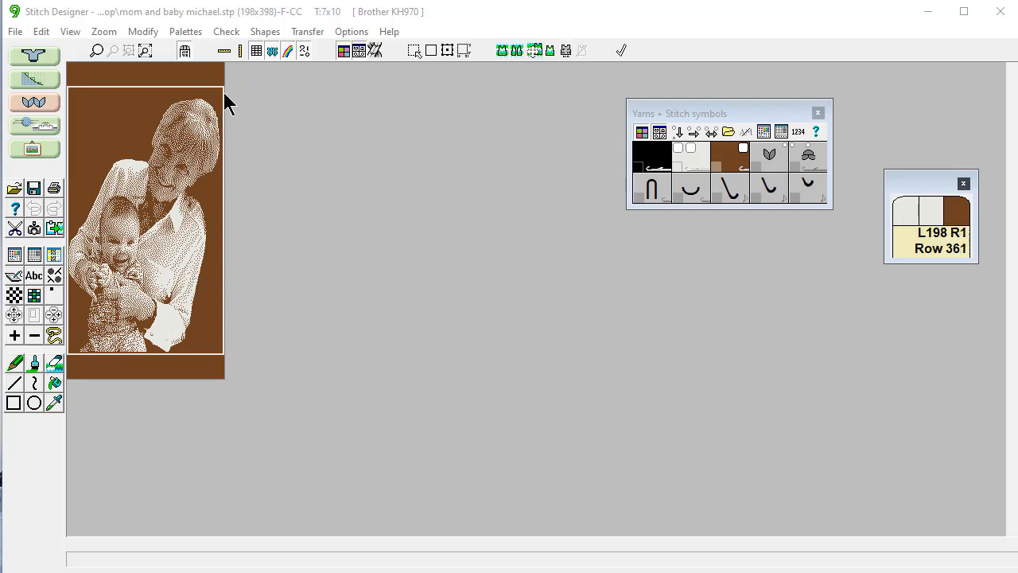
pyautogui.moveTo(167, 93)
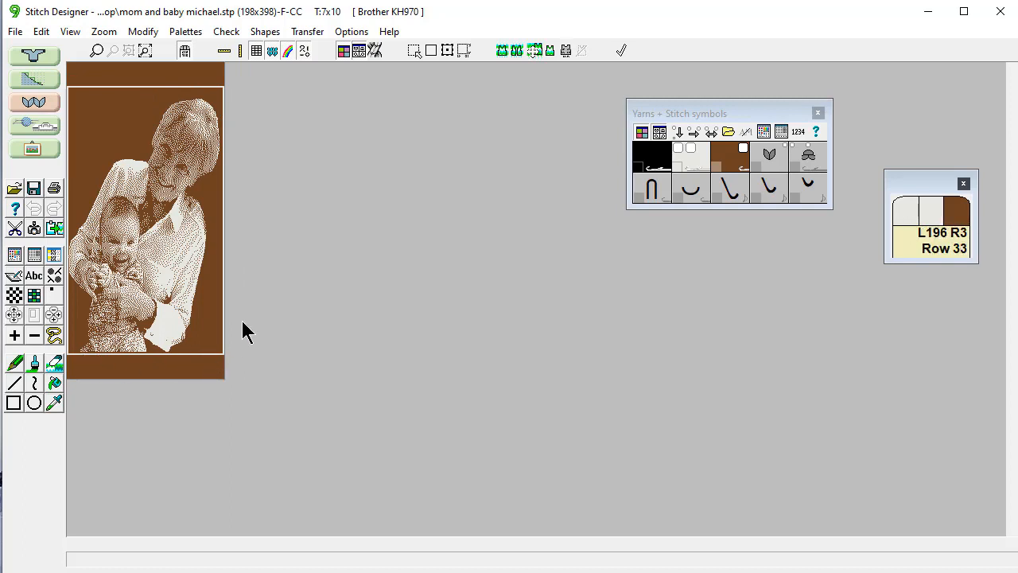
pyautogui.moveTo(118, 382)
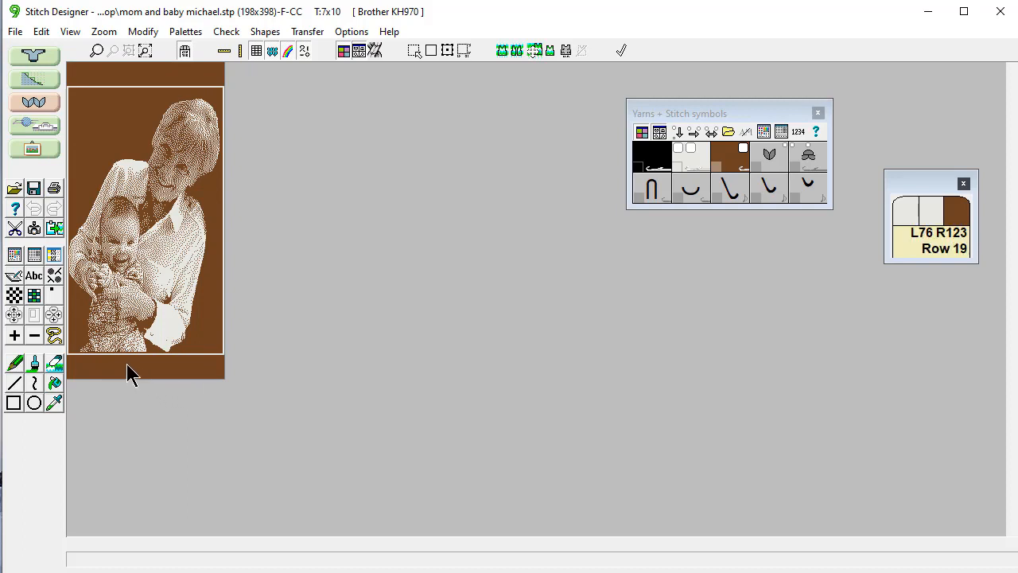
pyautogui.moveTo(152, 124)
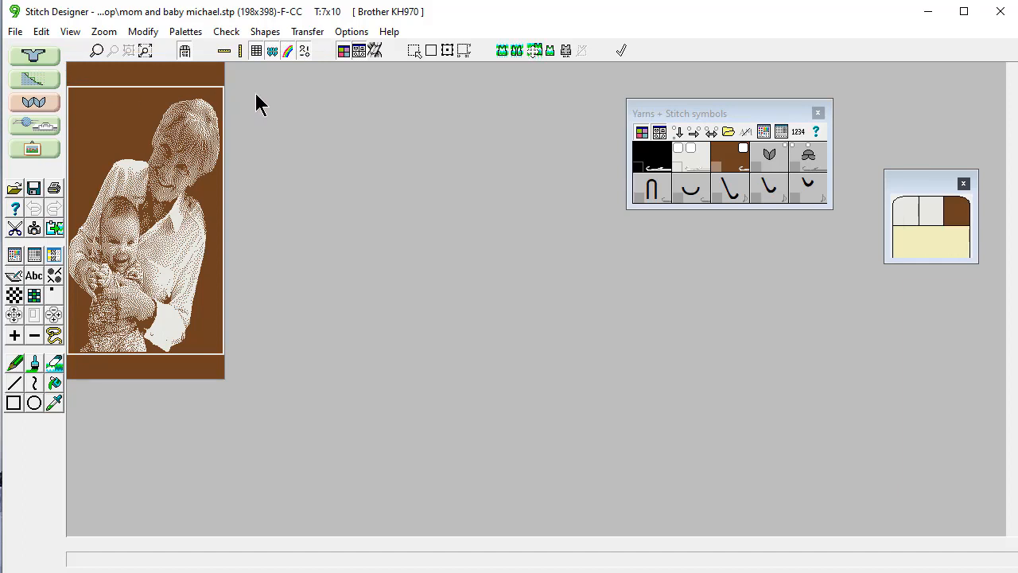
pyautogui.moveTo(252, 104)
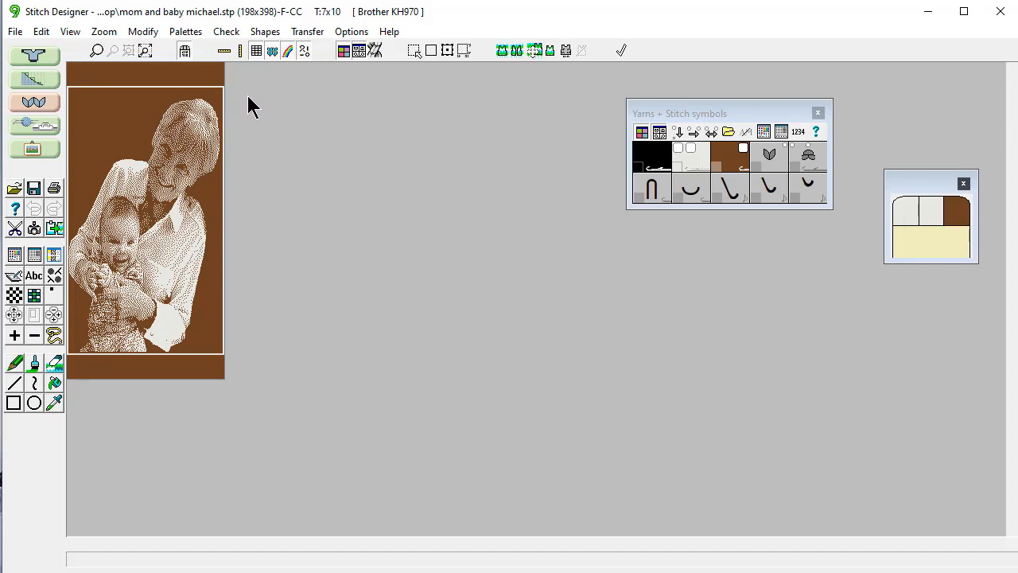
pyautogui.moveTo(163, 88)
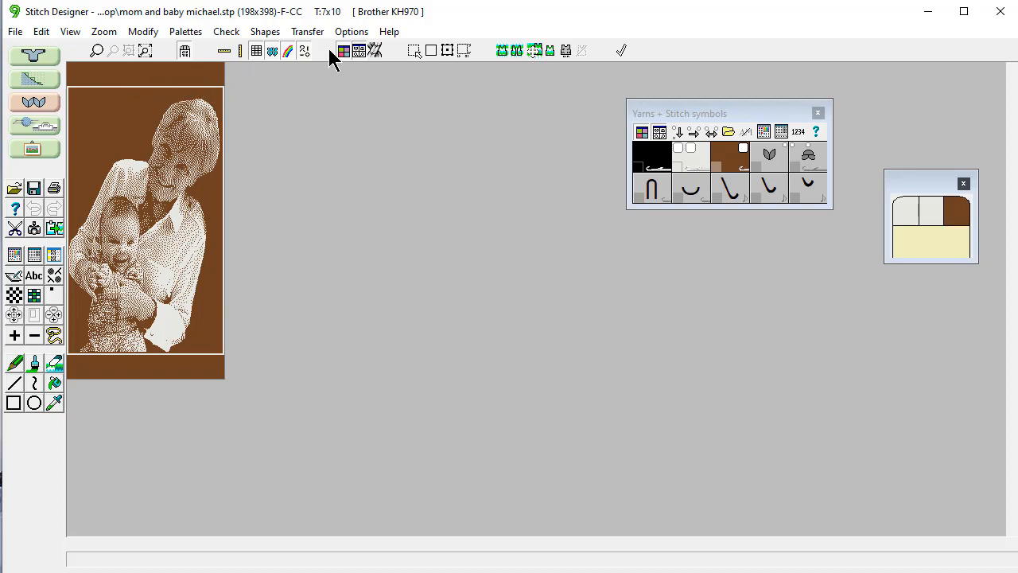
pyautogui.moveTo(331, 25)
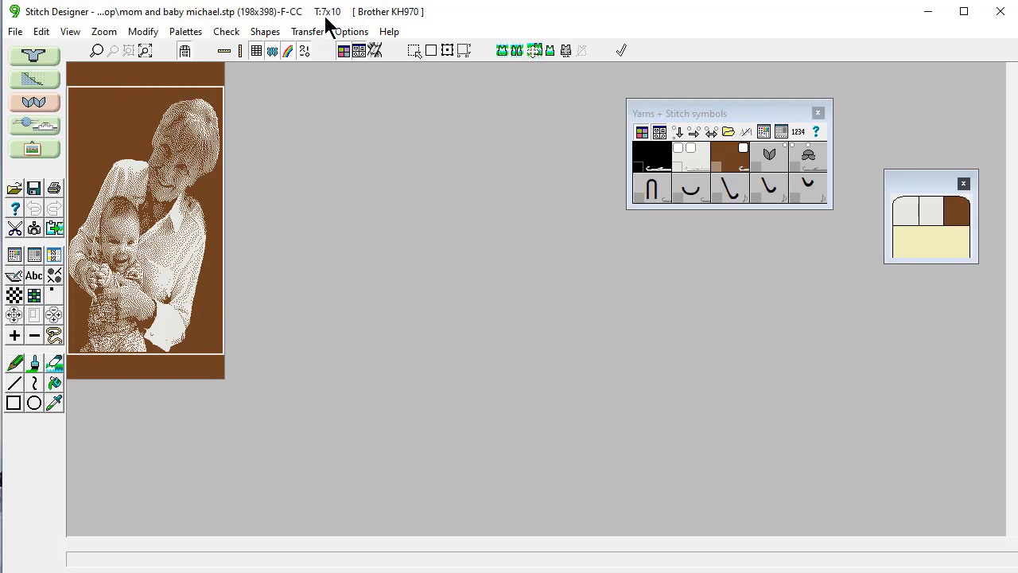
pyautogui.moveTo(306, 171)
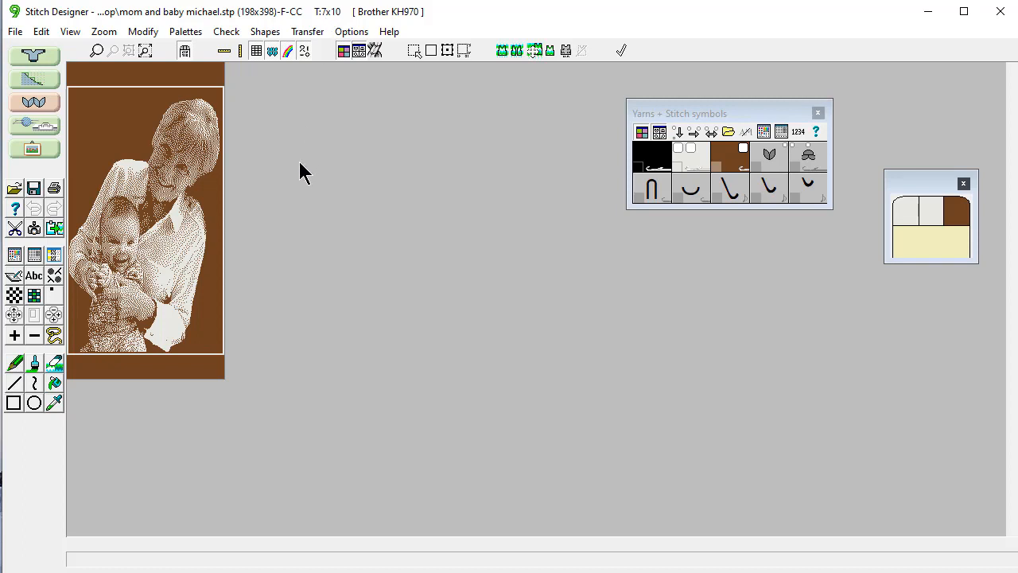
pyautogui.moveTo(242, 216)
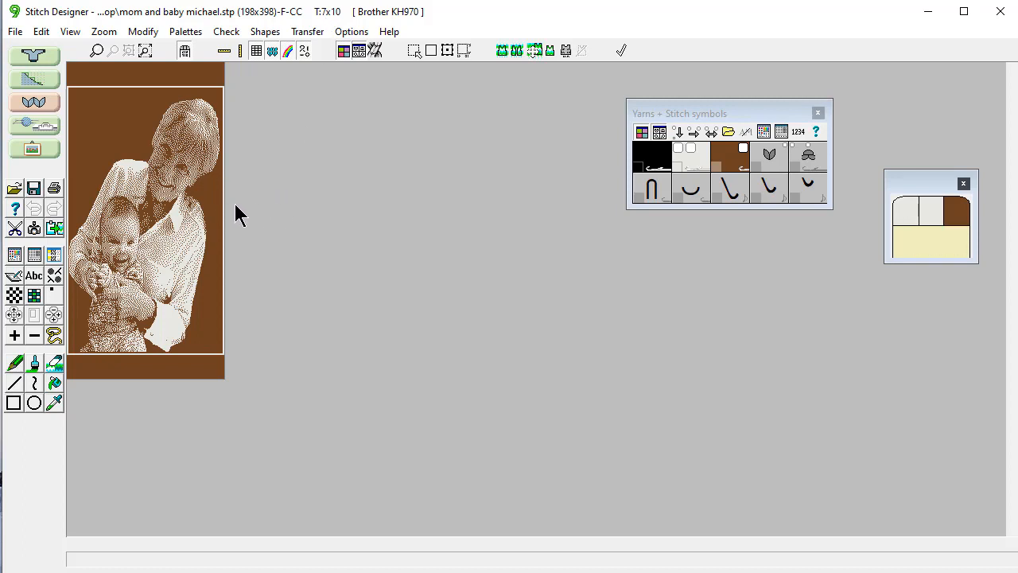
pyautogui.moveTo(261, 224)
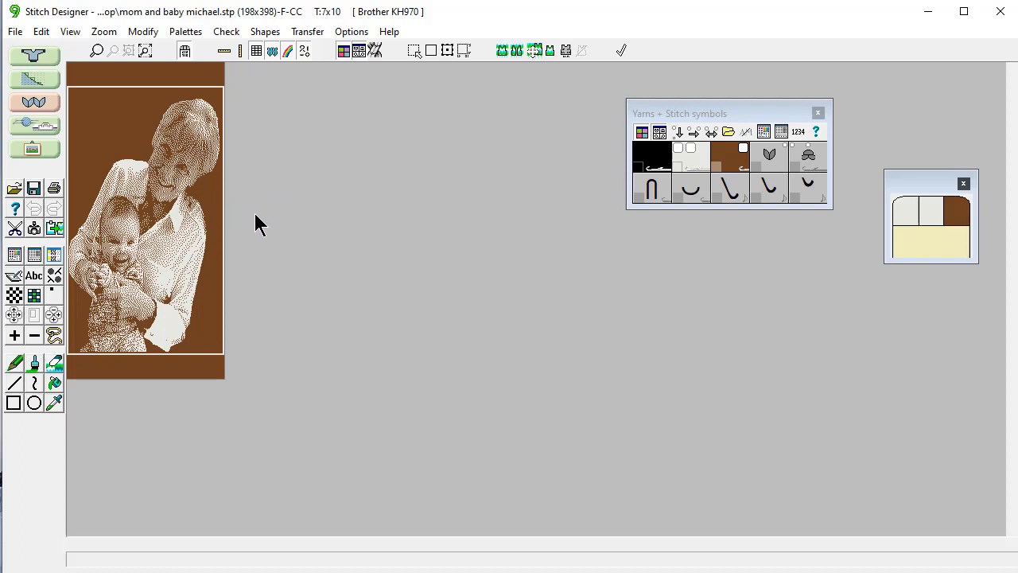
pyautogui.moveTo(260, 213)
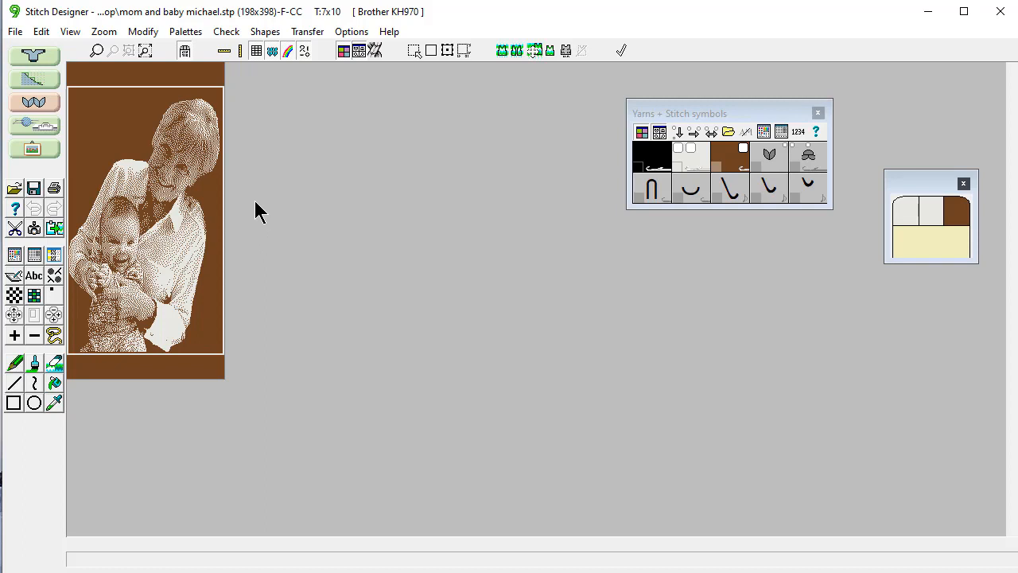
pyautogui.moveTo(277, 232)
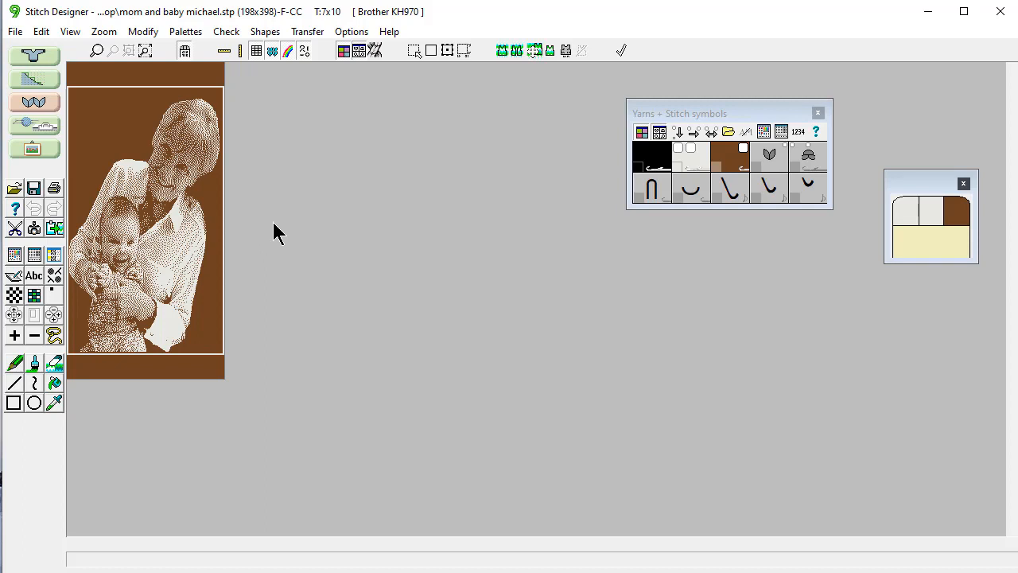
pyautogui.moveTo(352, 264)
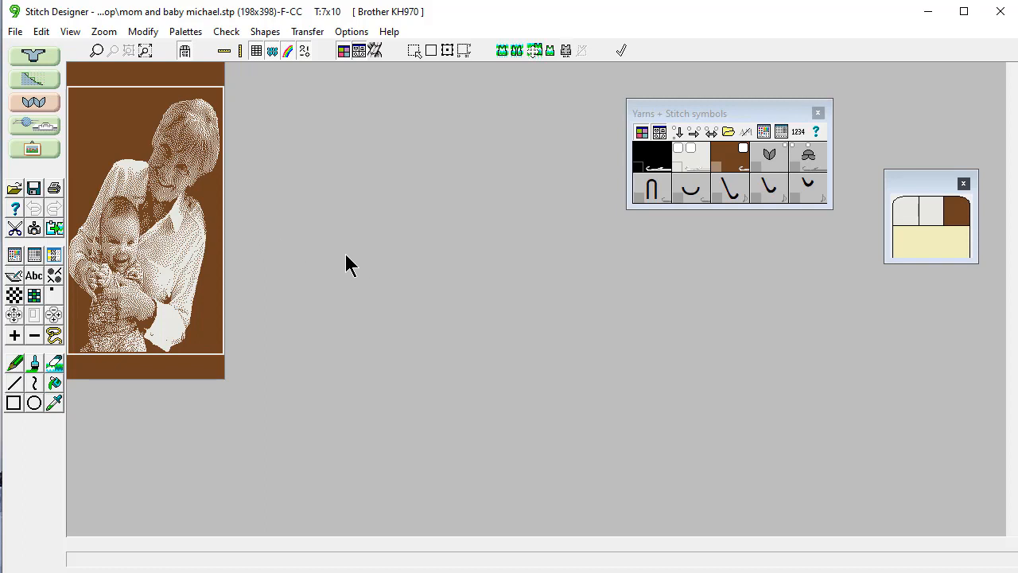
pyautogui.moveTo(360, 252)
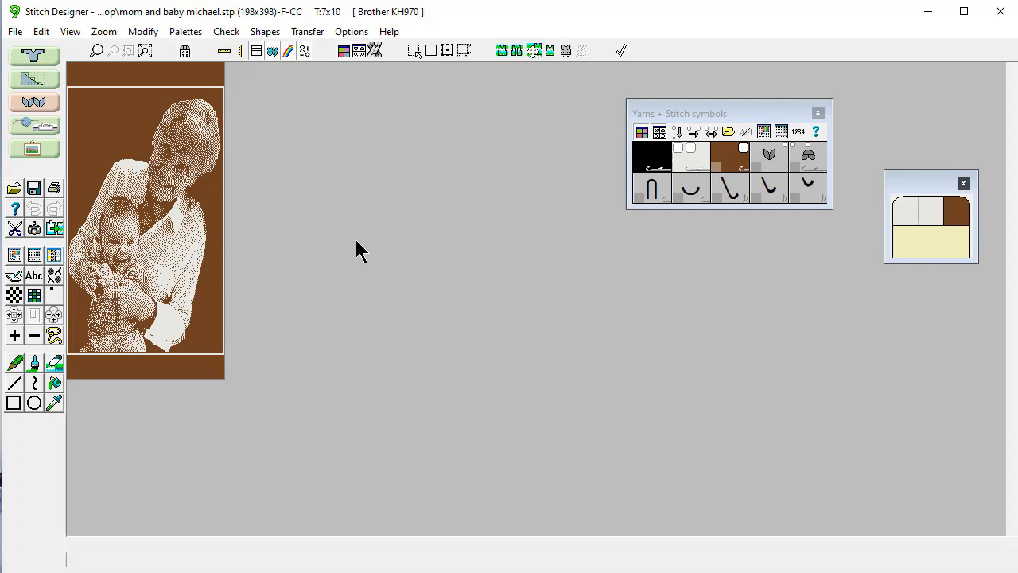
pyautogui.moveTo(374, 220)
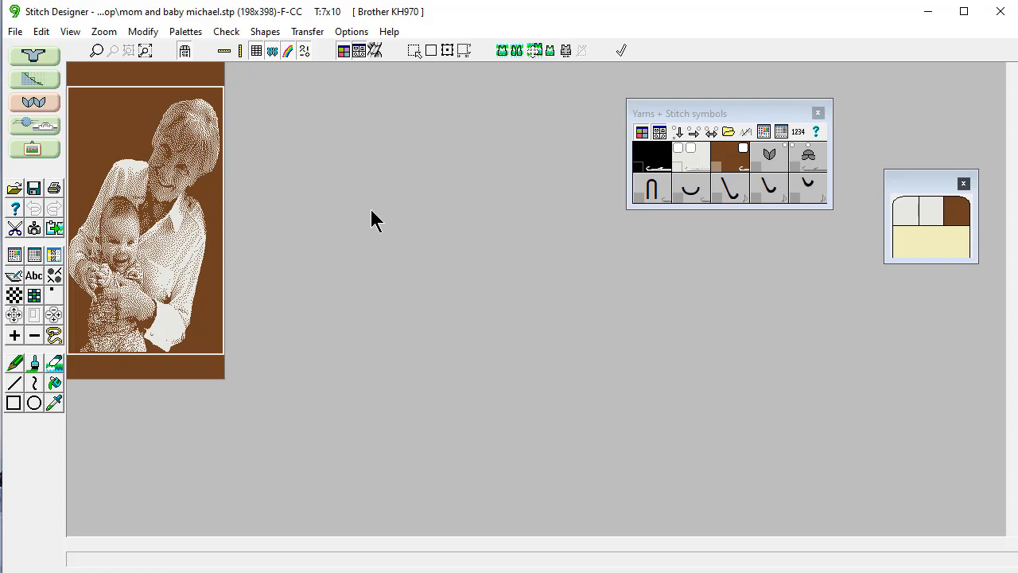
pyautogui.moveTo(471, 222)
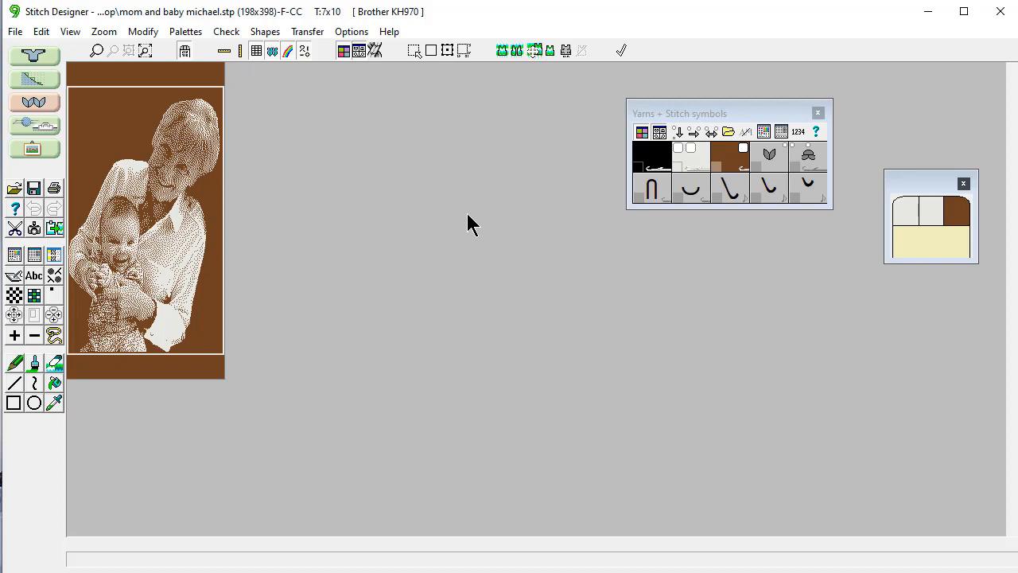
pyautogui.moveTo(422, 205)
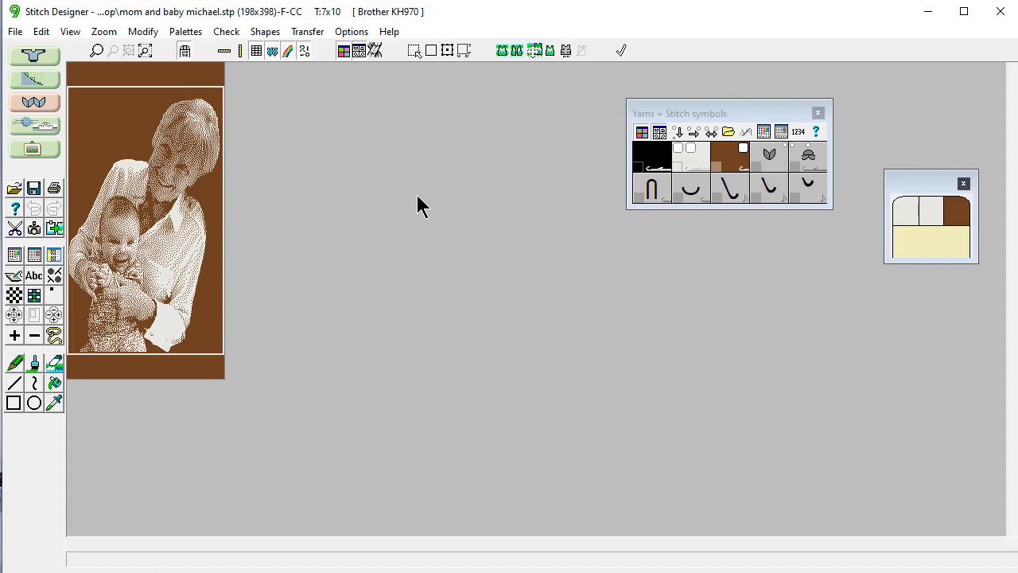
pyautogui.moveTo(45, 129)
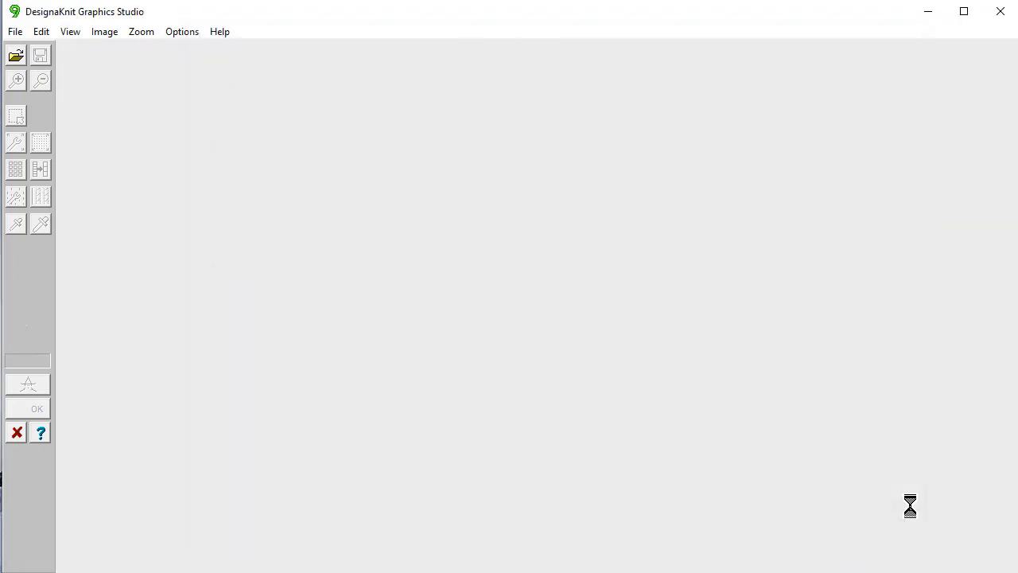
# Fit the cropped finished-afghan photo to the window height so the whole picture shows
pyautogui.click(140, 31)
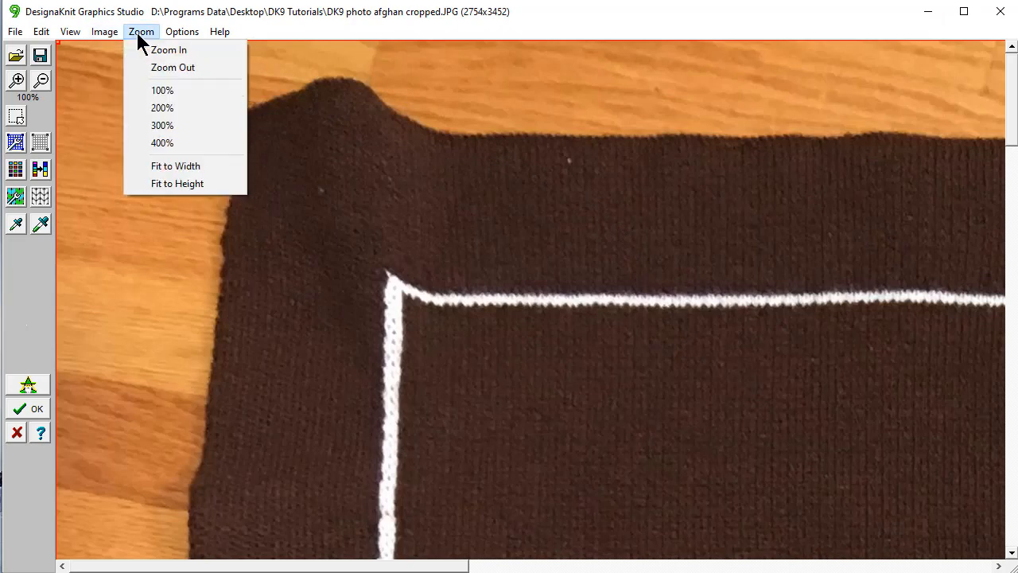
pyautogui.click(178, 182)
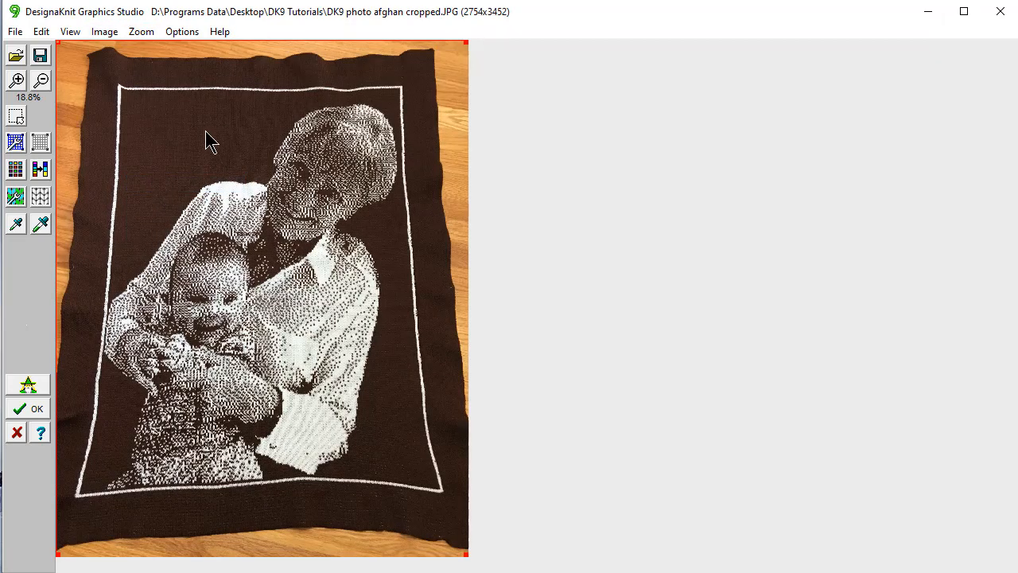
pyautogui.moveTo(173, 556)
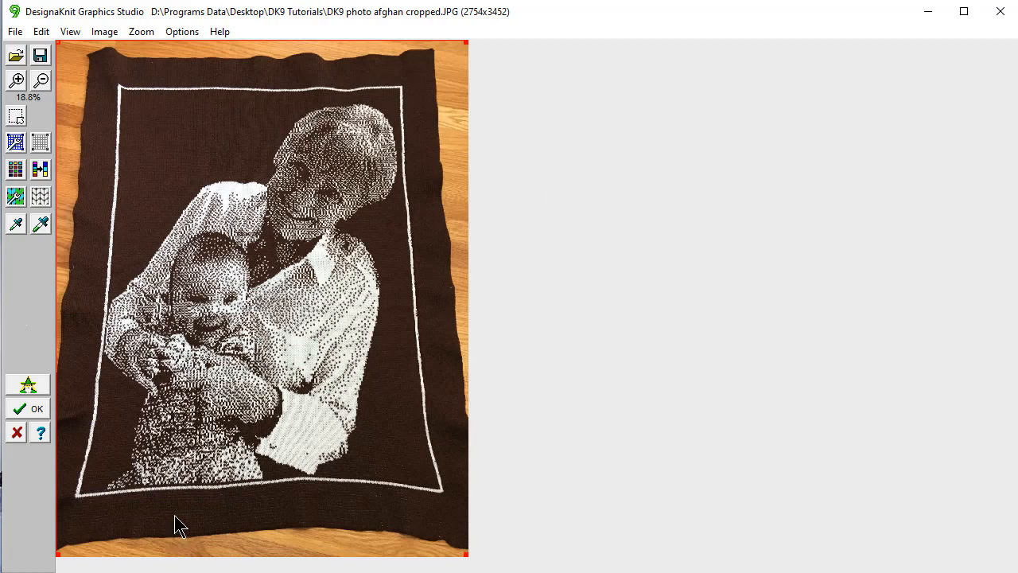
pyautogui.moveTo(407, 512)
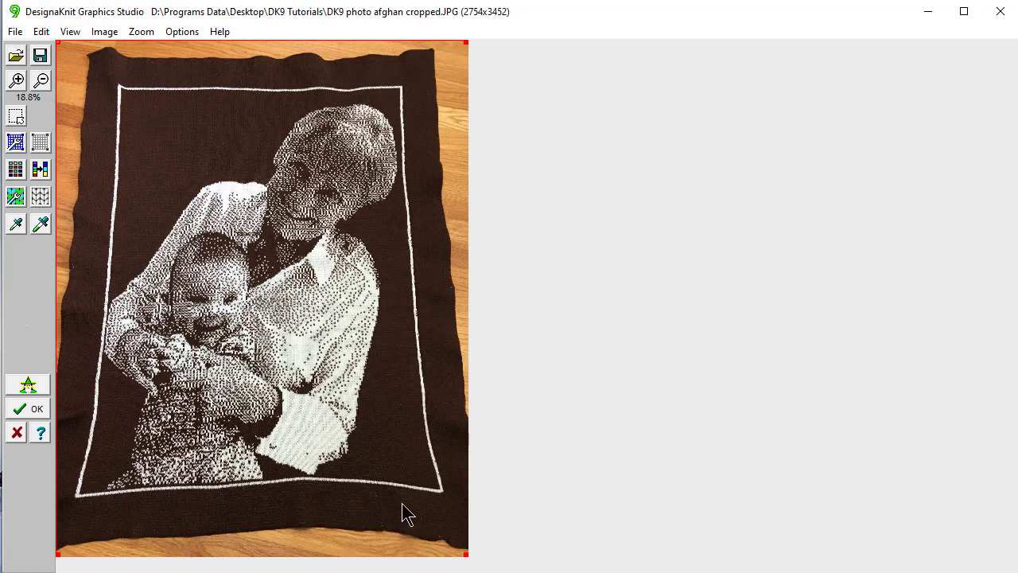
pyautogui.moveTo(428, 61)
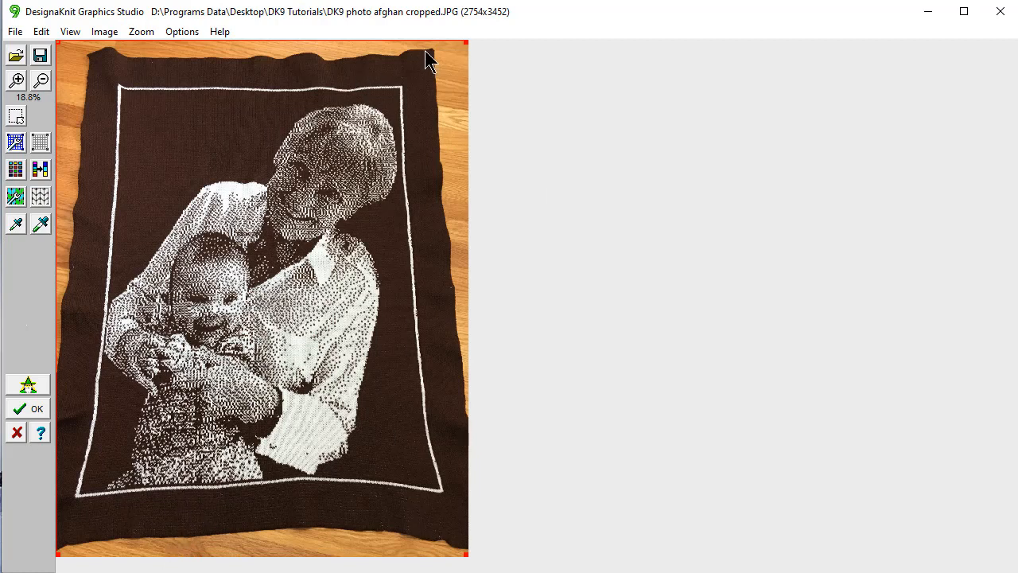
pyautogui.moveTo(487, 479)
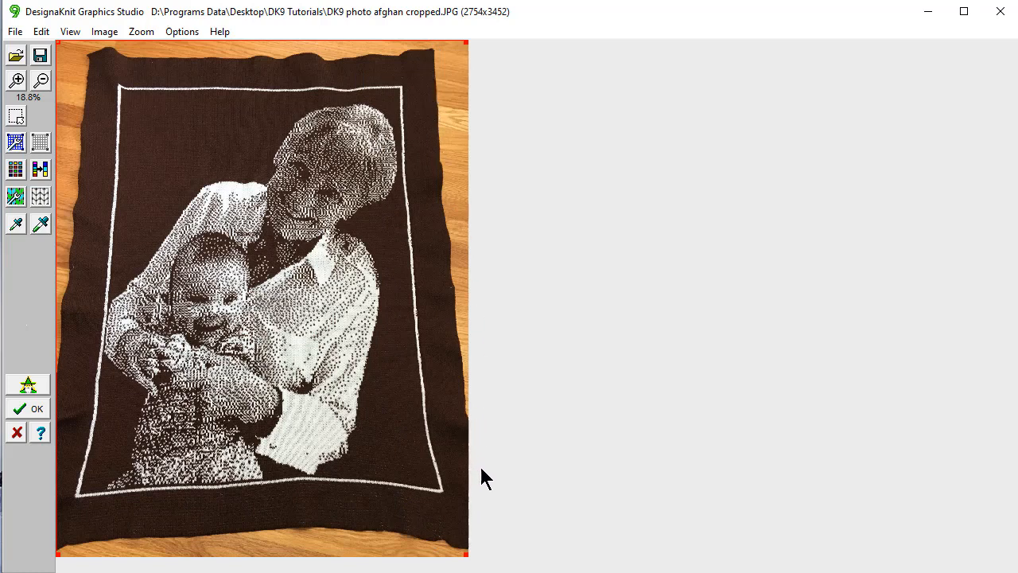
pyautogui.moveTo(86, 64)
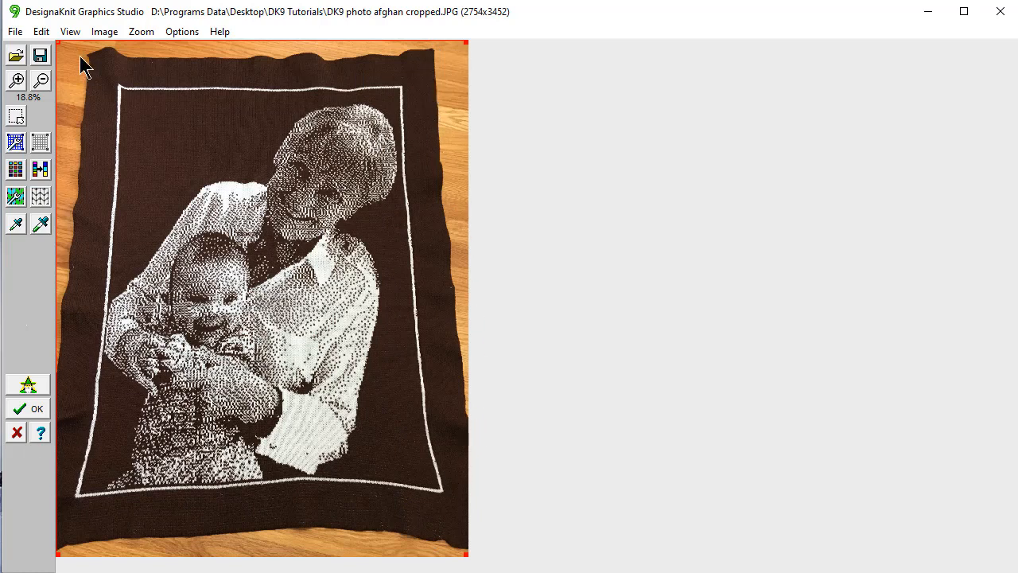
pyautogui.moveTo(14, 32)
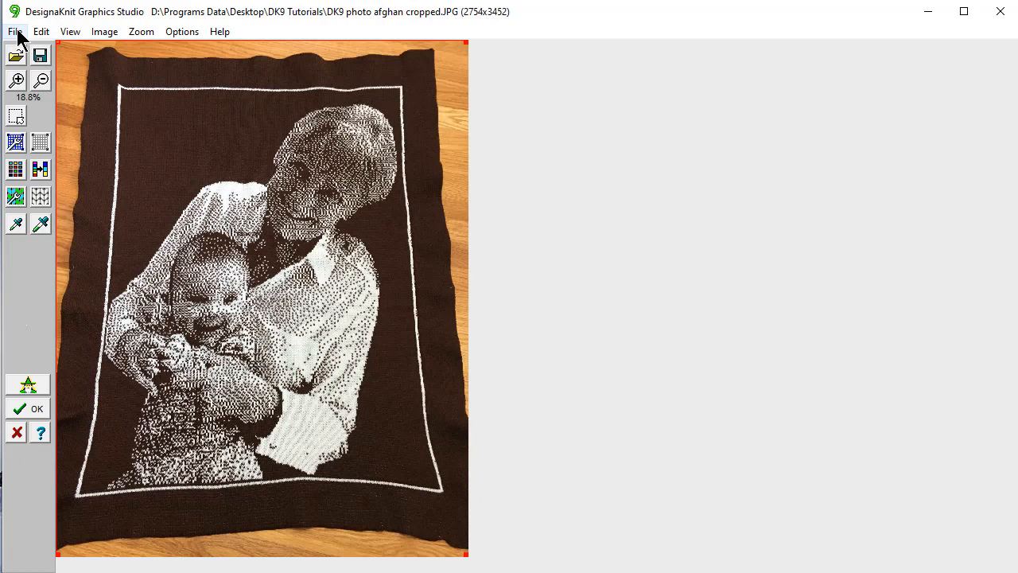
pyautogui.moveTo(89, 175)
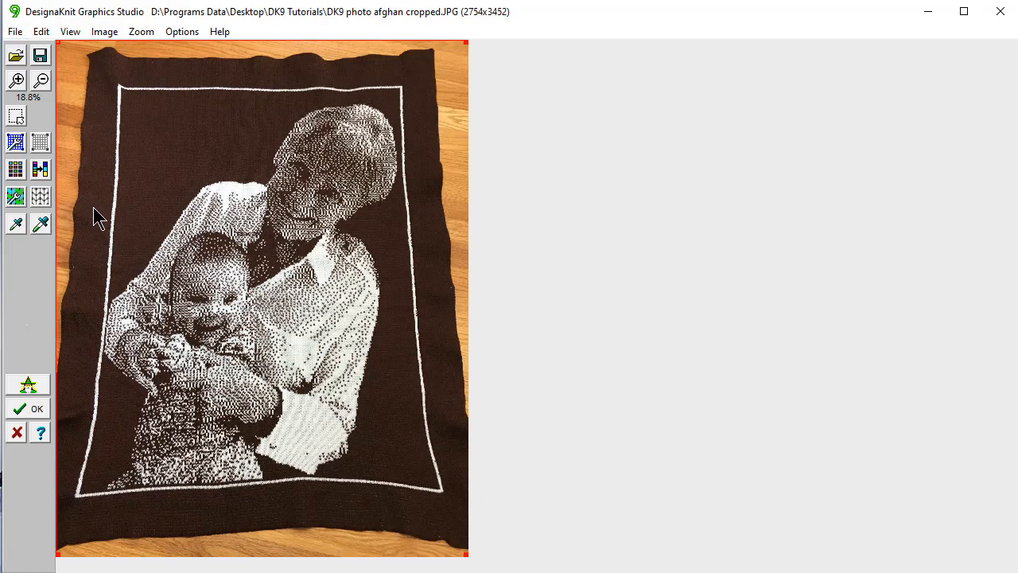
pyautogui.moveTo(119, 63)
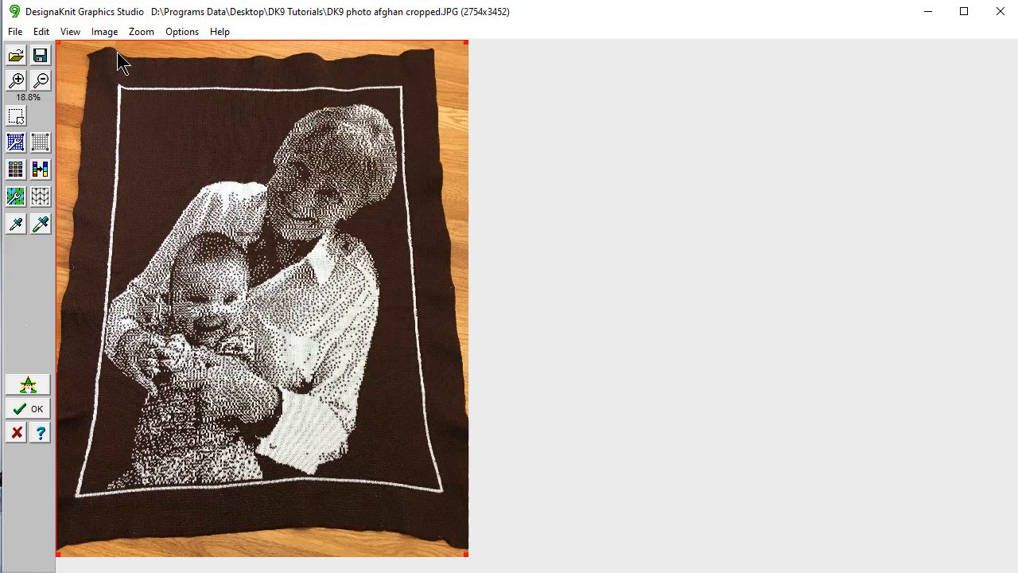
pyautogui.moveTo(111, 60)
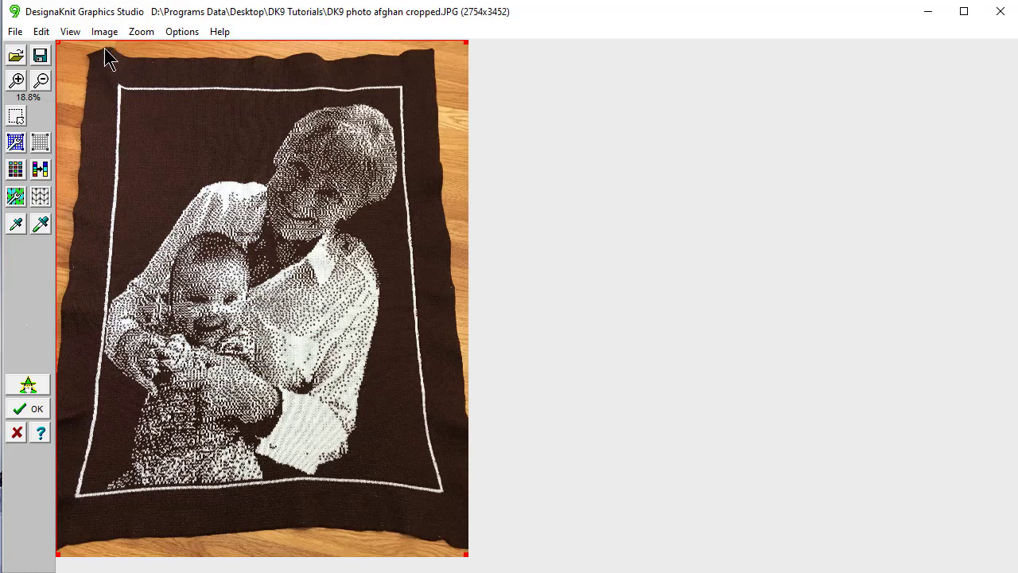
pyautogui.moveTo(102, 79)
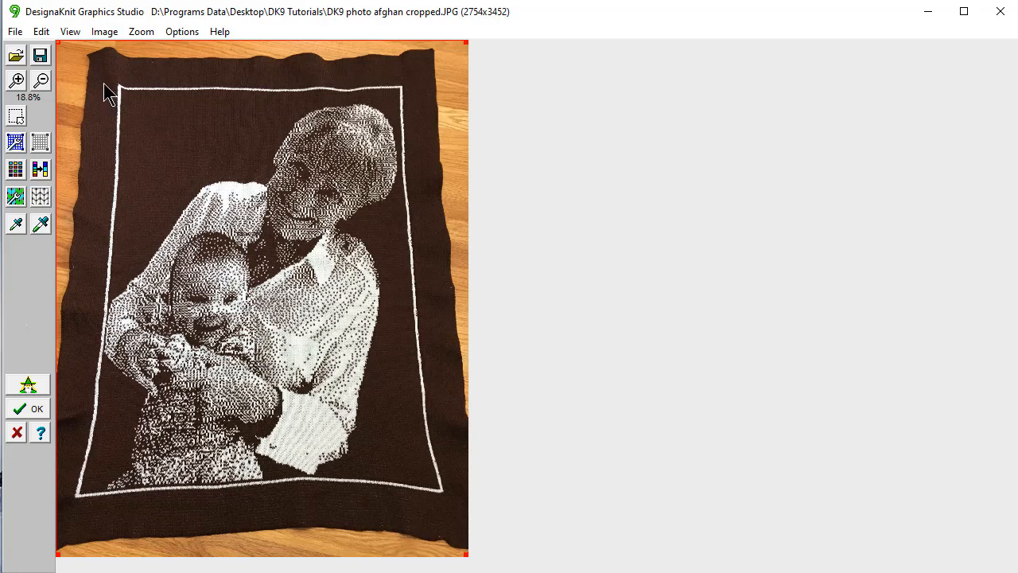
pyautogui.click(14, 32)
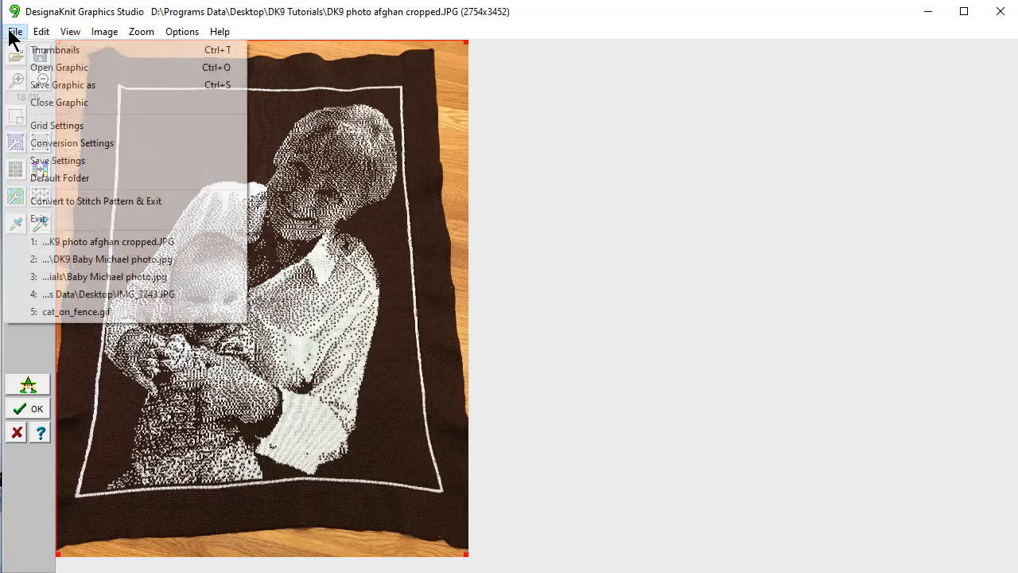
pyautogui.moveTo(59, 67)
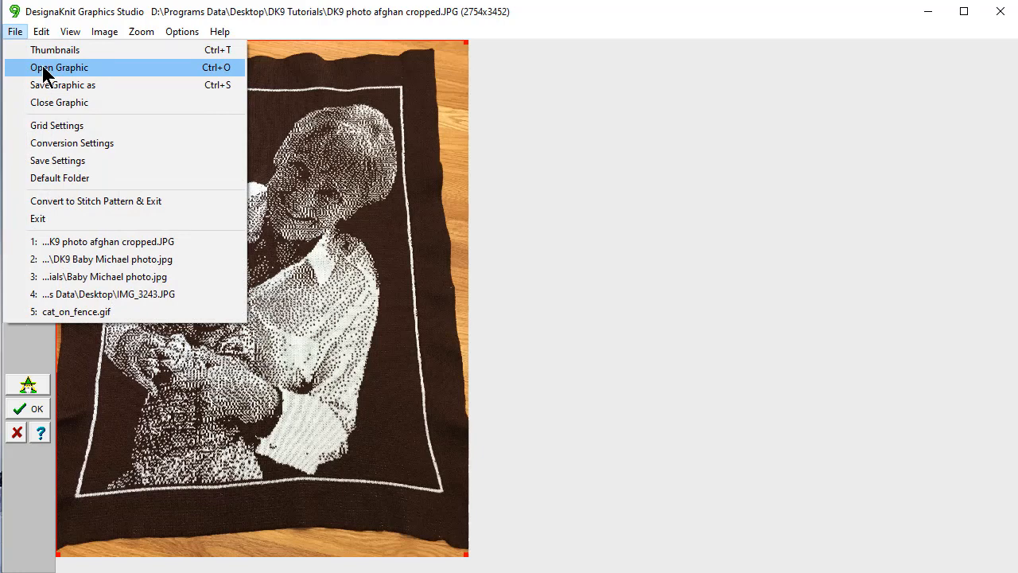
# Start Open Graphic without saving settings, then cancel the standard file browser
pyautogui.click(57, 159)
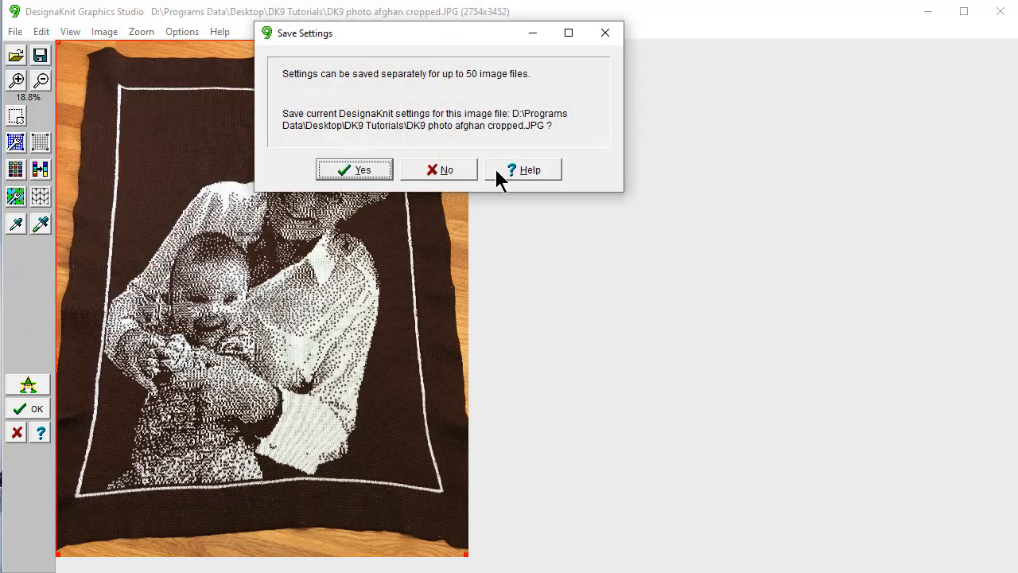
pyautogui.click(439, 168)
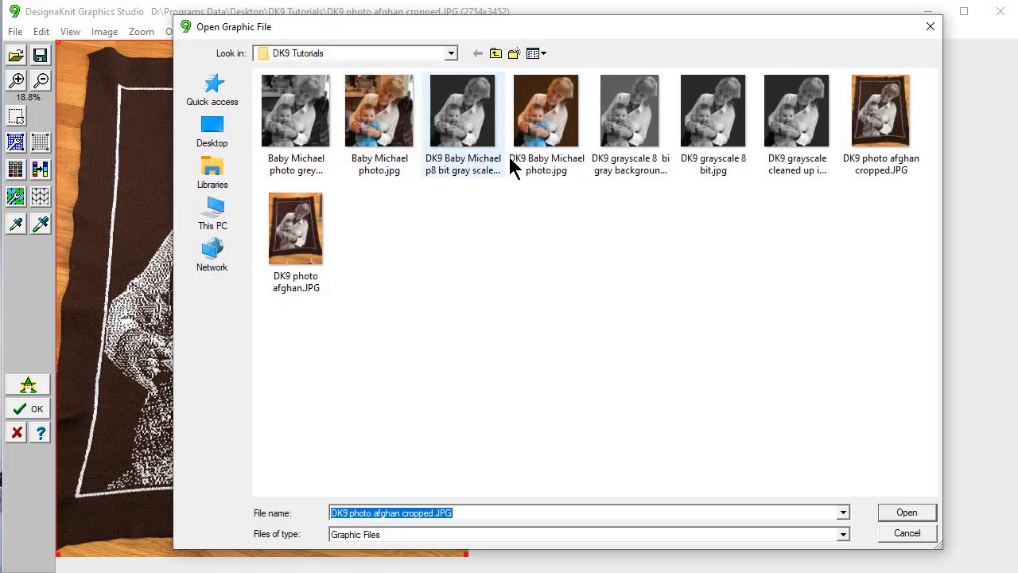
pyautogui.click(907, 512)
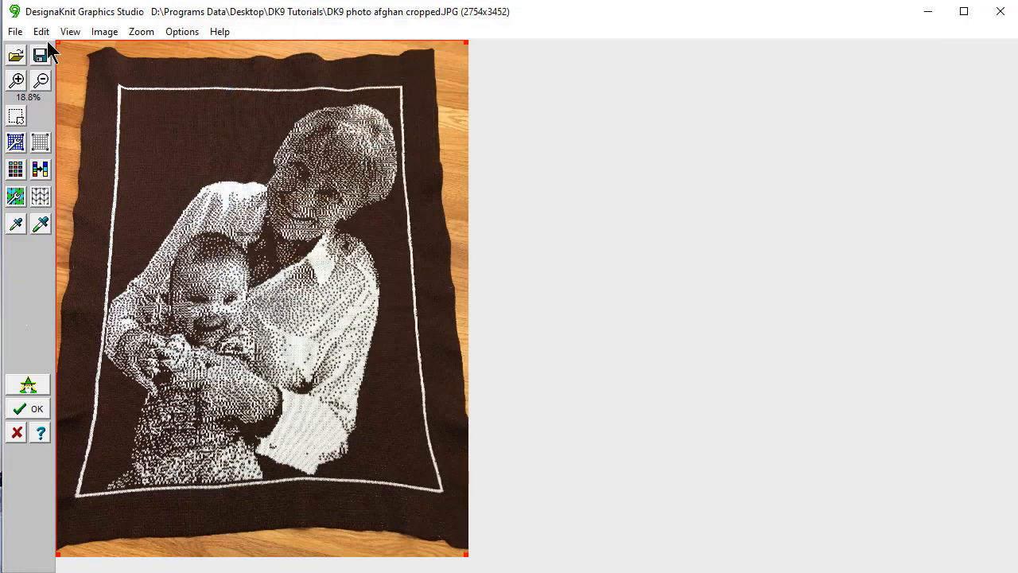
# Browse Desktop thumbnails and open the seaming photo img_3235.jpg
pyautogui.click(14, 32)
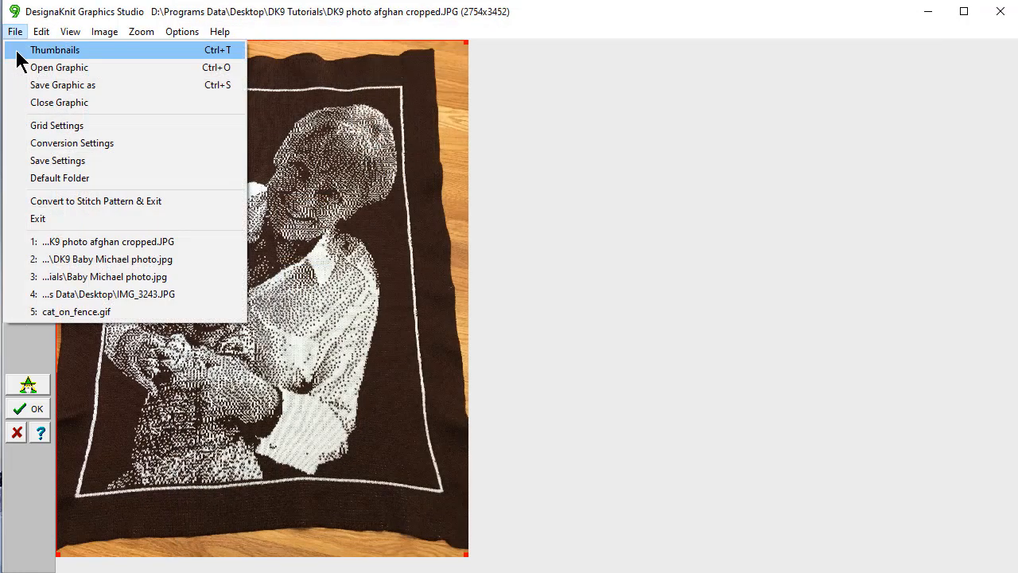
pyautogui.click(59, 66)
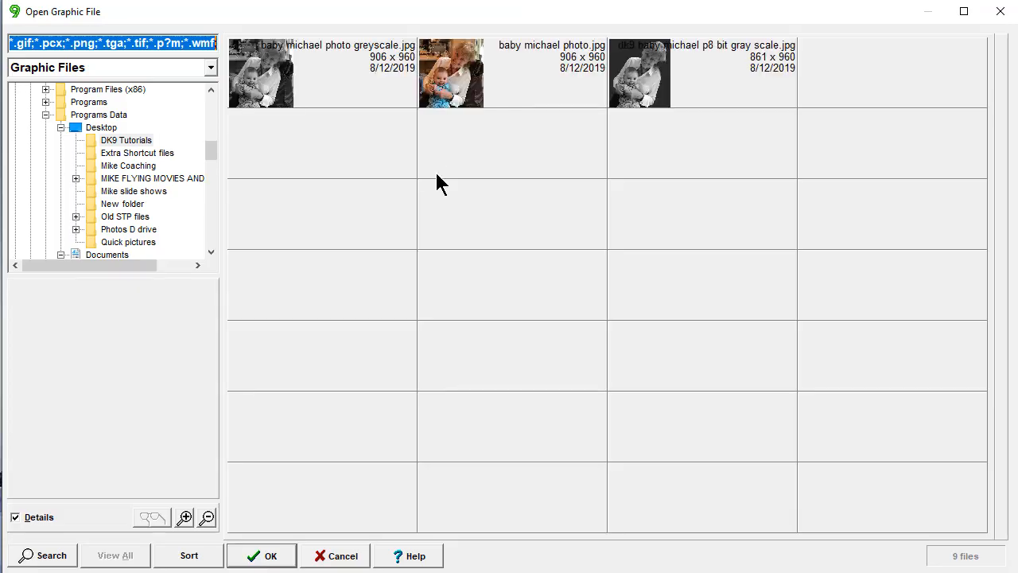
pyautogui.click(101, 128)
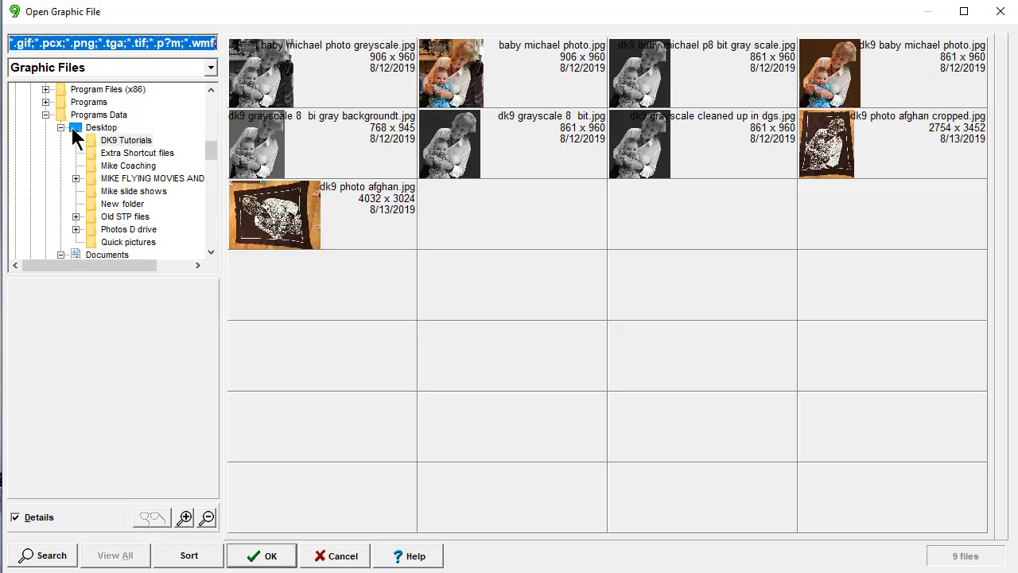
pyautogui.click(102, 127)
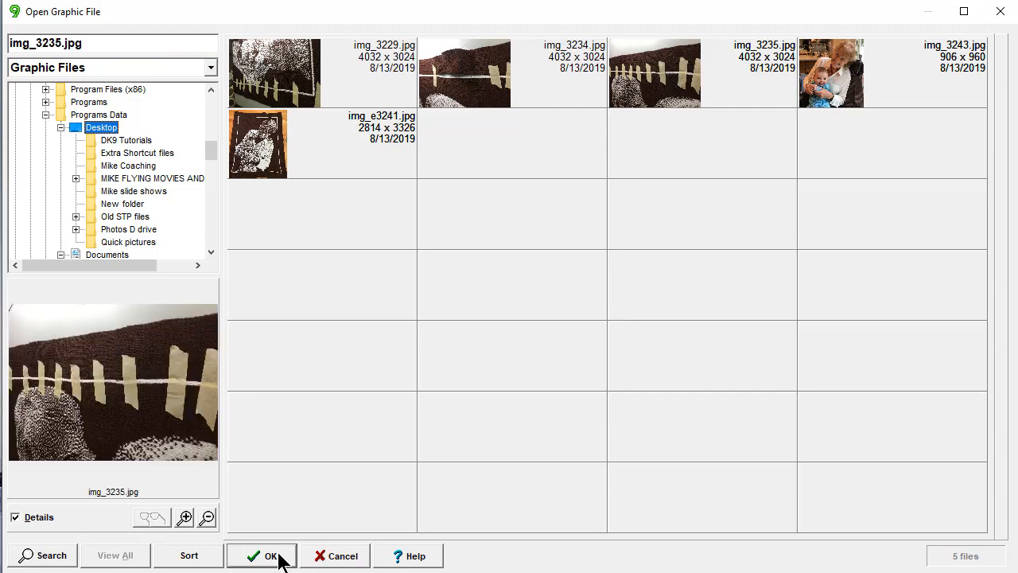
pyautogui.click(267, 555)
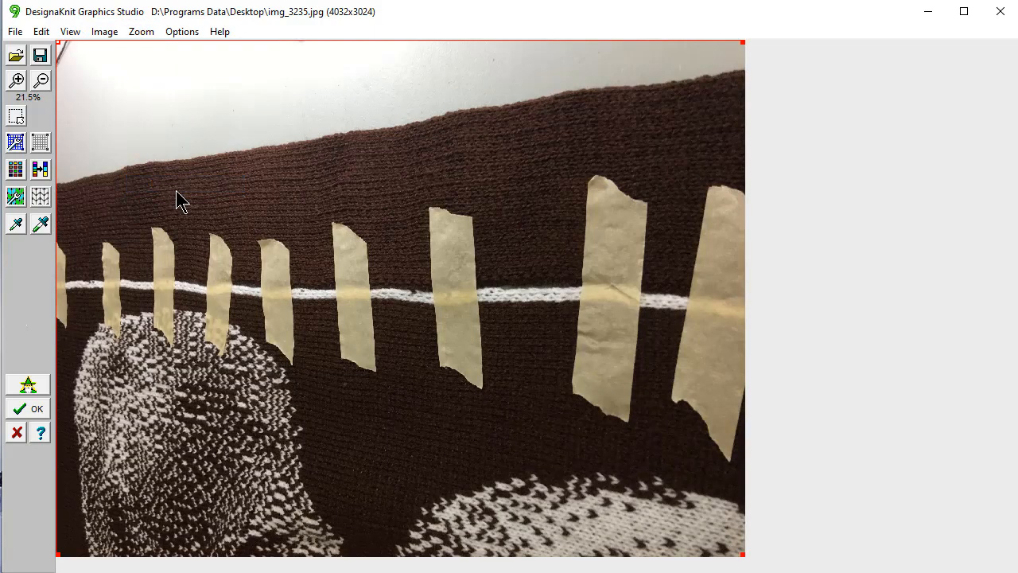
pyautogui.moveTo(547, 363)
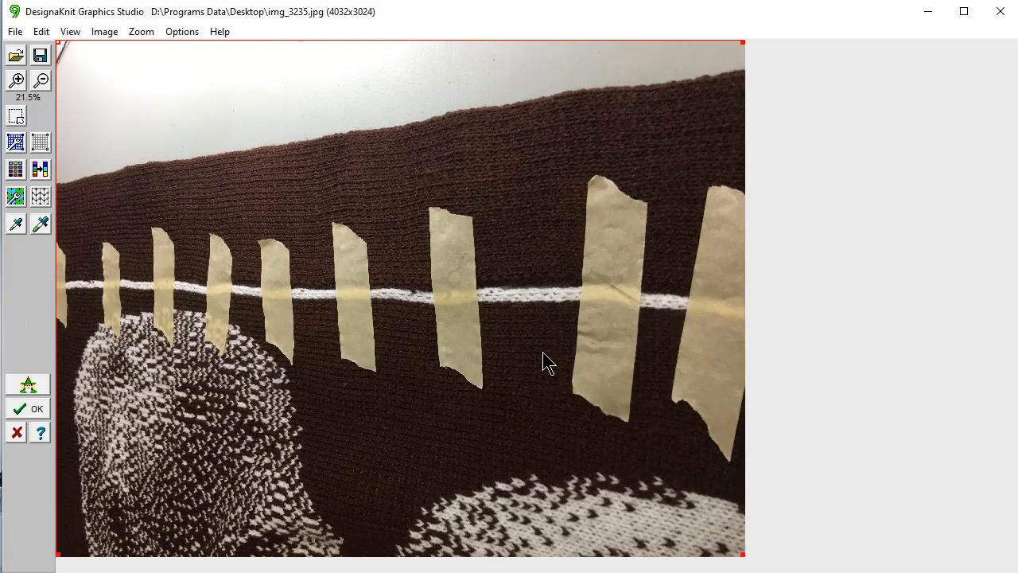
pyautogui.moveTo(516, 410)
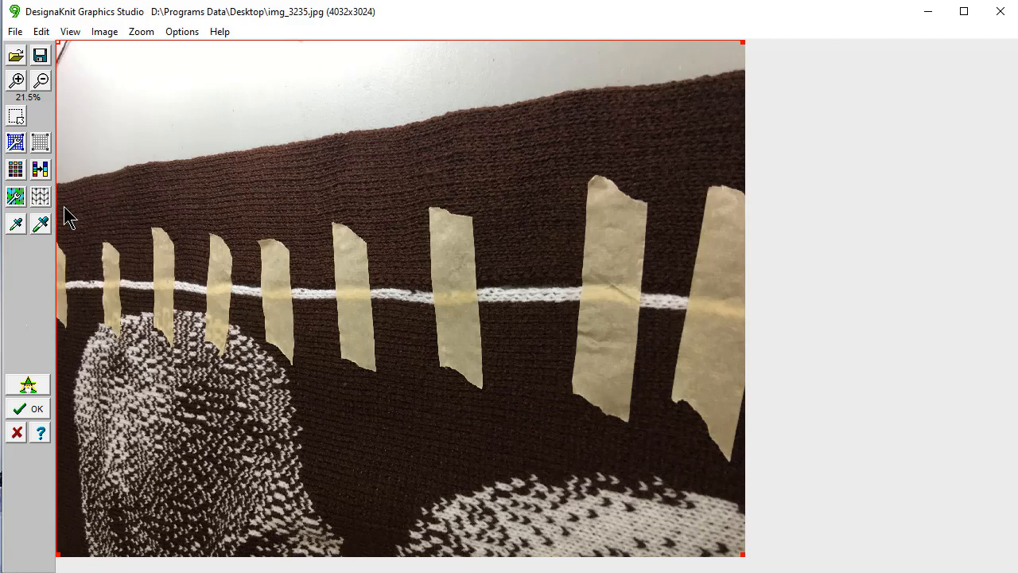
pyautogui.moveTo(726, 213)
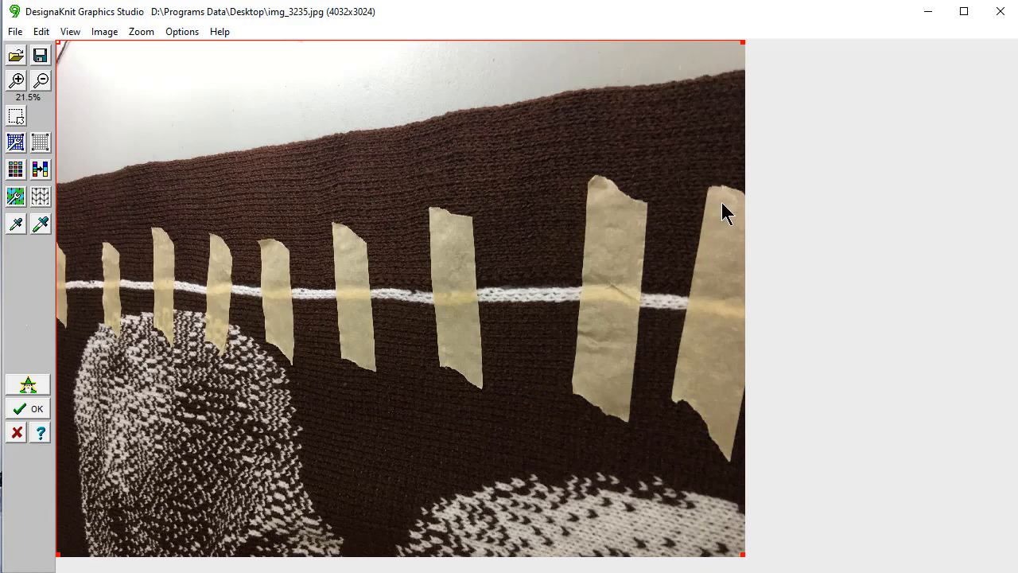
pyautogui.moveTo(475, 293)
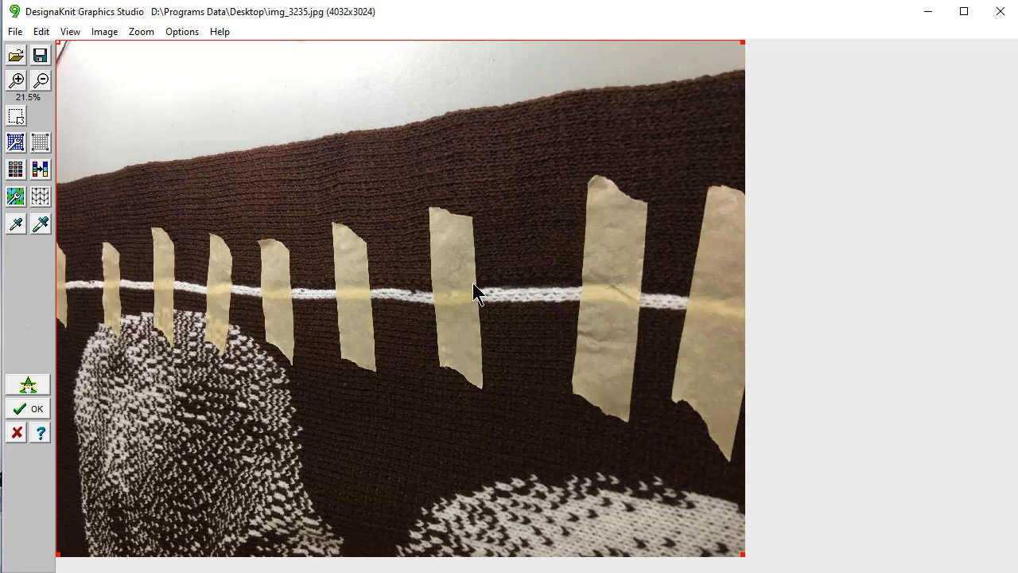
pyautogui.moveTo(191, 269)
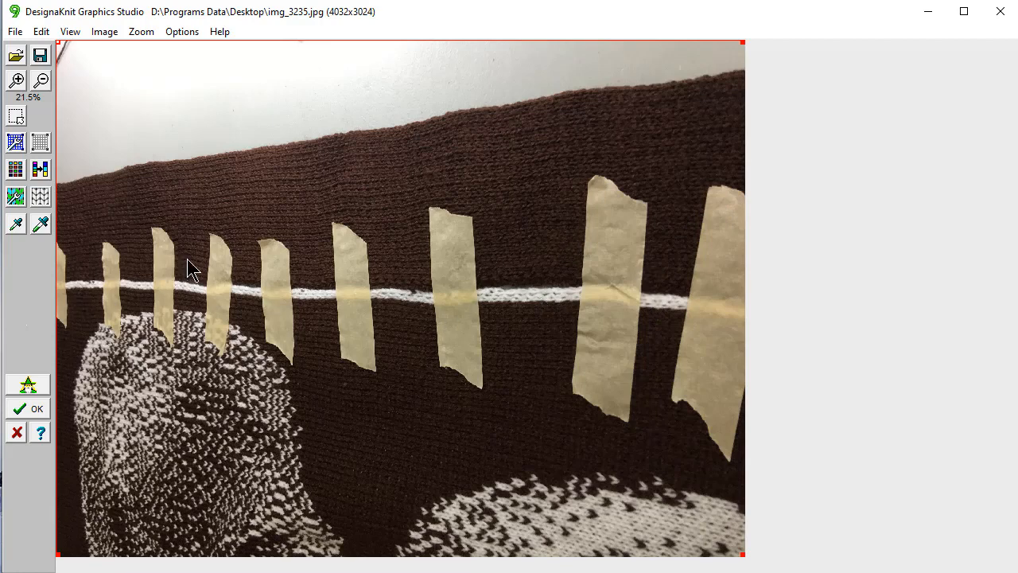
pyautogui.moveTo(666, 304)
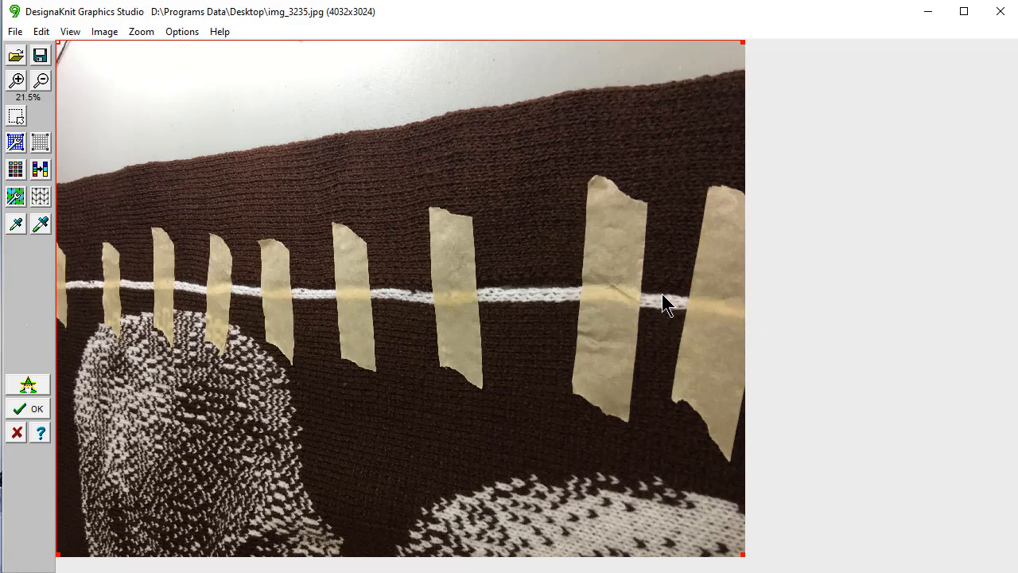
pyautogui.moveTo(427, 299)
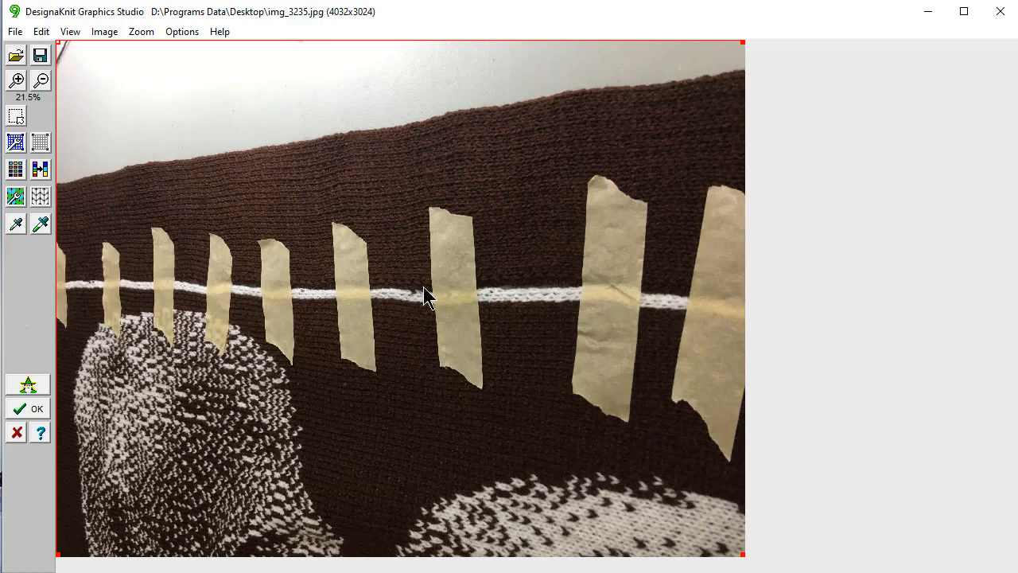
pyautogui.moveTo(337, 305)
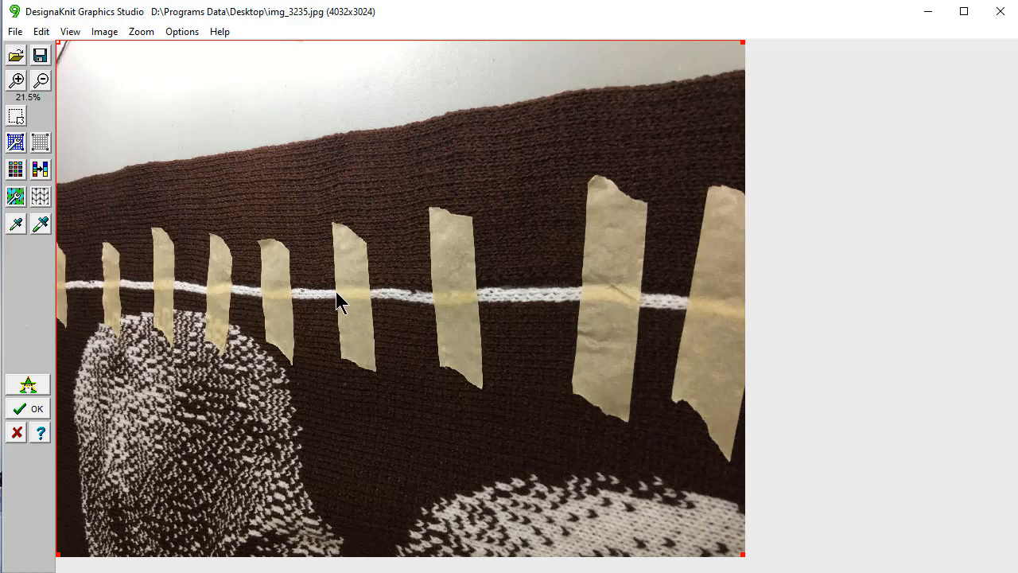
pyautogui.moveTo(644, 329)
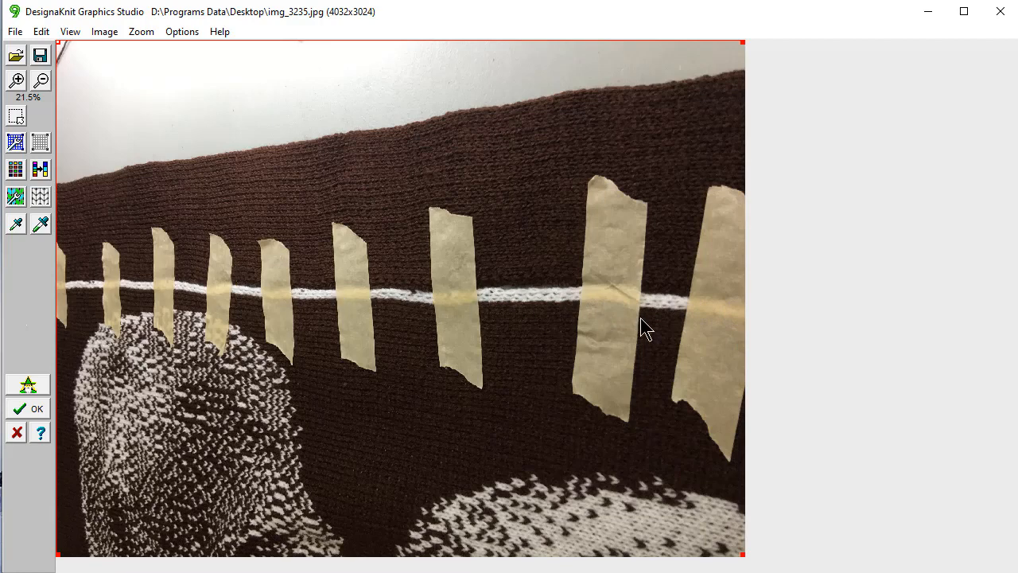
pyautogui.moveTo(73, 264)
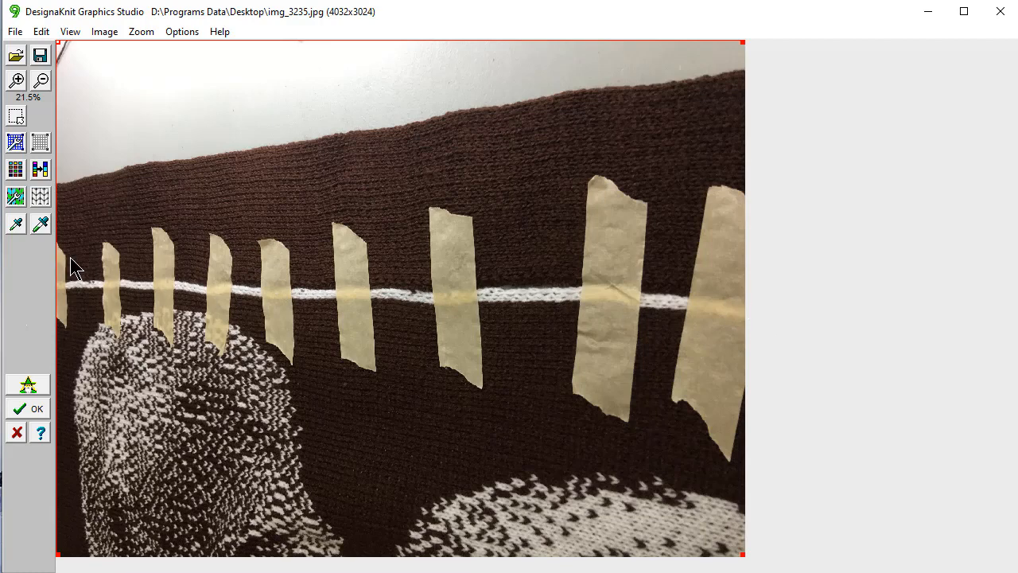
pyautogui.click(14, 32)
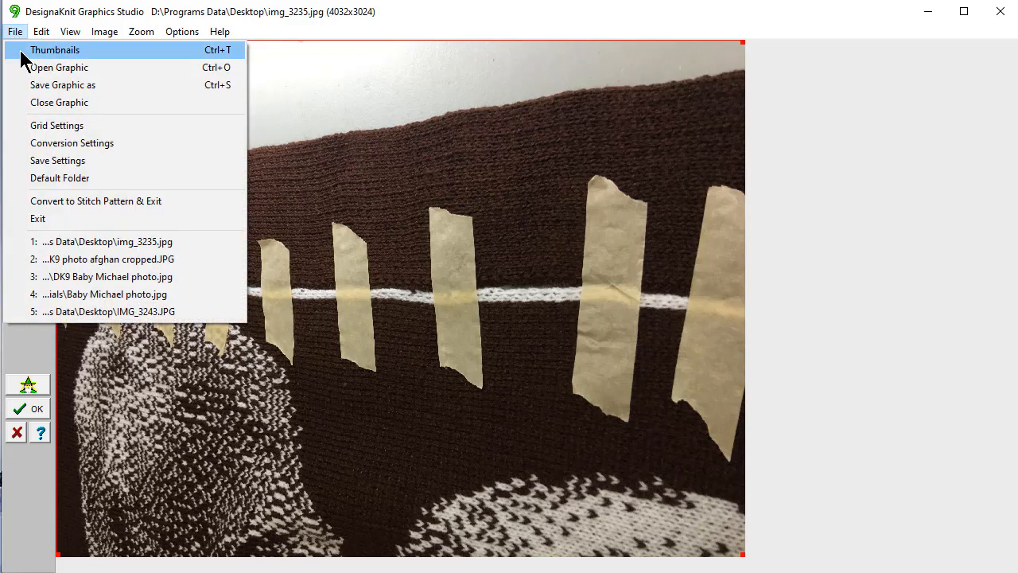
# Open the closer taped-seam photo img_3234.jpg via Thumbnails, answering the save-settings prompt
pyautogui.click(57, 159)
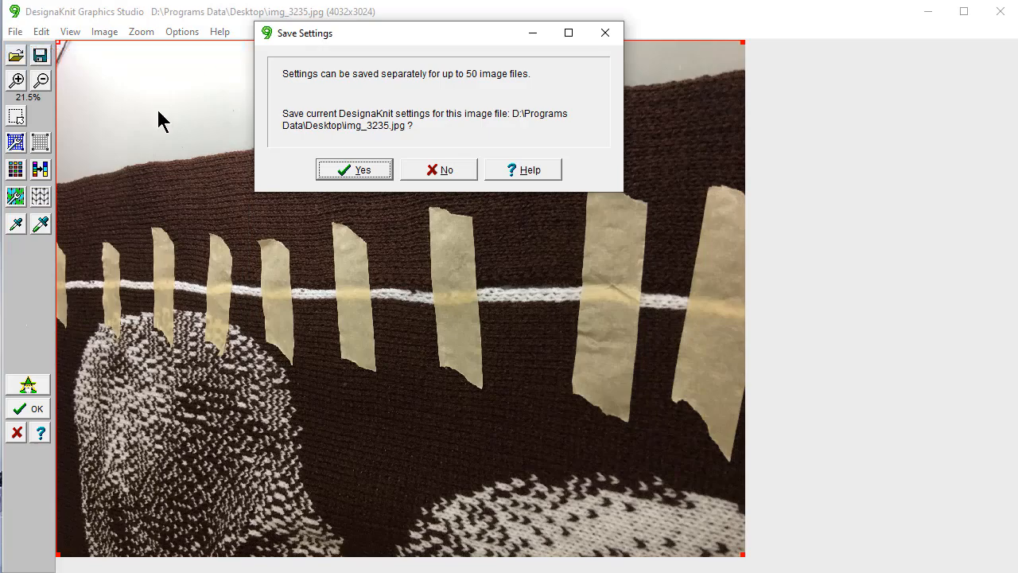
pyautogui.click(353, 169)
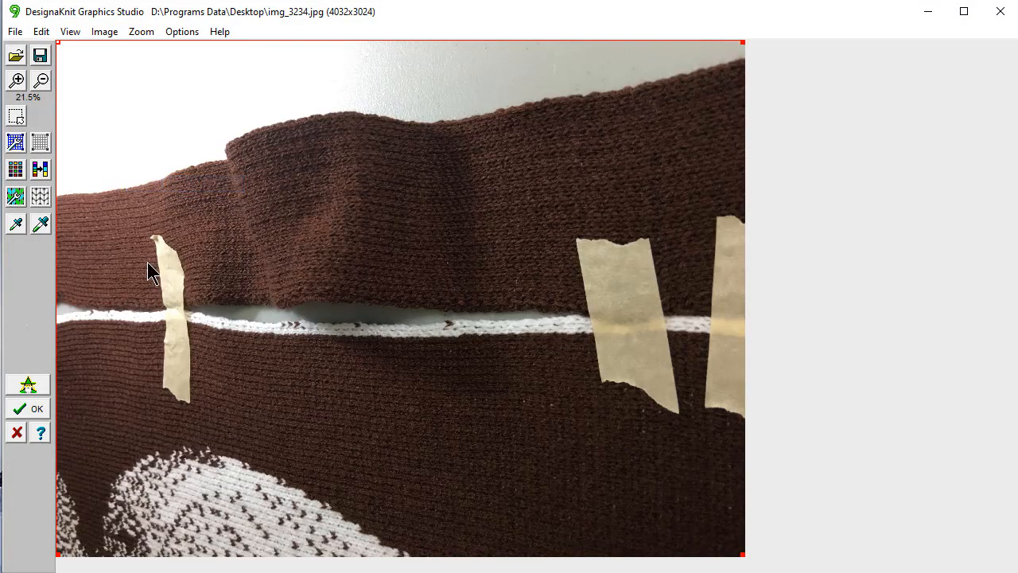
pyautogui.moveTo(353, 321)
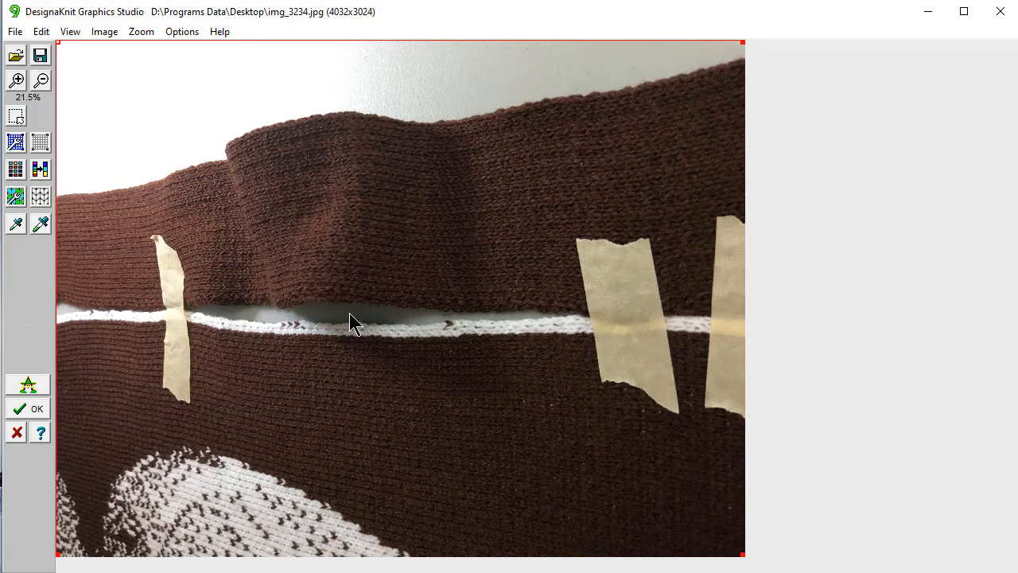
pyautogui.moveTo(340, 279)
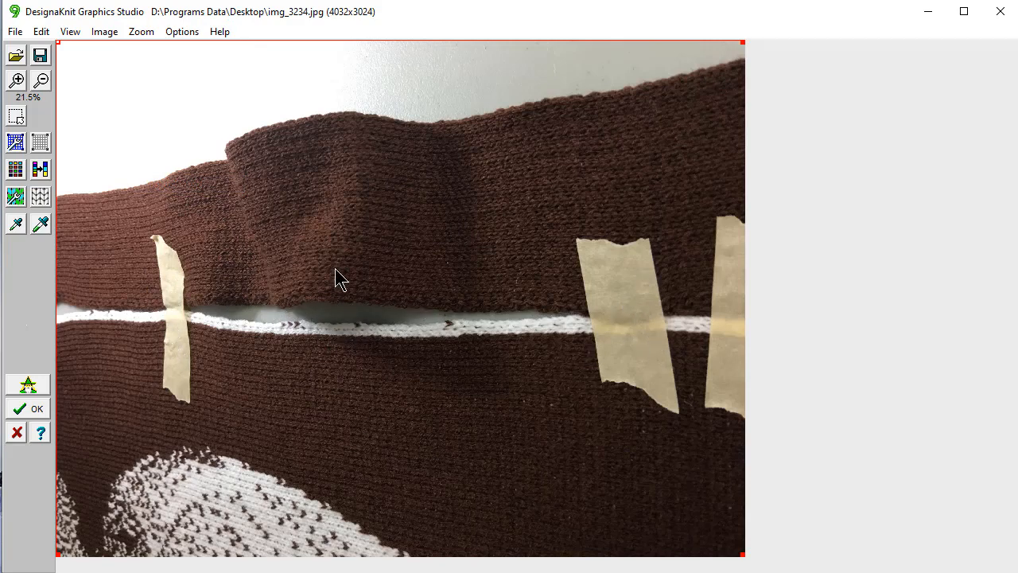
pyautogui.moveTo(420, 310)
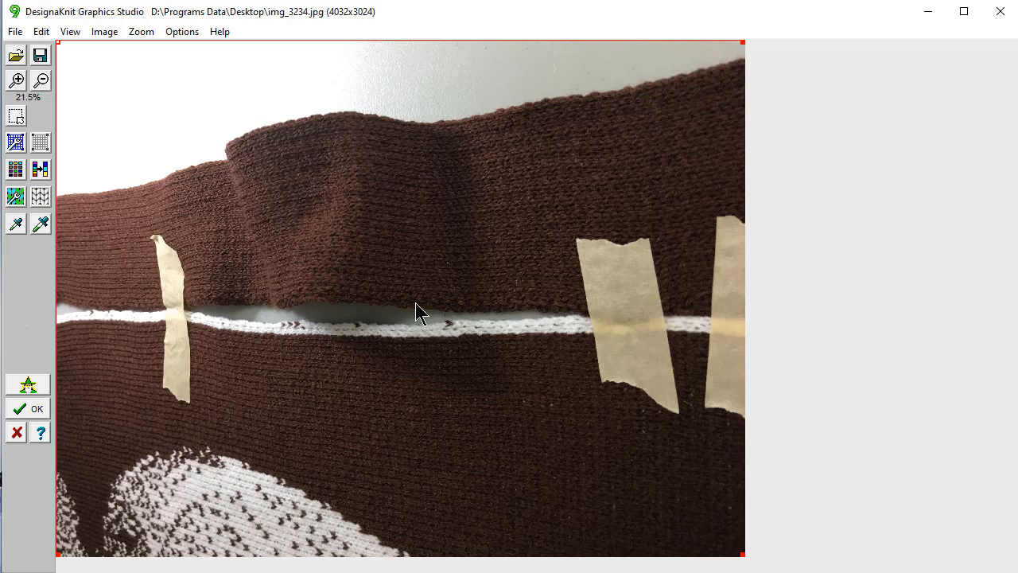
pyautogui.moveTo(181, 300)
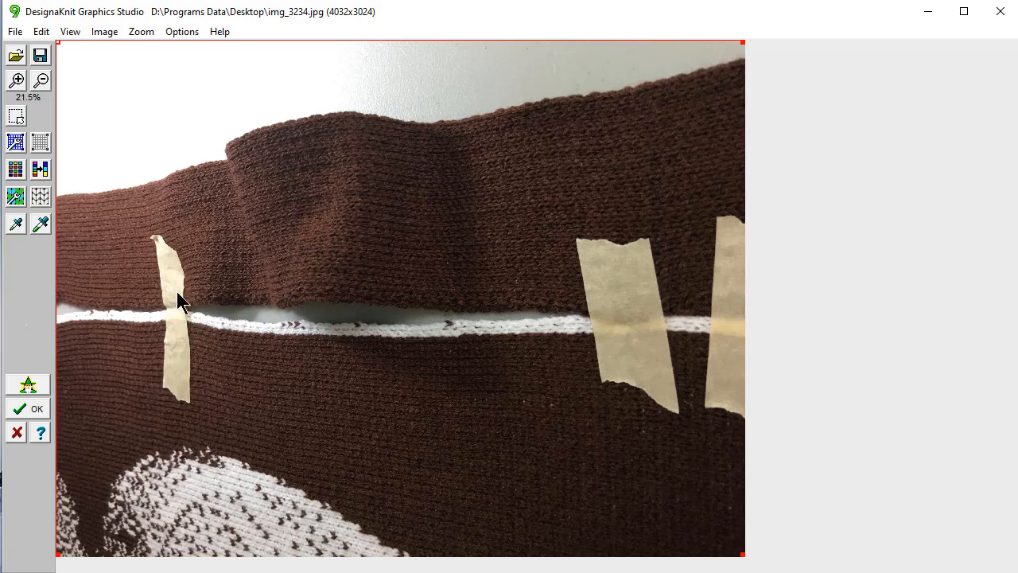
pyautogui.moveTo(17, 38)
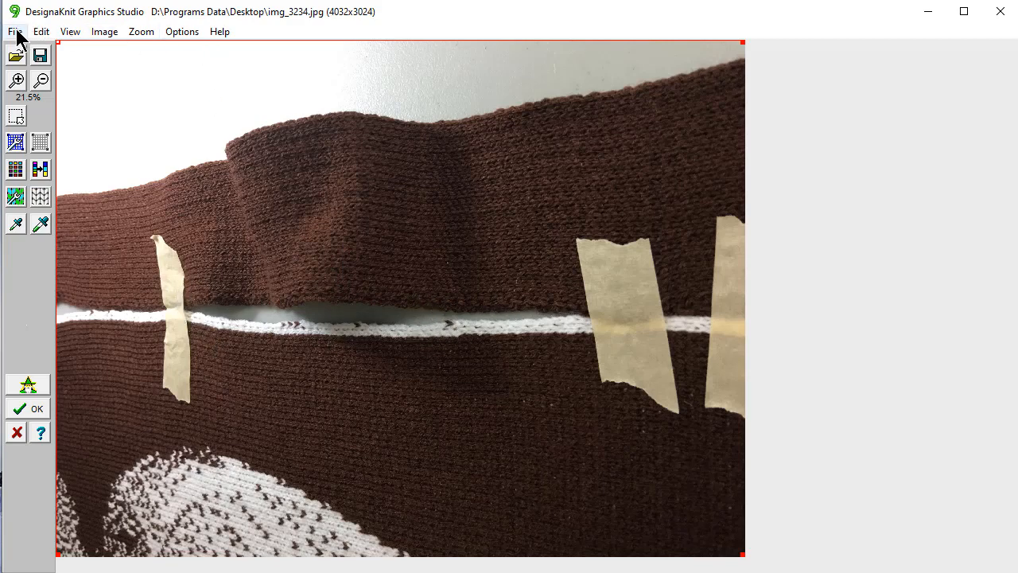
pyautogui.click(14, 32)
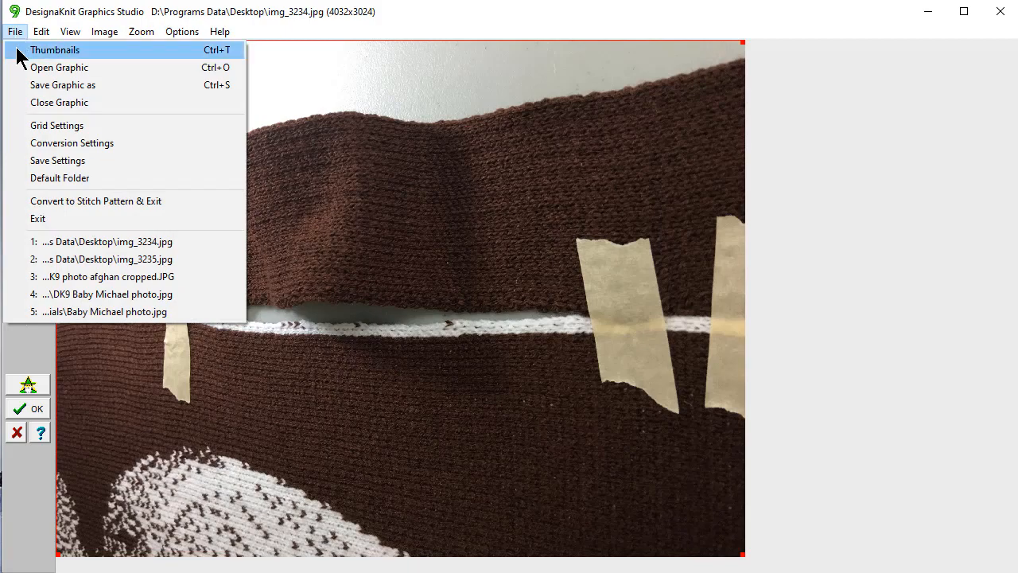
# Open the finished afghan photo img_e3241.jpg from Thumbnails and fit it to window height
pyautogui.click(59, 67)
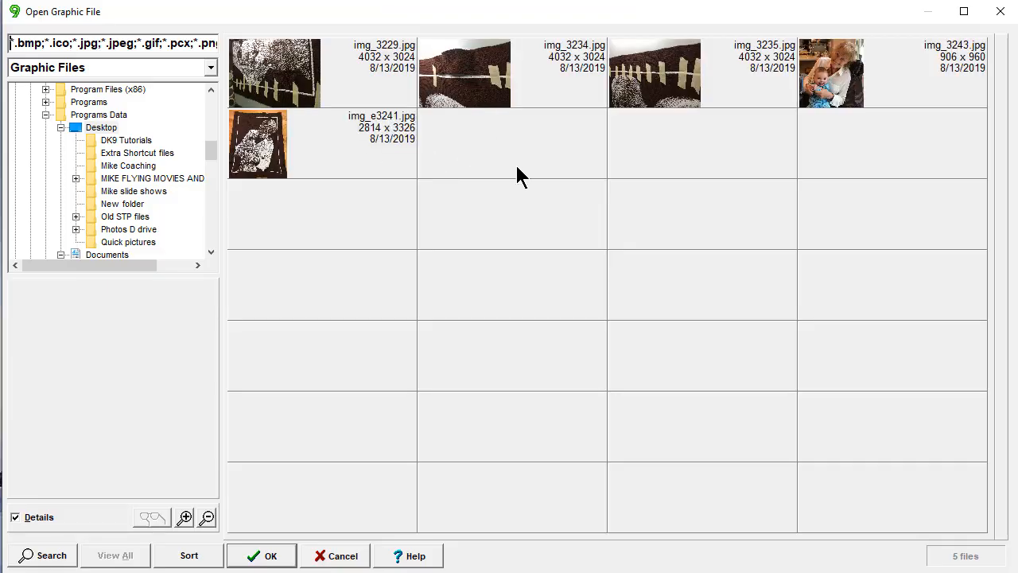
pyautogui.doubleClick(258, 143)
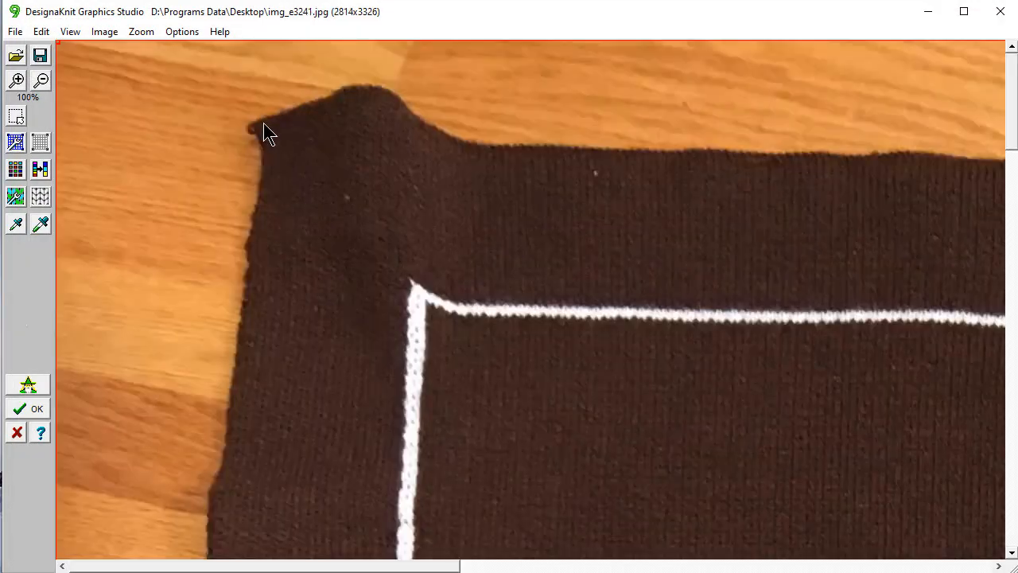
pyautogui.click(140, 31)
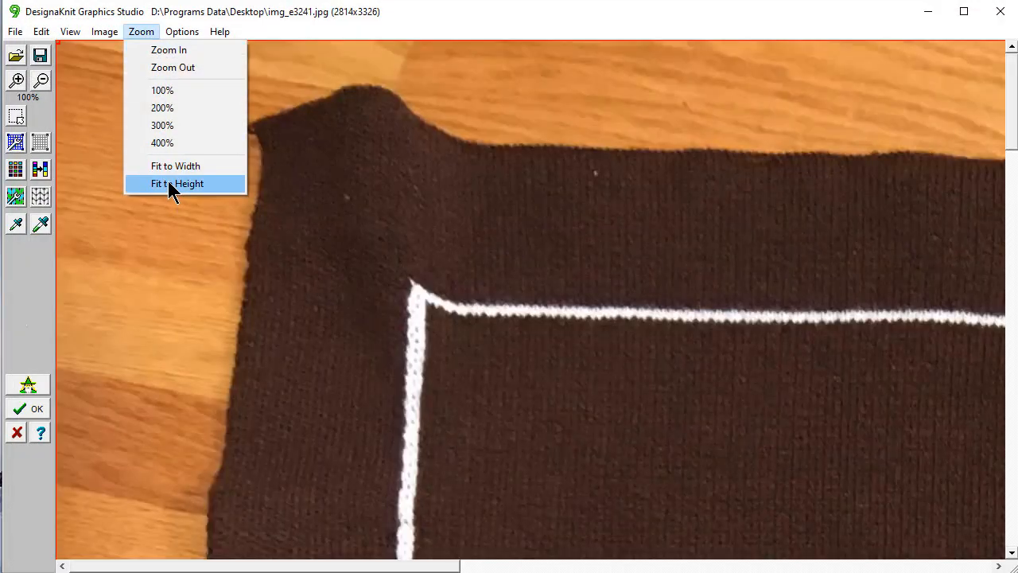
pyautogui.click(178, 185)
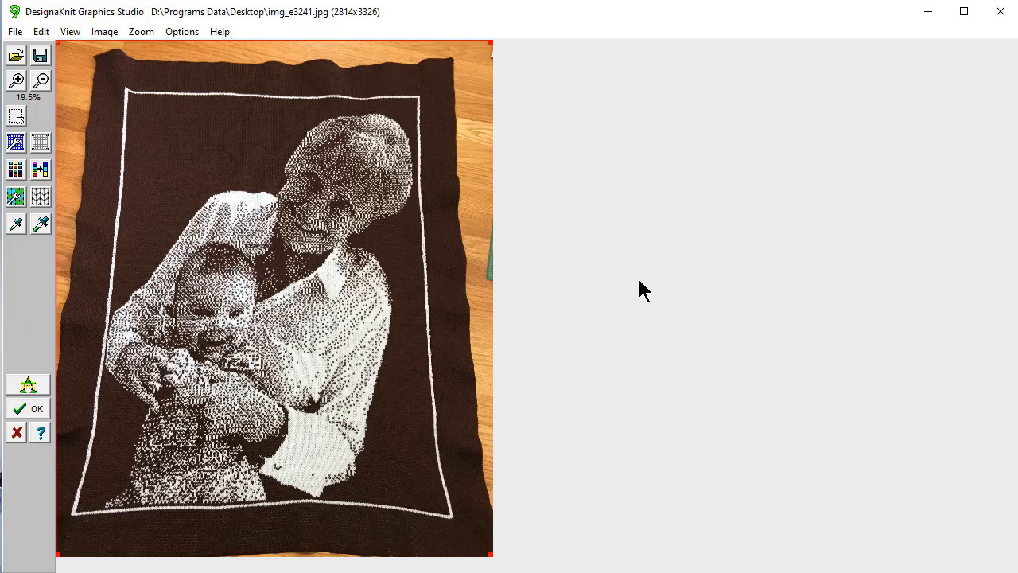
pyautogui.moveTo(636, 296)
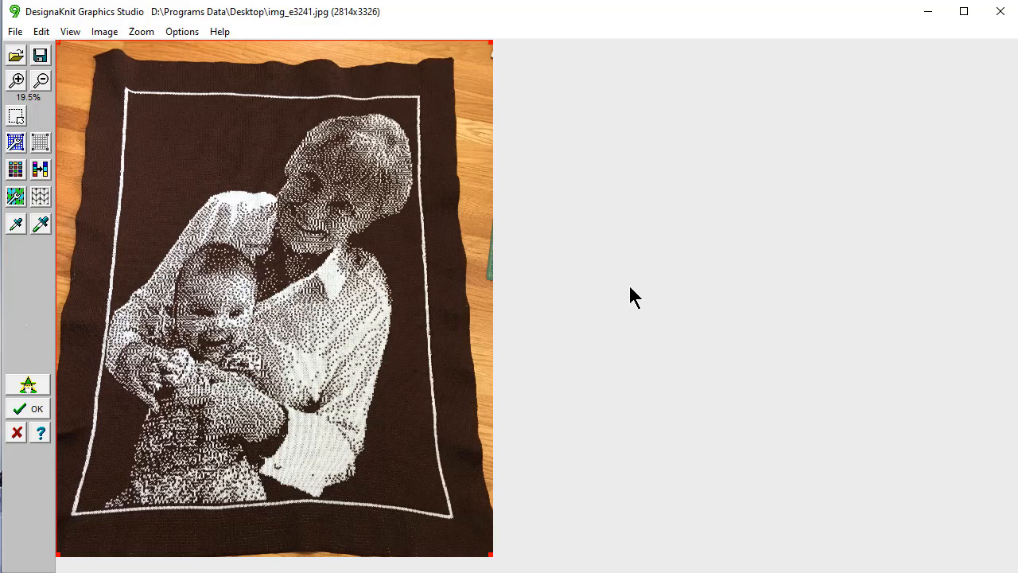
pyautogui.moveTo(130, 321)
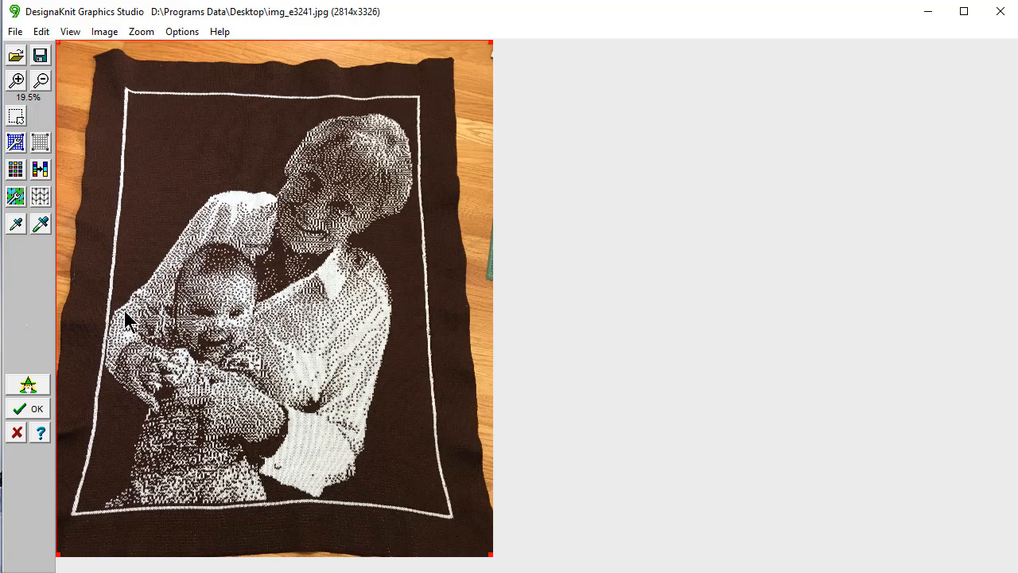
pyautogui.moveTo(178, 306)
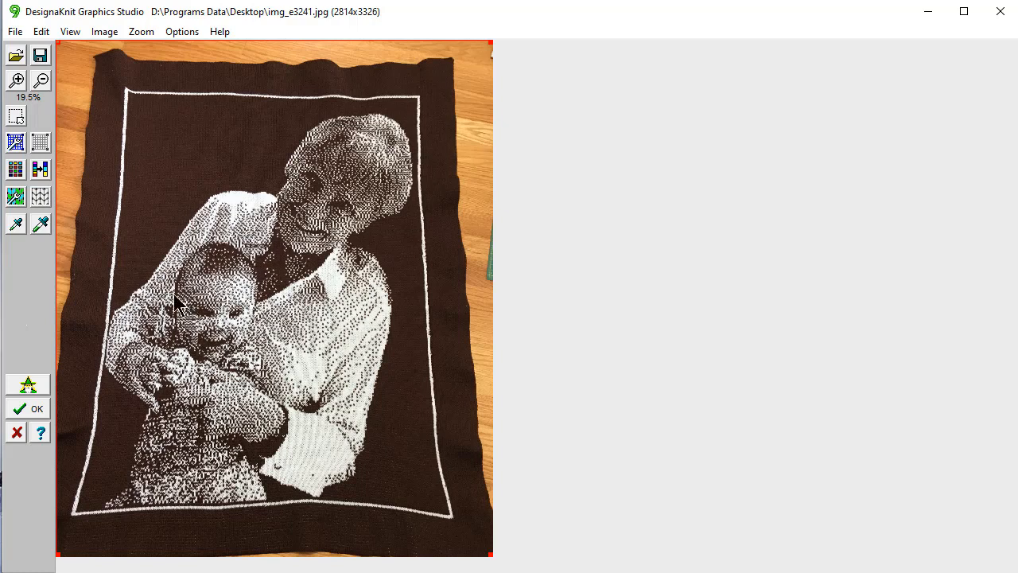
pyautogui.moveTo(120, 332)
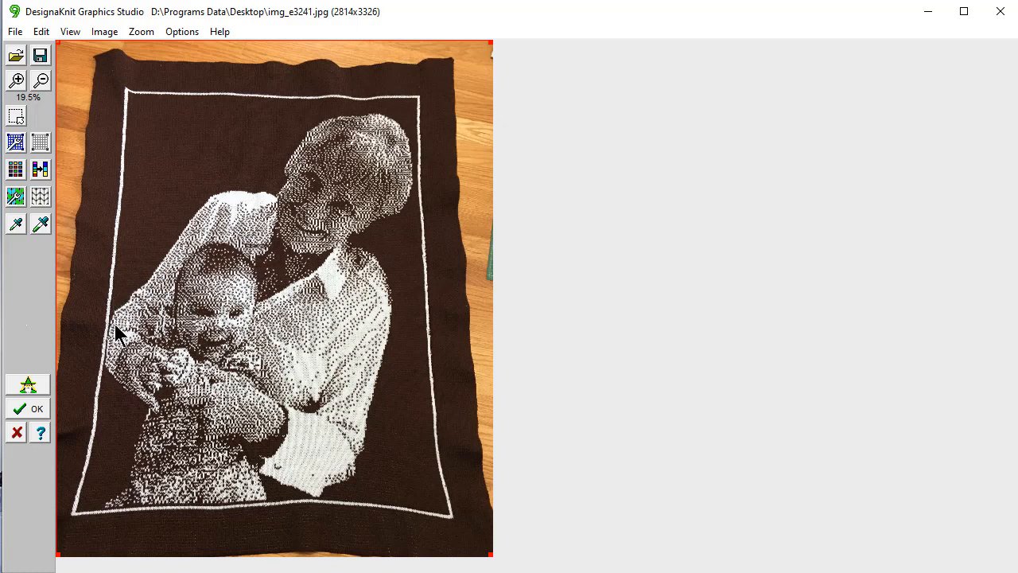
pyautogui.moveTo(112, 359)
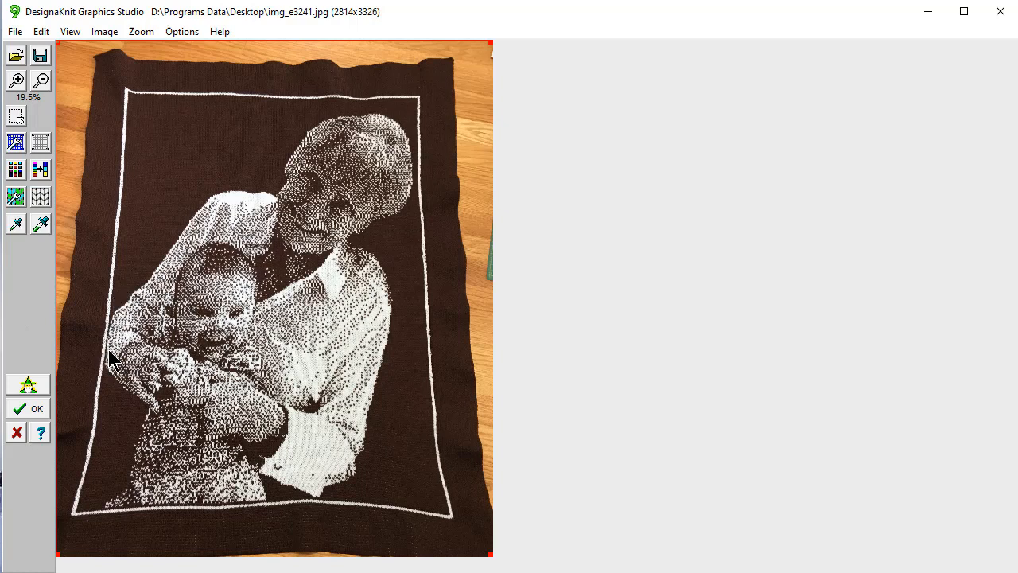
pyautogui.moveTo(108, 382)
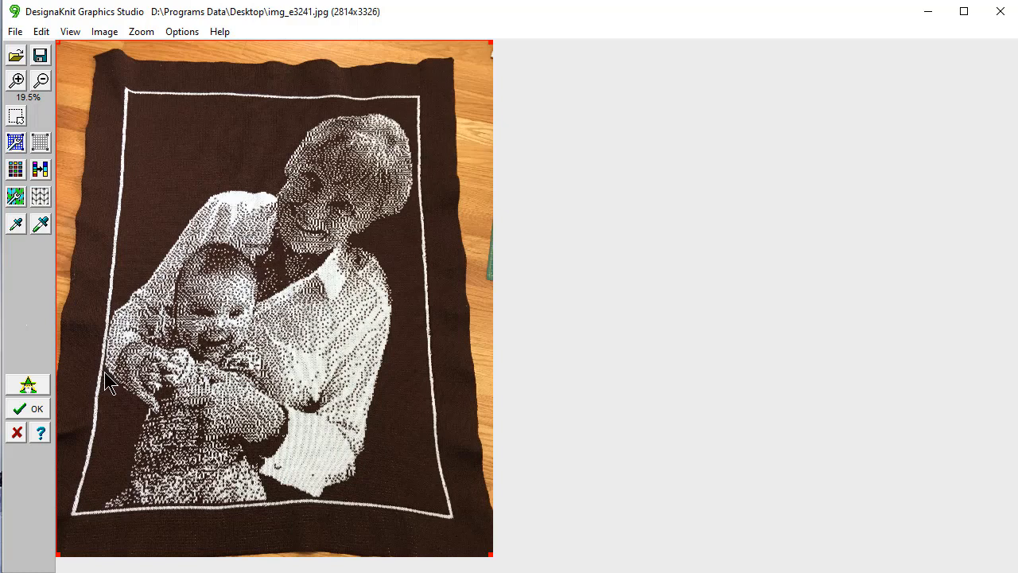
pyautogui.moveTo(137, 315)
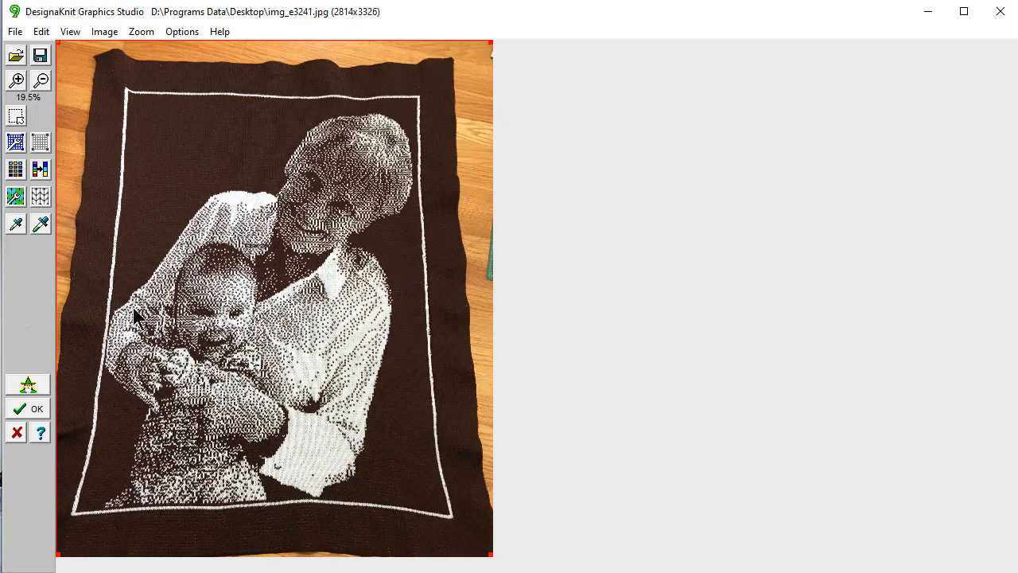
pyautogui.moveTo(110, 367)
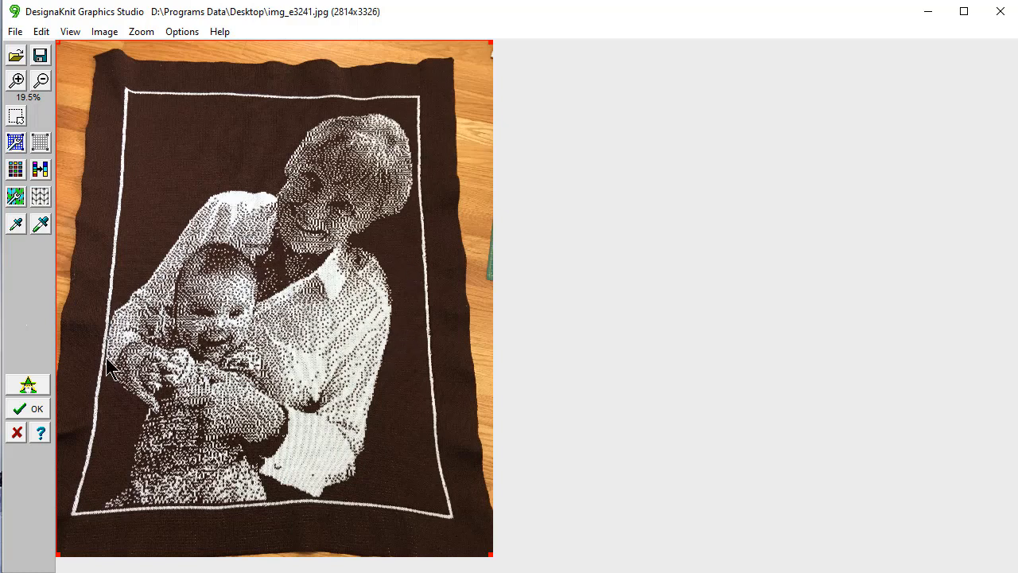
pyautogui.moveTo(120, 343)
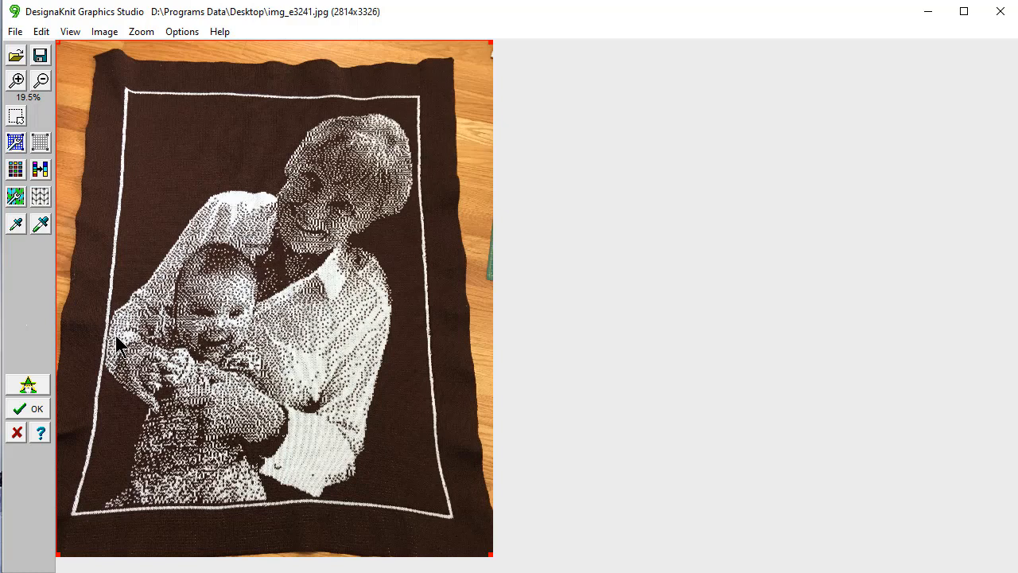
pyautogui.moveTo(229, 147)
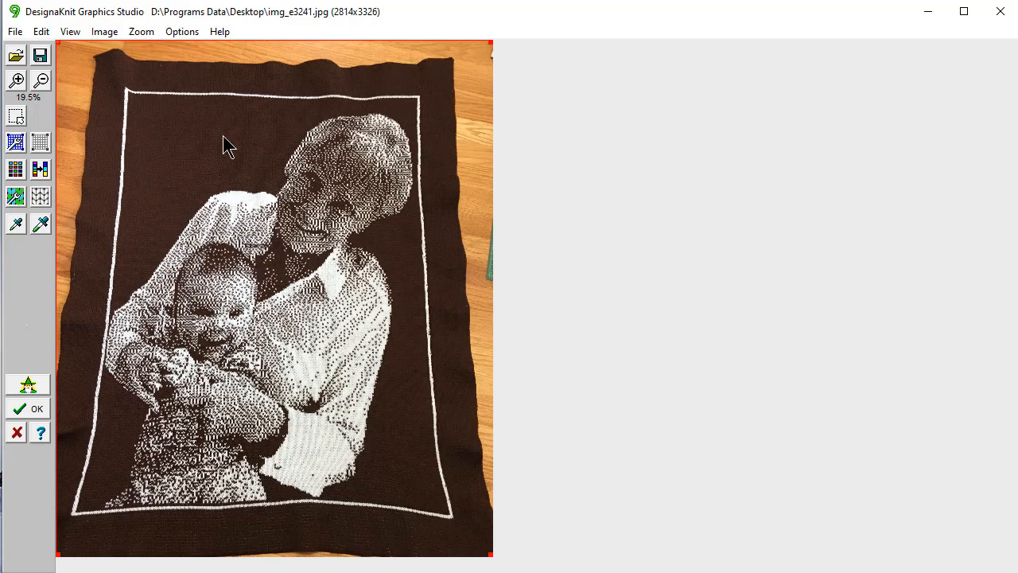
pyautogui.moveTo(199, 135)
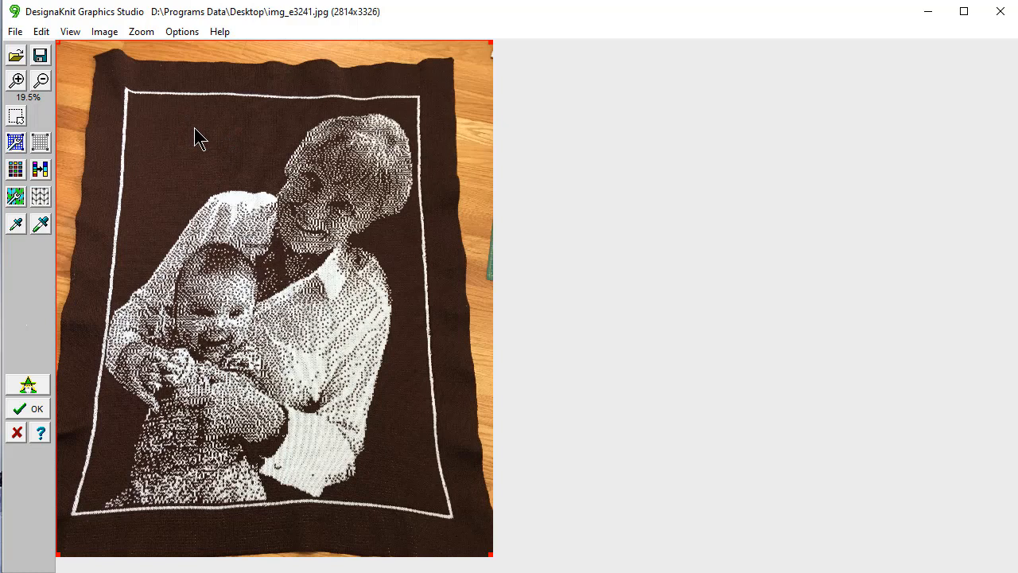
pyautogui.moveTo(221, 111)
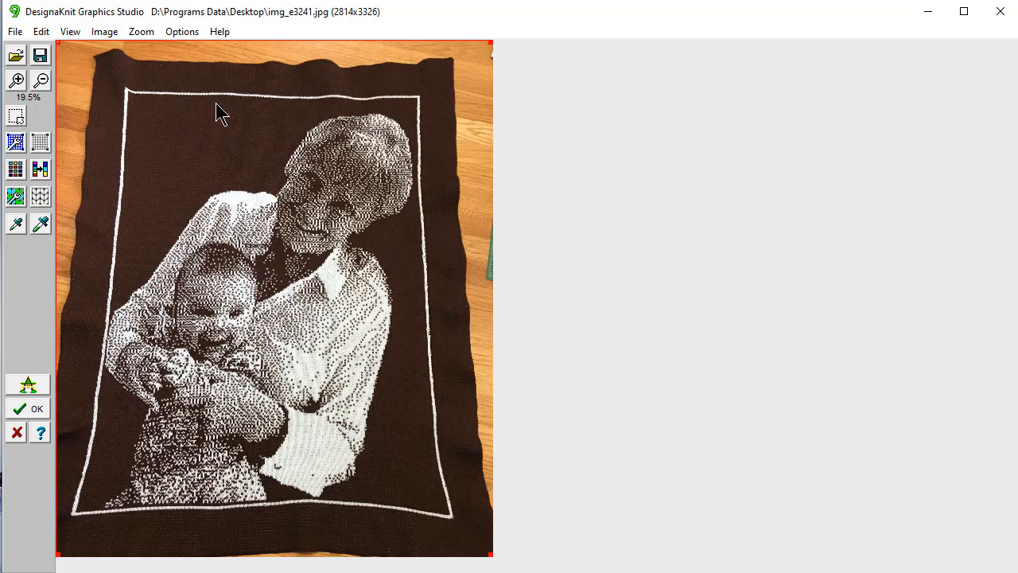
pyautogui.moveTo(213, 116)
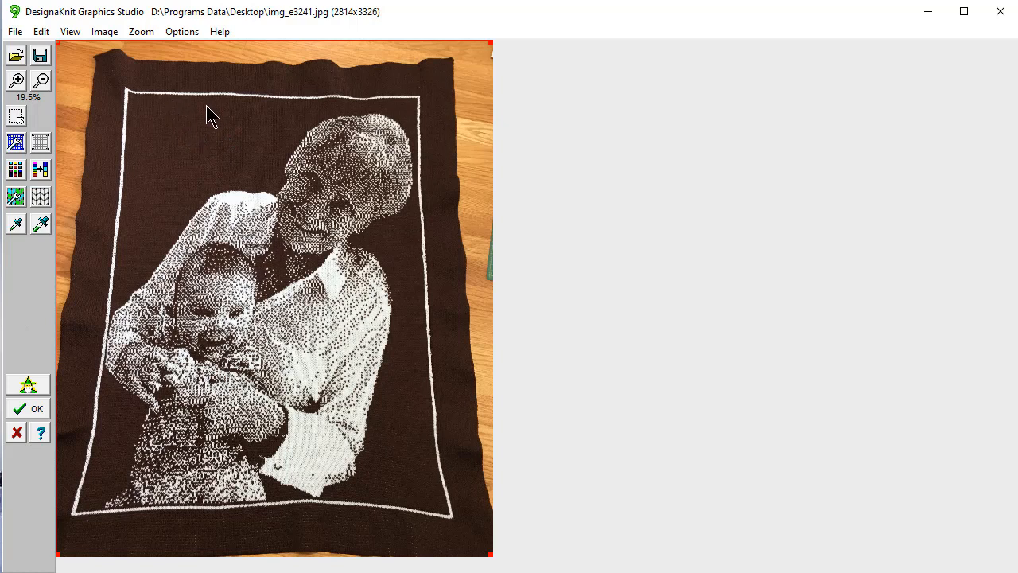